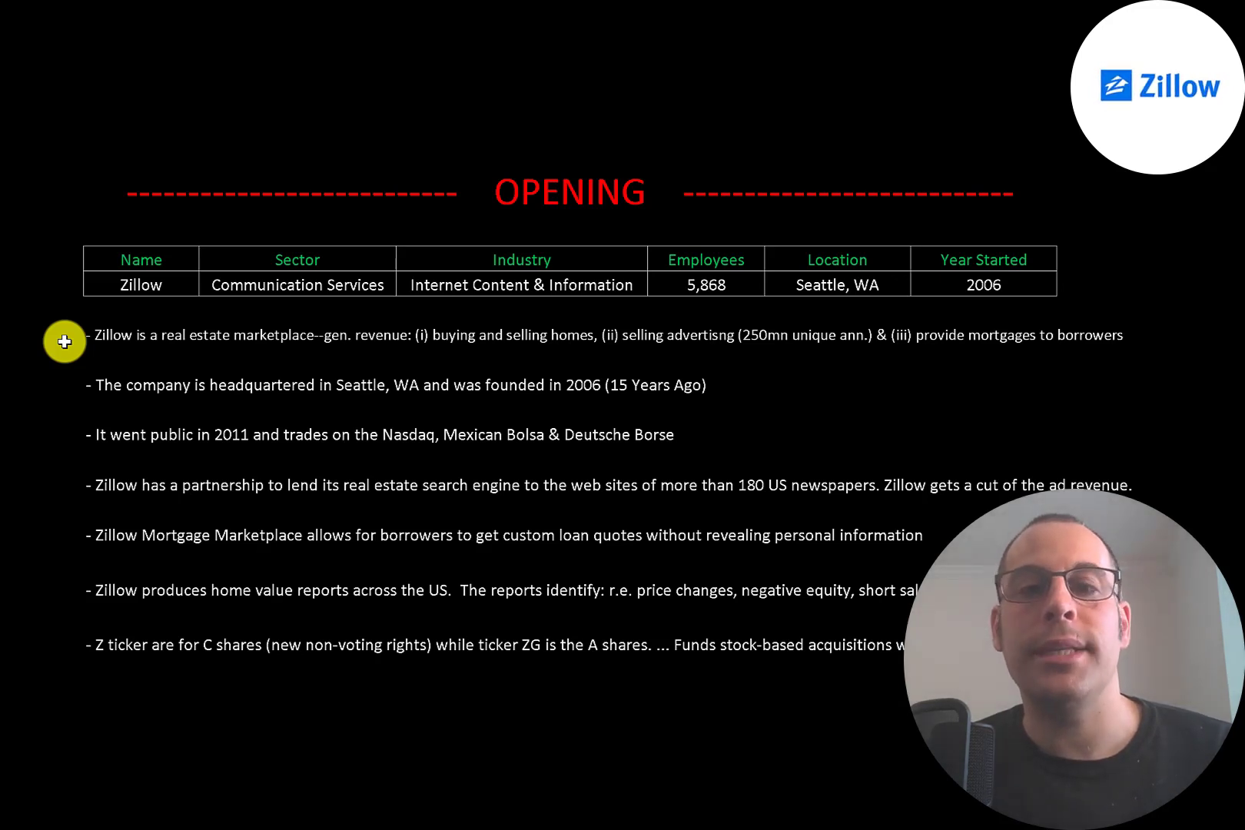
{"action": "mouse_move", "coordinate": [67, 389]}
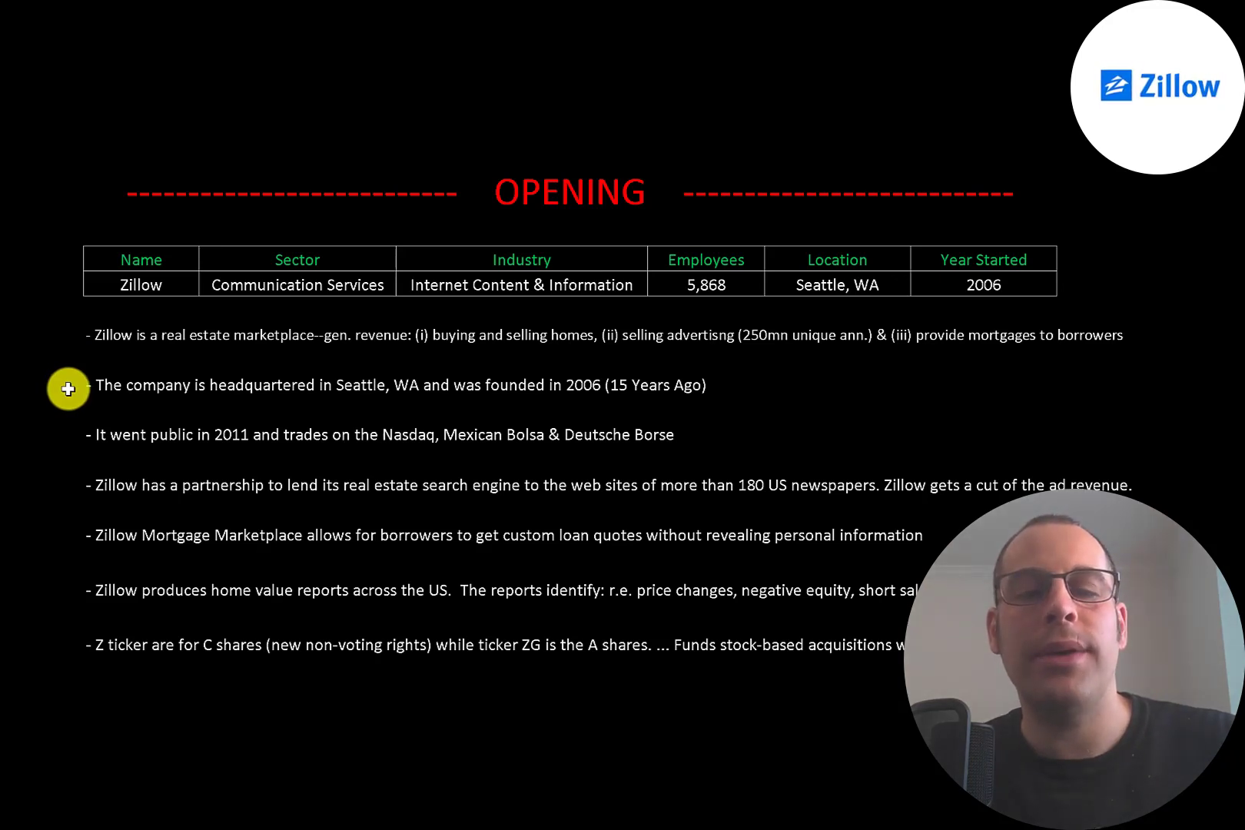
{"action": "mouse_move", "coordinate": [68, 434]}
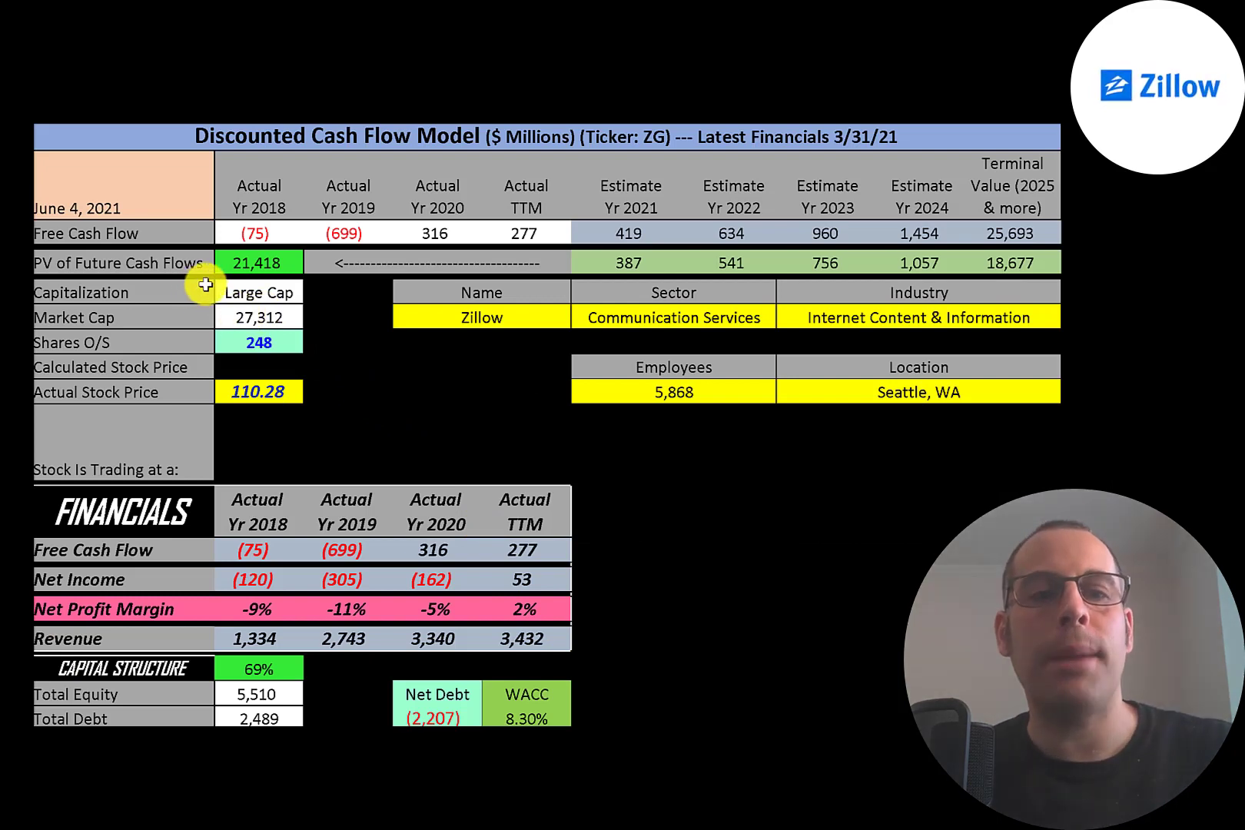
{"action": "mouse_move", "coordinate": [211, 316]}
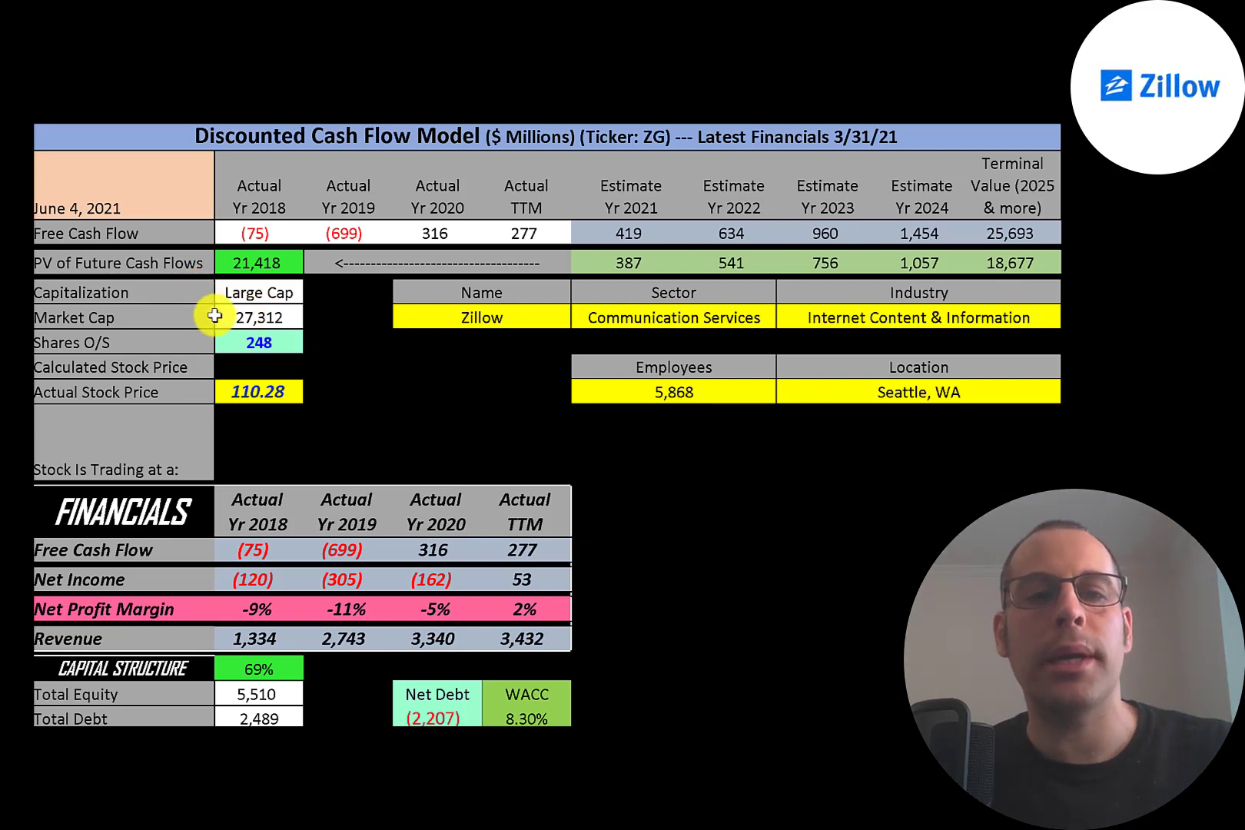
{"action": "mouse_move", "coordinate": [202, 391]}
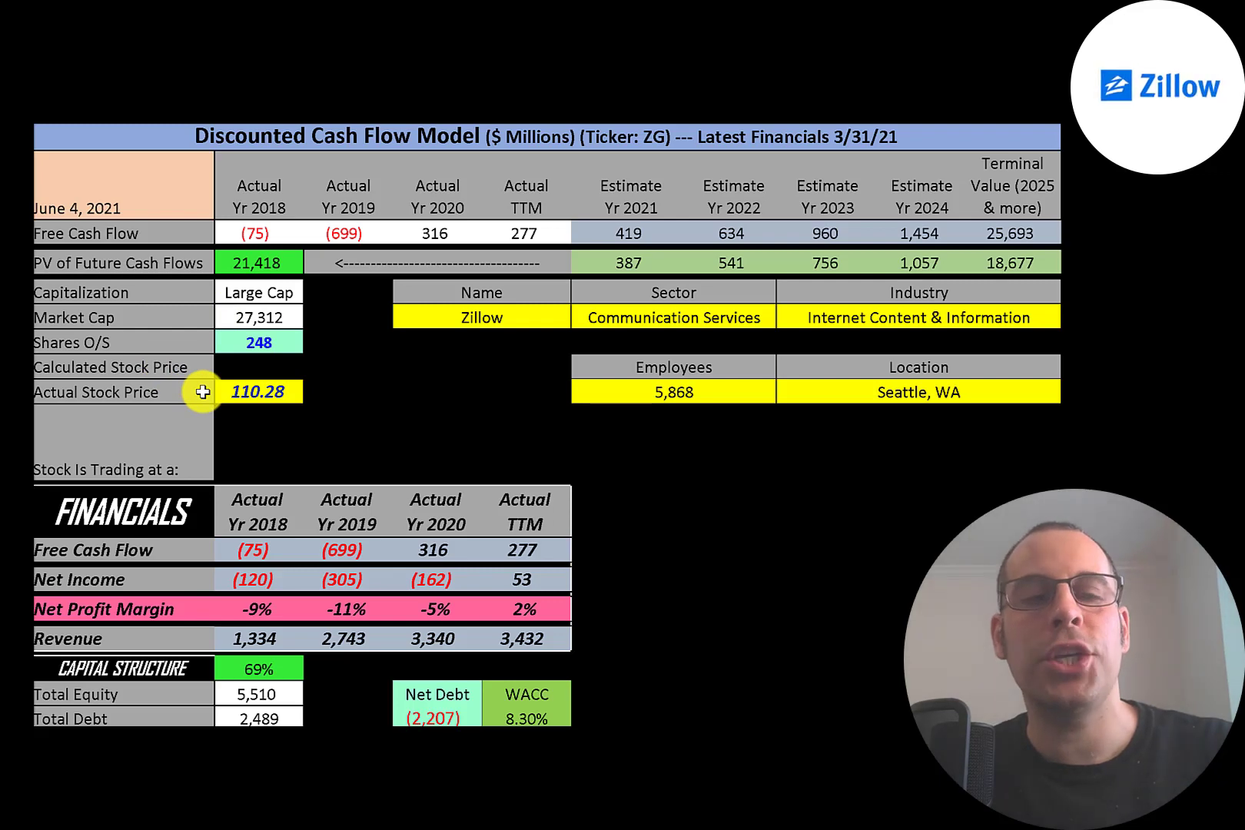
{"action": "mouse_move", "coordinate": [206, 351]}
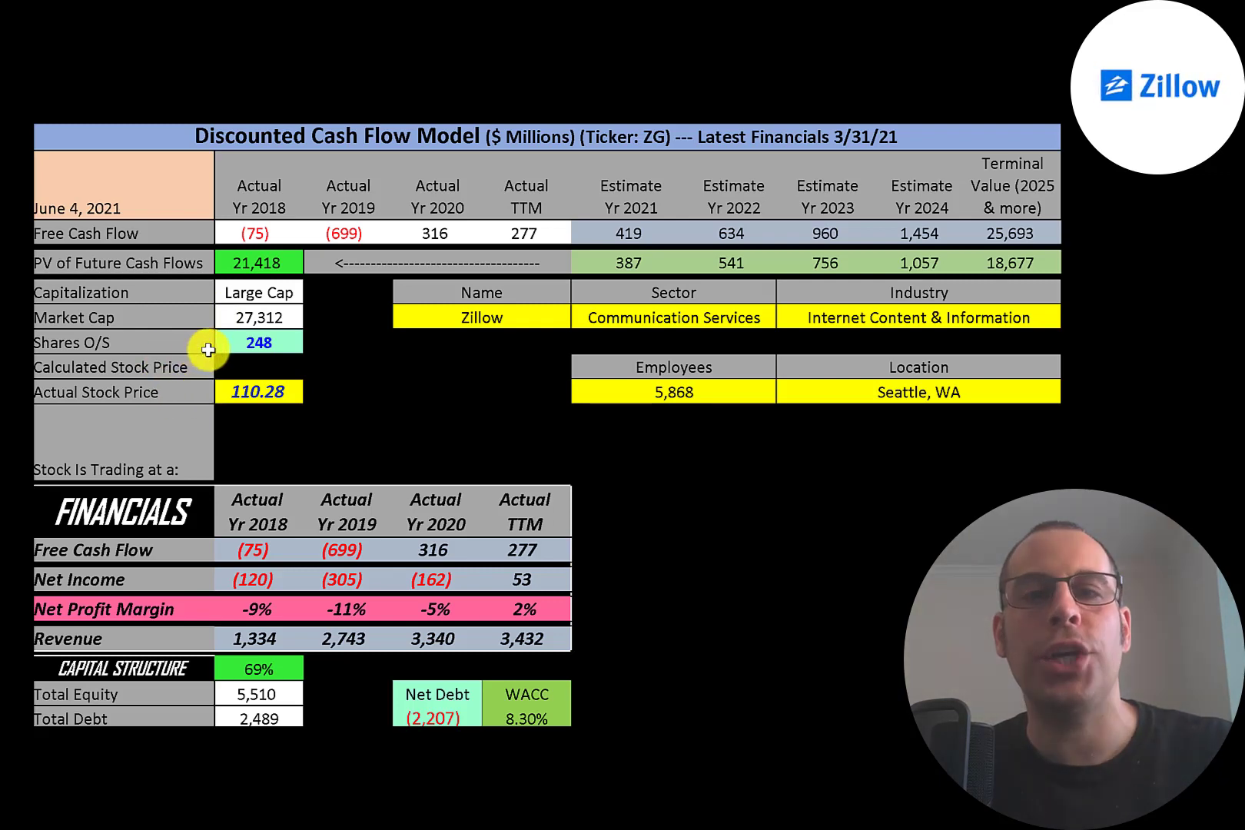
{"action": "scroll", "scroll_direction": "down", "scroll_amount": 3}
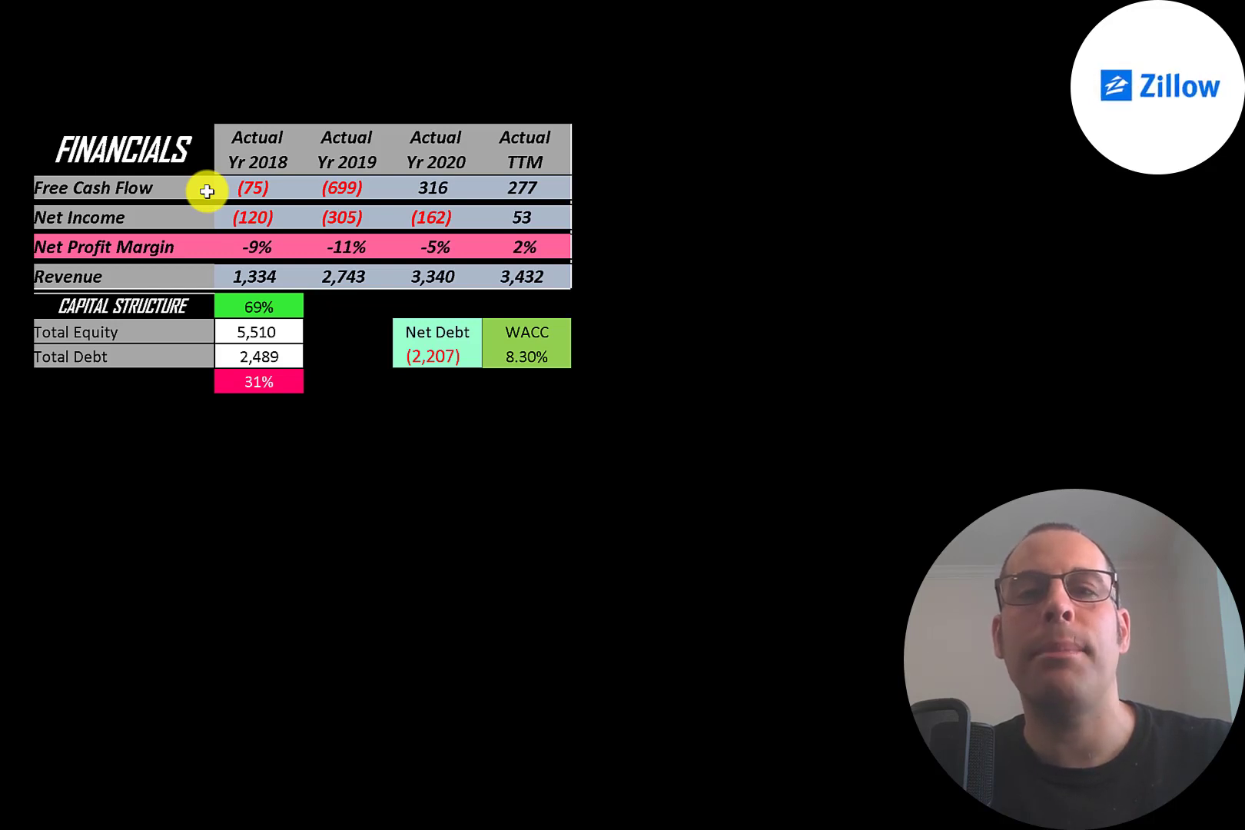
{"action": "mouse_move", "coordinate": [263, 156]}
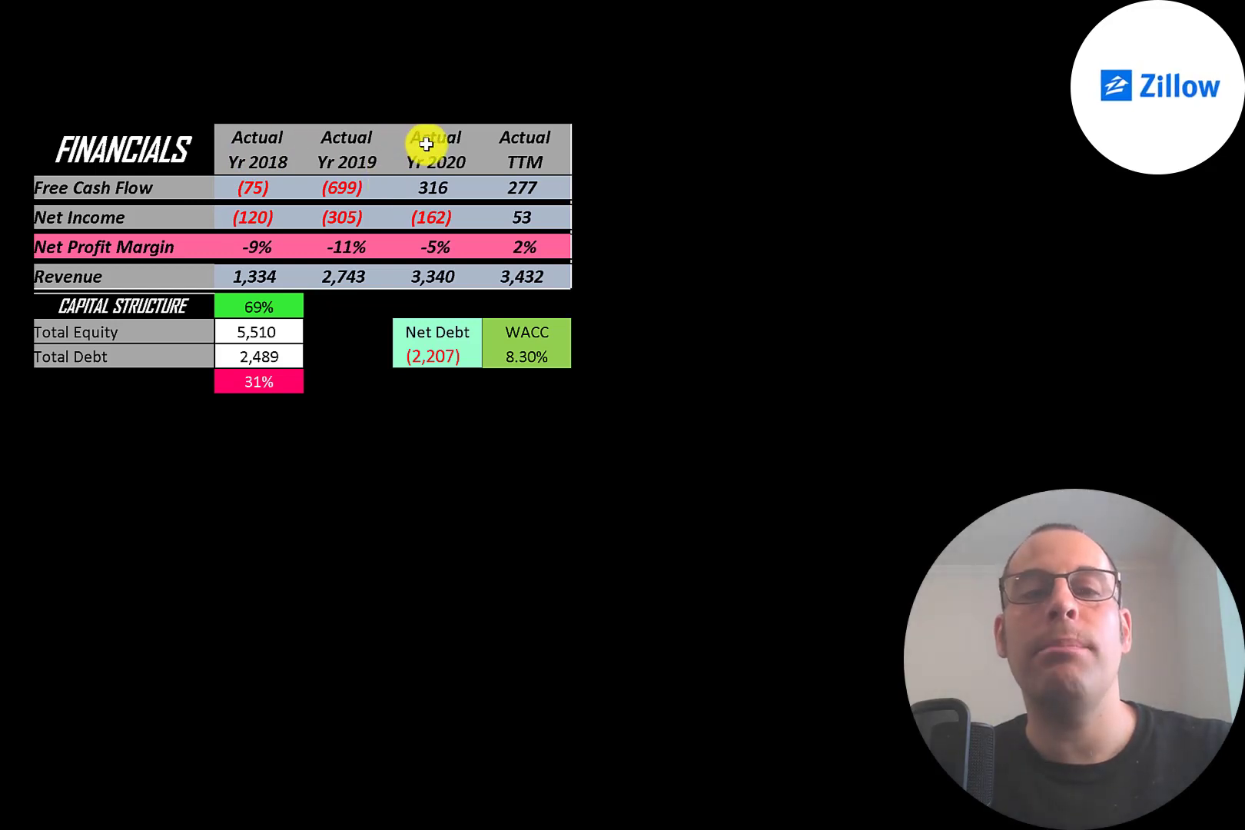
{"action": "mouse_move", "coordinate": [516, 144]}
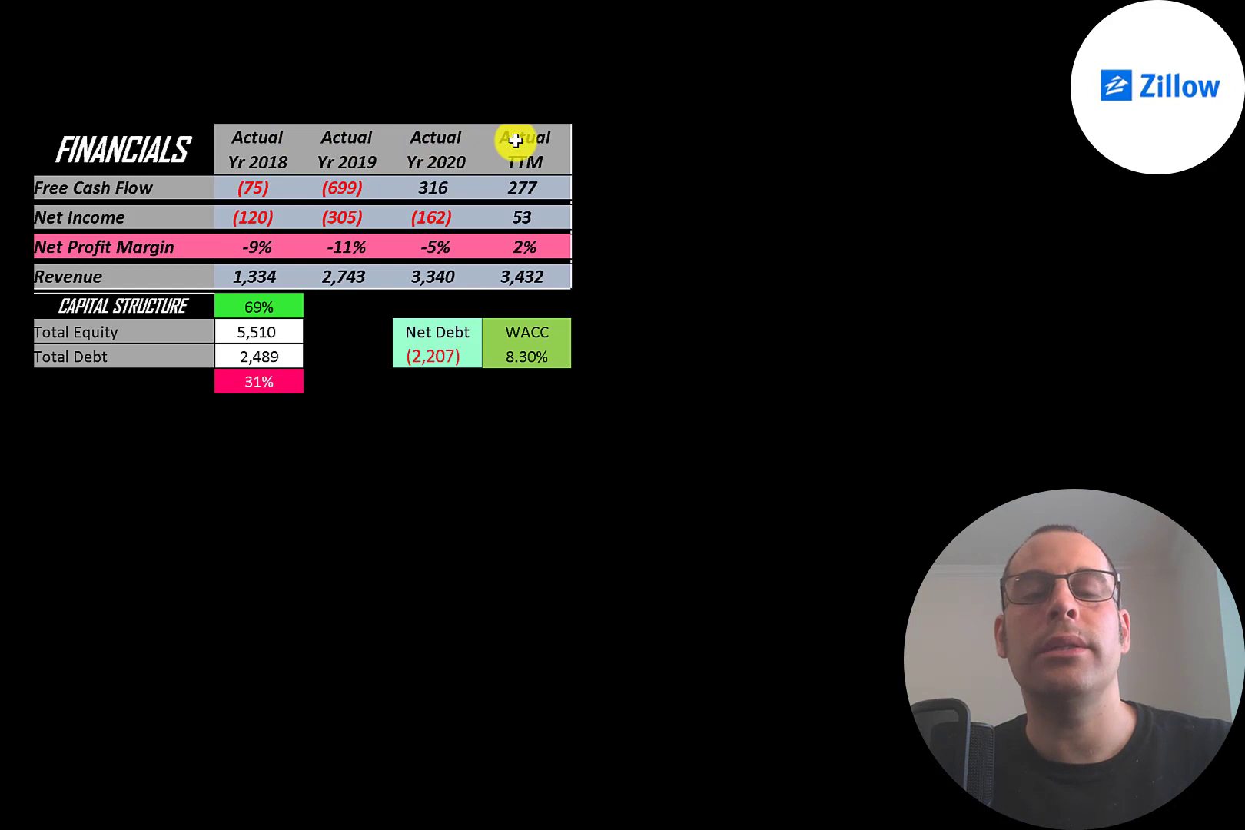
{"action": "mouse_move", "coordinate": [215, 196]}
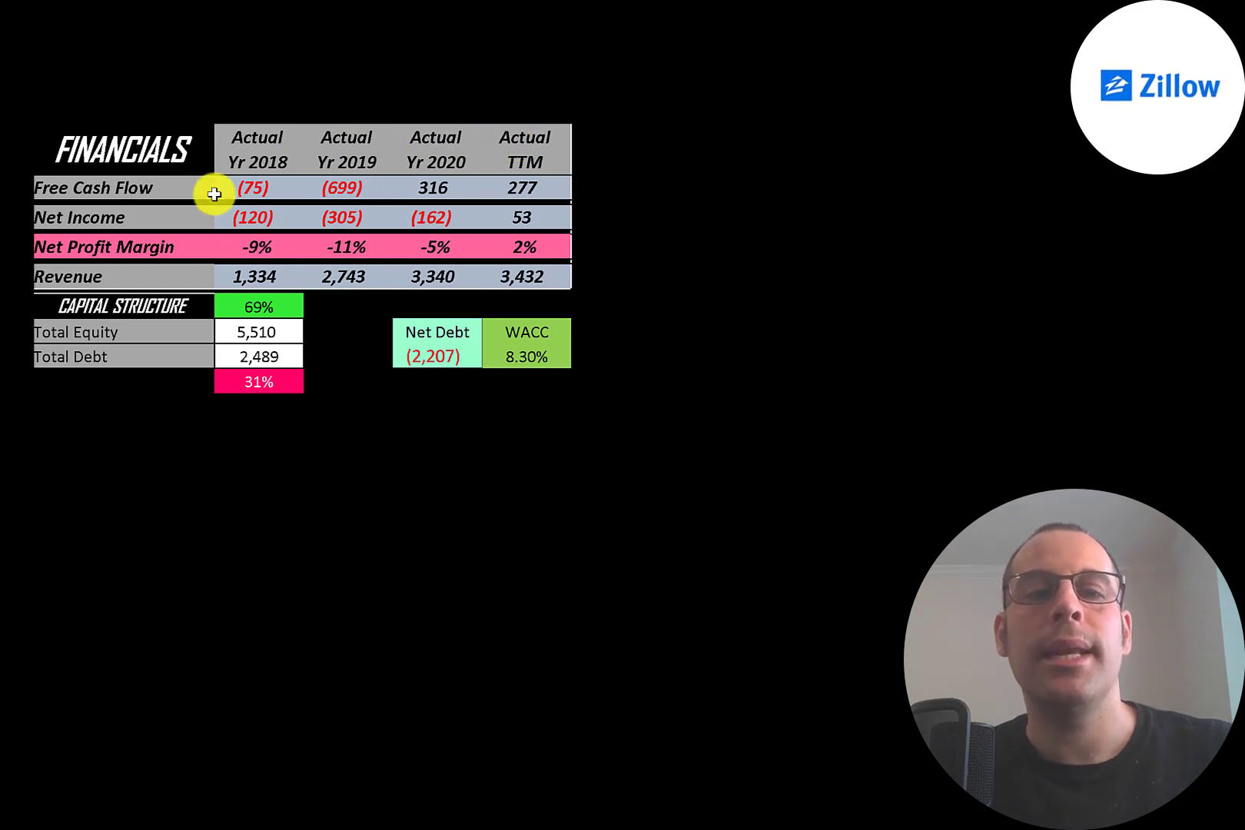
{"action": "mouse_move", "coordinate": [210, 217]}
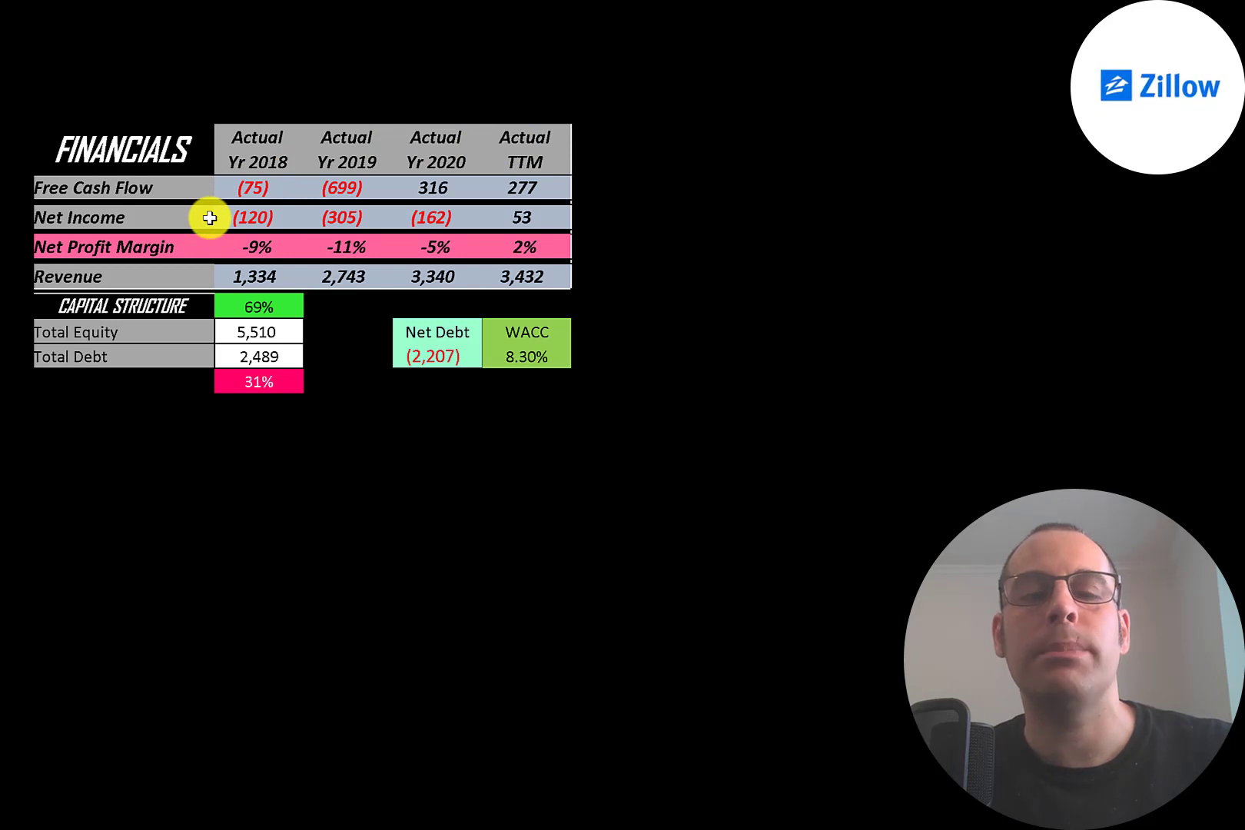
{"action": "mouse_move", "coordinate": [273, 209]}
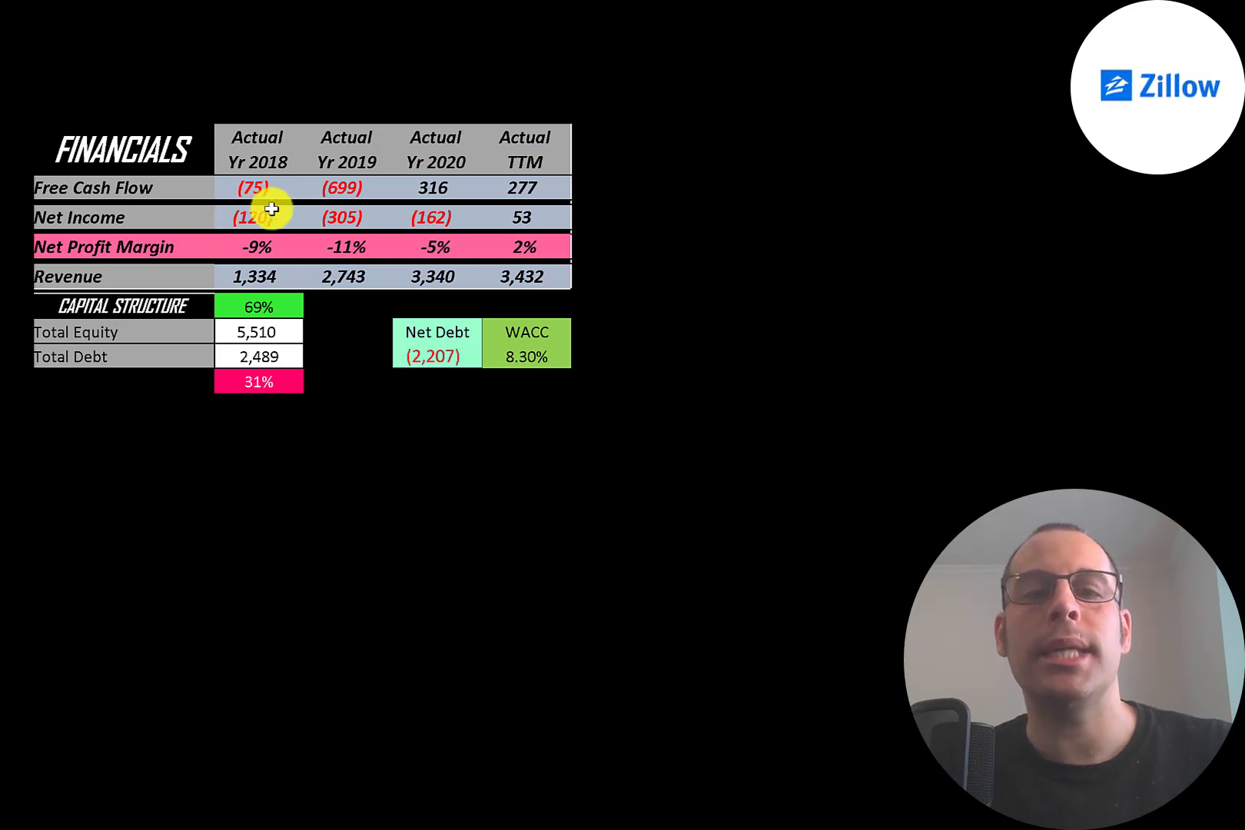
{"action": "mouse_move", "coordinate": [457, 219]}
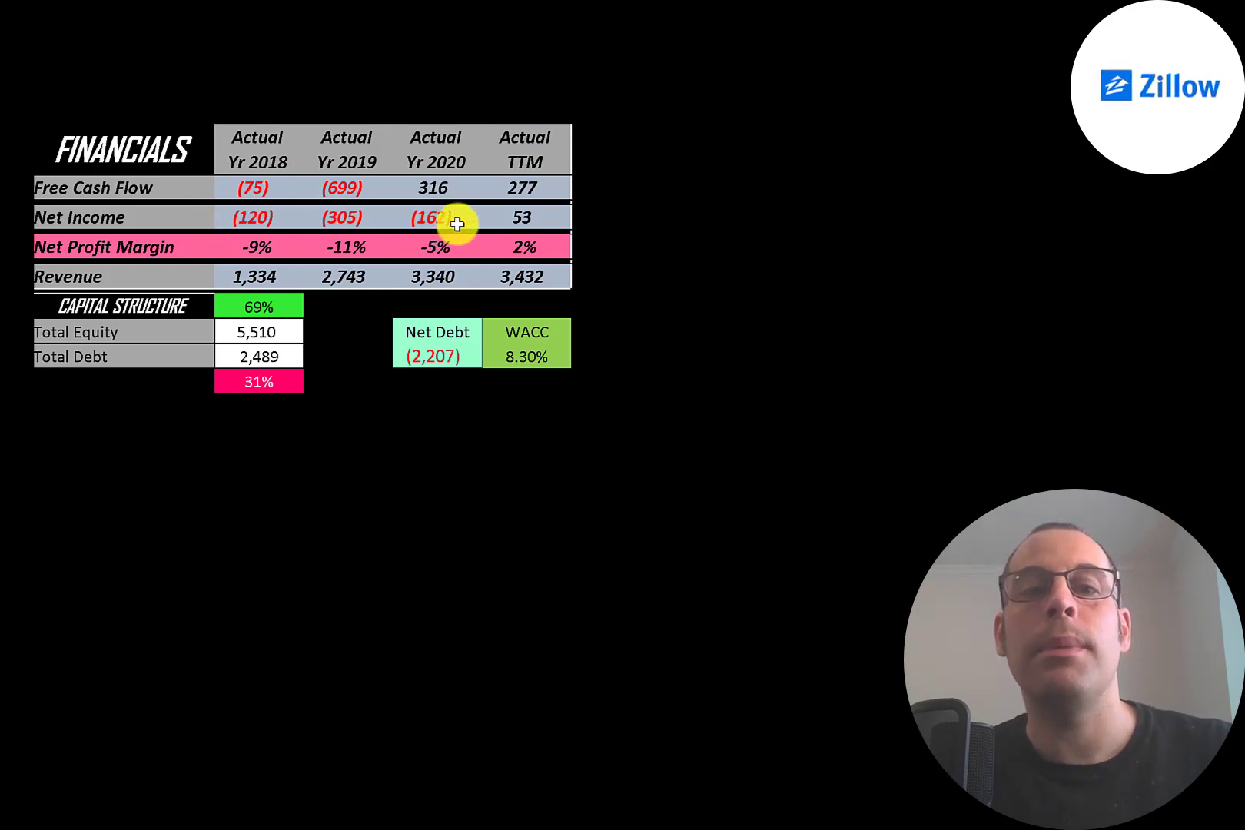
{"action": "mouse_move", "coordinate": [488, 216]}
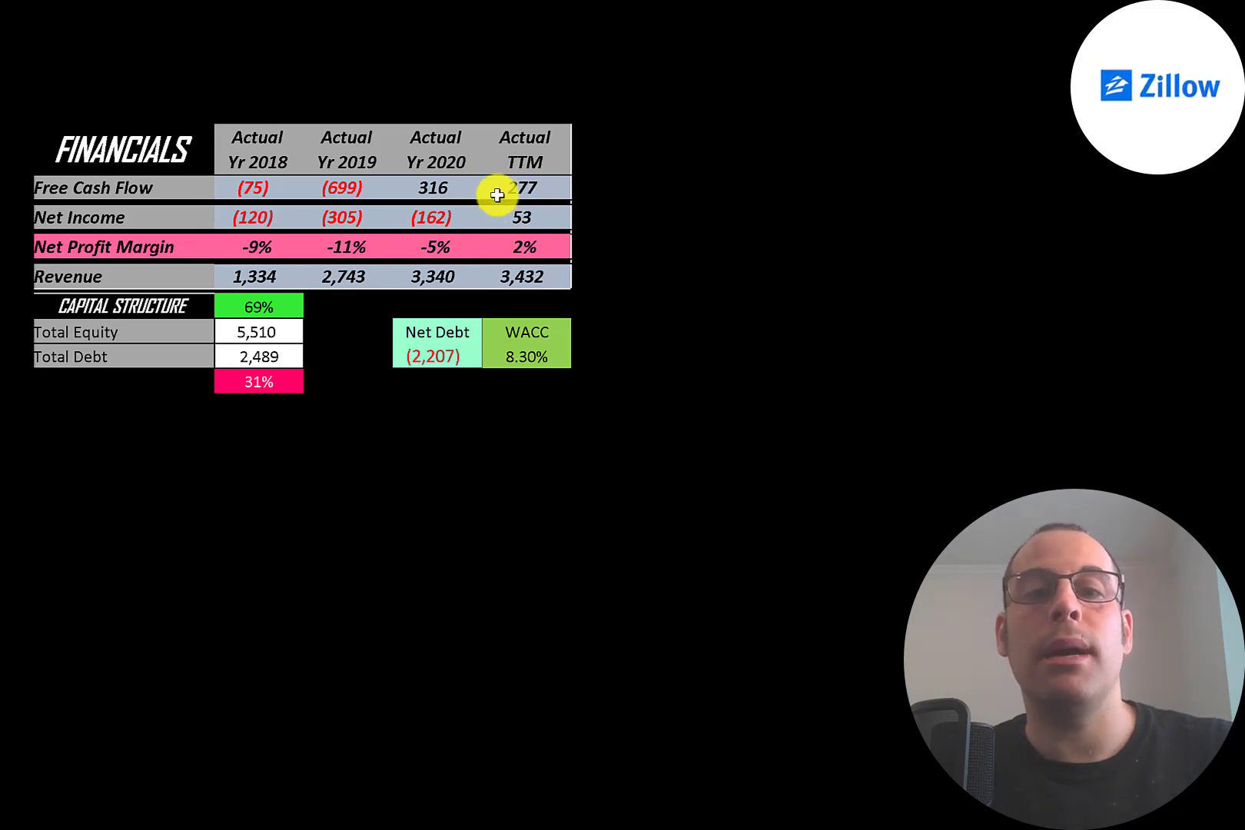
{"action": "mouse_move", "coordinate": [226, 277]}
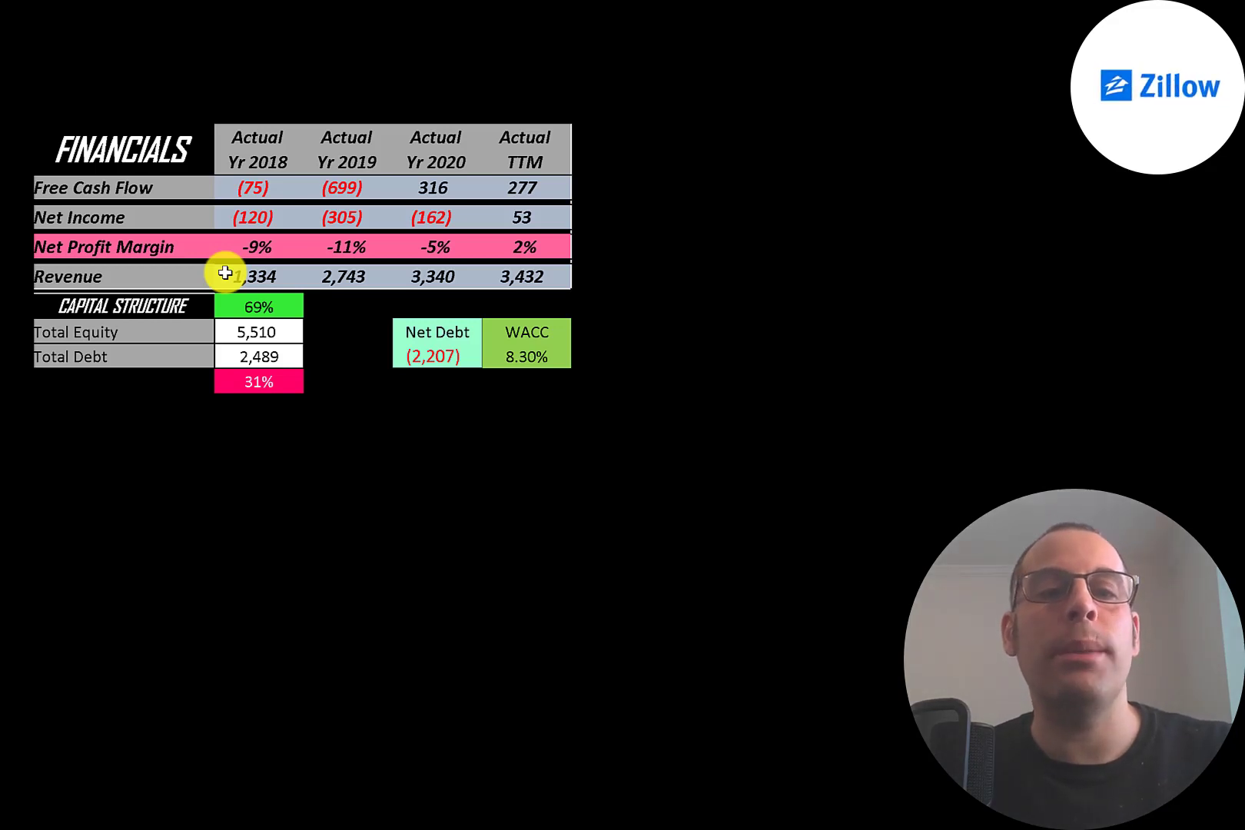
{"action": "mouse_move", "coordinate": [503, 291]}
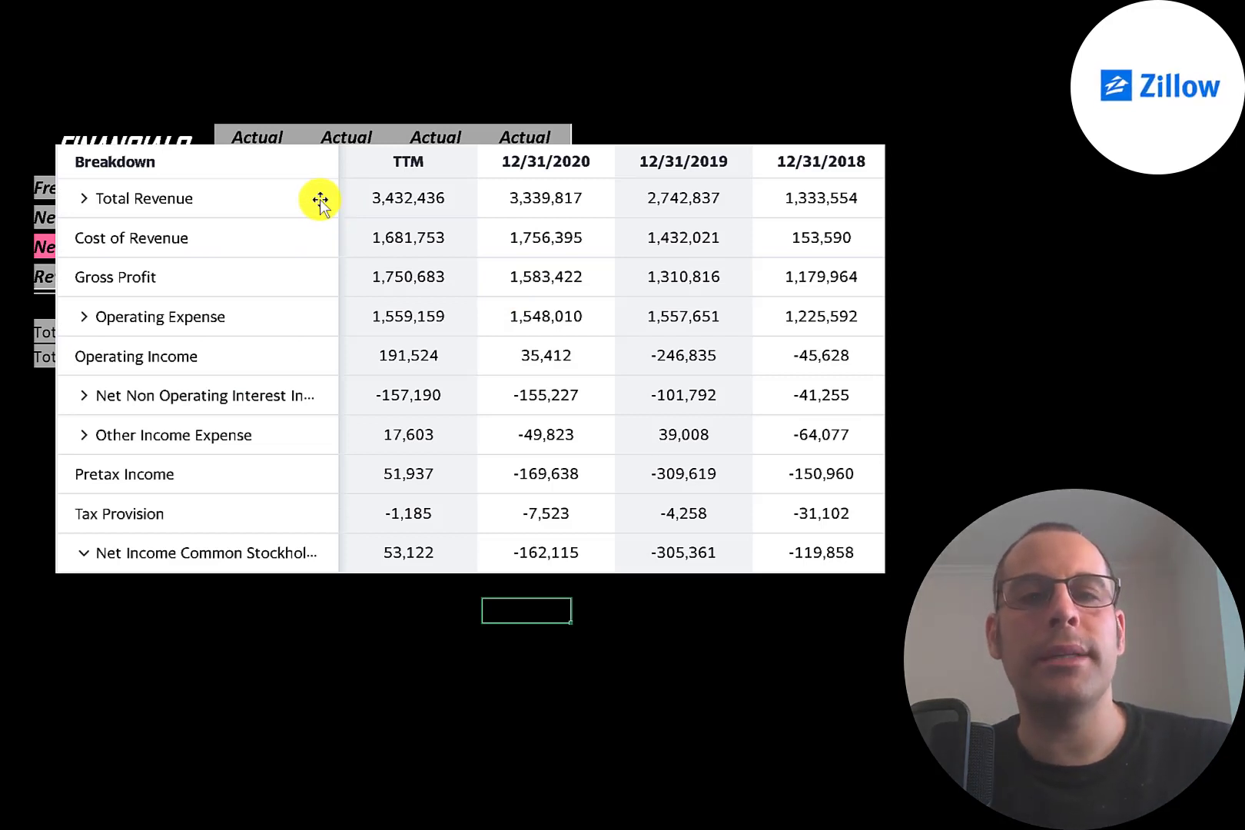
{"action": "mouse_move", "coordinate": [340, 238]}
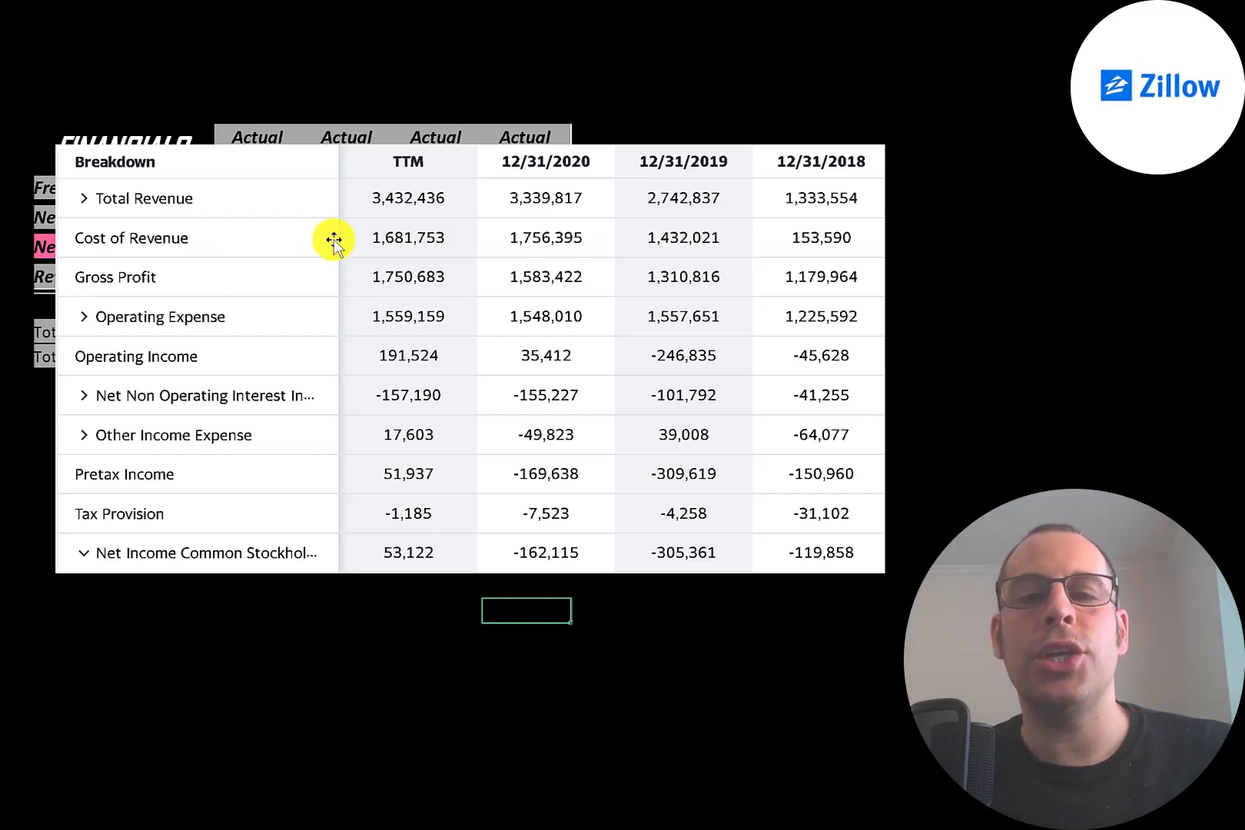
{"action": "mouse_move", "coordinate": [404, 224]}
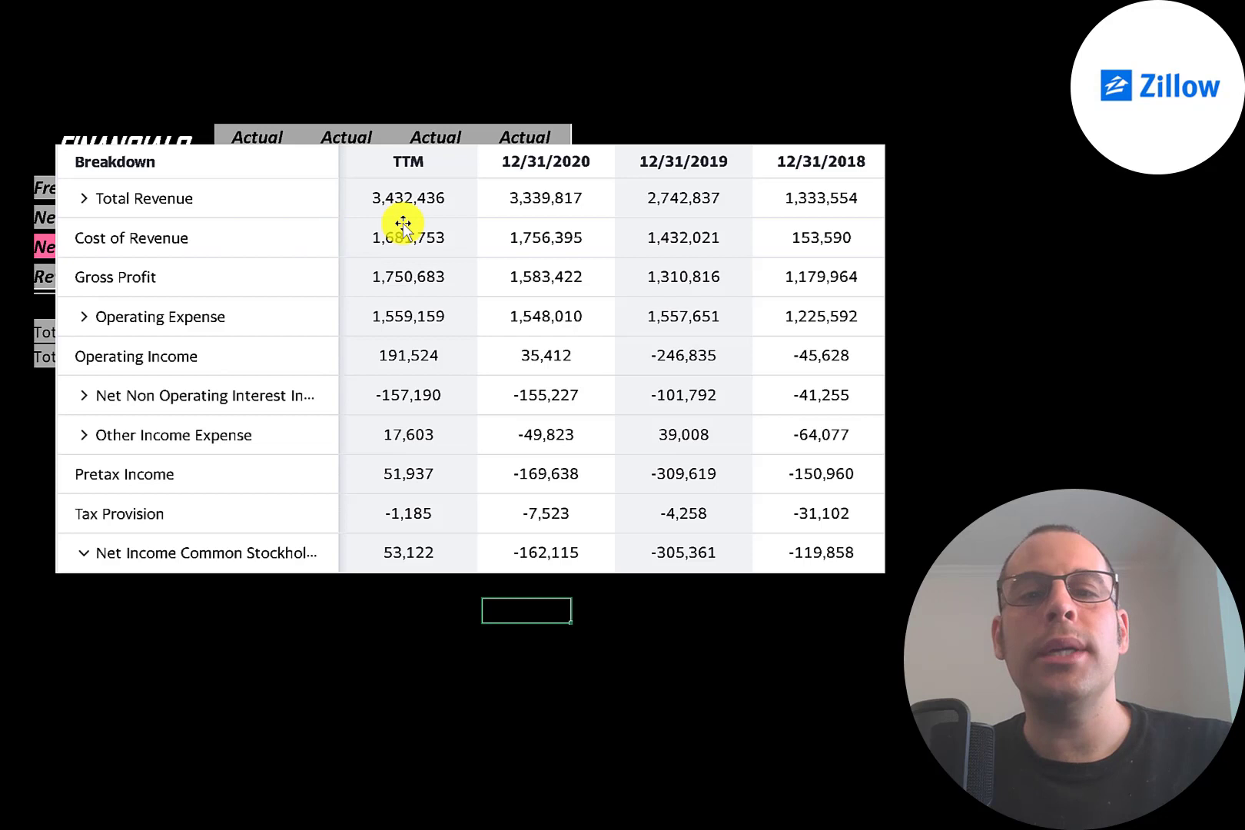
{"action": "mouse_move", "coordinate": [819, 237]}
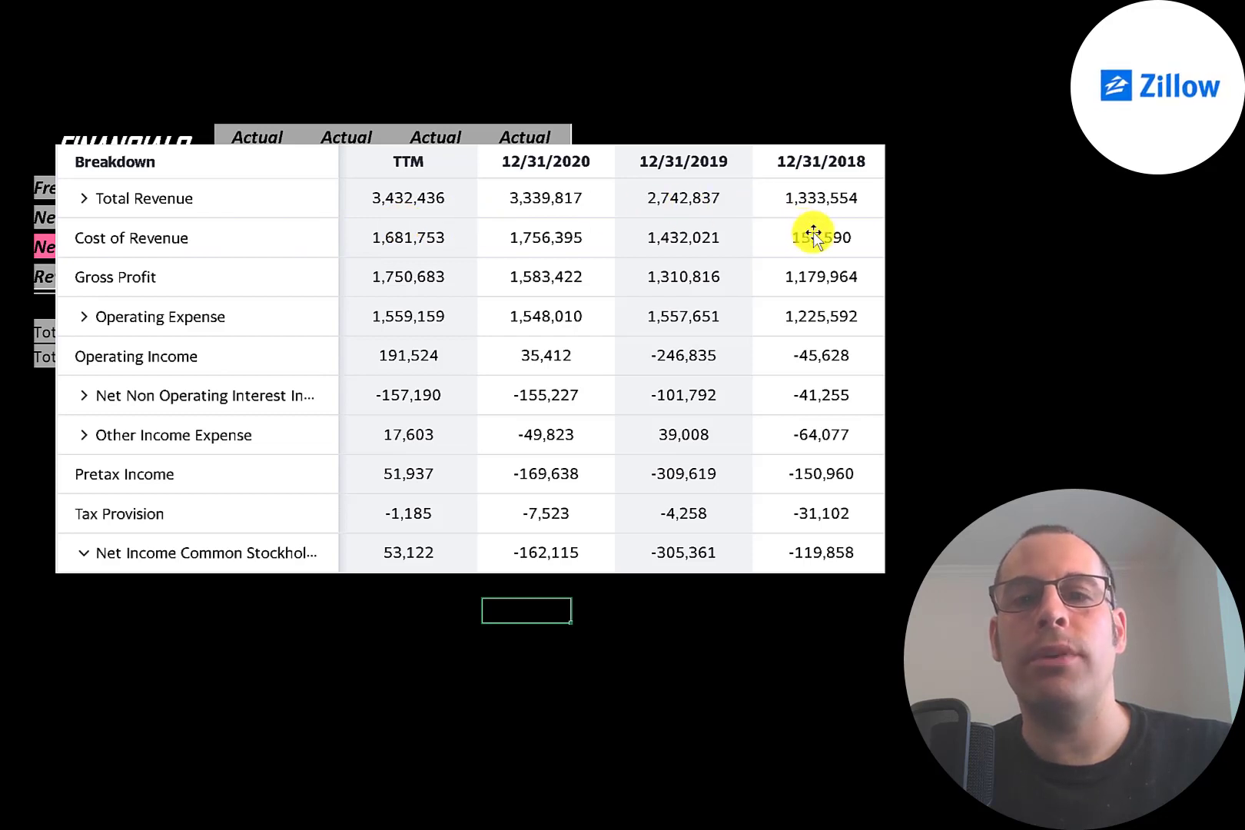
{"action": "mouse_move", "coordinate": [735, 227]}
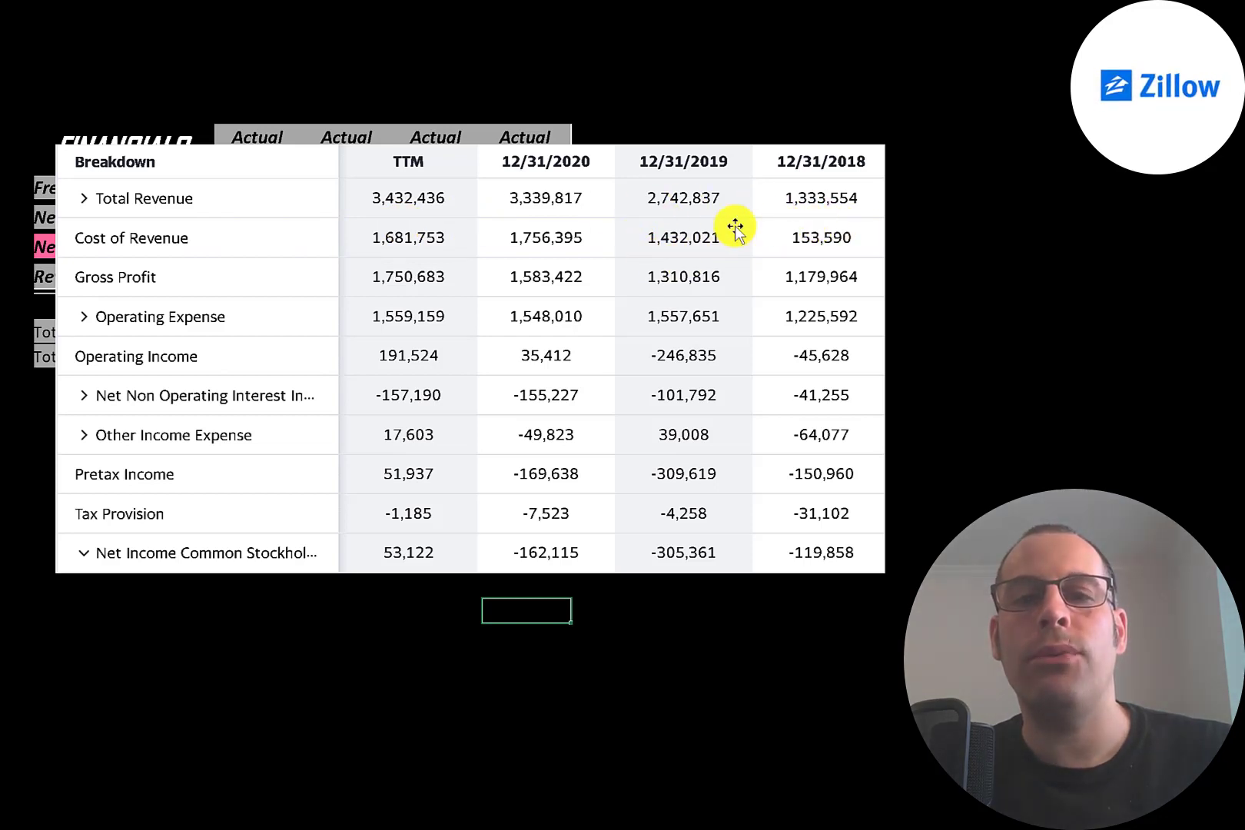
{"action": "mouse_move", "coordinate": [797, 224]}
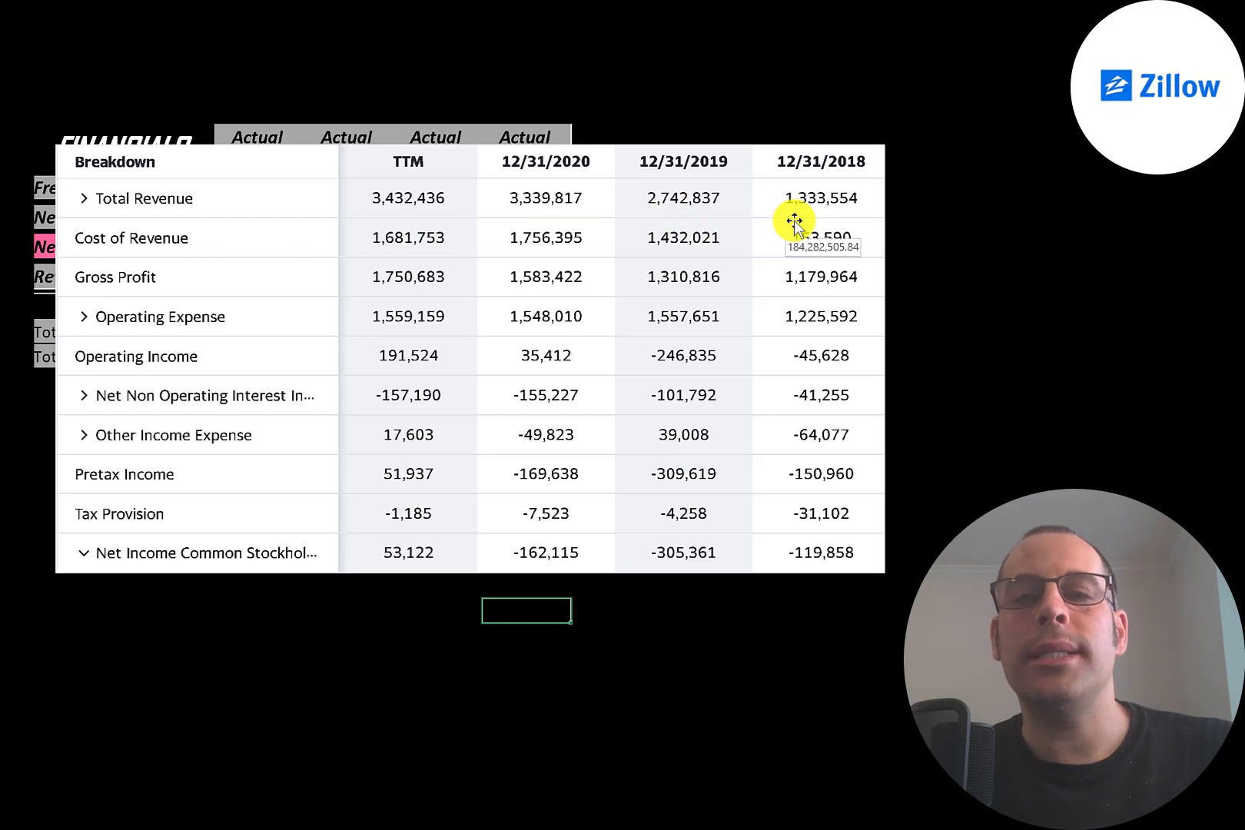
{"action": "mouse_move", "coordinate": [782, 200]}
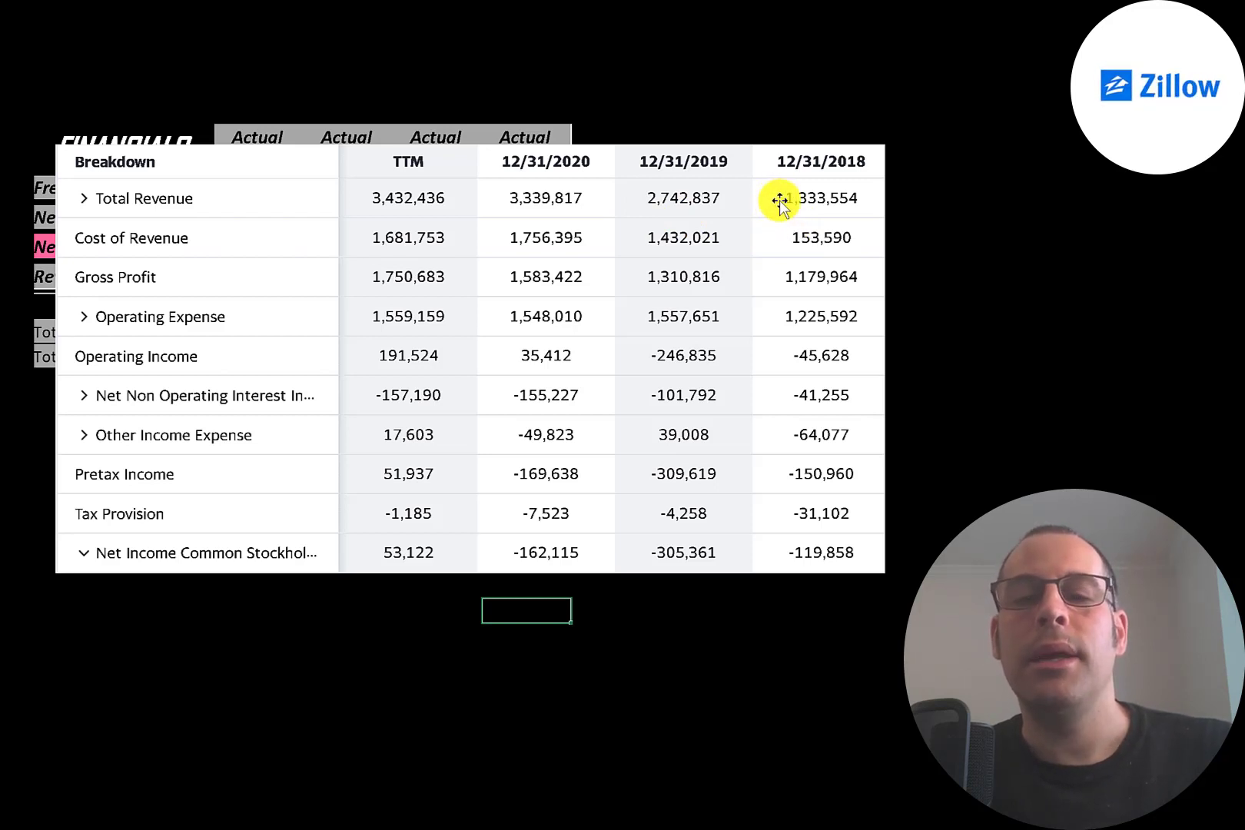
{"action": "mouse_move", "coordinate": [685, 197]}
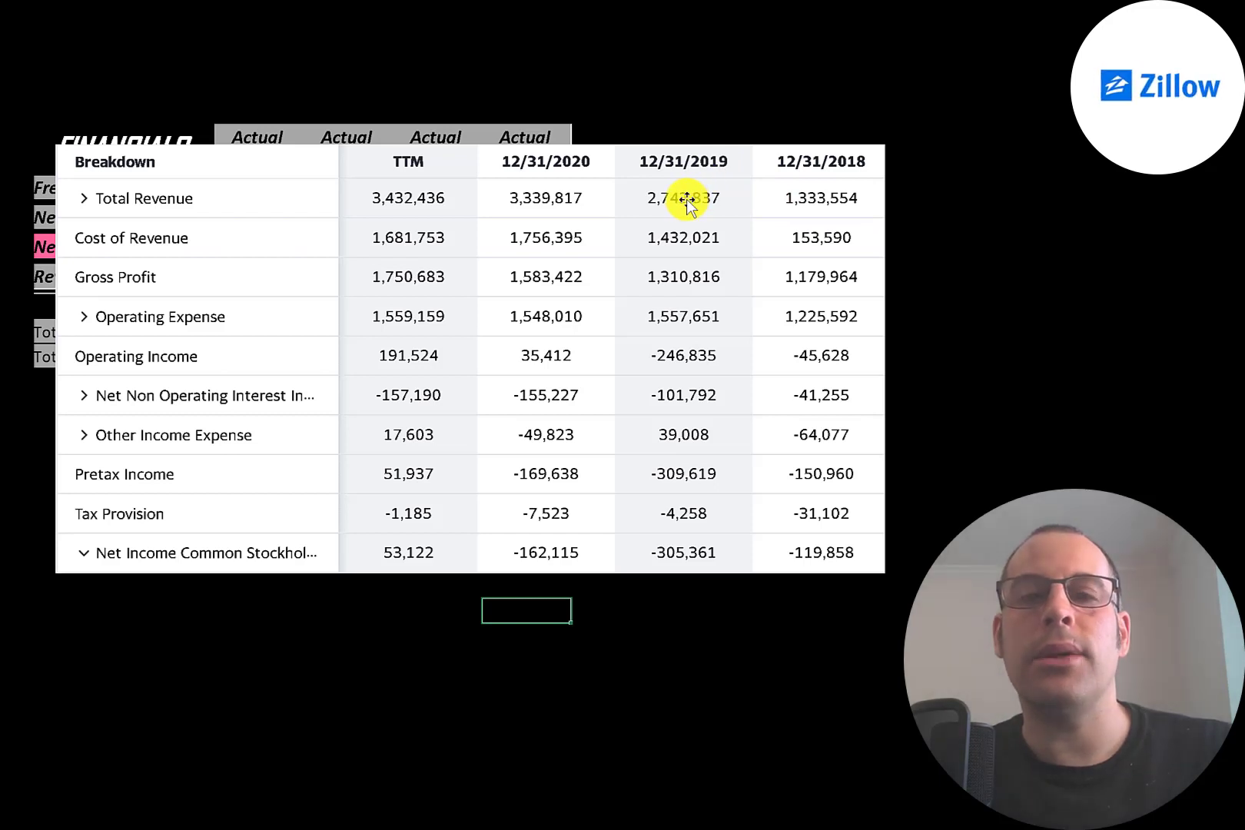
{"action": "mouse_move", "coordinate": [634, 236]}
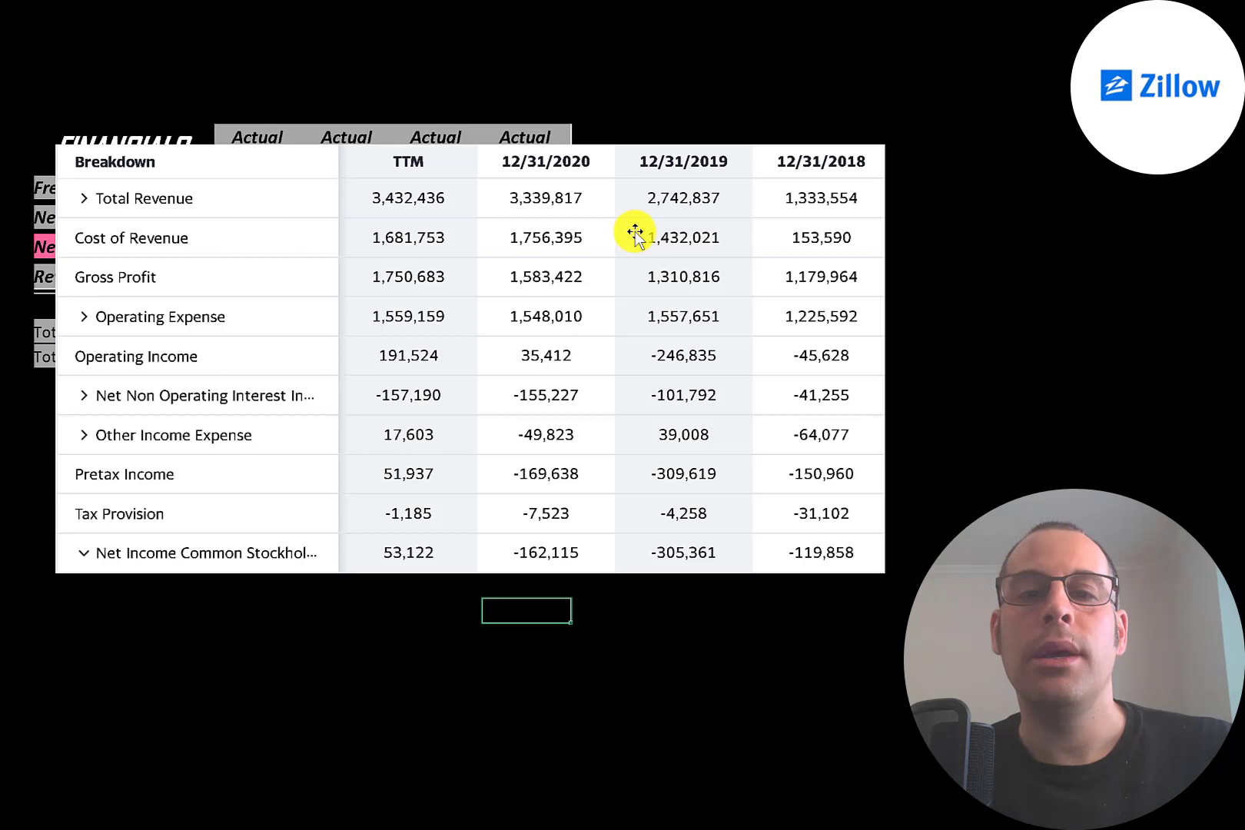
{"action": "mouse_move", "coordinate": [775, 263]}
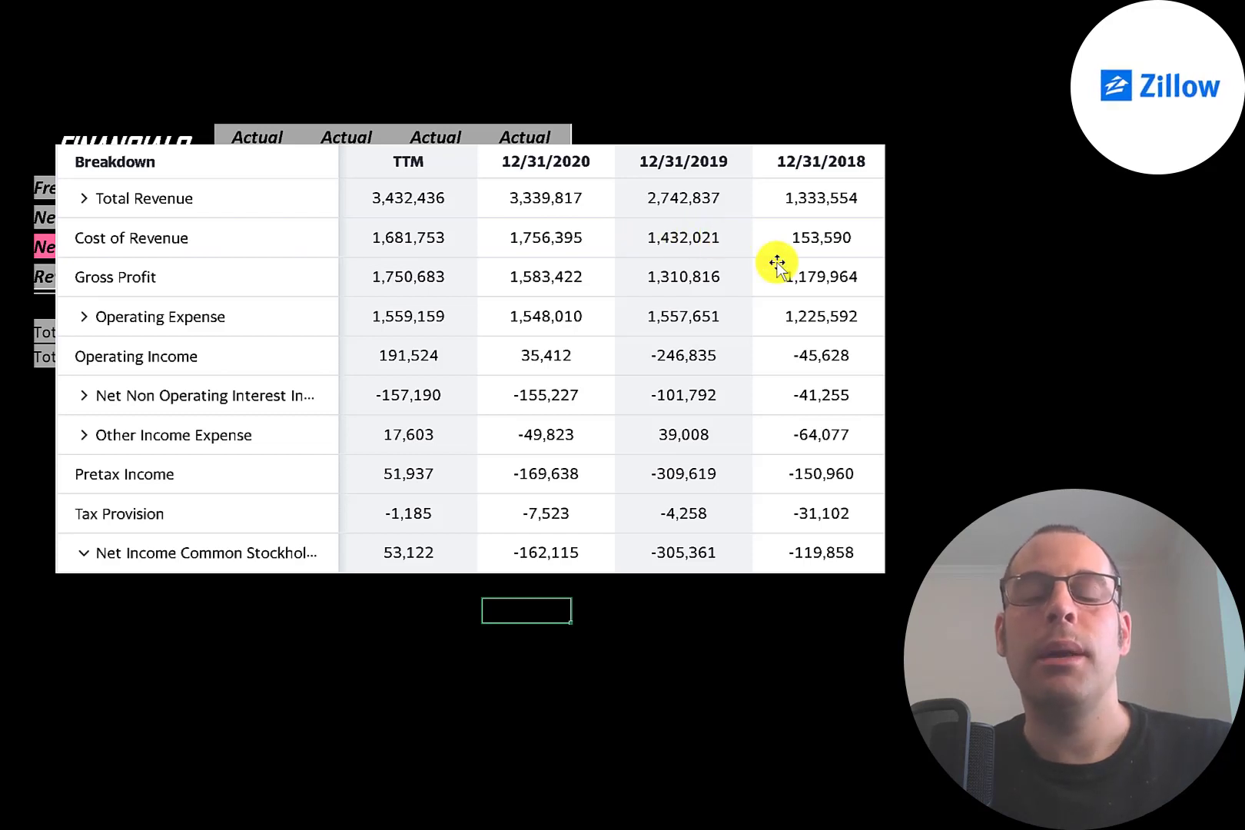
{"action": "mouse_move", "coordinate": [786, 208]}
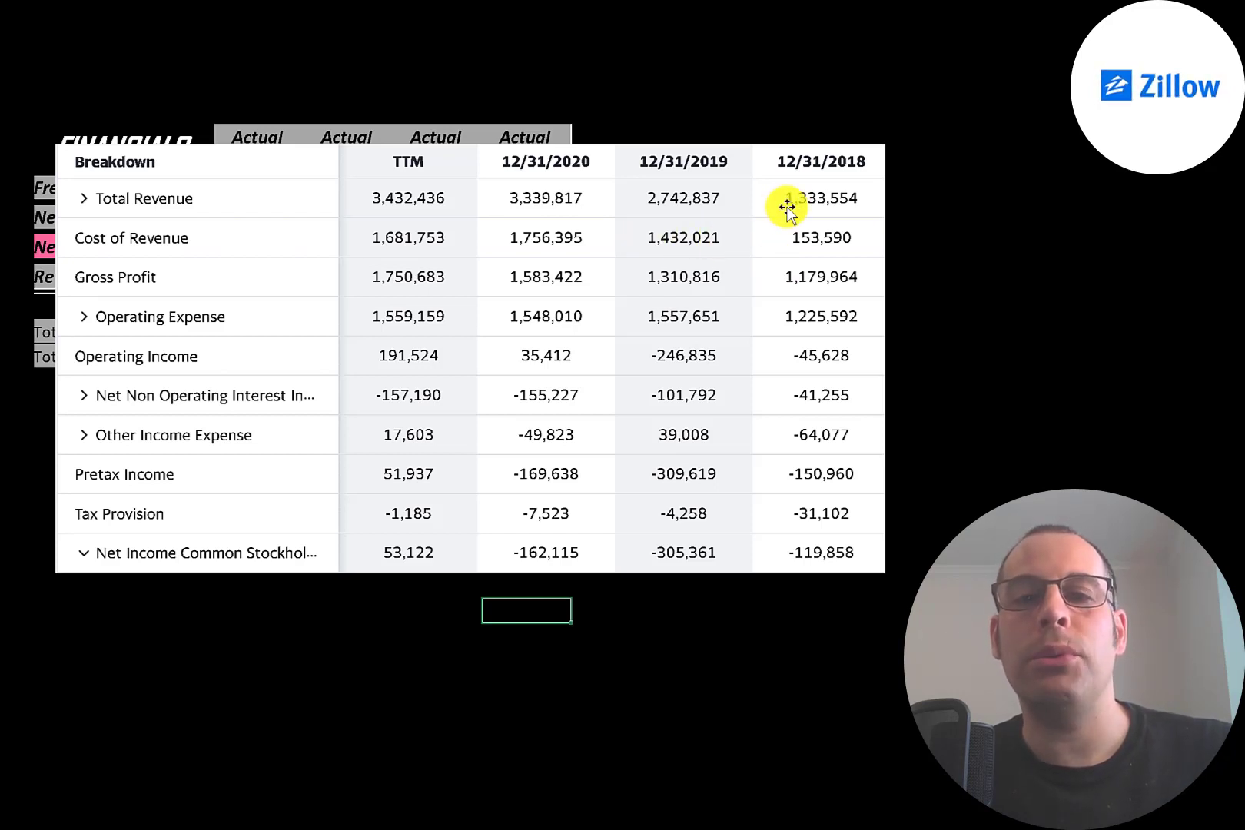
{"action": "mouse_move", "coordinate": [797, 254]}
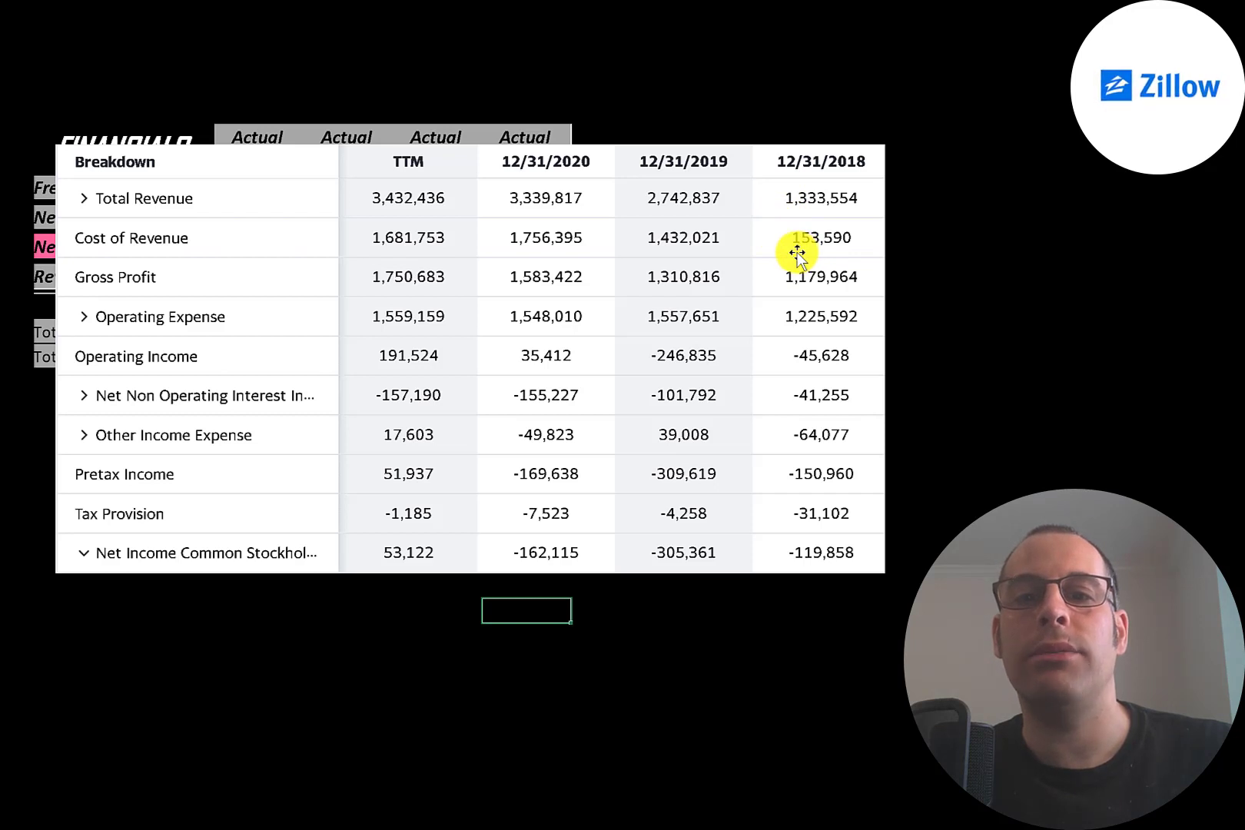
{"action": "mouse_move", "coordinate": [307, 283]}
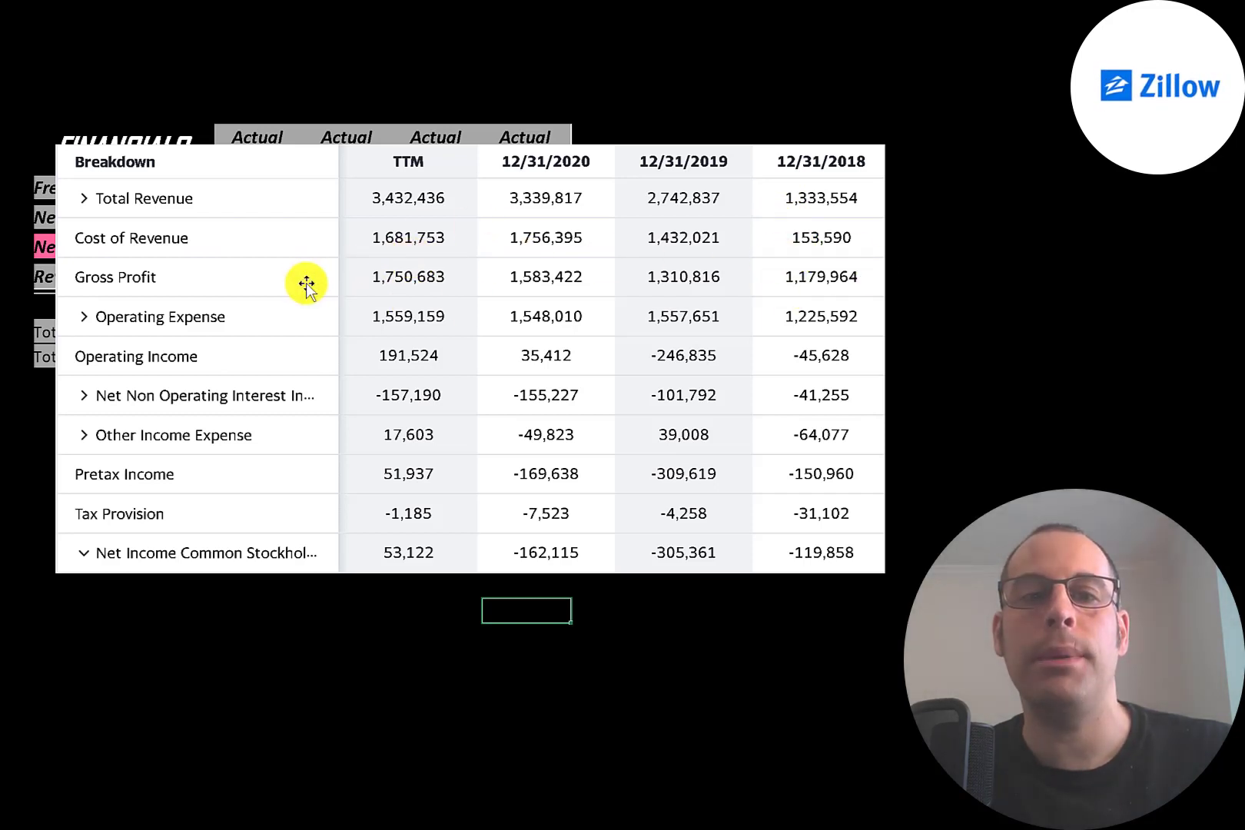
{"action": "mouse_move", "coordinate": [787, 315]}
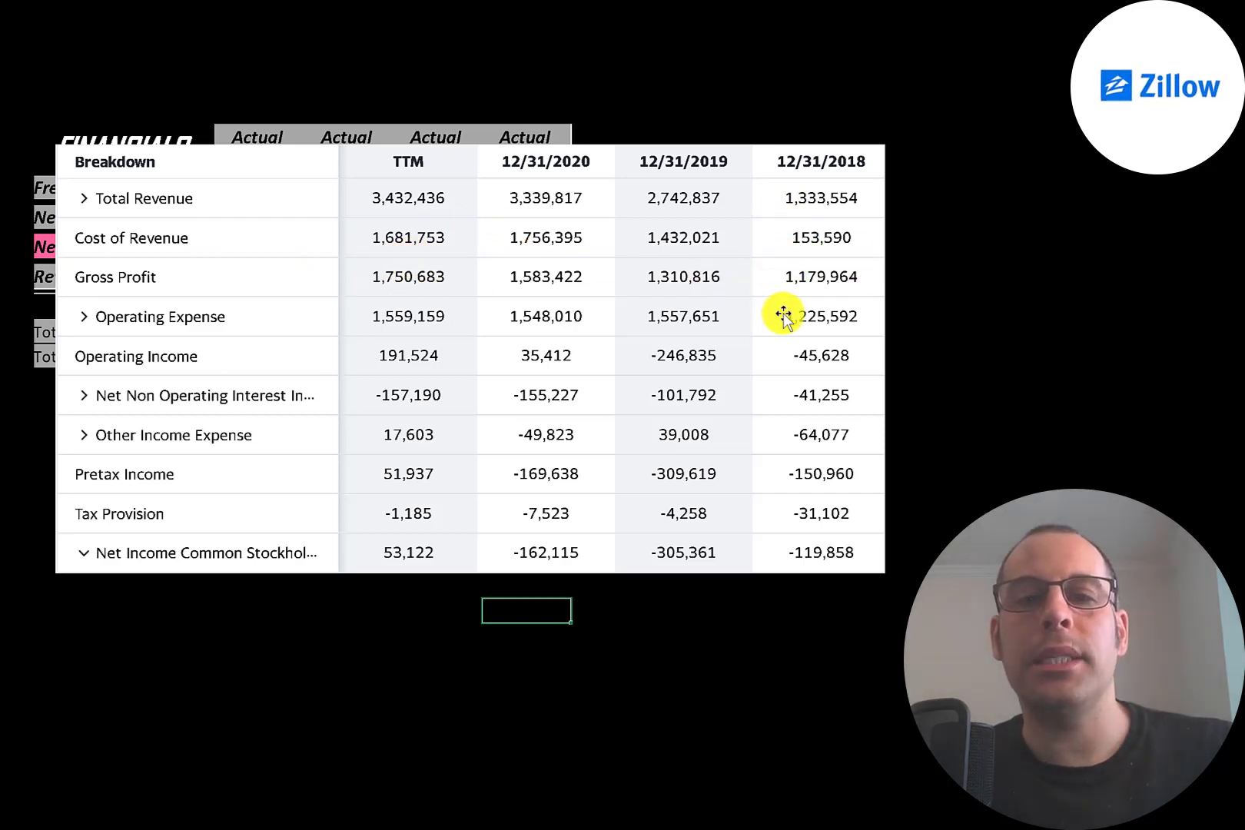
{"action": "mouse_move", "coordinate": [345, 324]}
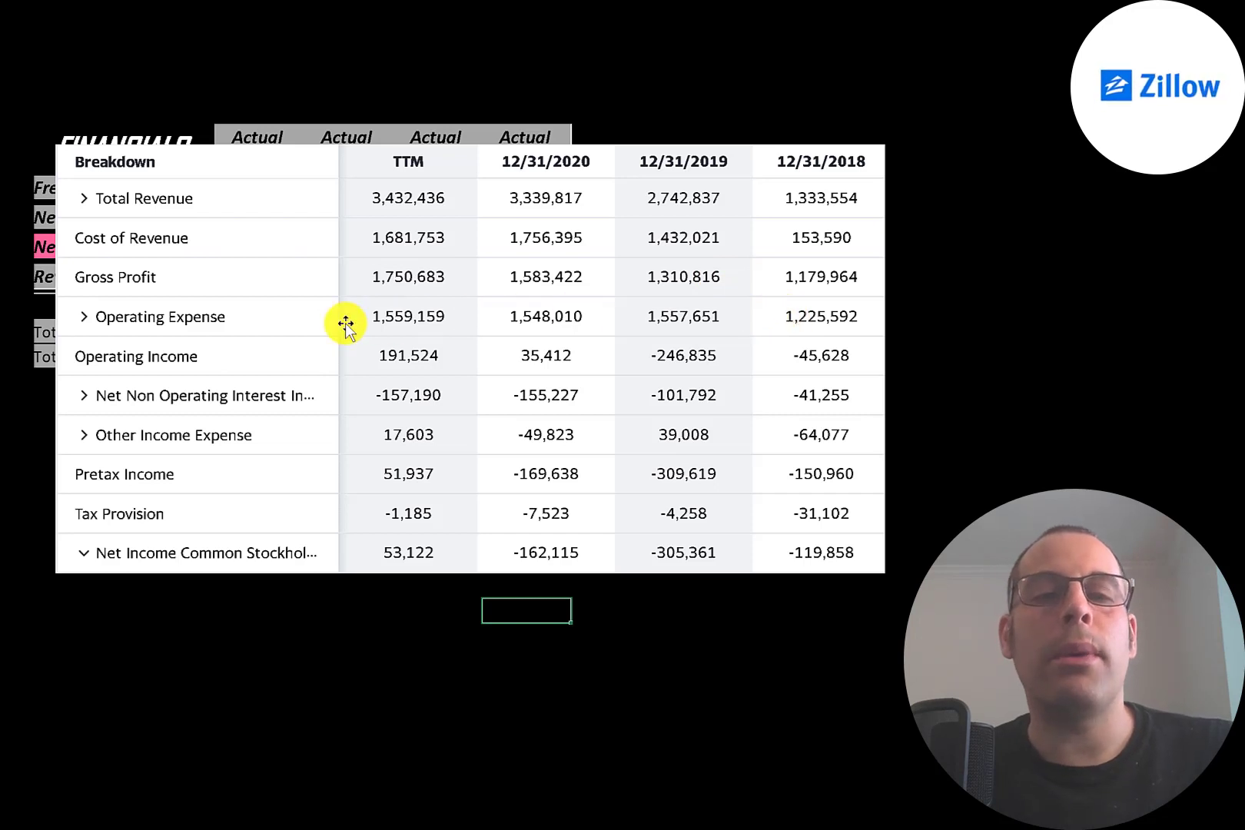
{"action": "mouse_move", "coordinate": [340, 342]}
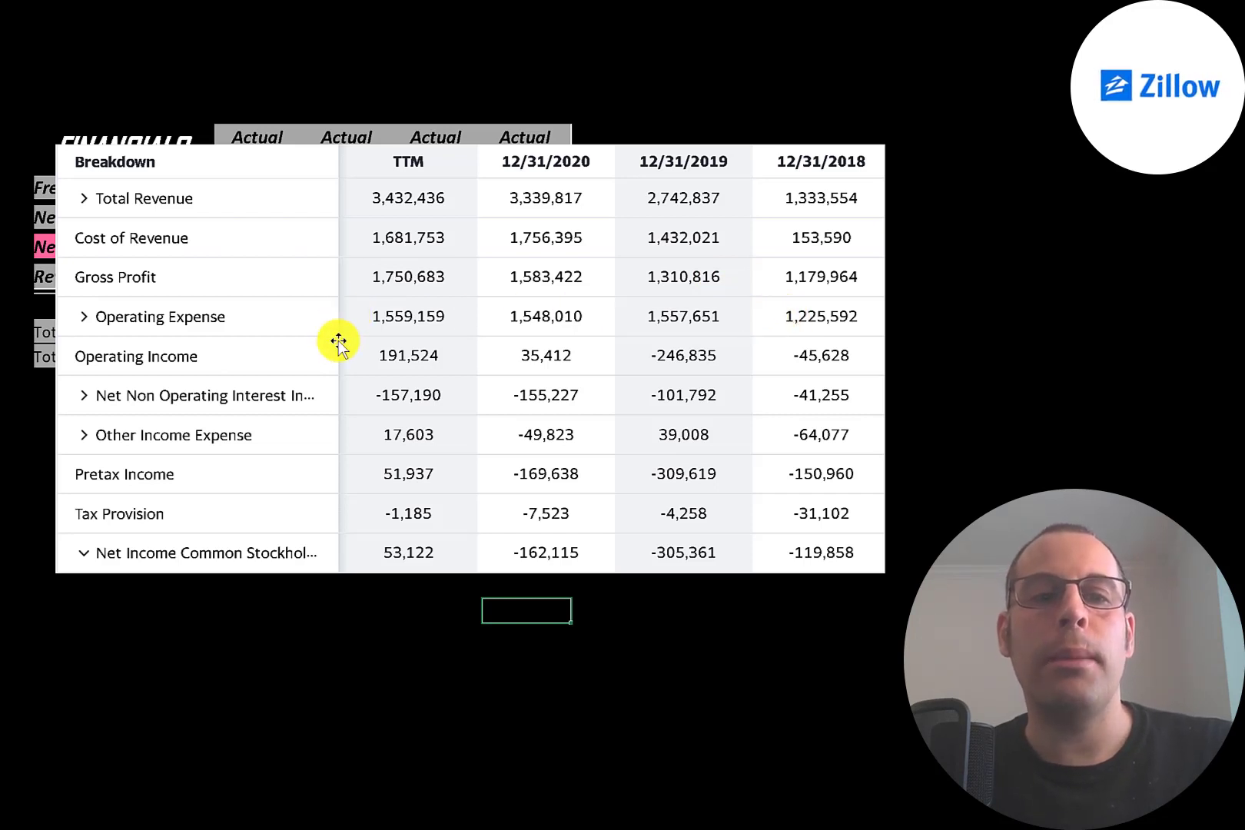
{"action": "mouse_move", "coordinate": [362, 357]}
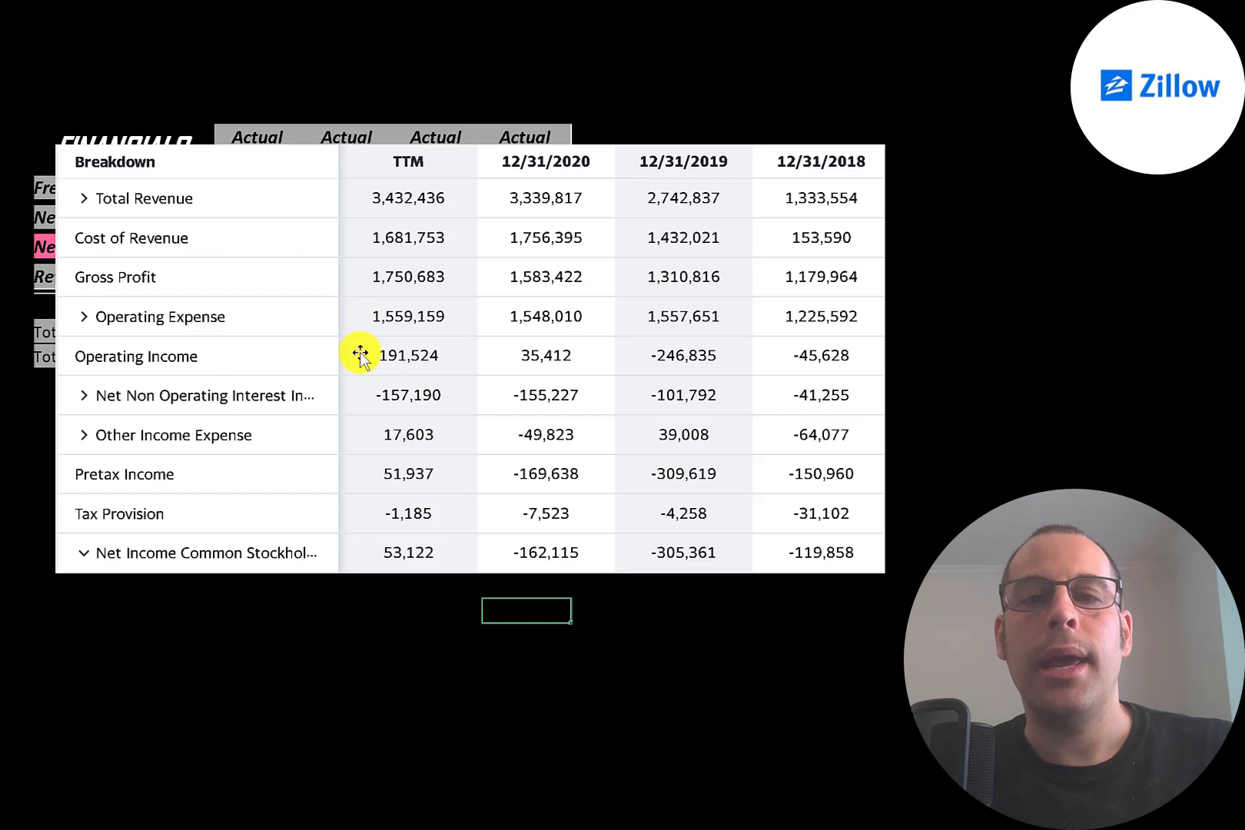
{"action": "mouse_move", "coordinate": [820, 355]}
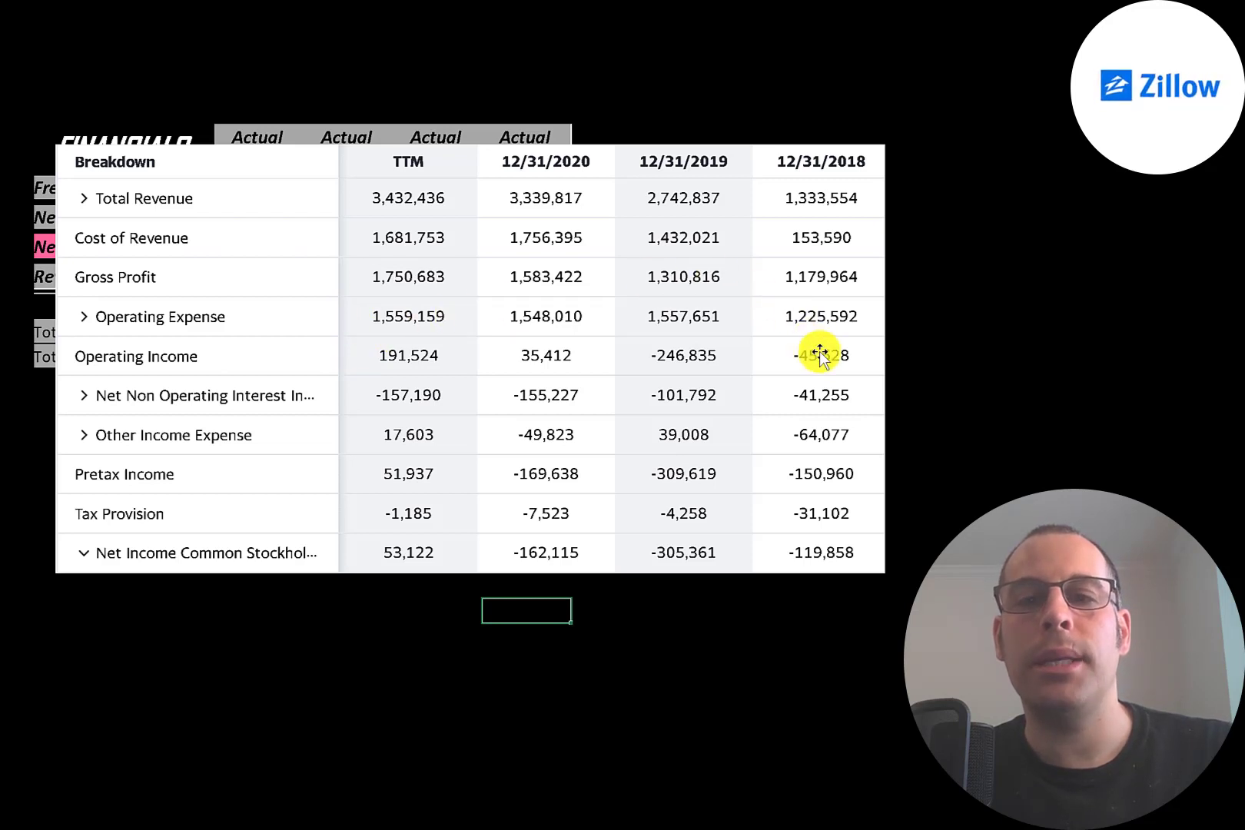
{"action": "mouse_move", "coordinate": [585, 343]}
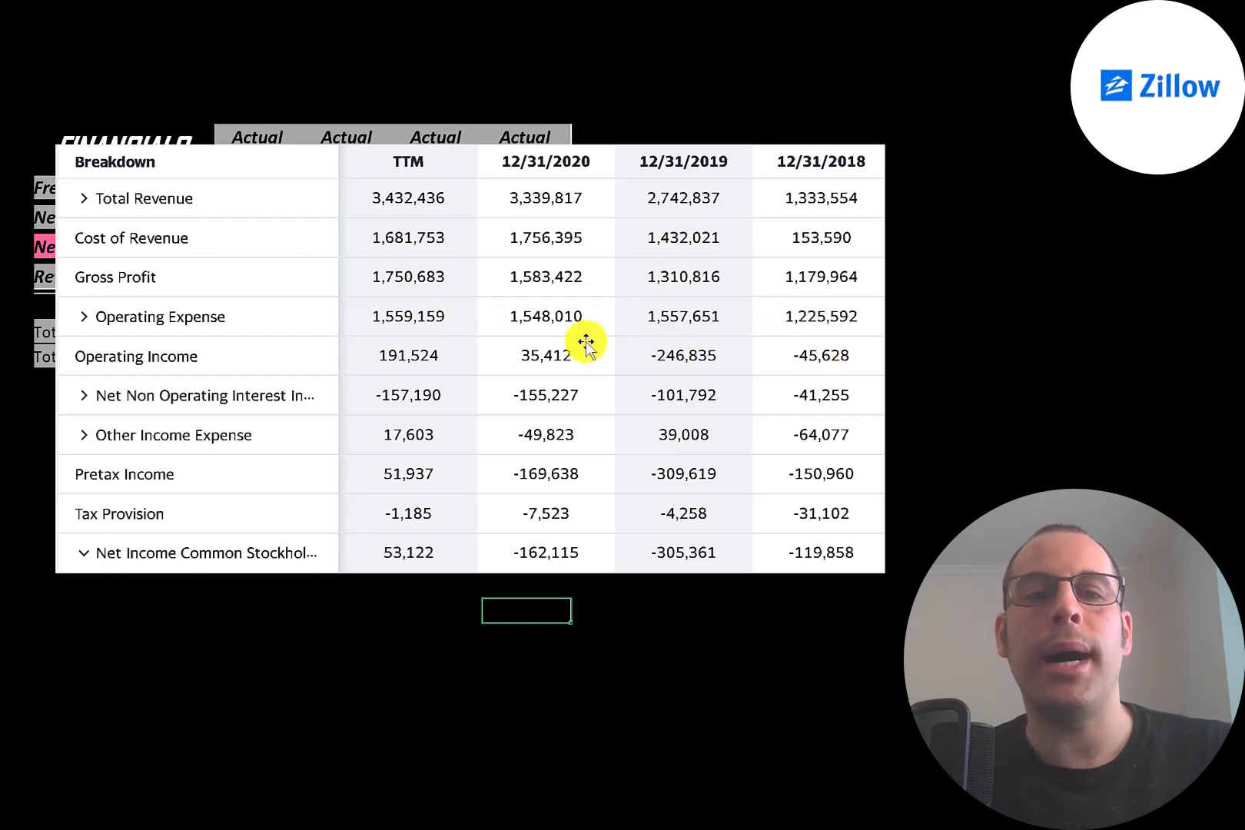
{"action": "mouse_move", "coordinate": [354, 337]}
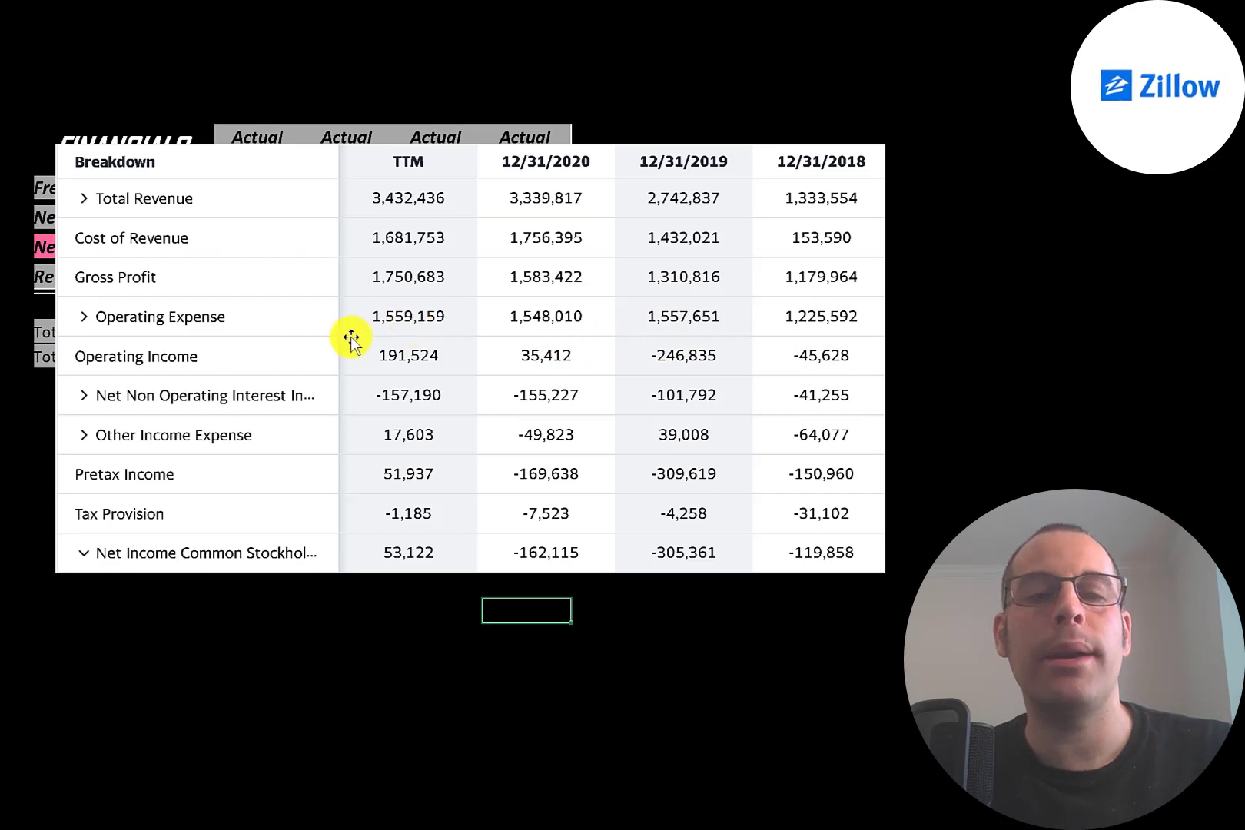
{"action": "mouse_move", "coordinate": [353, 395]}
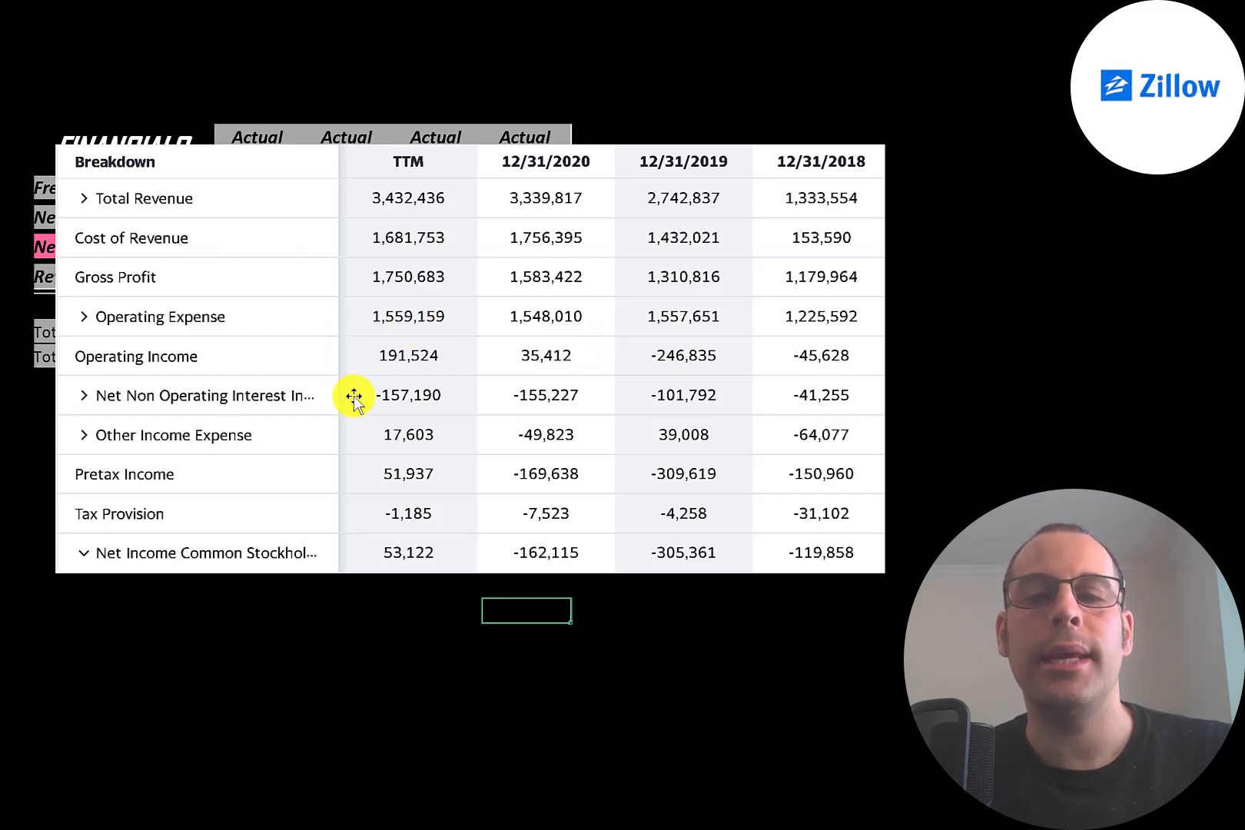
{"action": "mouse_move", "coordinate": [914, 371]}
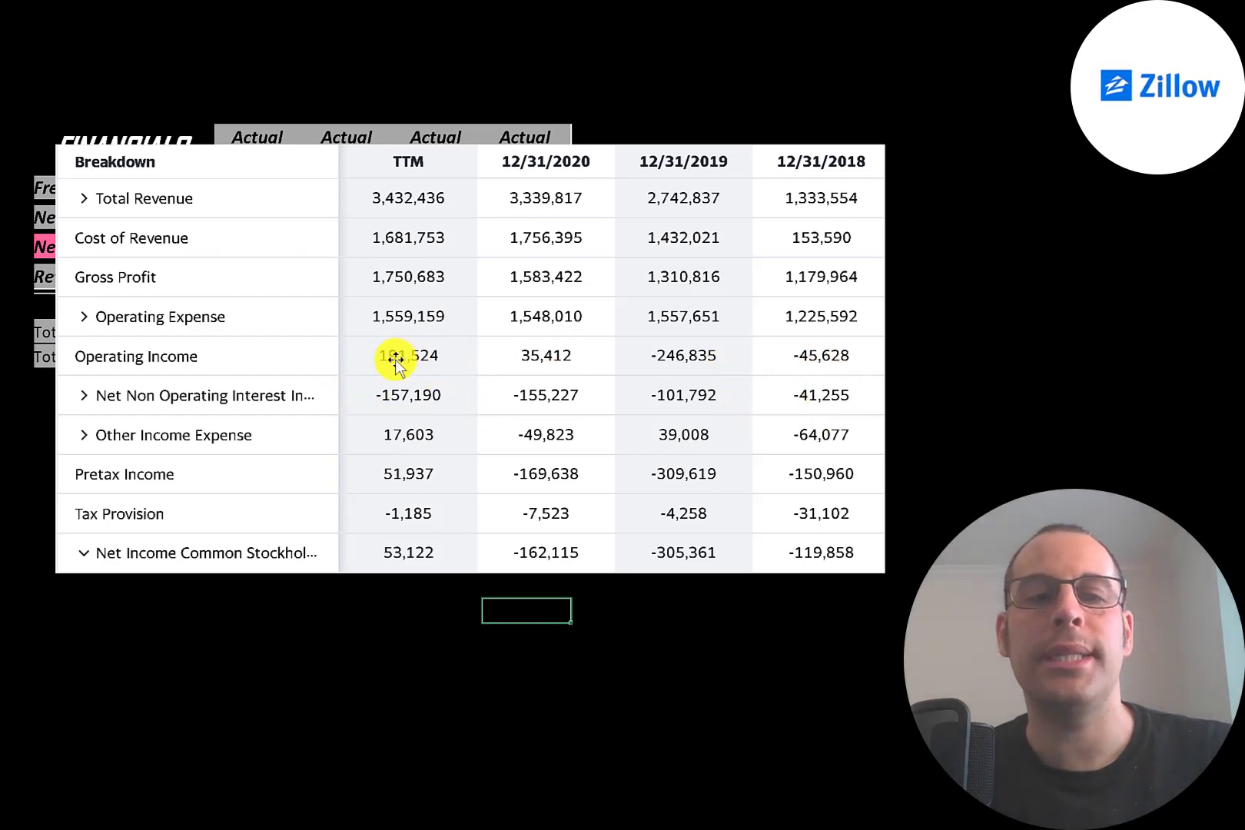
{"action": "mouse_move", "coordinate": [355, 438]}
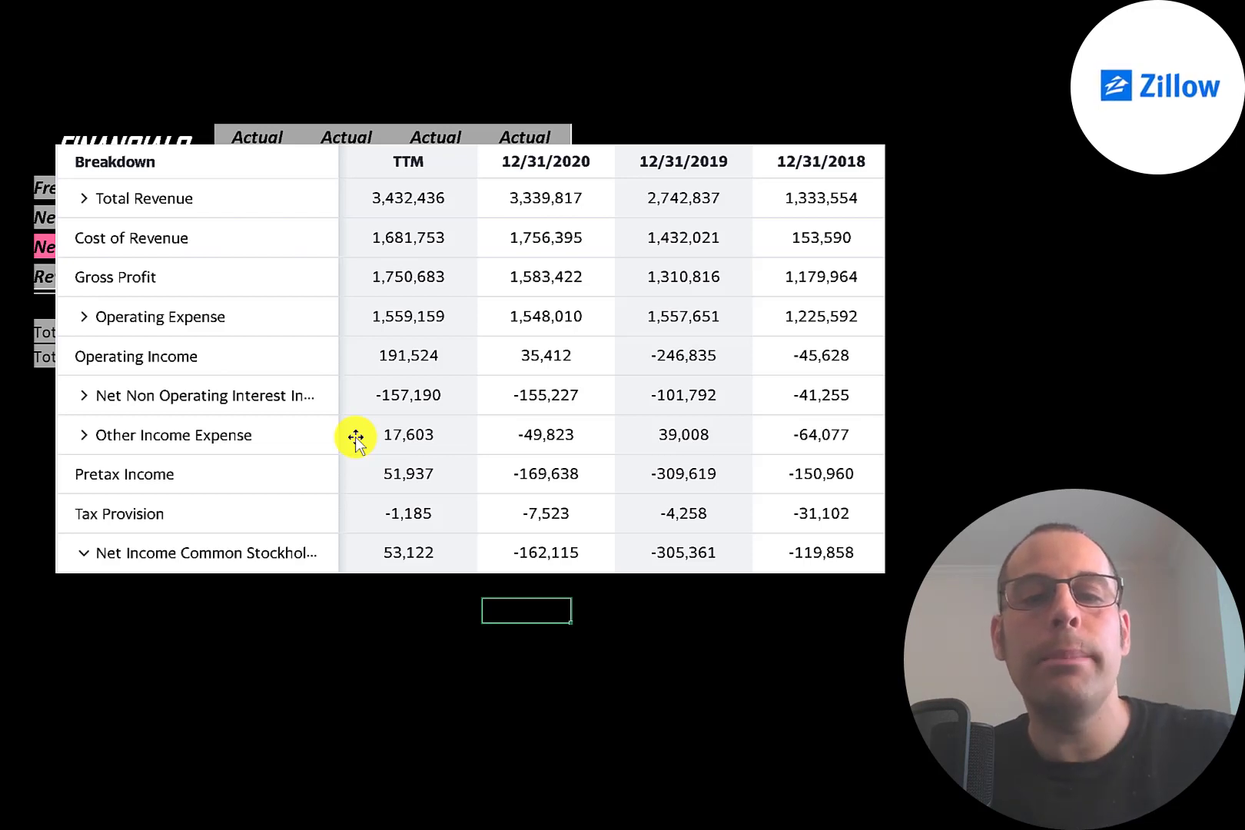
{"action": "mouse_move", "coordinate": [366, 551]}
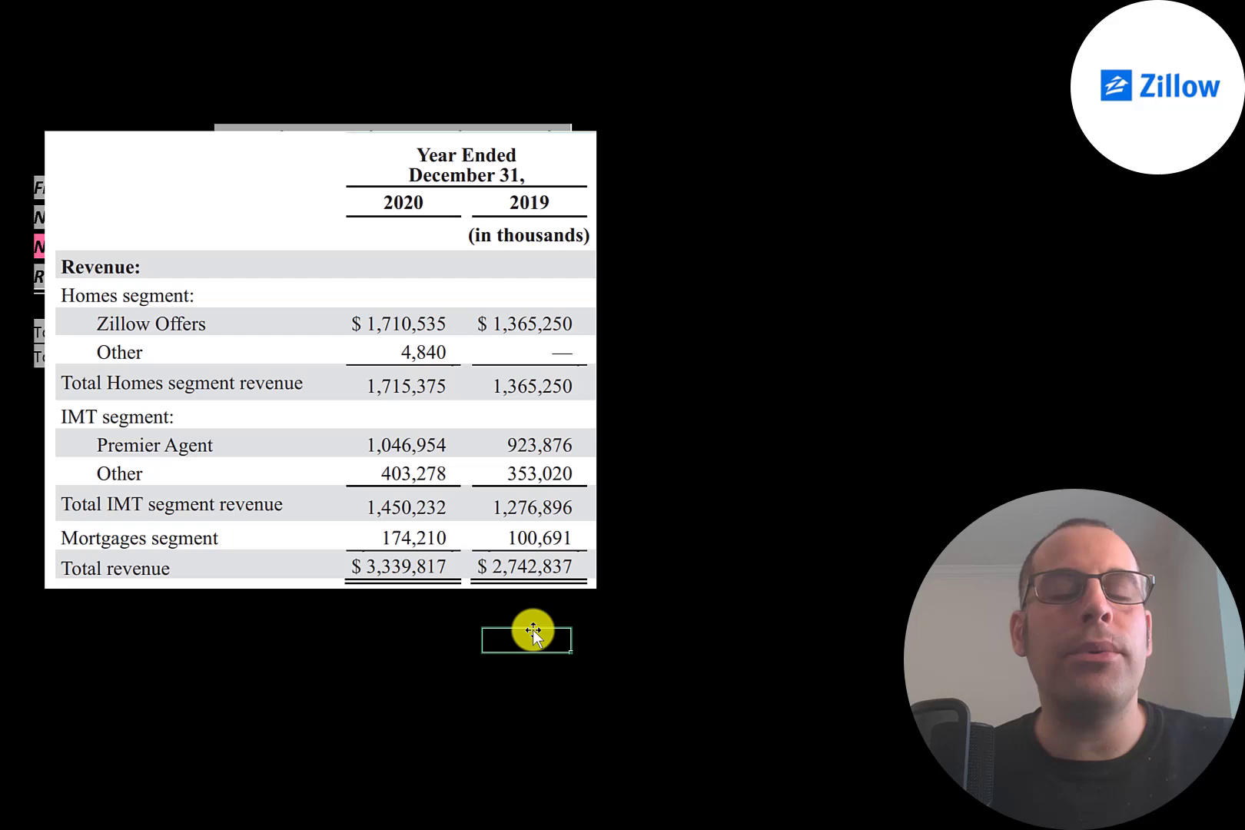
{"action": "mouse_move", "coordinate": [341, 365]}
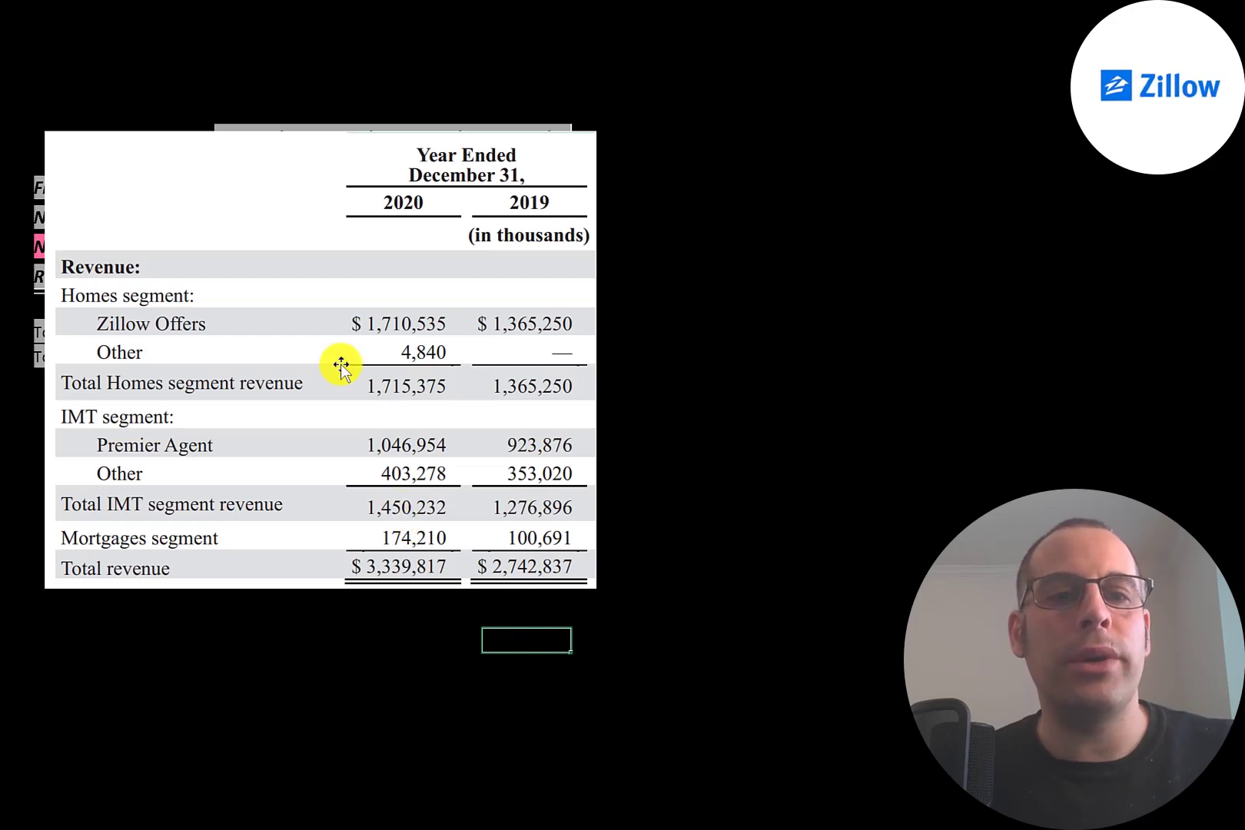
{"action": "mouse_move", "coordinate": [326, 324]}
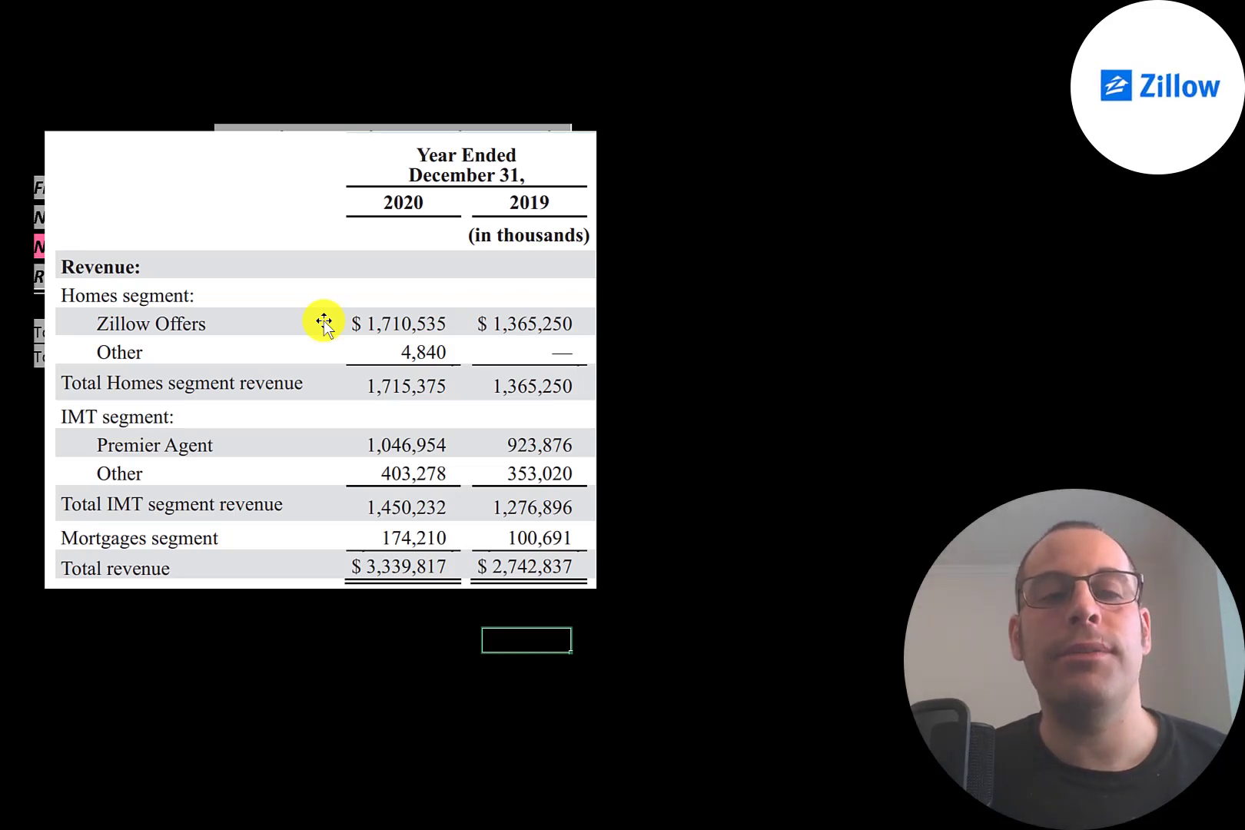
{"action": "mouse_move", "coordinate": [341, 445]}
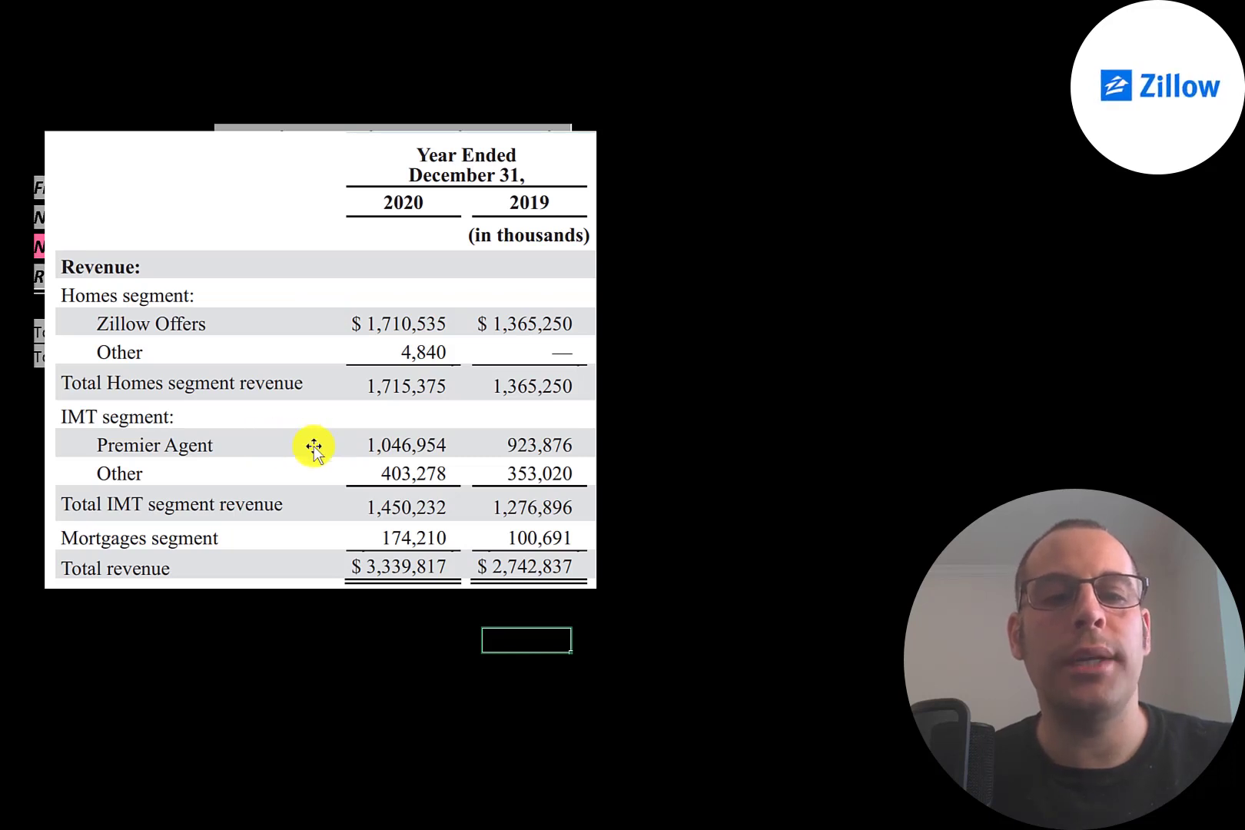
{"action": "mouse_move", "coordinate": [326, 441]}
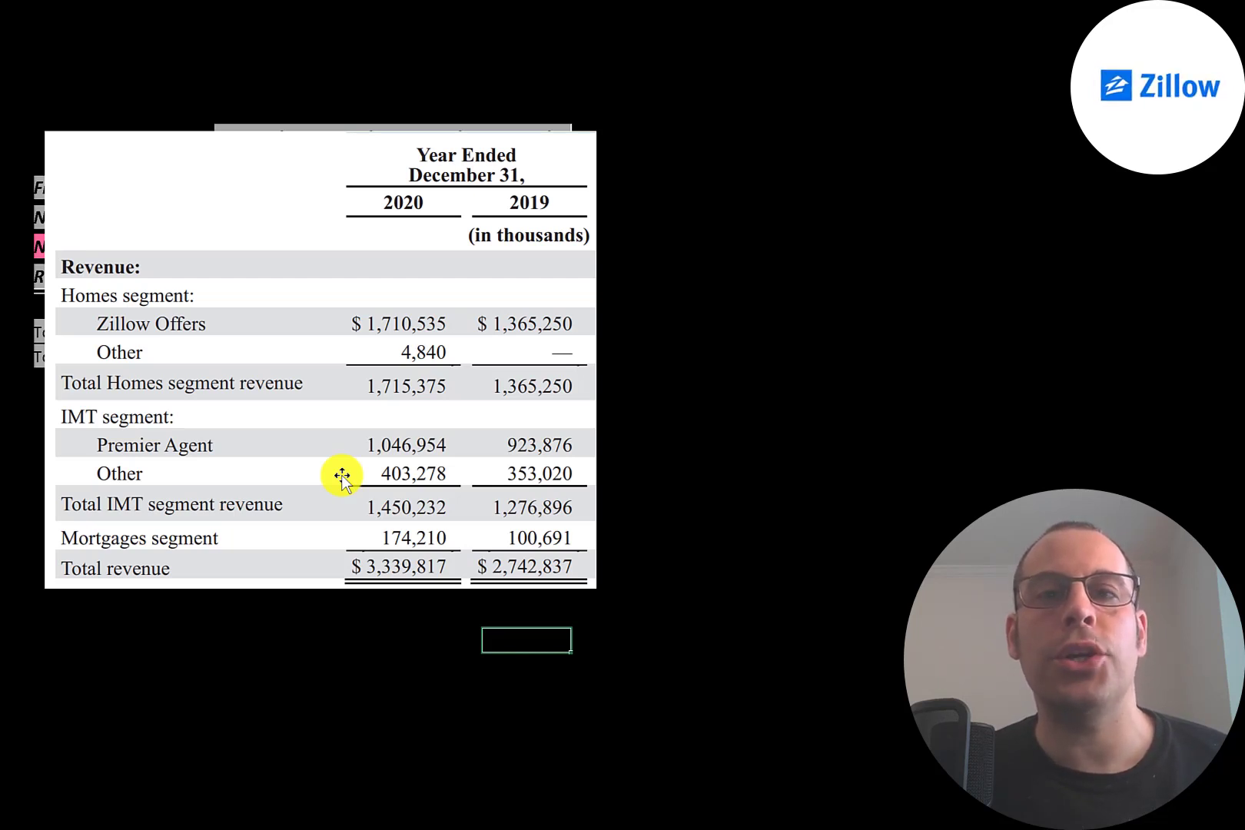
{"action": "mouse_move", "coordinate": [344, 534]}
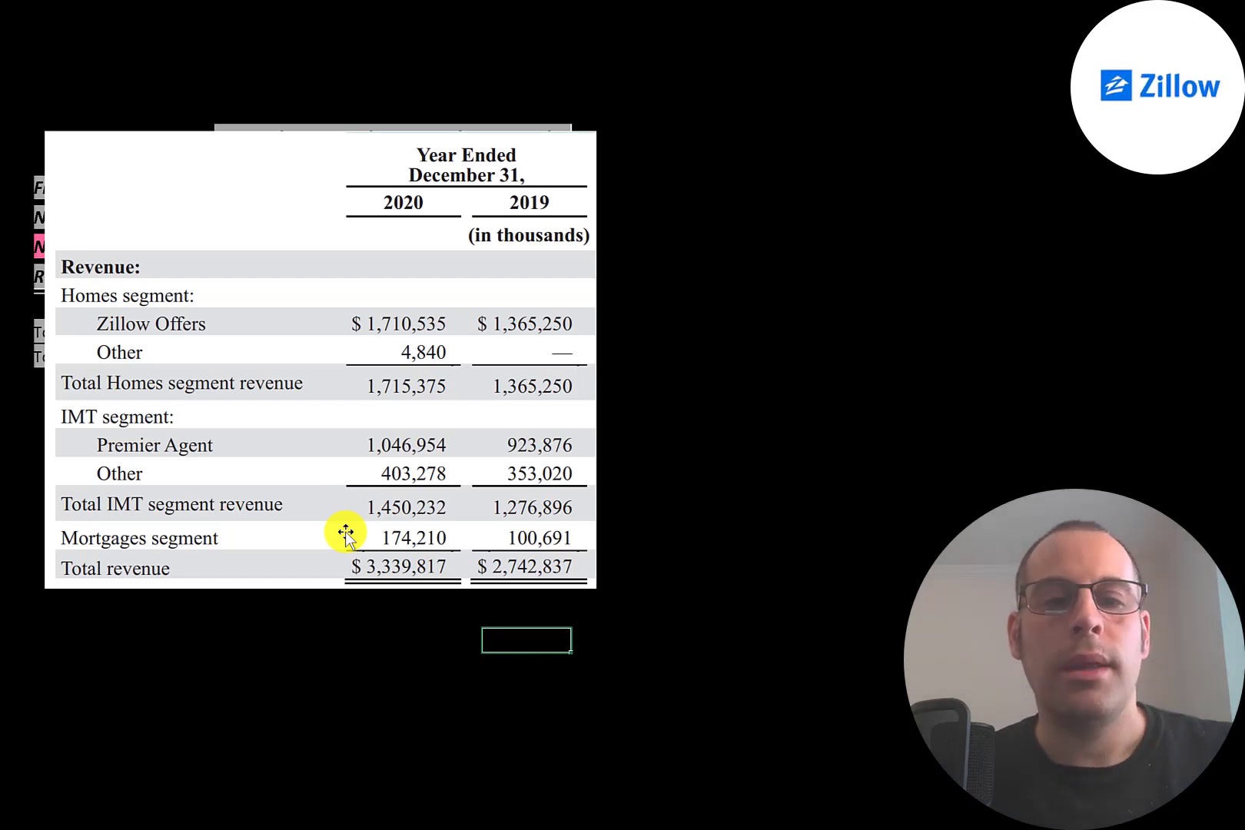
{"action": "mouse_move", "coordinate": [332, 538]}
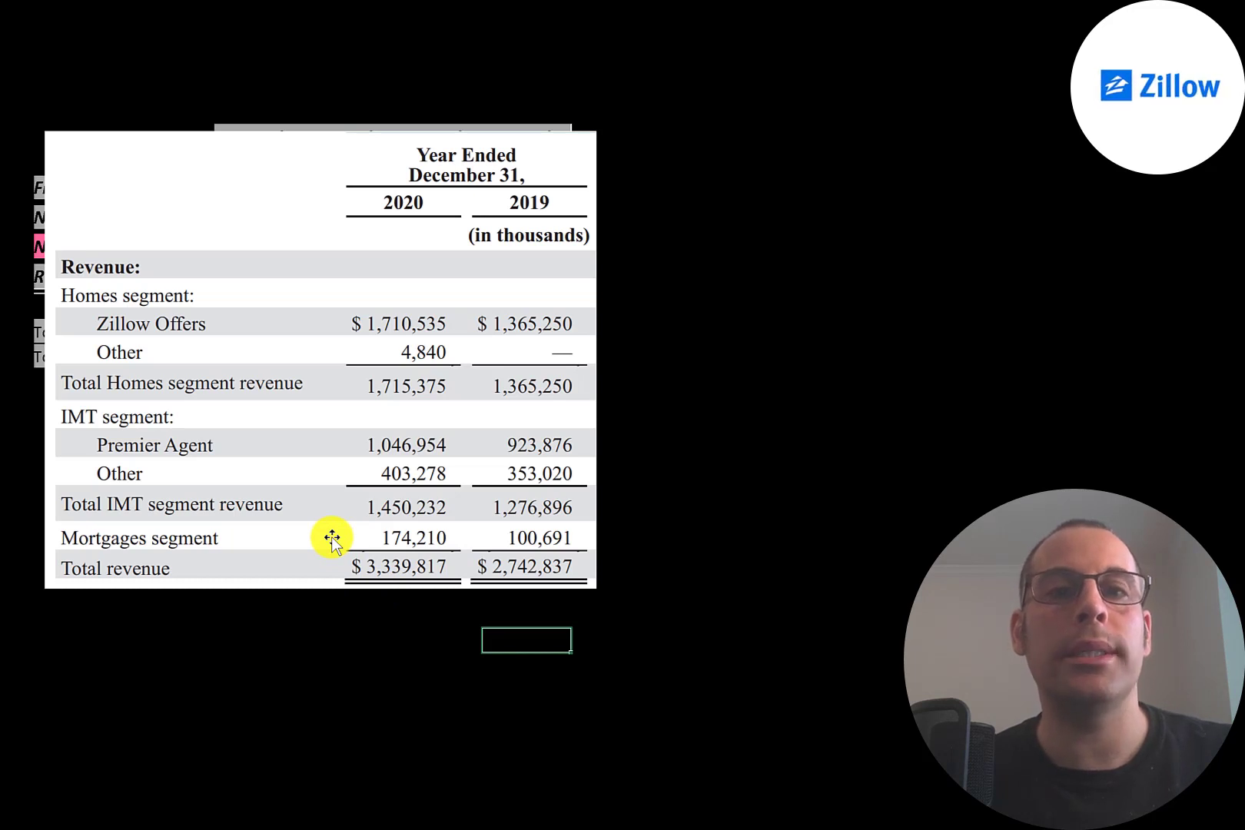
{"action": "mouse_move", "coordinate": [350, 528]}
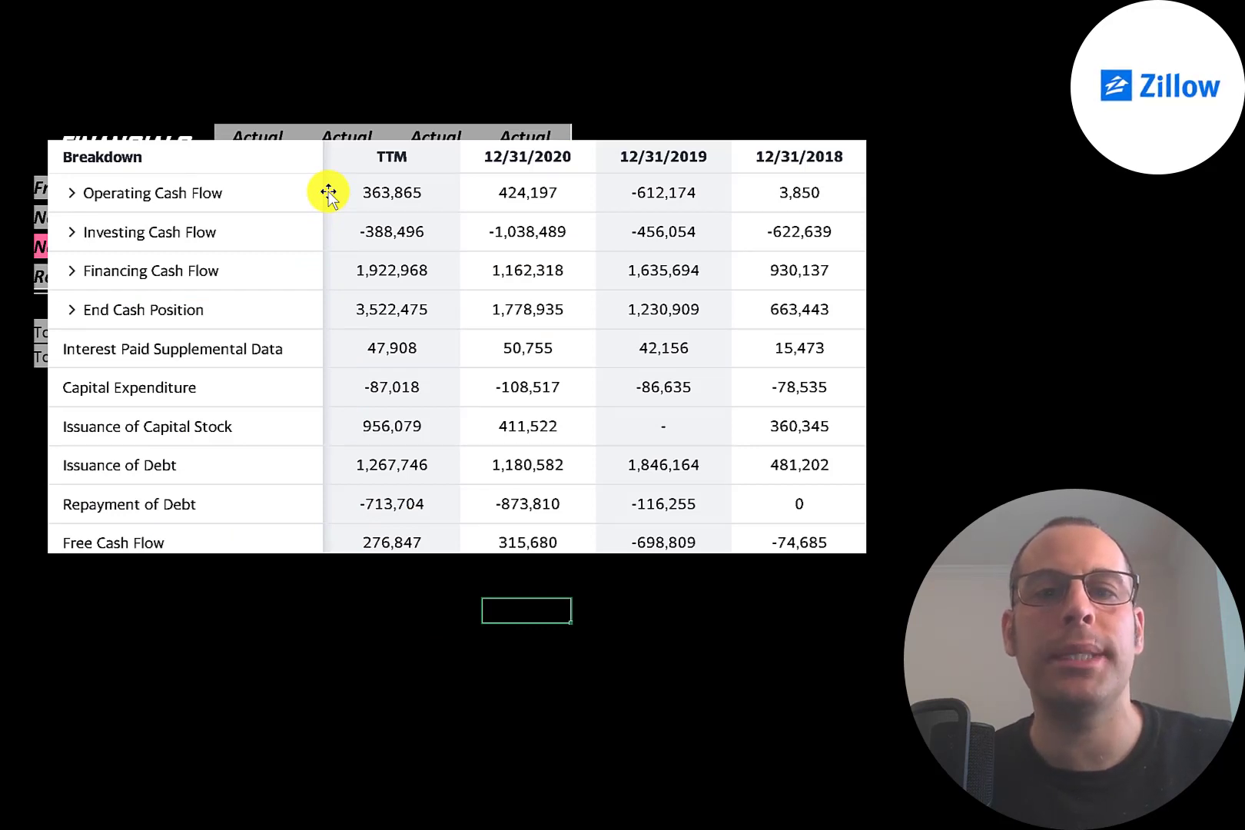
{"action": "mouse_move", "coordinate": [746, 199]}
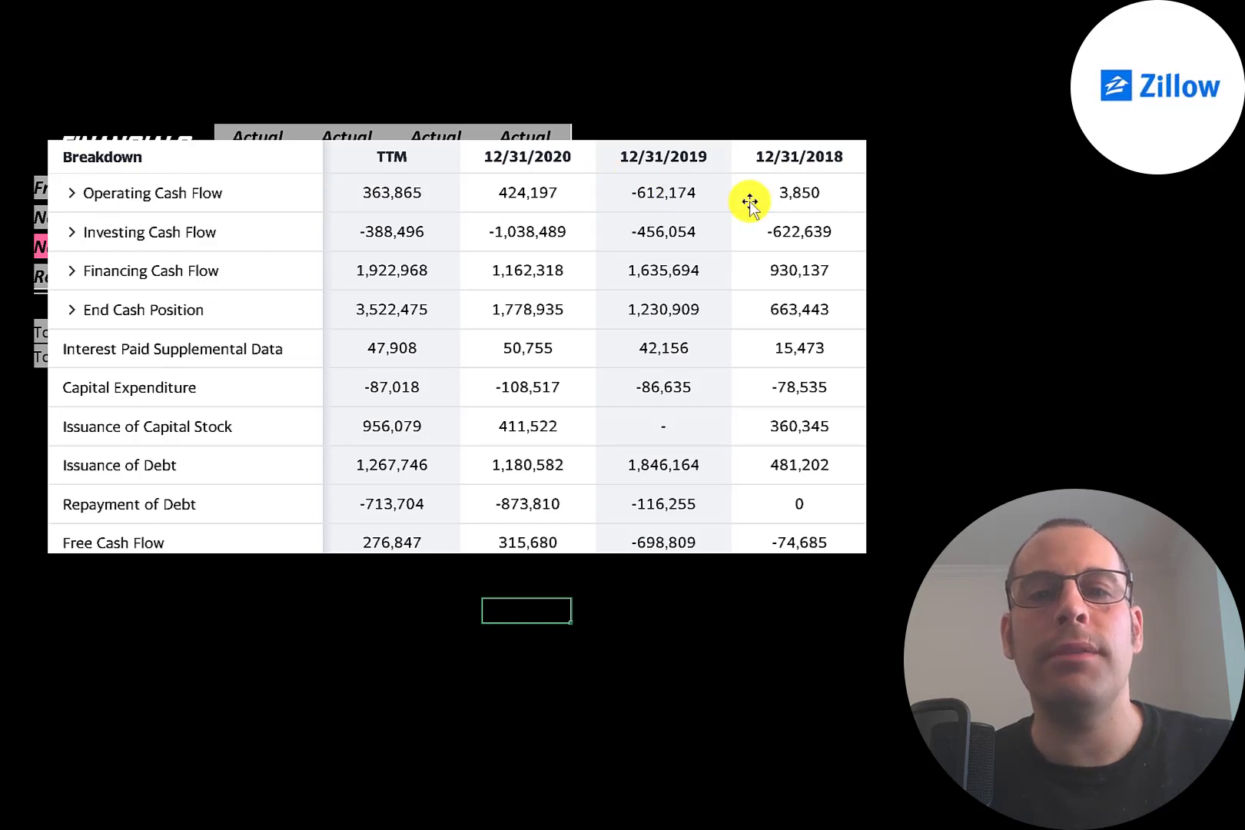
{"action": "mouse_move", "coordinate": [567, 192]}
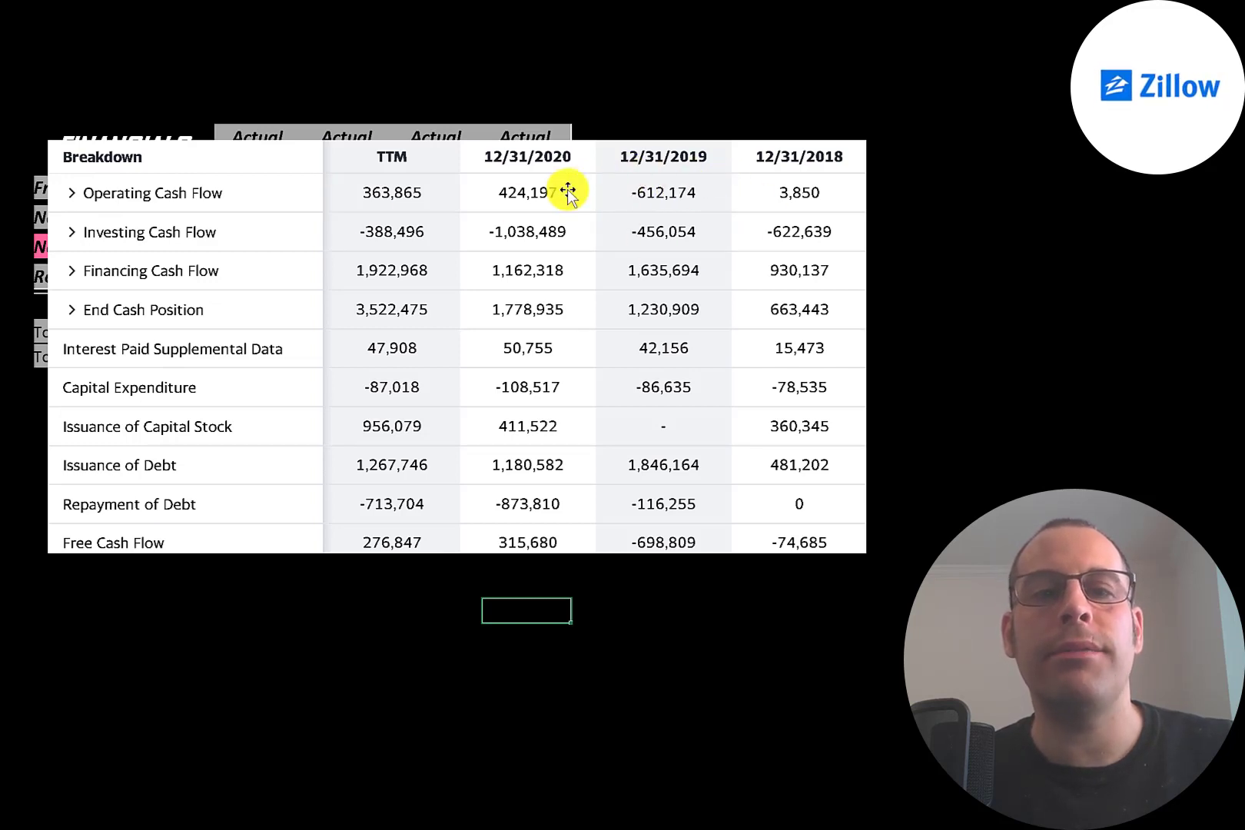
{"action": "mouse_move", "coordinate": [608, 190]}
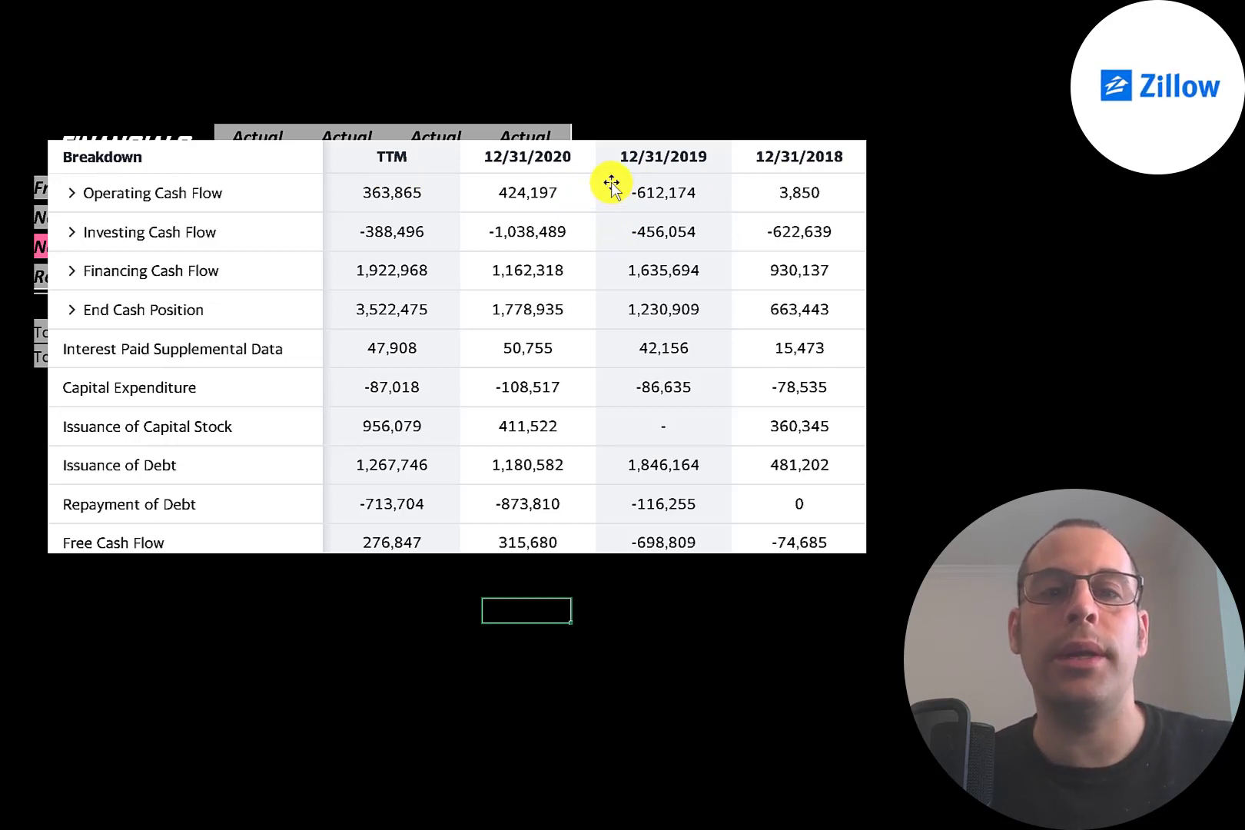
{"action": "mouse_move", "coordinate": [486, 211]}
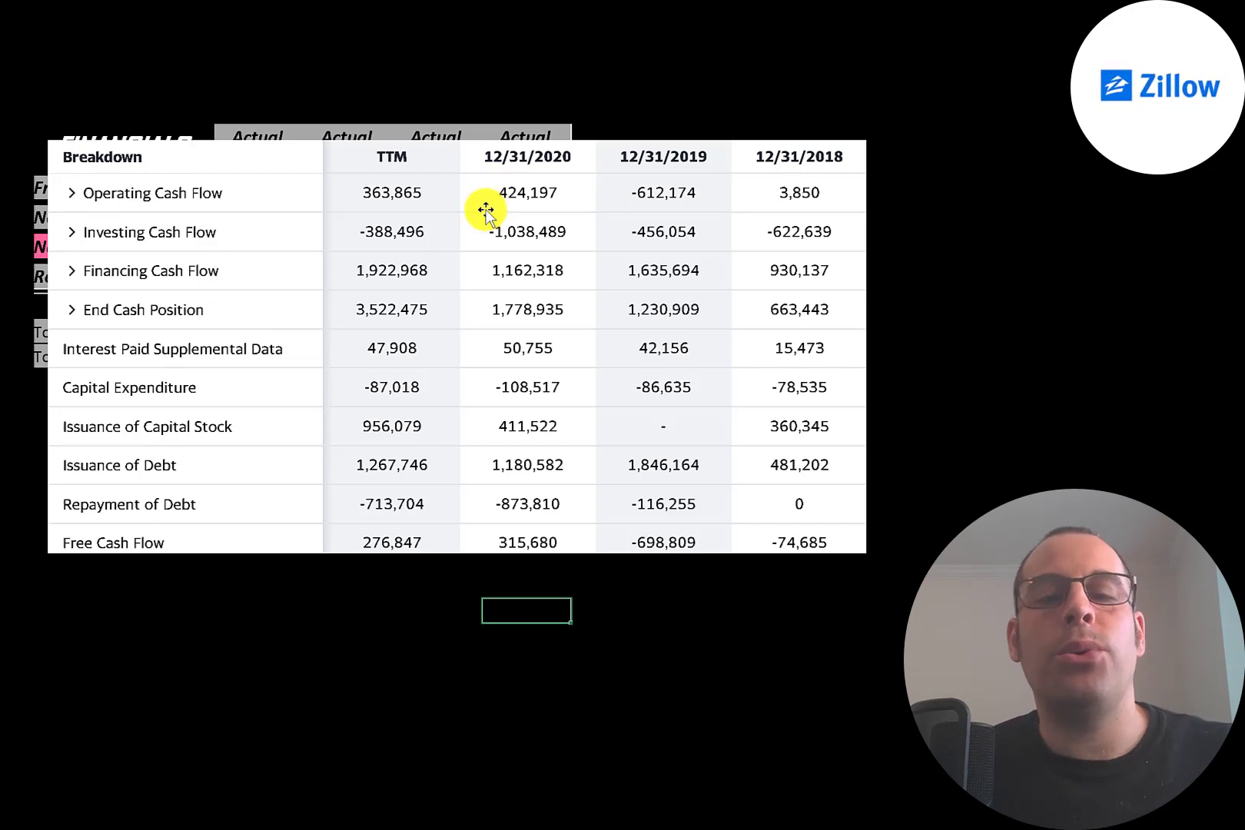
{"action": "mouse_move", "coordinate": [482, 182]}
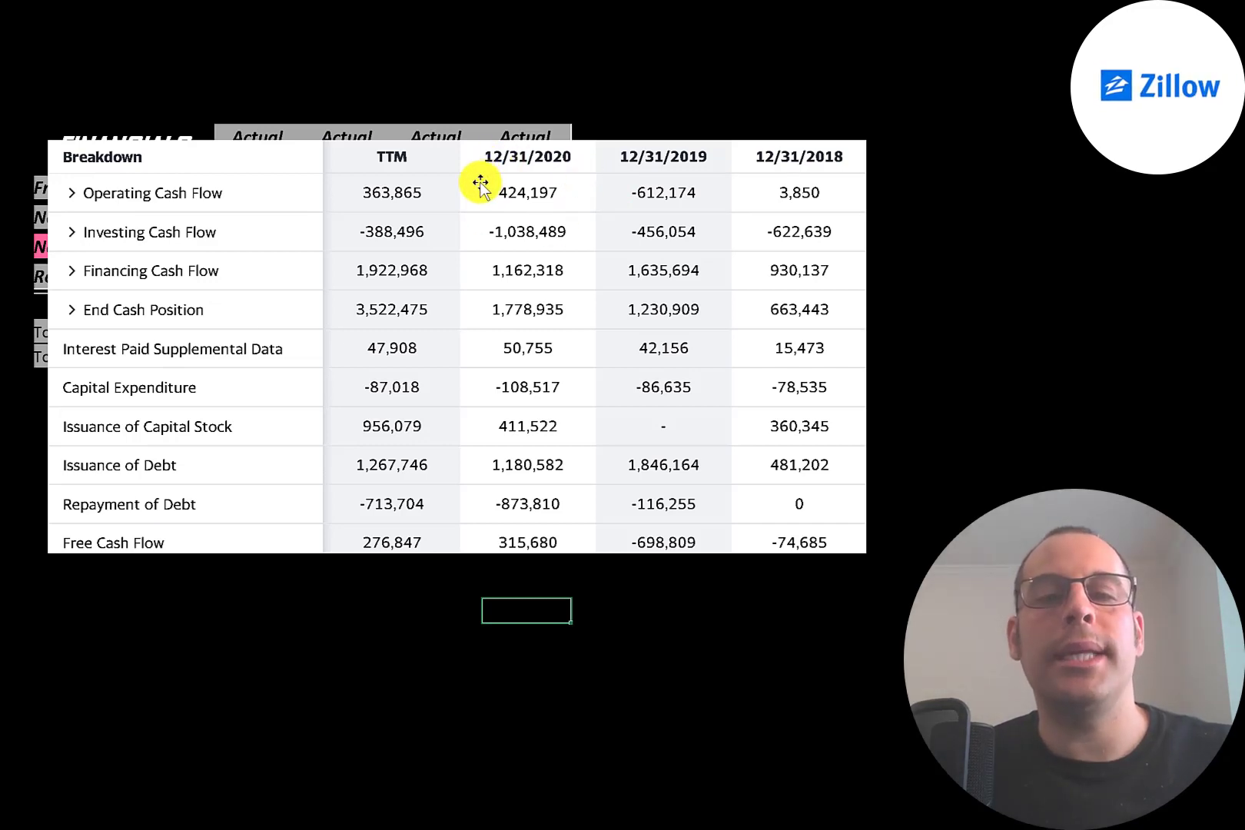
{"action": "mouse_move", "coordinate": [351, 389]}
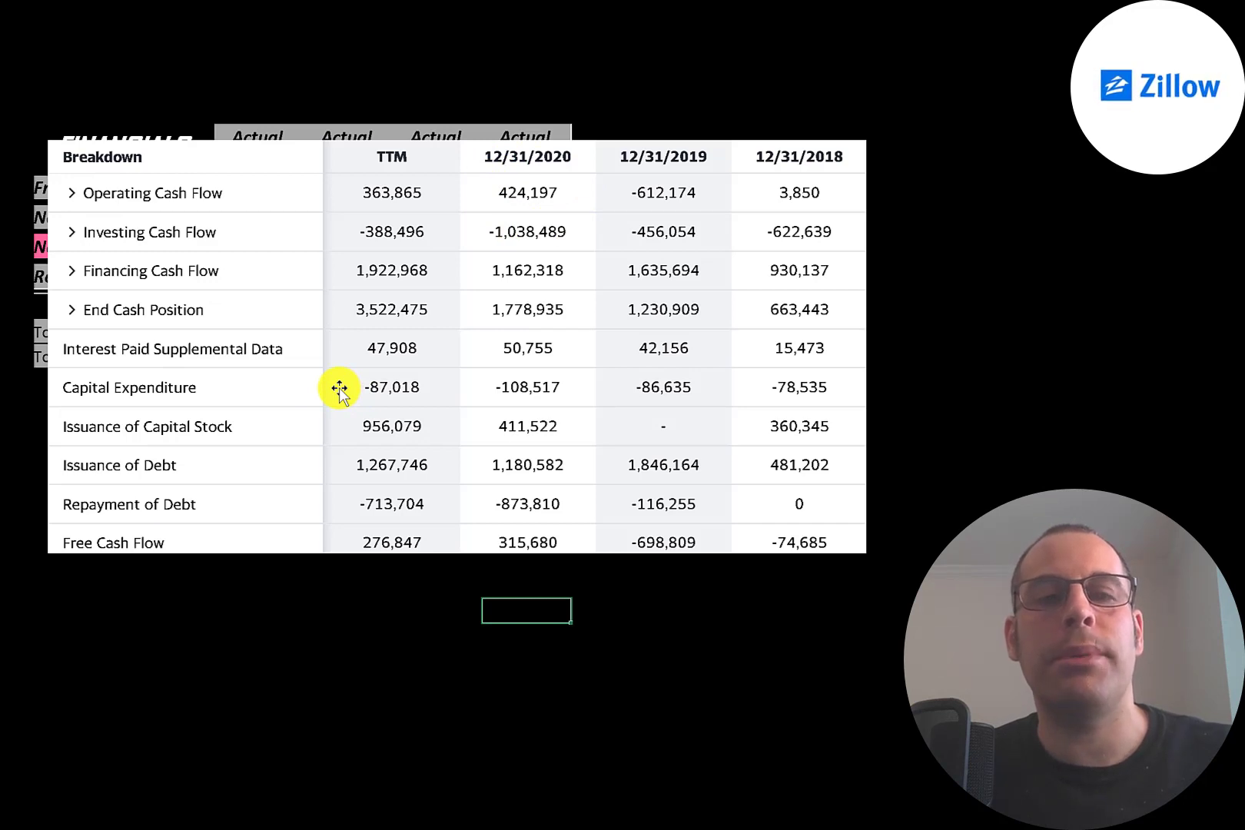
{"action": "mouse_move", "coordinate": [342, 203]}
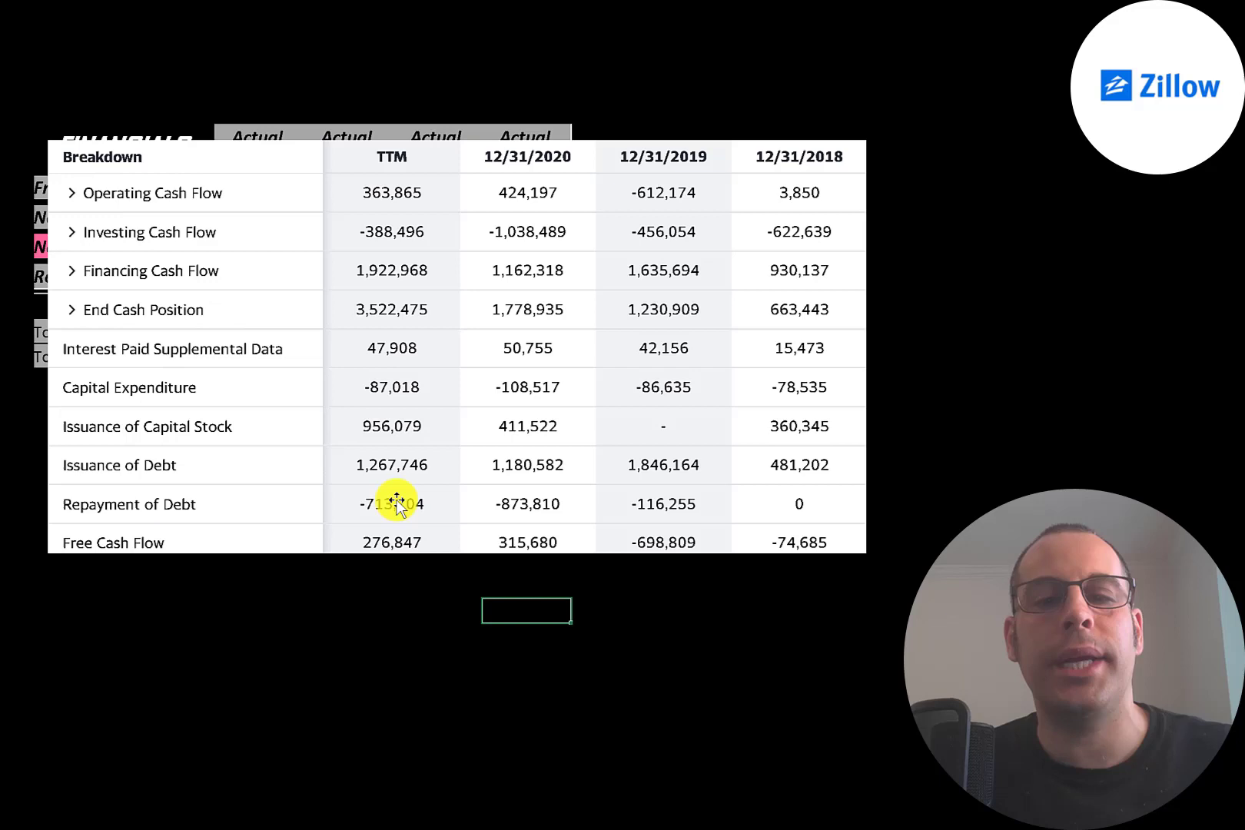
{"action": "mouse_move", "coordinate": [646, 520]}
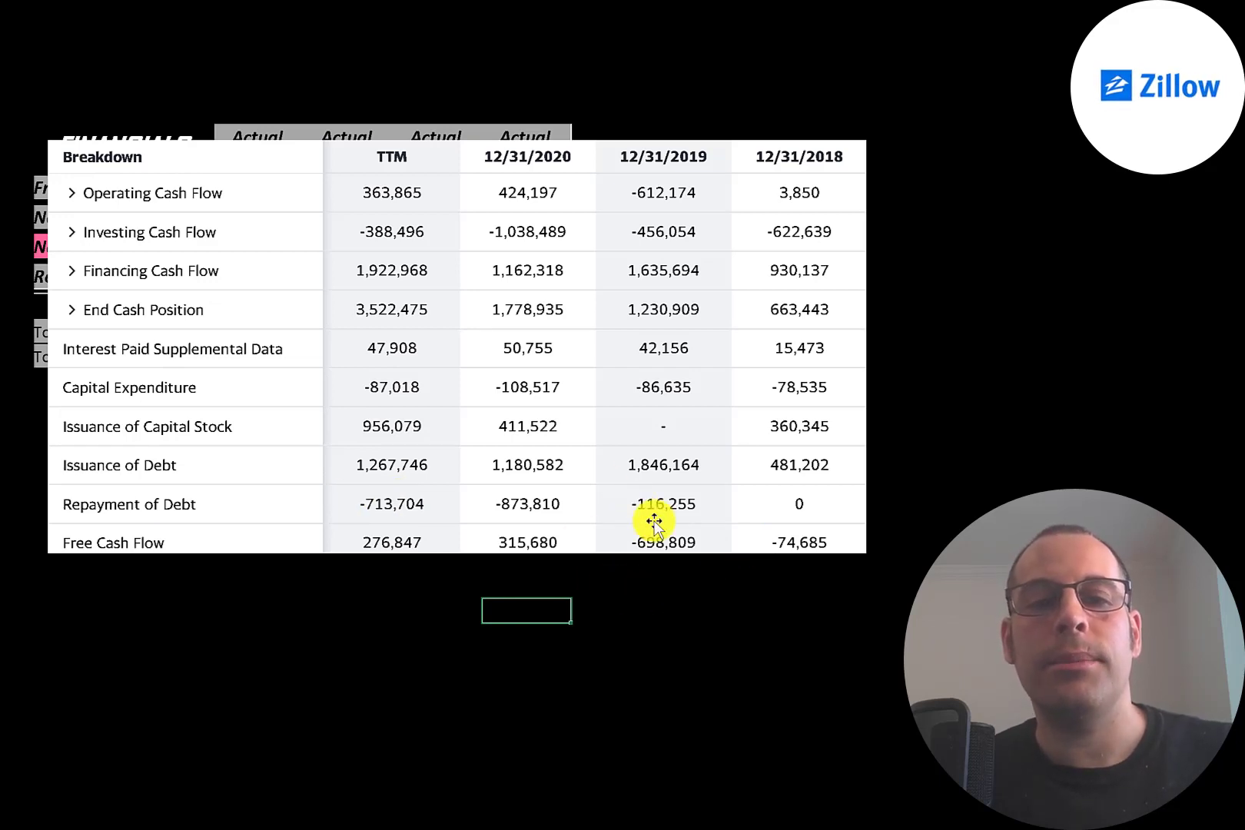
{"action": "mouse_move", "coordinate": [699, 595]}
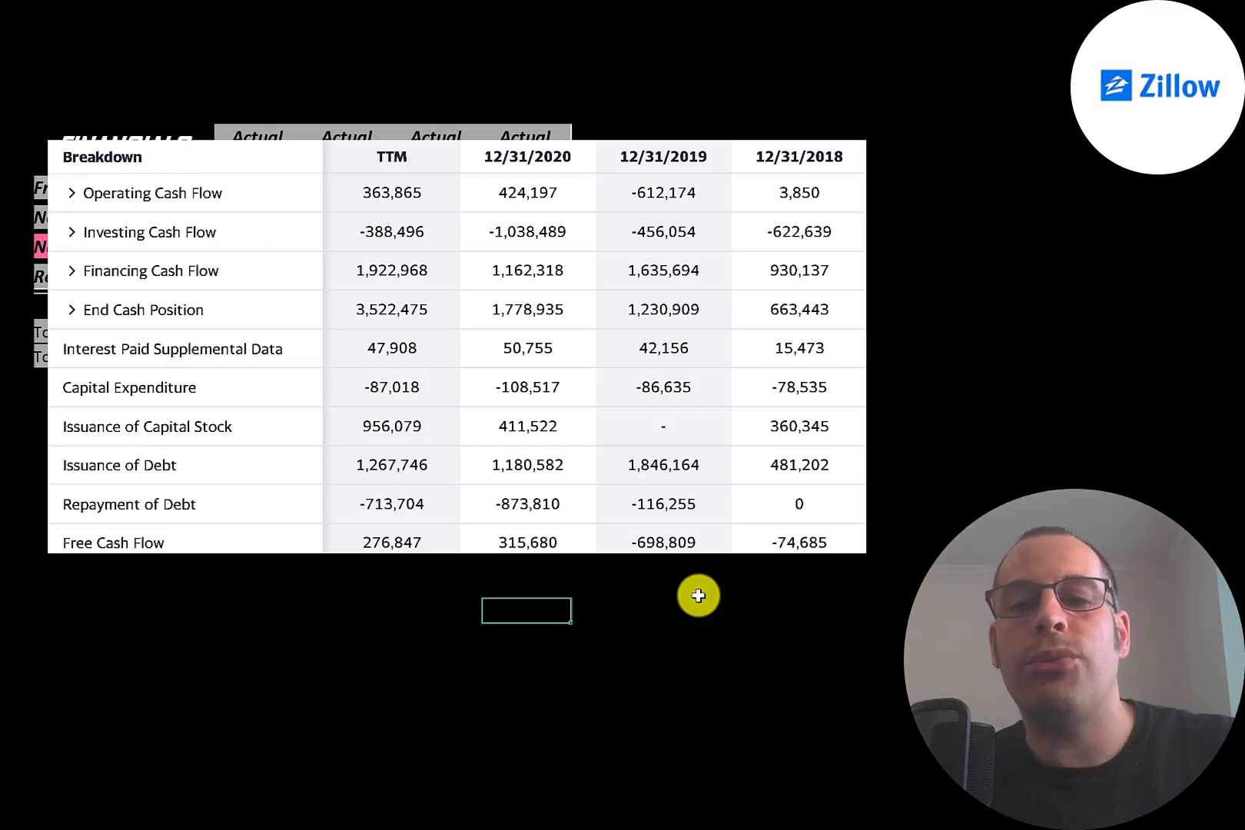
{"action": "mouse_move", "coordinate": [871, 433]}
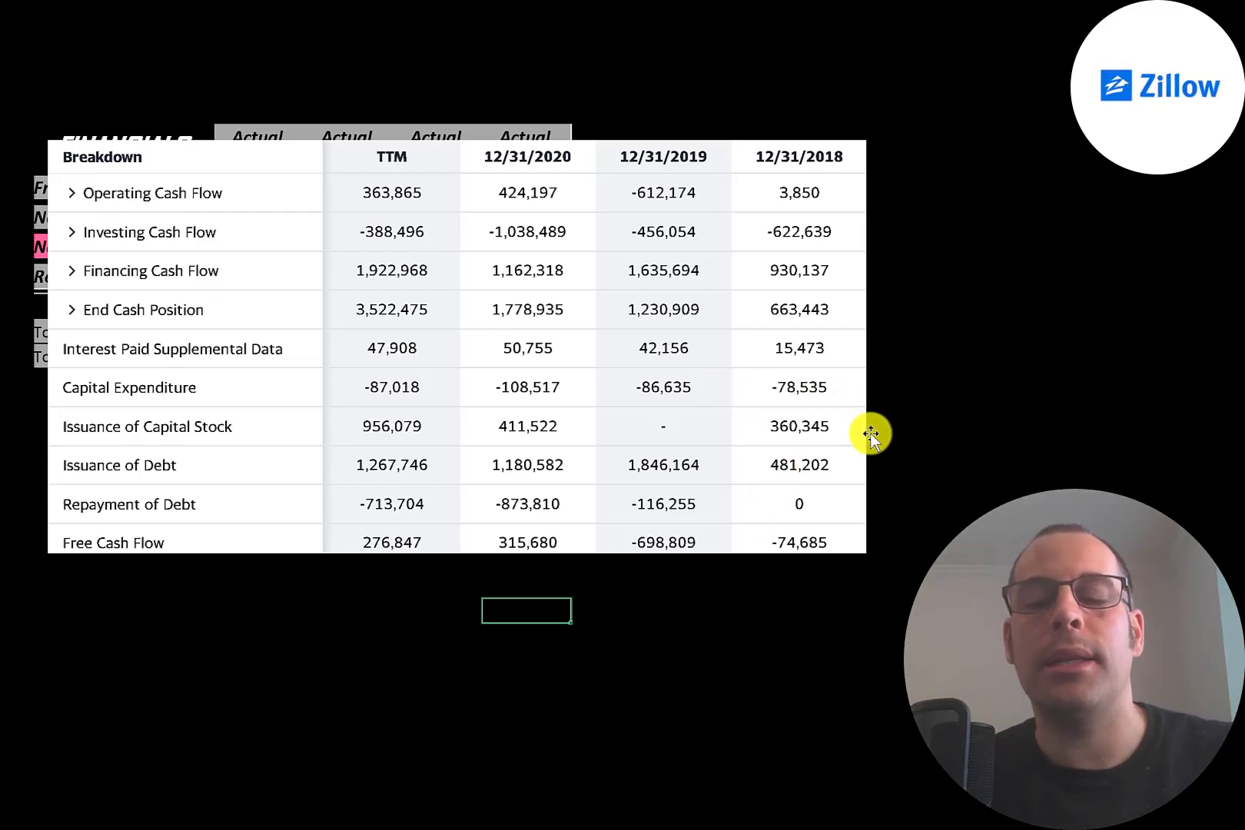
{"action": "mouse_move", "coordinate": [489, 413]}
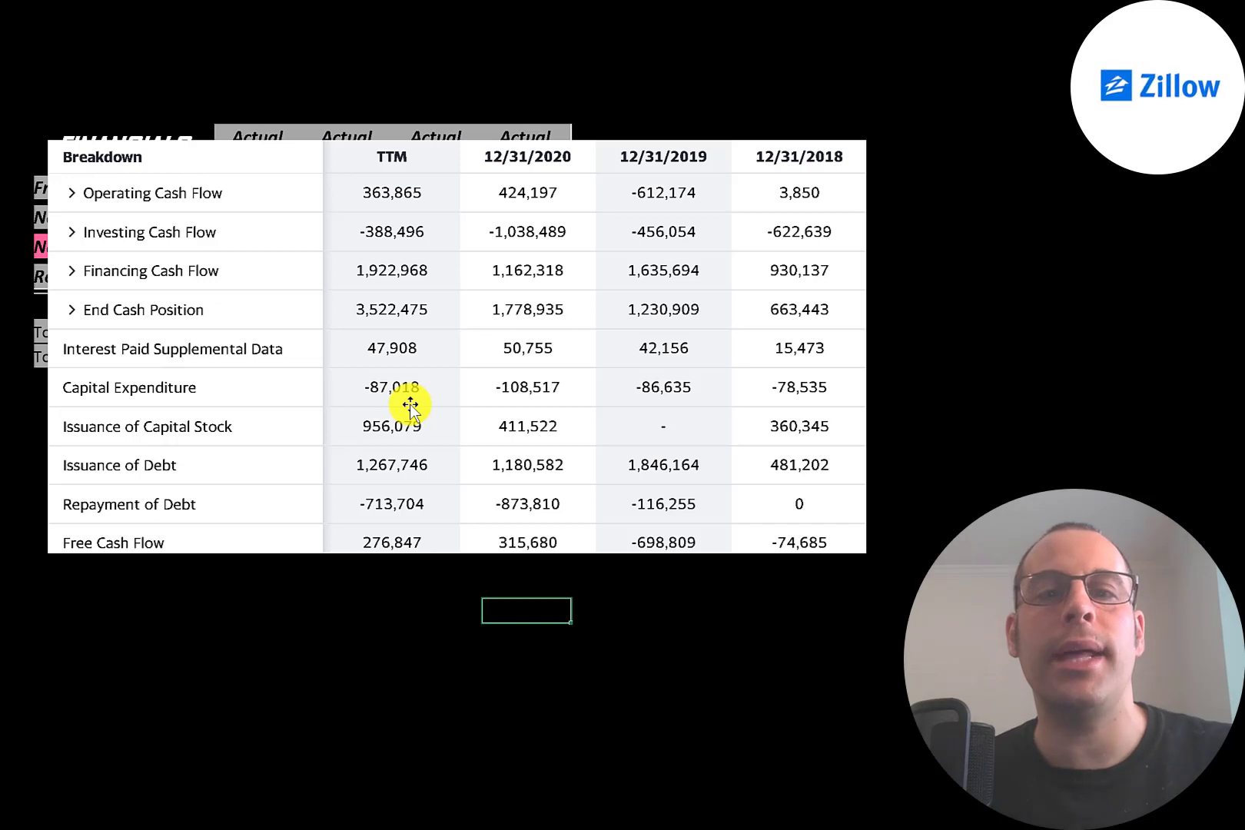
{"action": "mouse_move", "coordinate": [780, 419]}
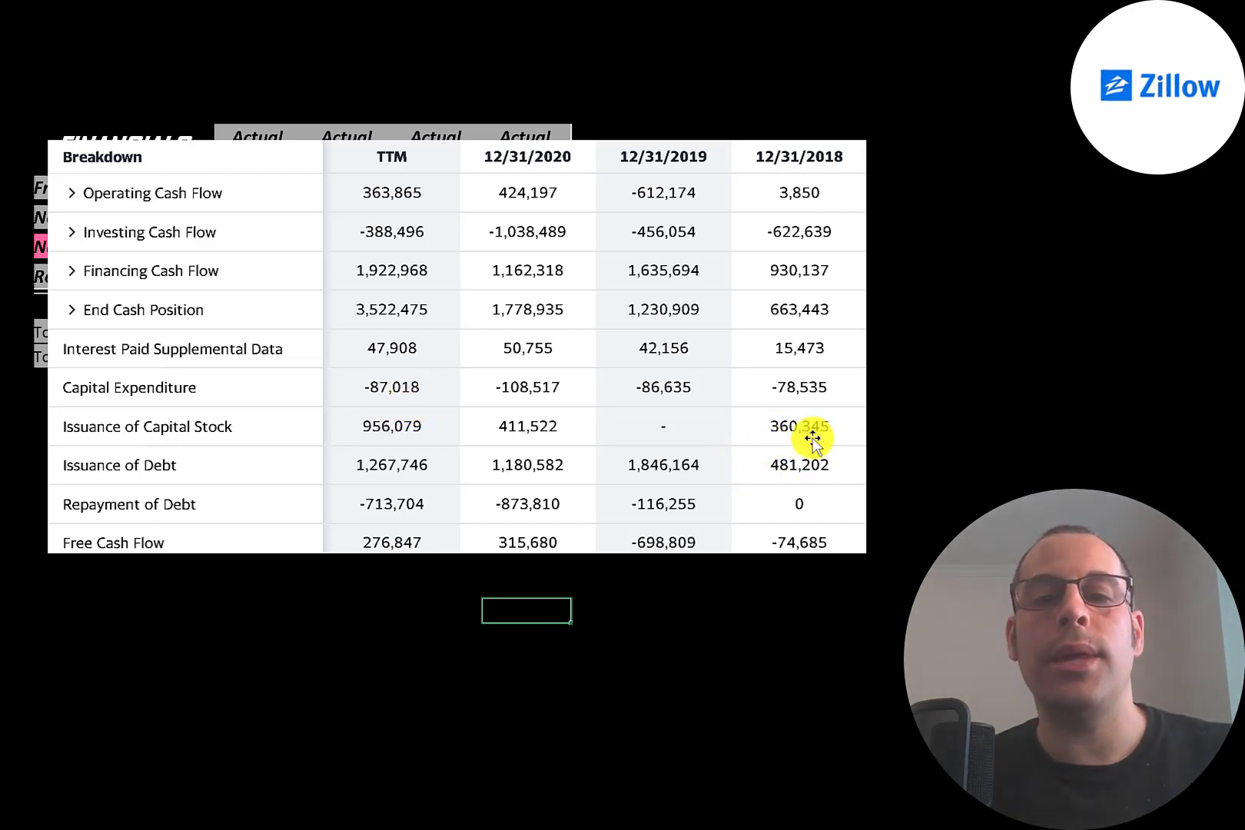
{"action": "mouse_move", "coordinate": [669, 449]}
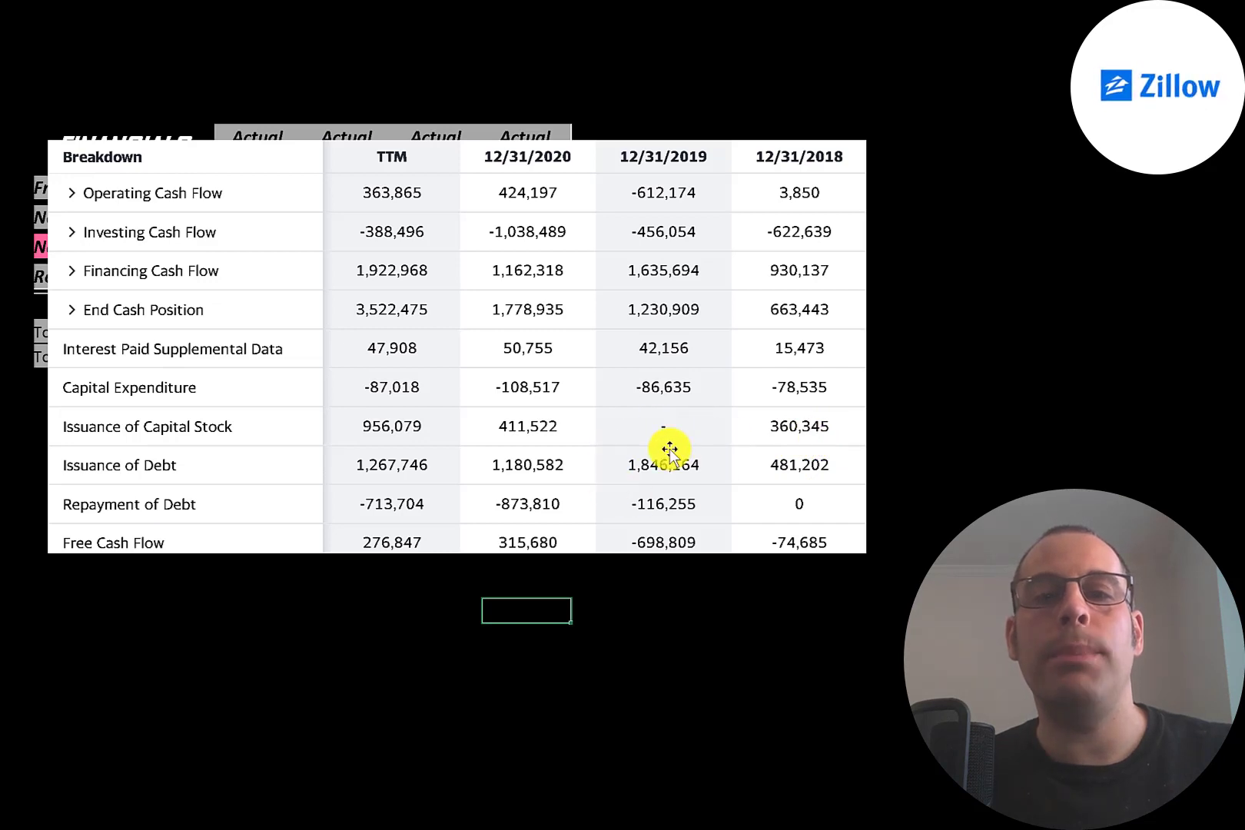
{"action": "mouse_move", "coordinate": [504, 443]}
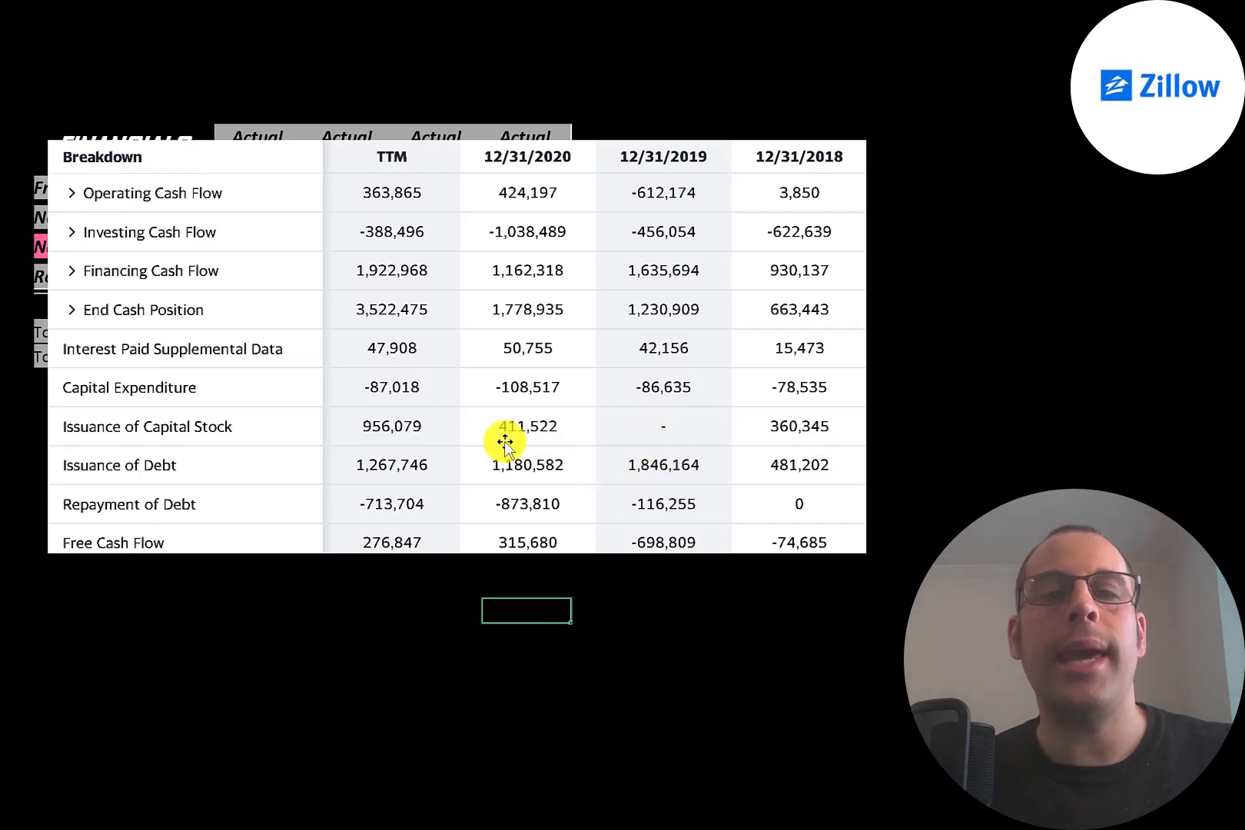
{"action": "mouse_move", "coordinate": [545, 444]}
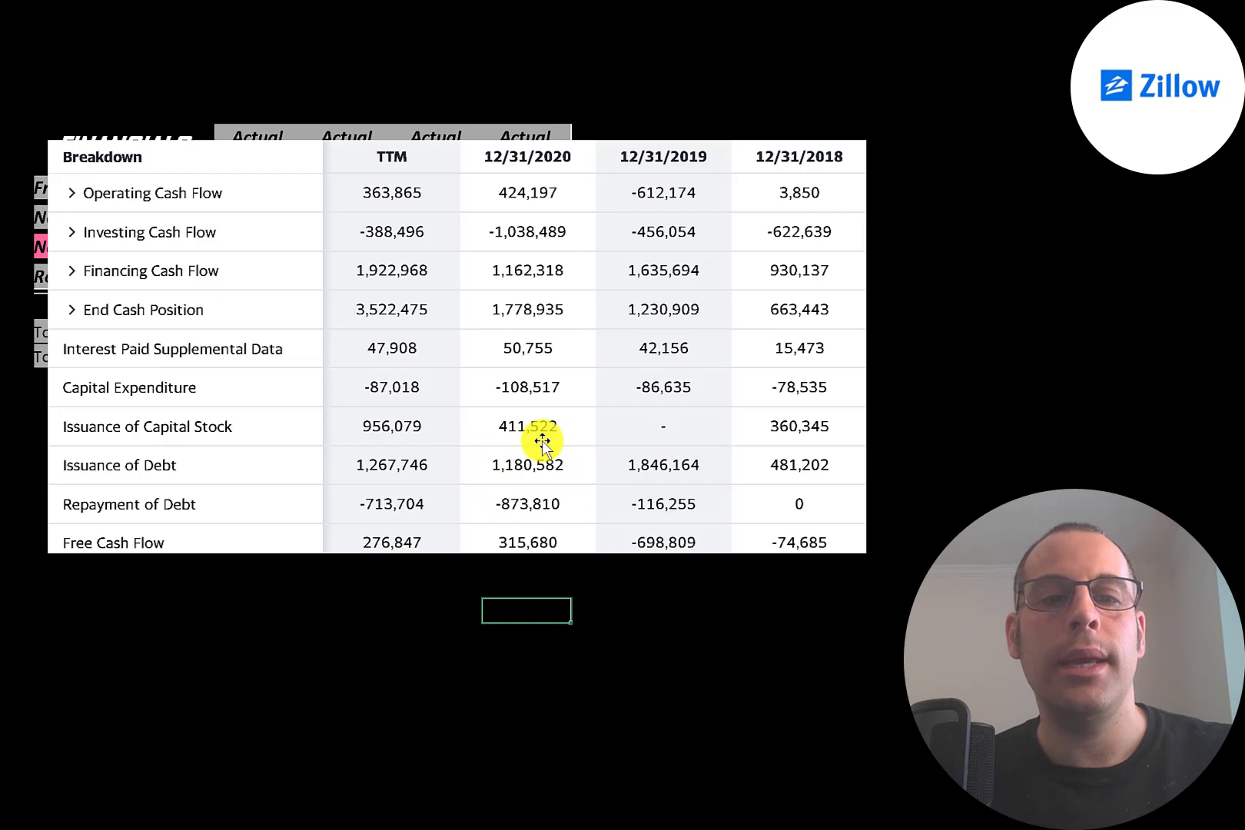
{"action": "mouse_move", "coordinate": [359, 426]}
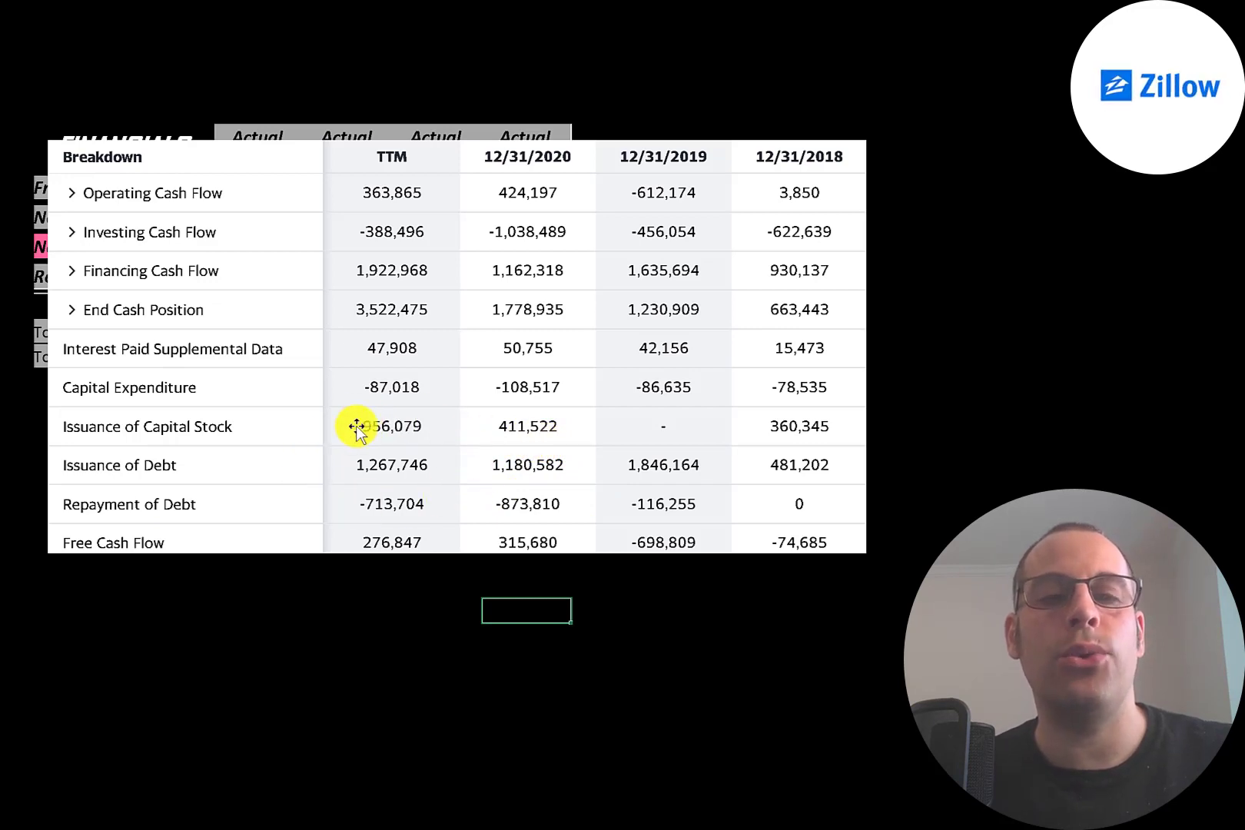
{"action": "mouse_move", "coordinate": [300, 470]}
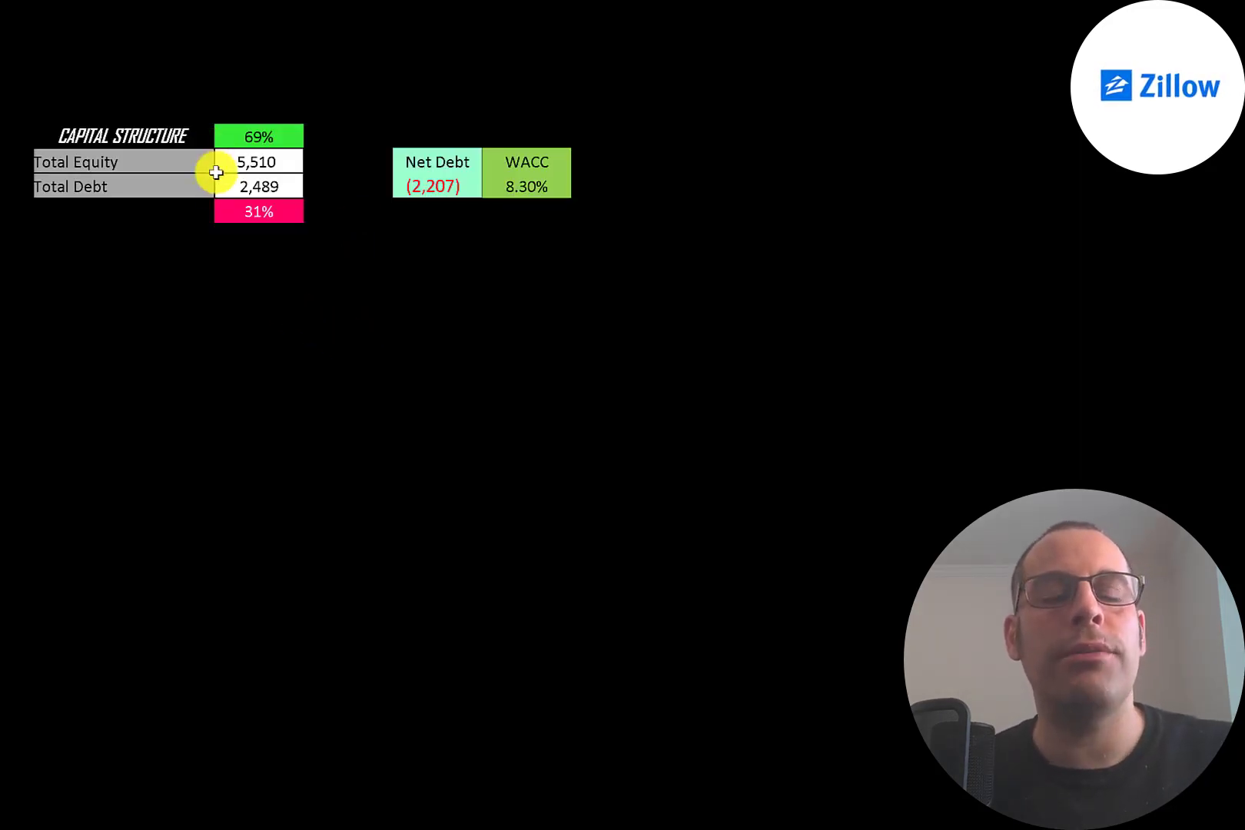
{"action": "mouse_move", "coordinate": [223, 186]}
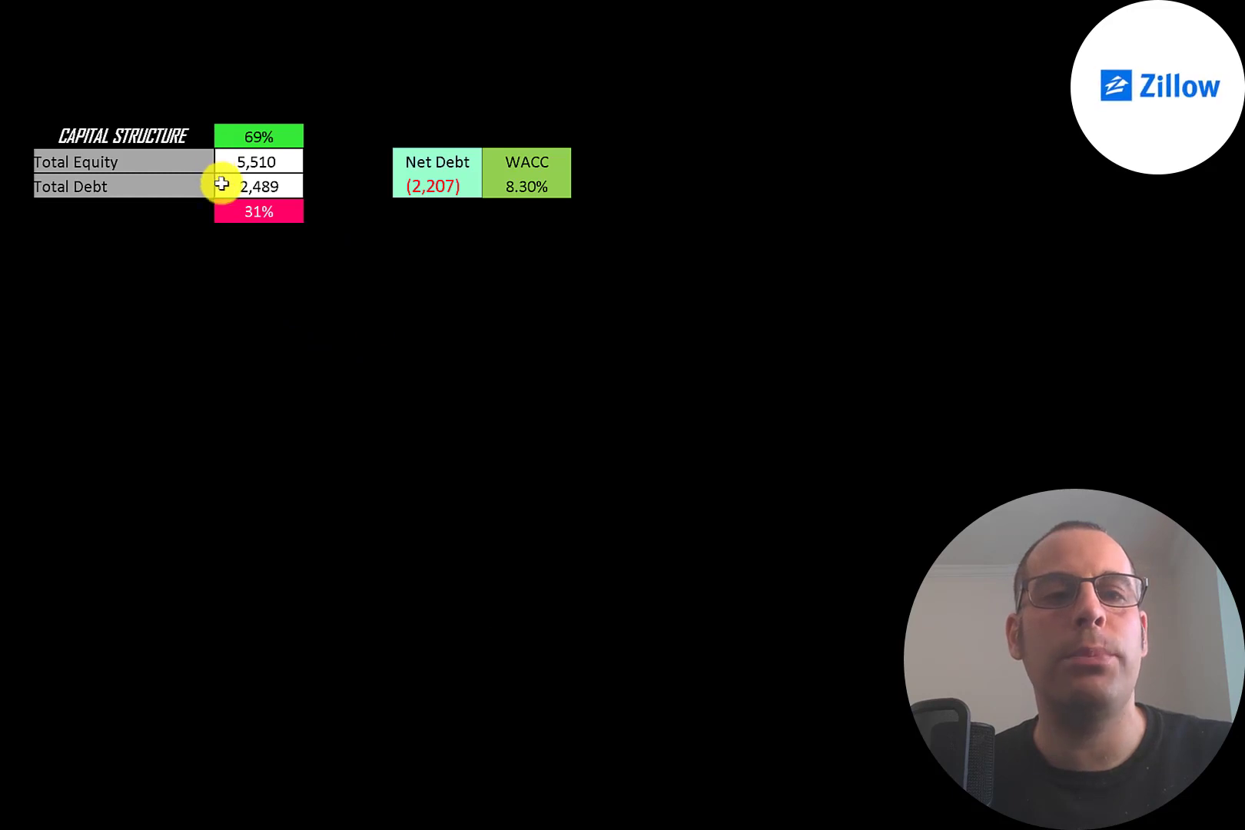
{"action": "mouse_move", "coordinate": [209, 151]}
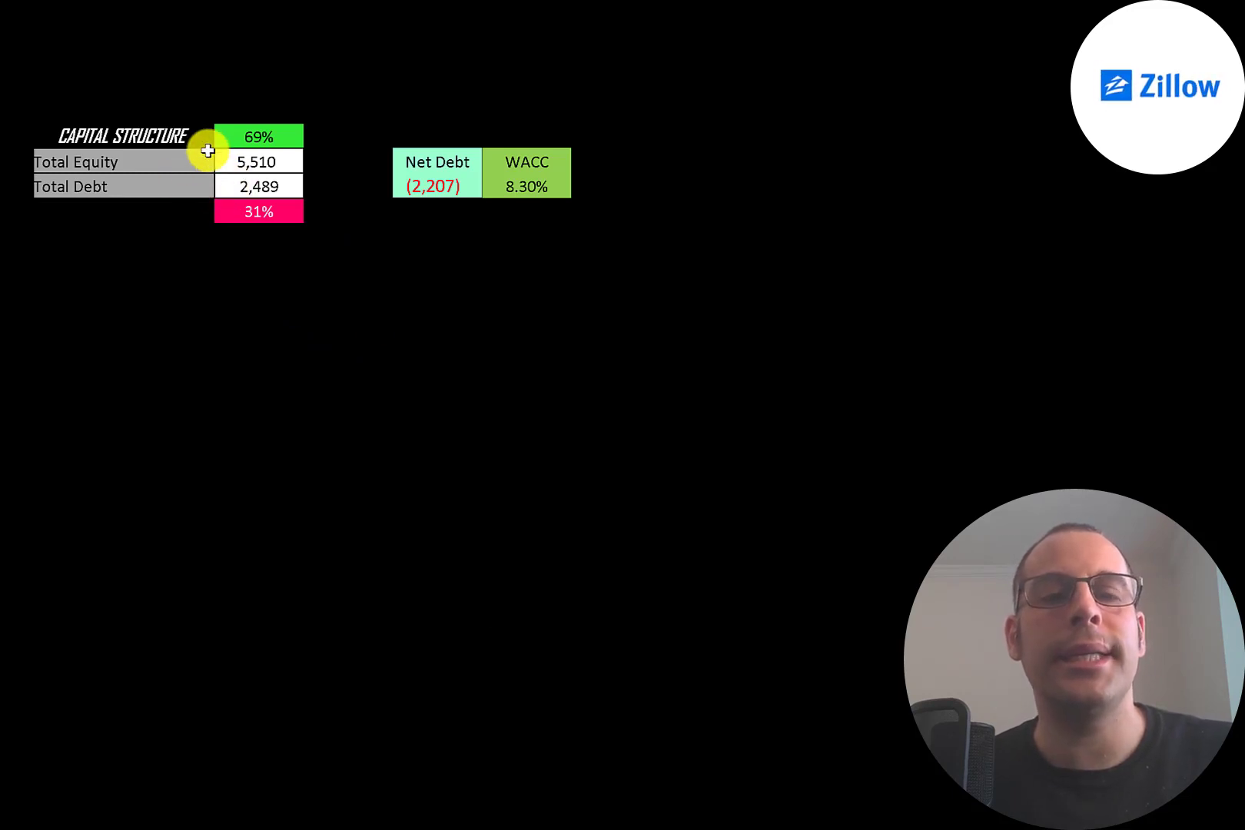
{"action": "mouse_move", "coordinate": [246, 215]}
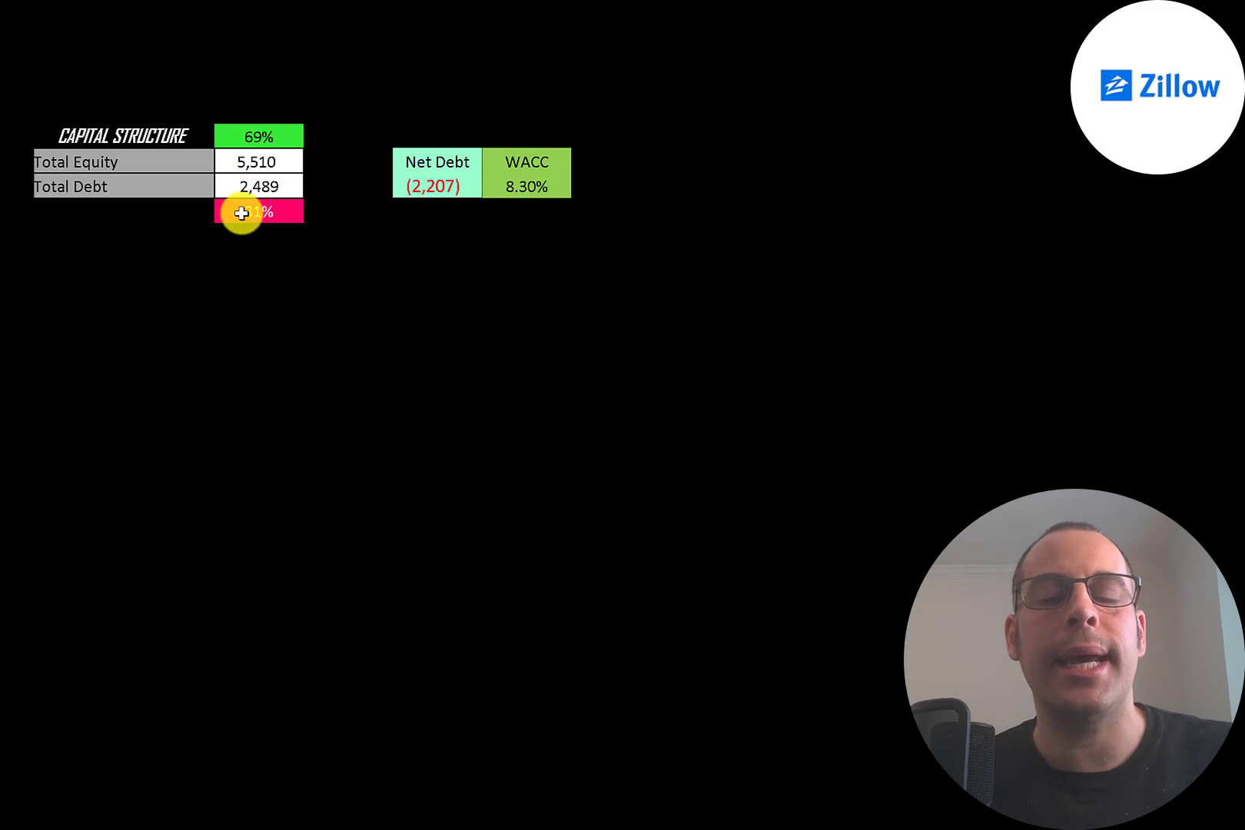
{"action": "mouse_move", "coordinate": [405, 178]}
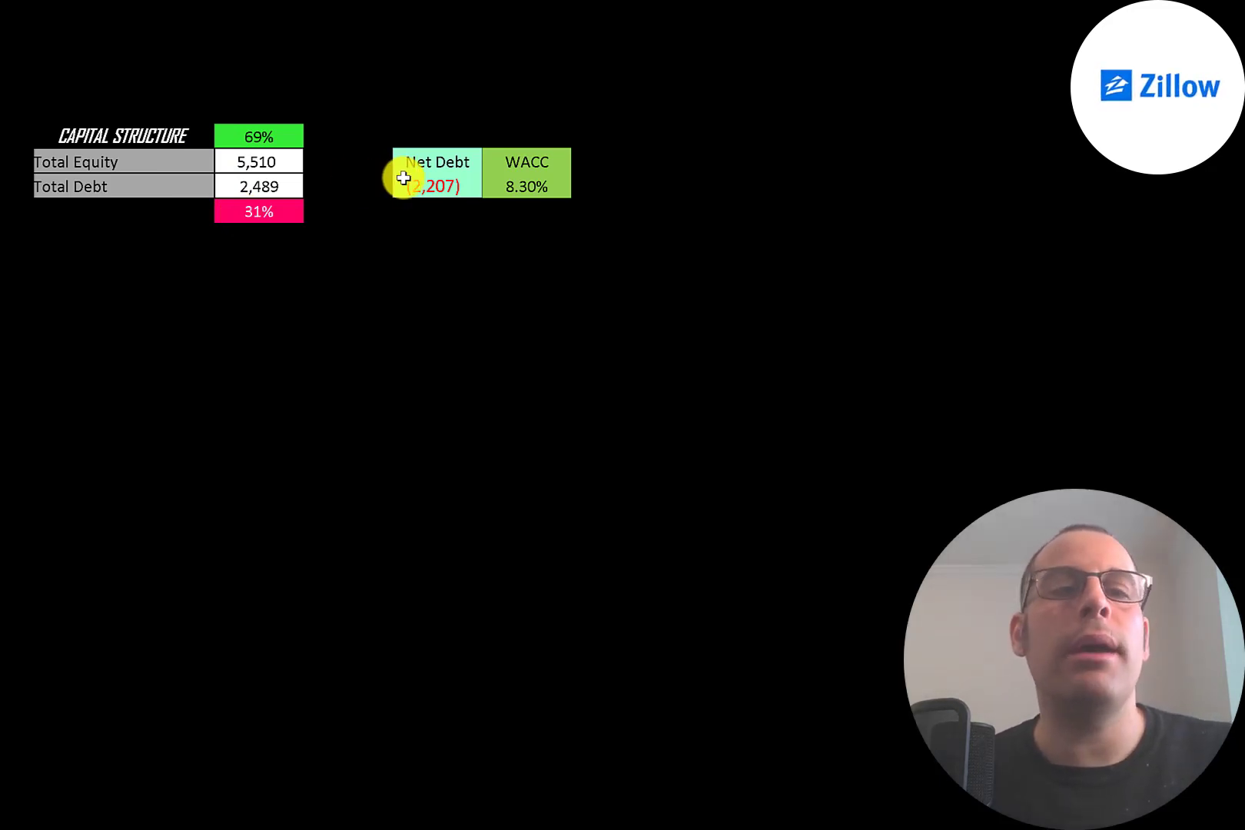
{"action": "mouse_move", "coordinate": [225, 185]}
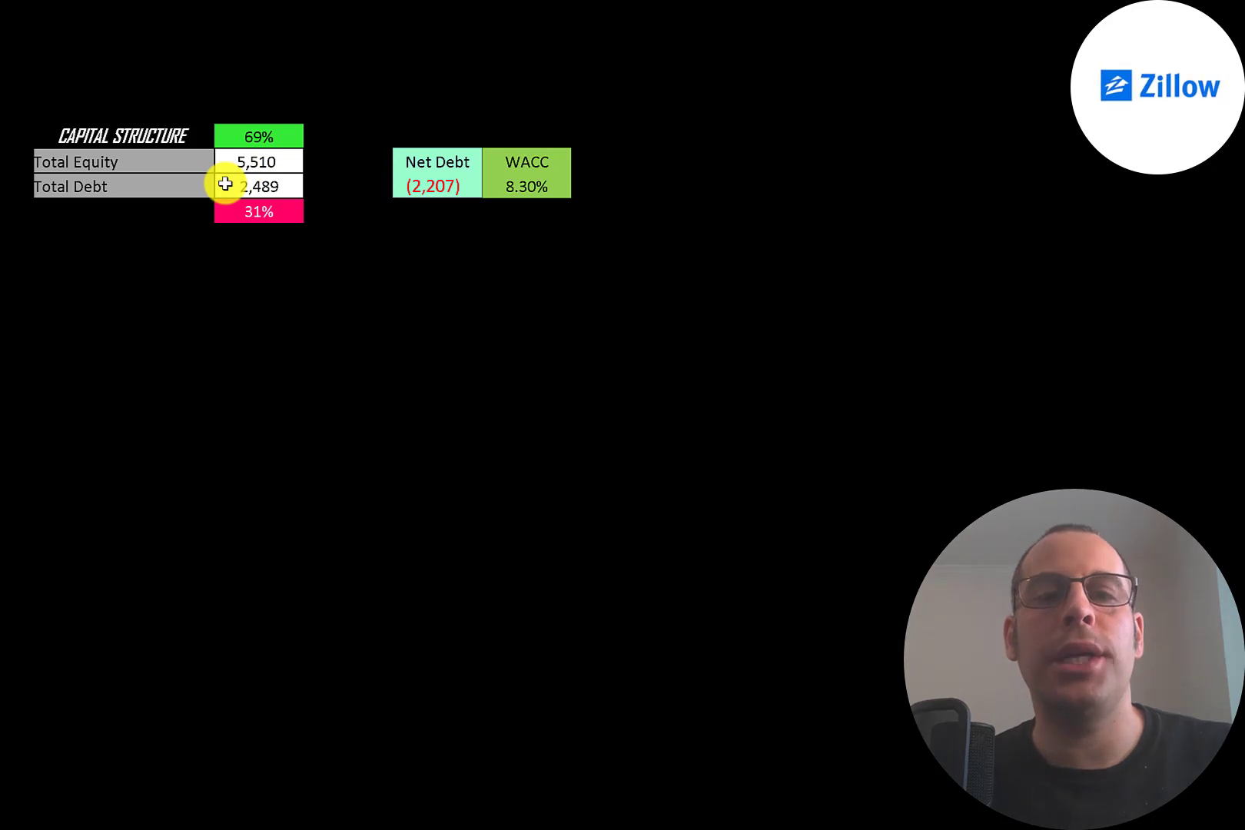
{"action": "mouse_move", "coordinate": [381, 191]}
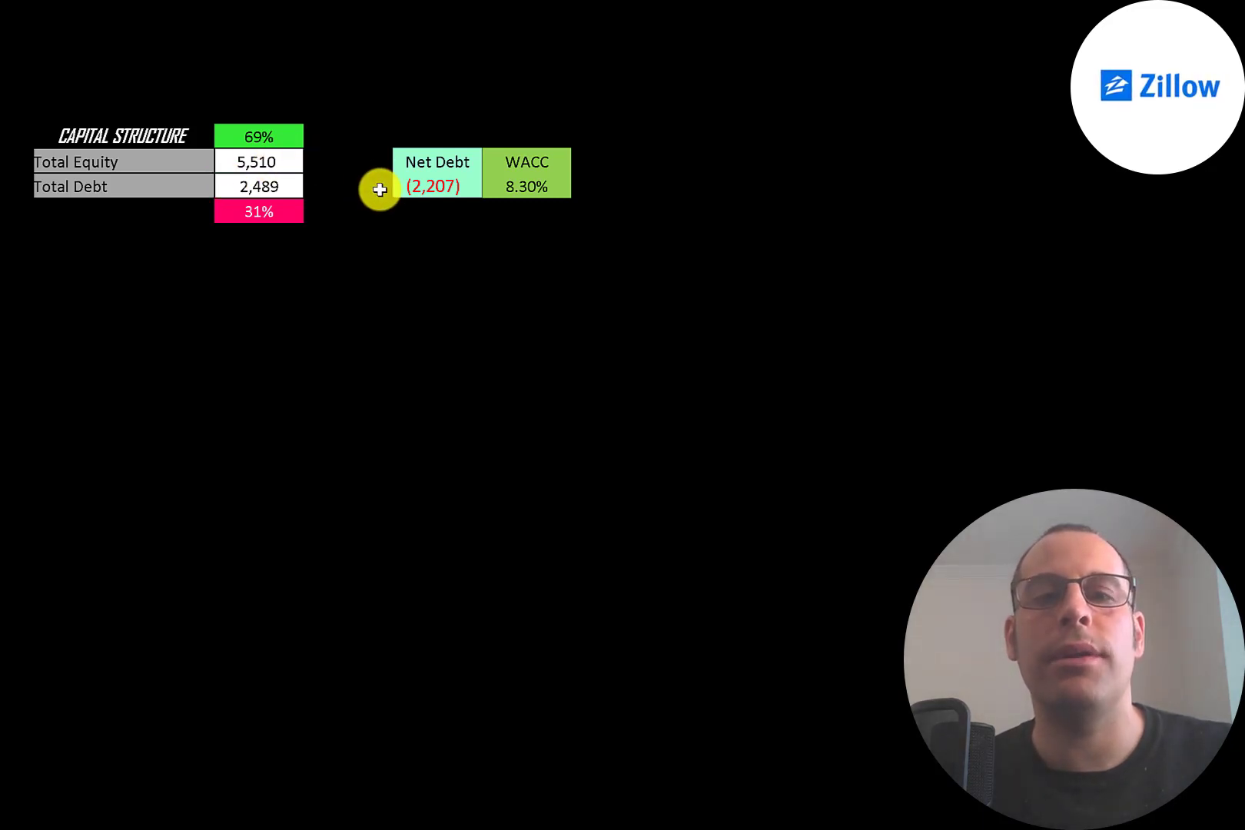
{"action": "mouse_move", "coordinate": [612, 177]}
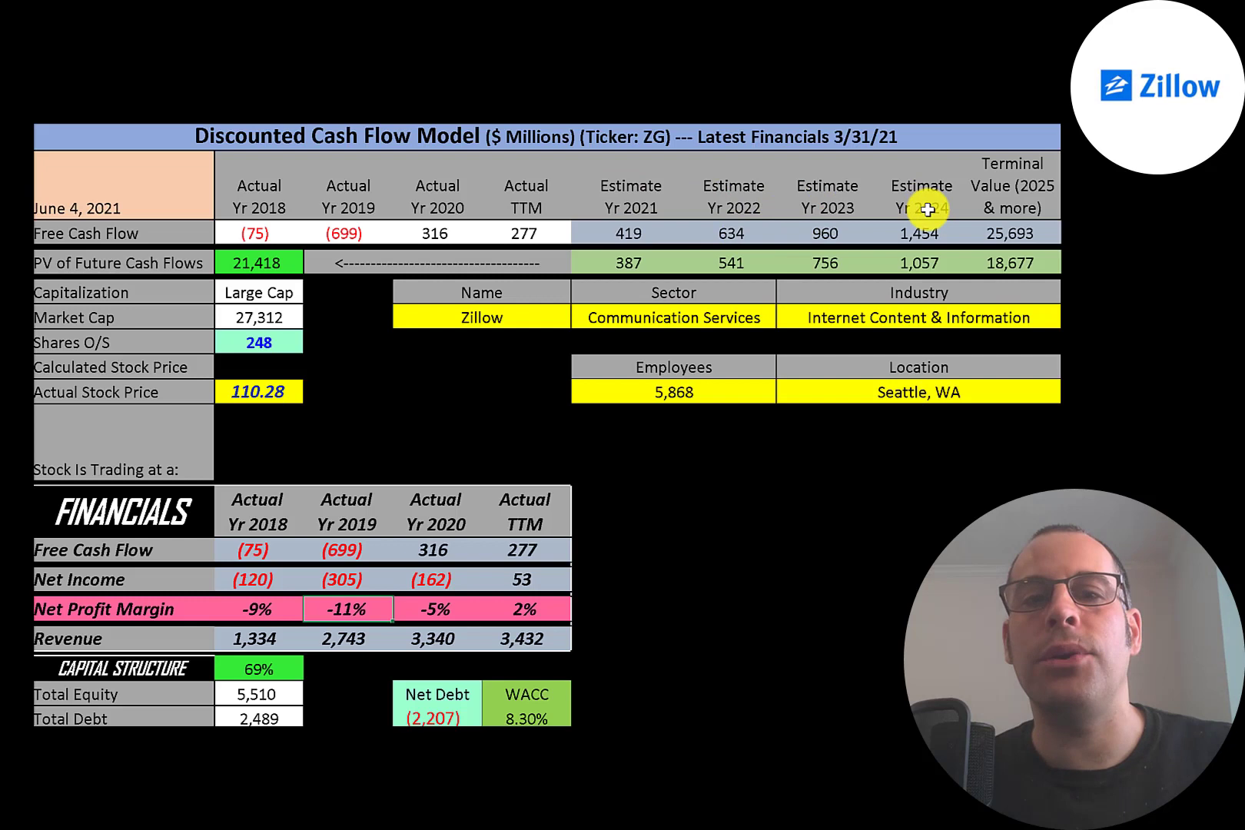
{"action": "mouse_move", "coordinate": [1048, 242]}
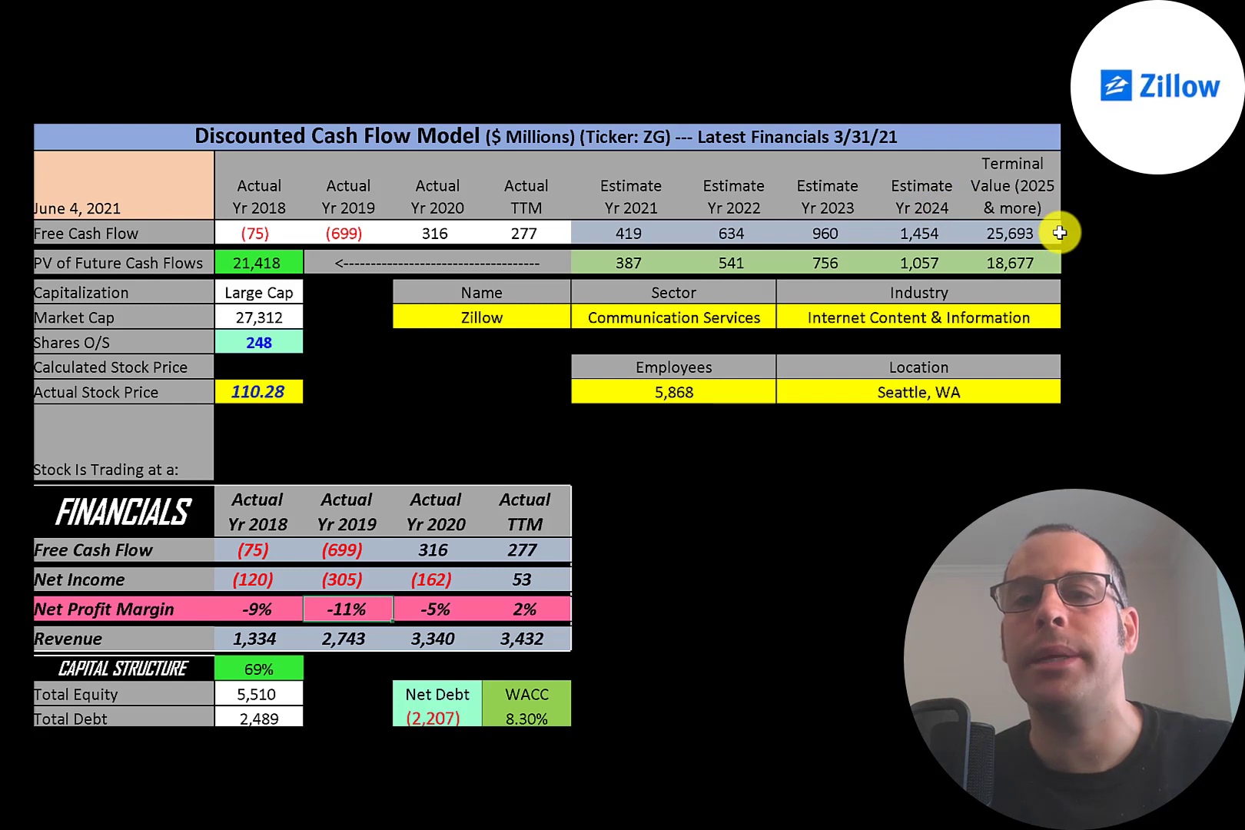
{"action": "mouse_move", "coordinate": [919, 301]}
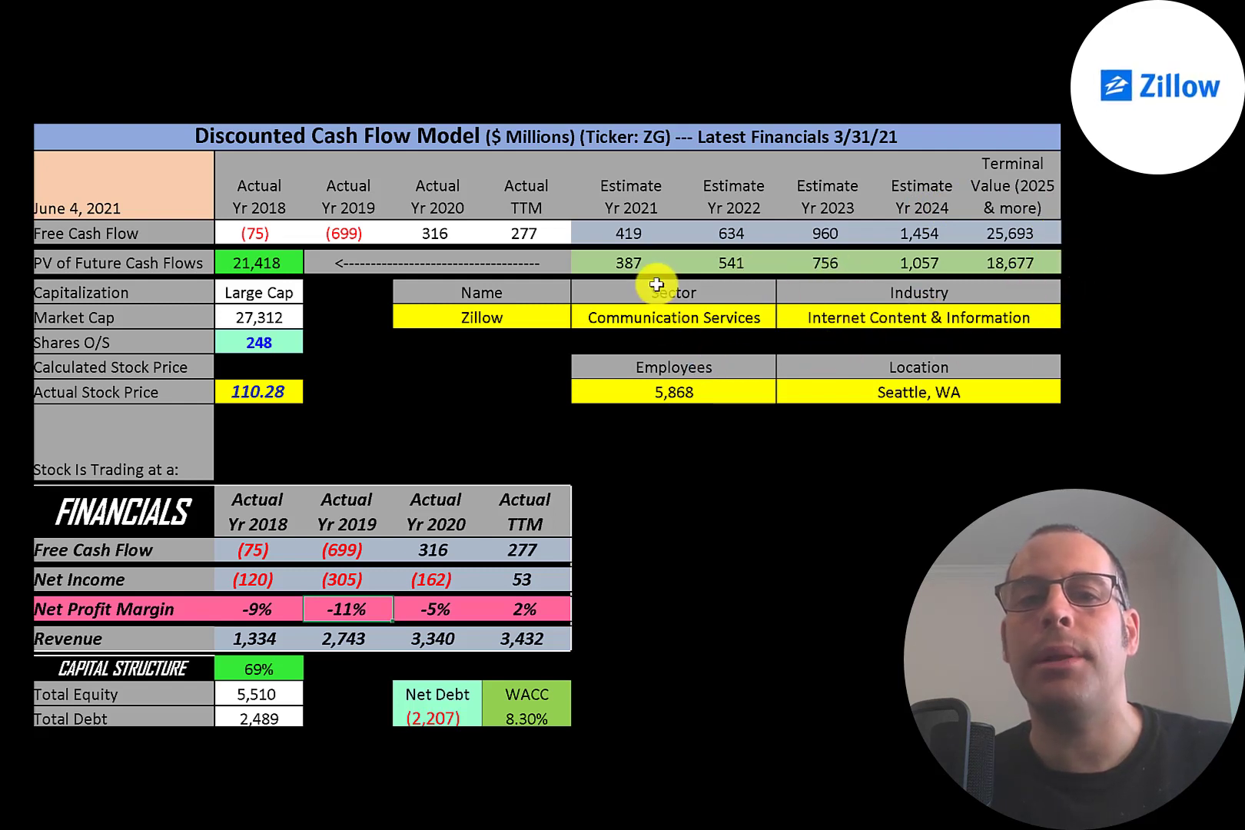
{"action": "mouse_move", "coordinate": [209, 264]}
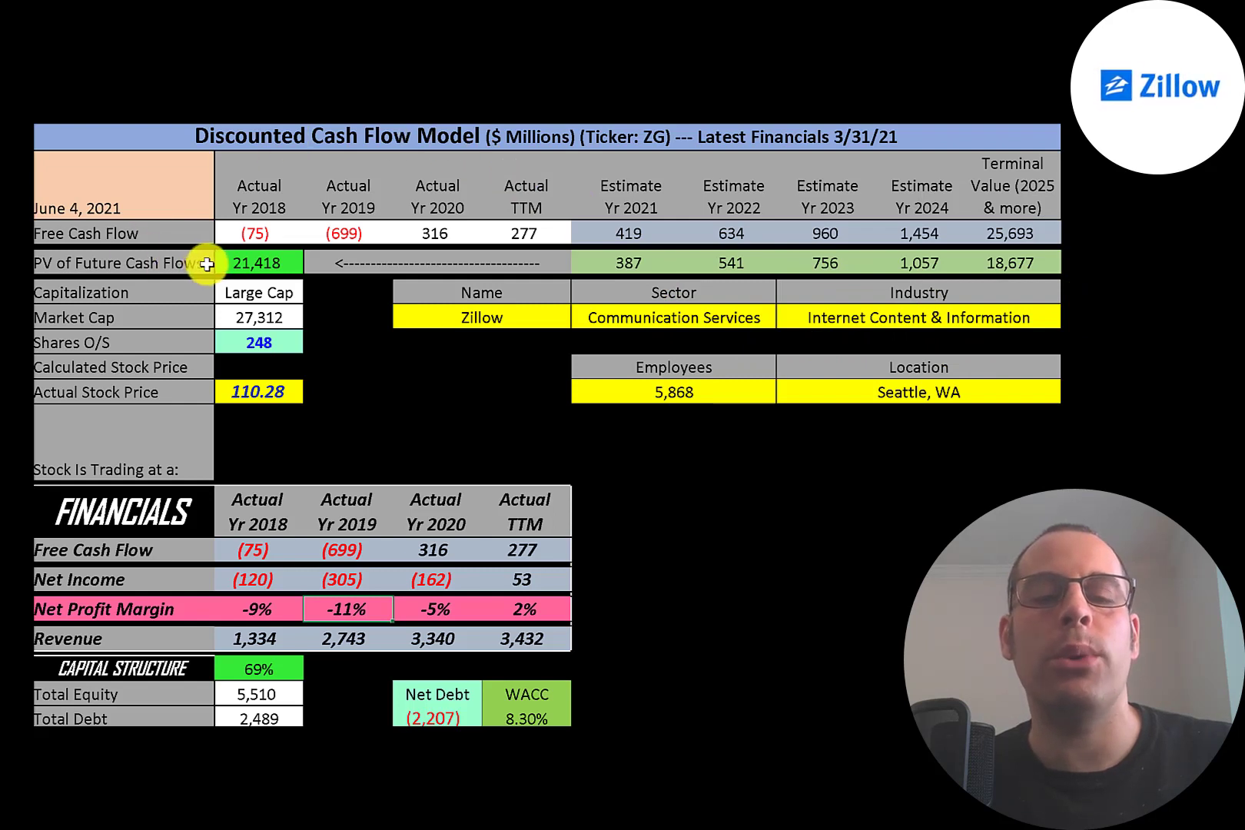
{"action": "mouse_move", "coordinate": [211, 343]}
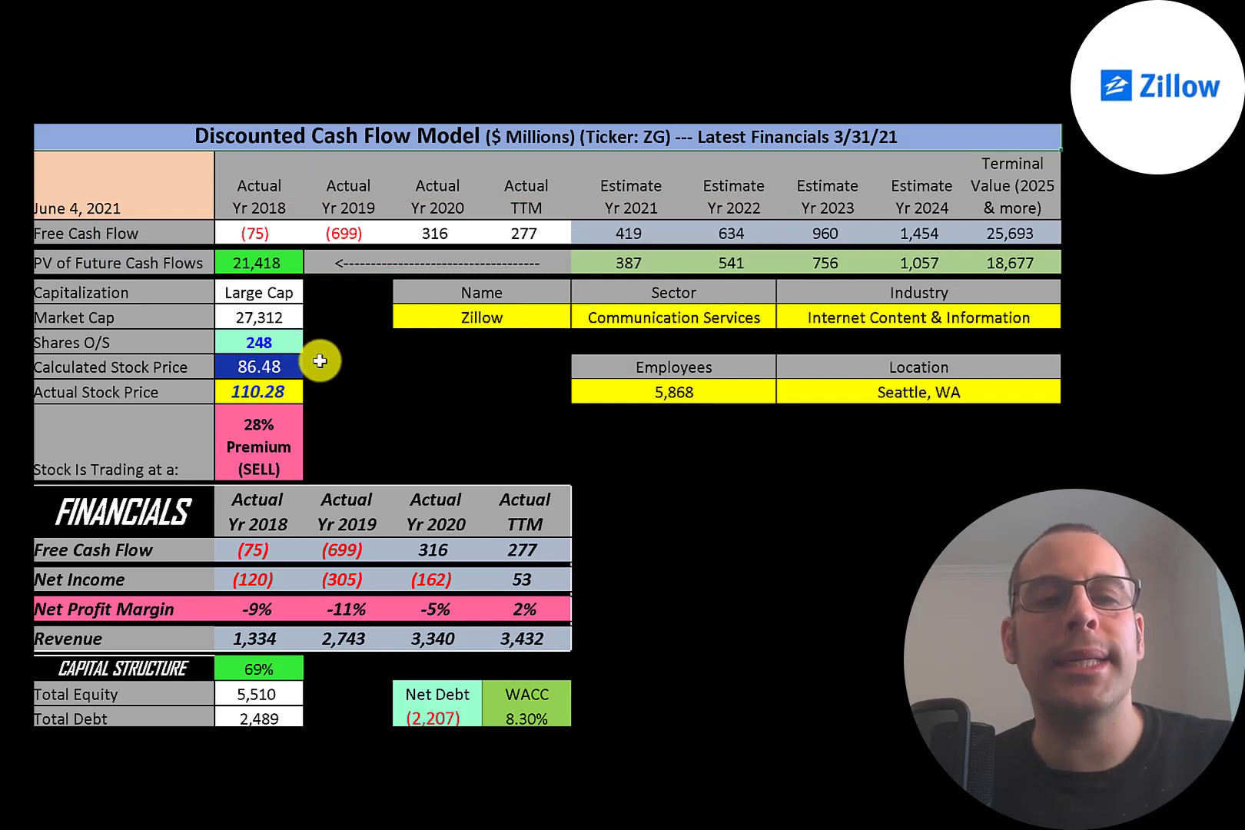
{"action": "mouse_move", "coordinate": [330, 393]}
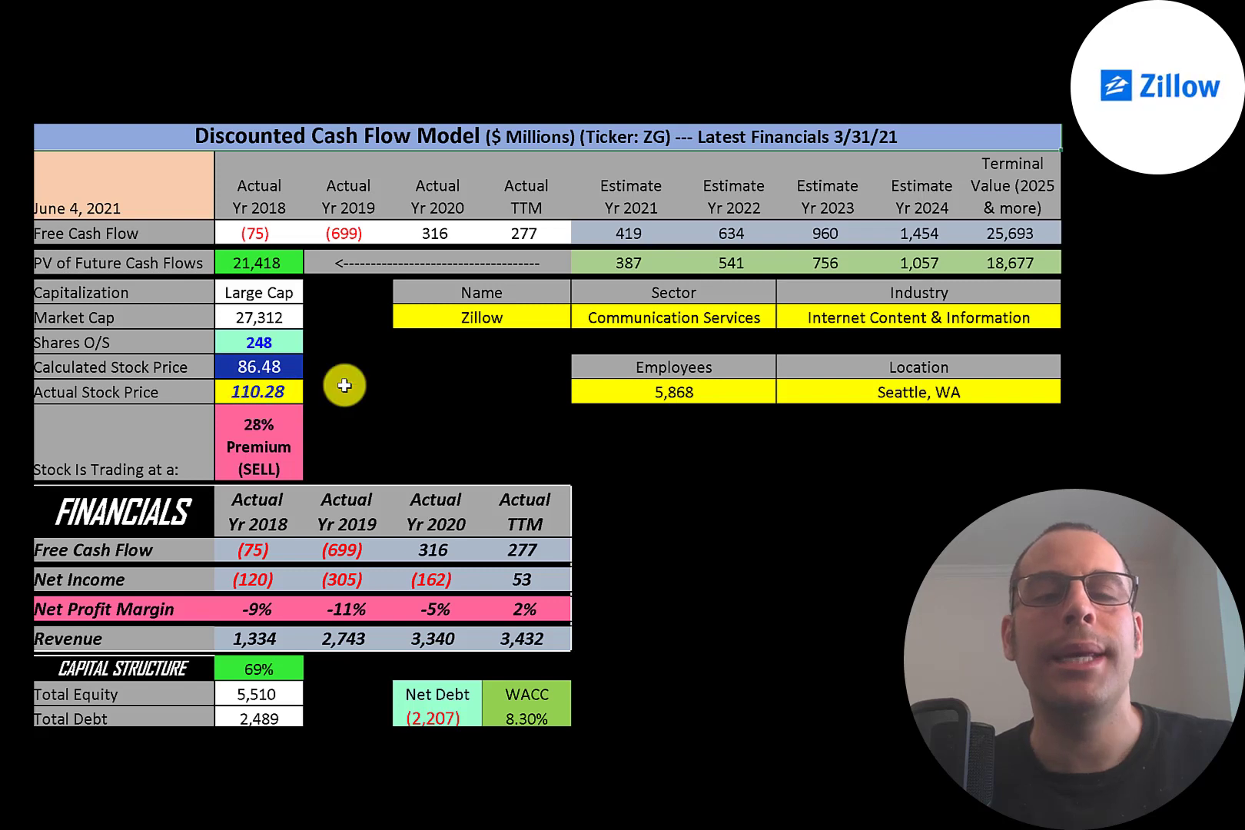
{"action": "mouse_move", "coordinate": [1004, 431]}
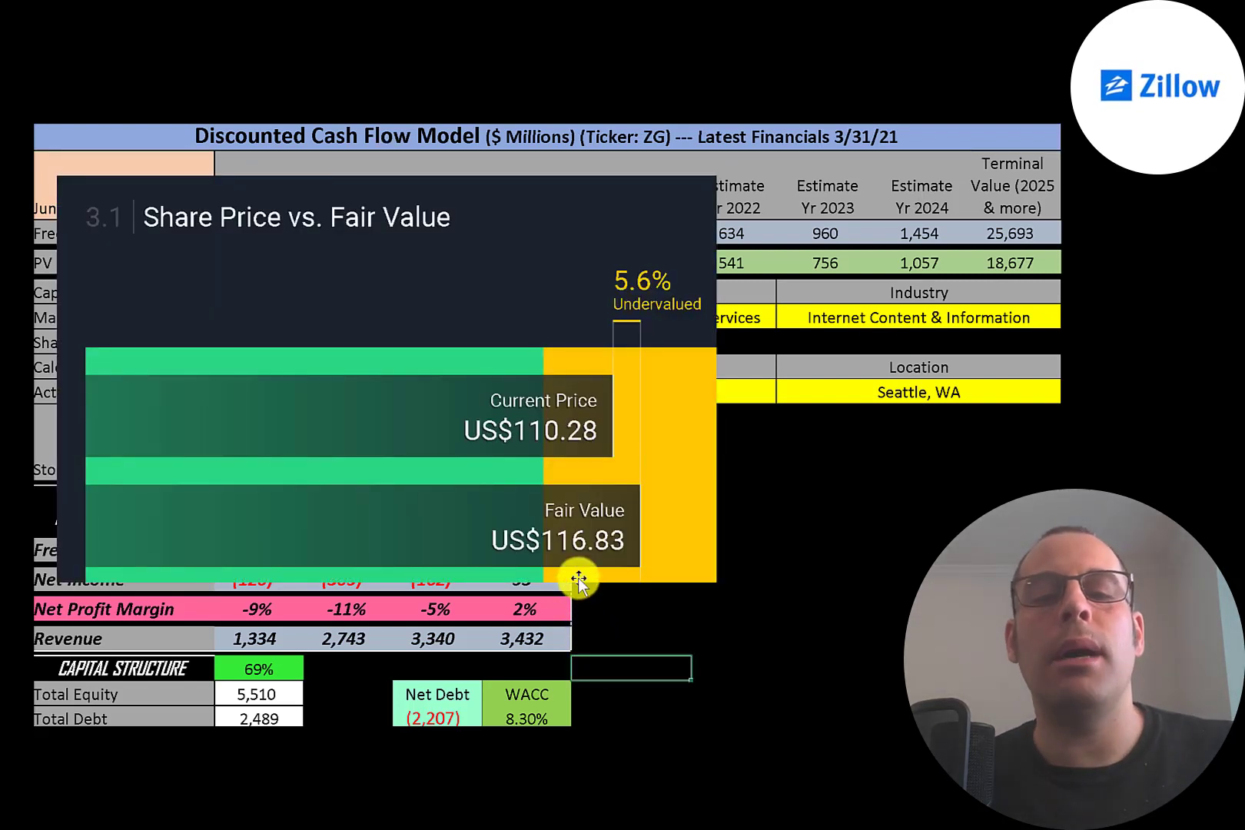
{"action": "mouse_move", "coordinate": [550, 445]}
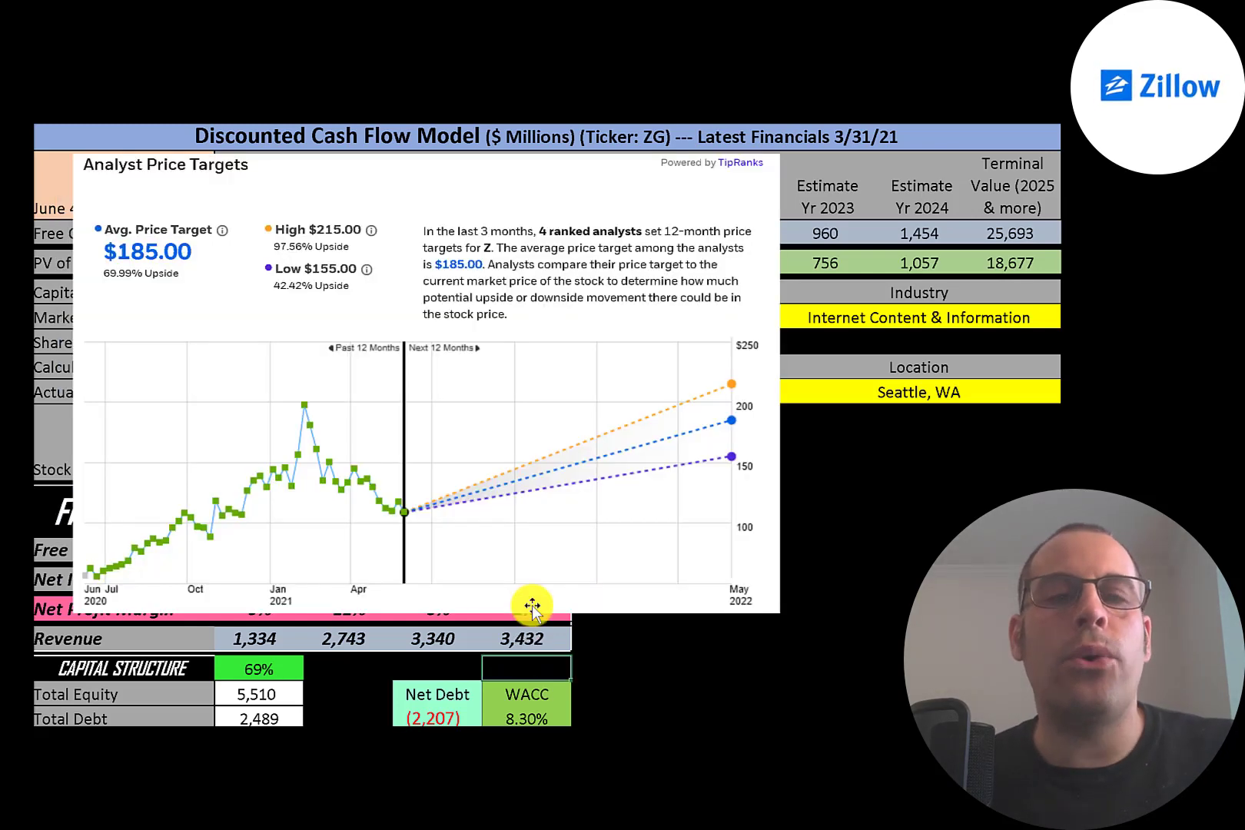
{"action": "mouse_move", "coordinate": [175, 246]}
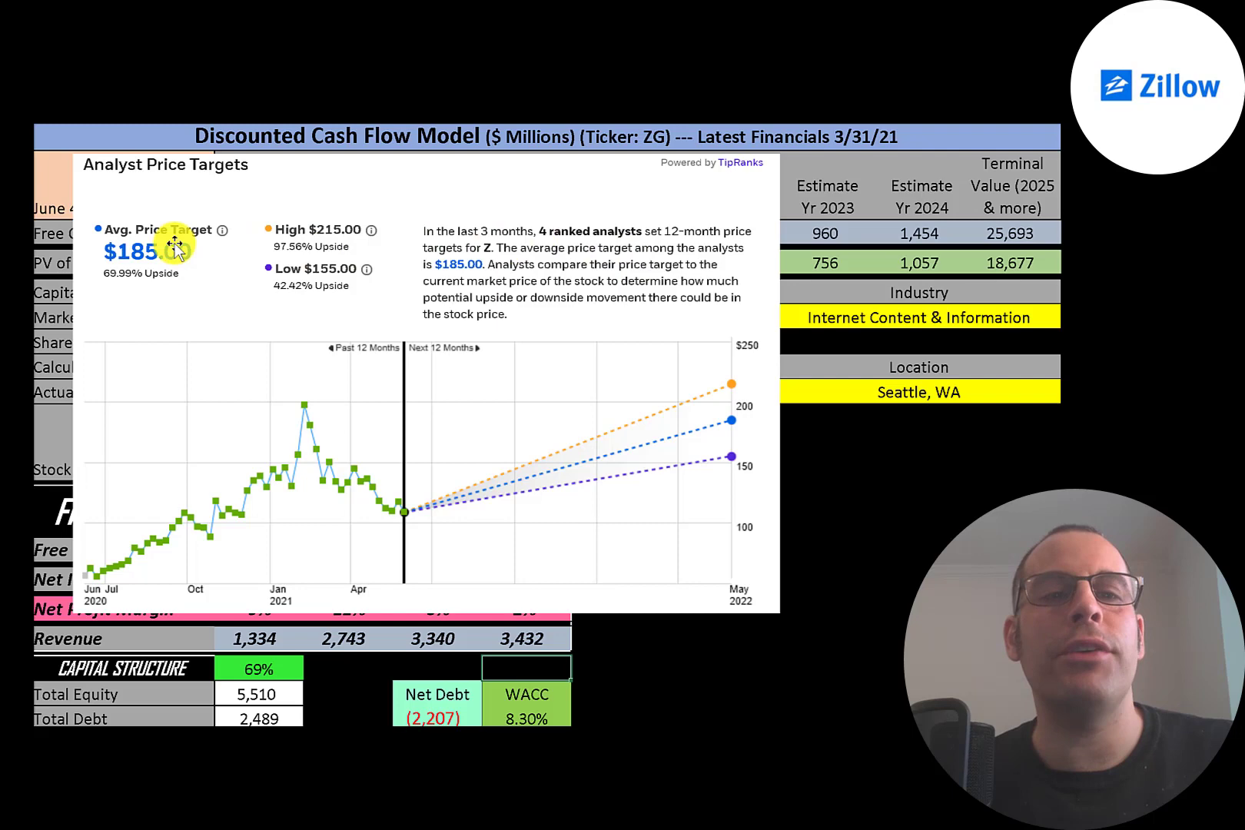
{"action": "mouse_move", "coordinate": [253, 262]}
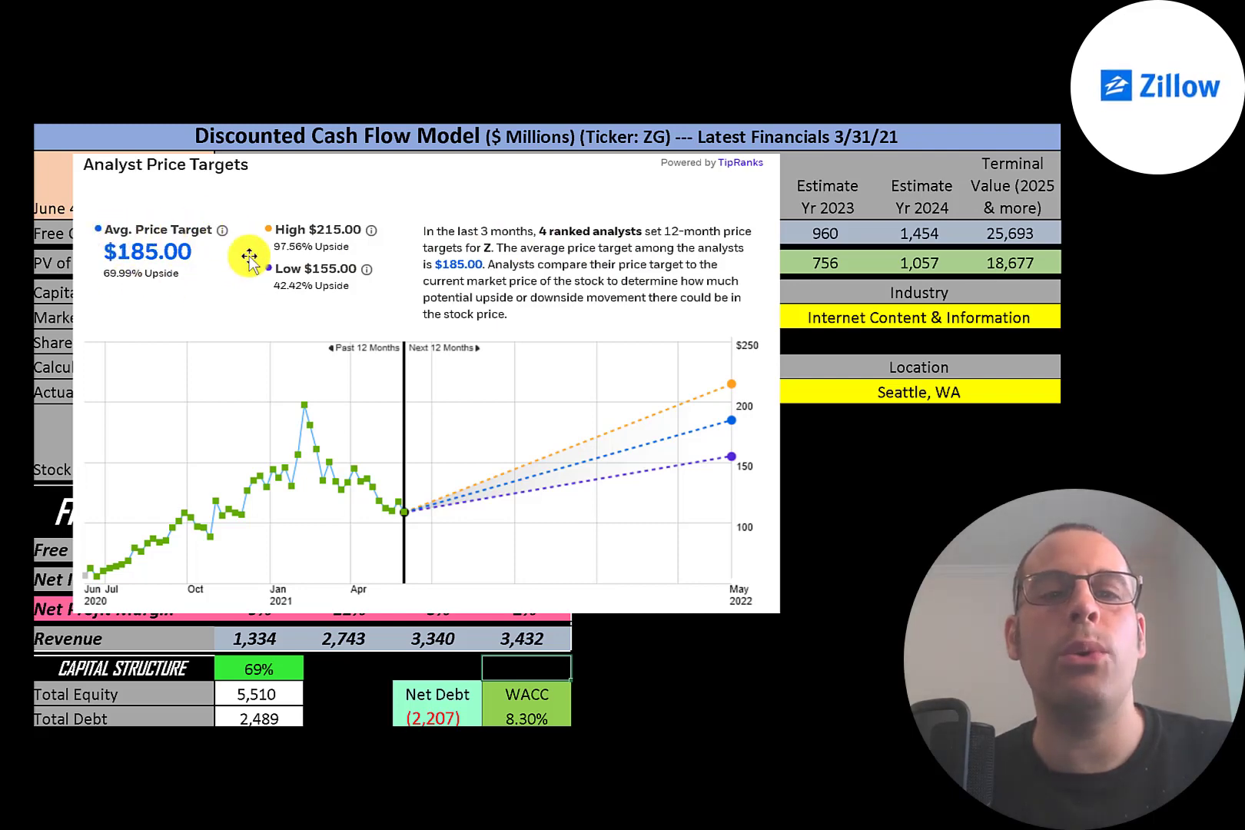
{"action": "mouse_move", "coordinate": [253, 231]}
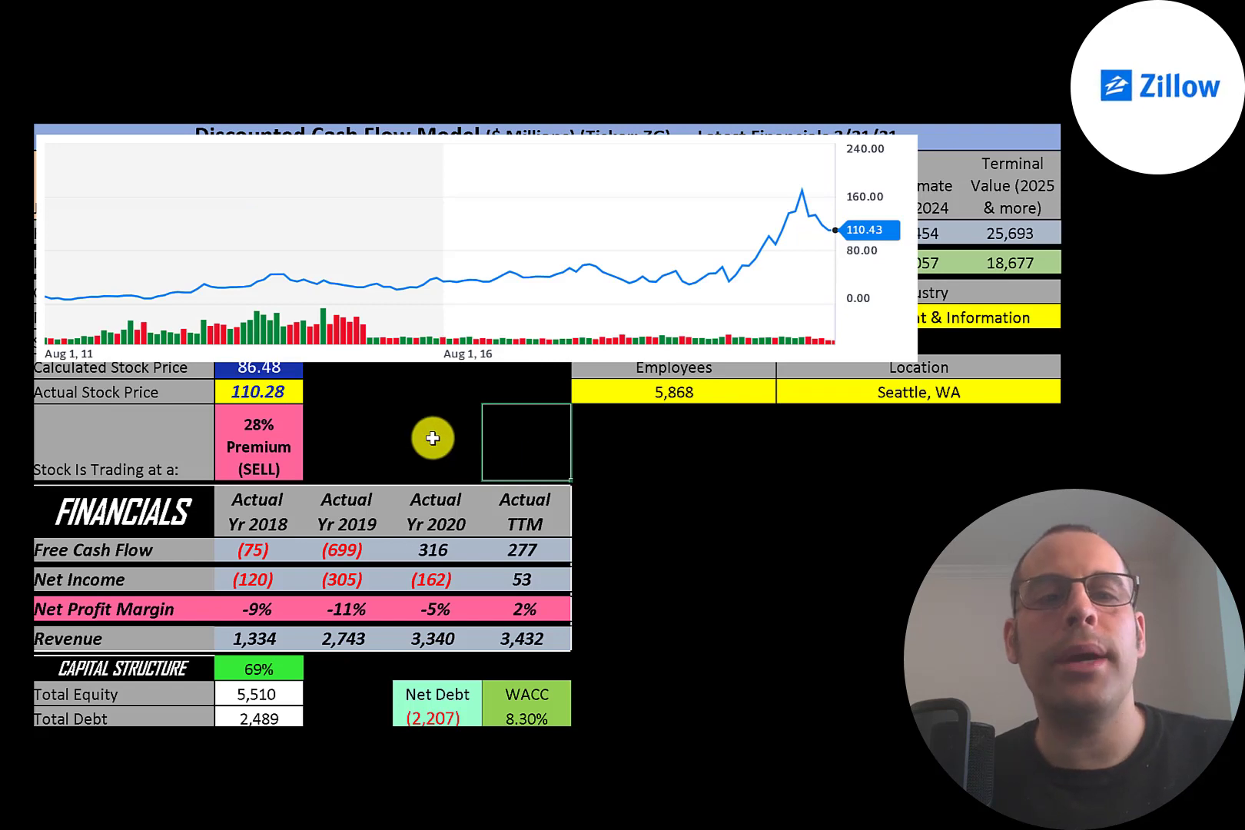
{"action": "mouse_move", "coordinate": [111, 298]}
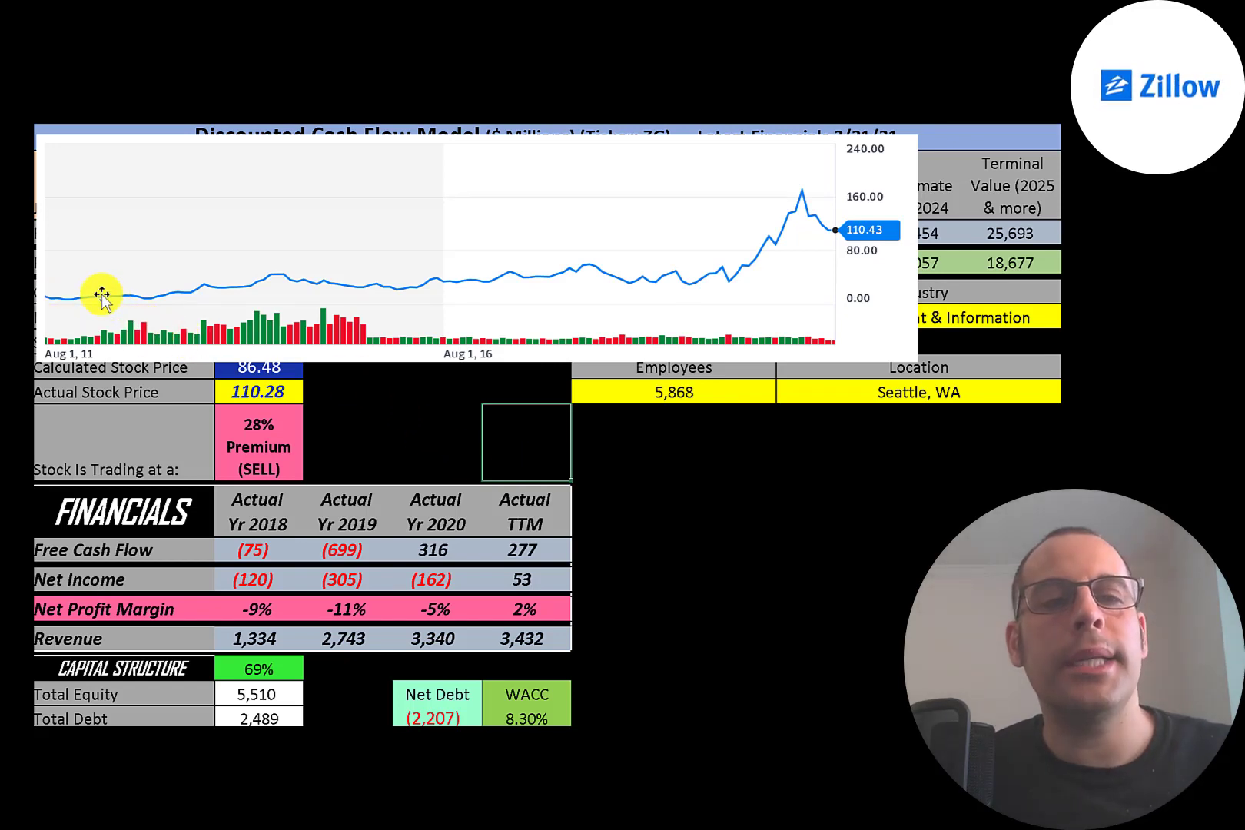
{"action": "mouse_move", "coordinate": [177, 296]}
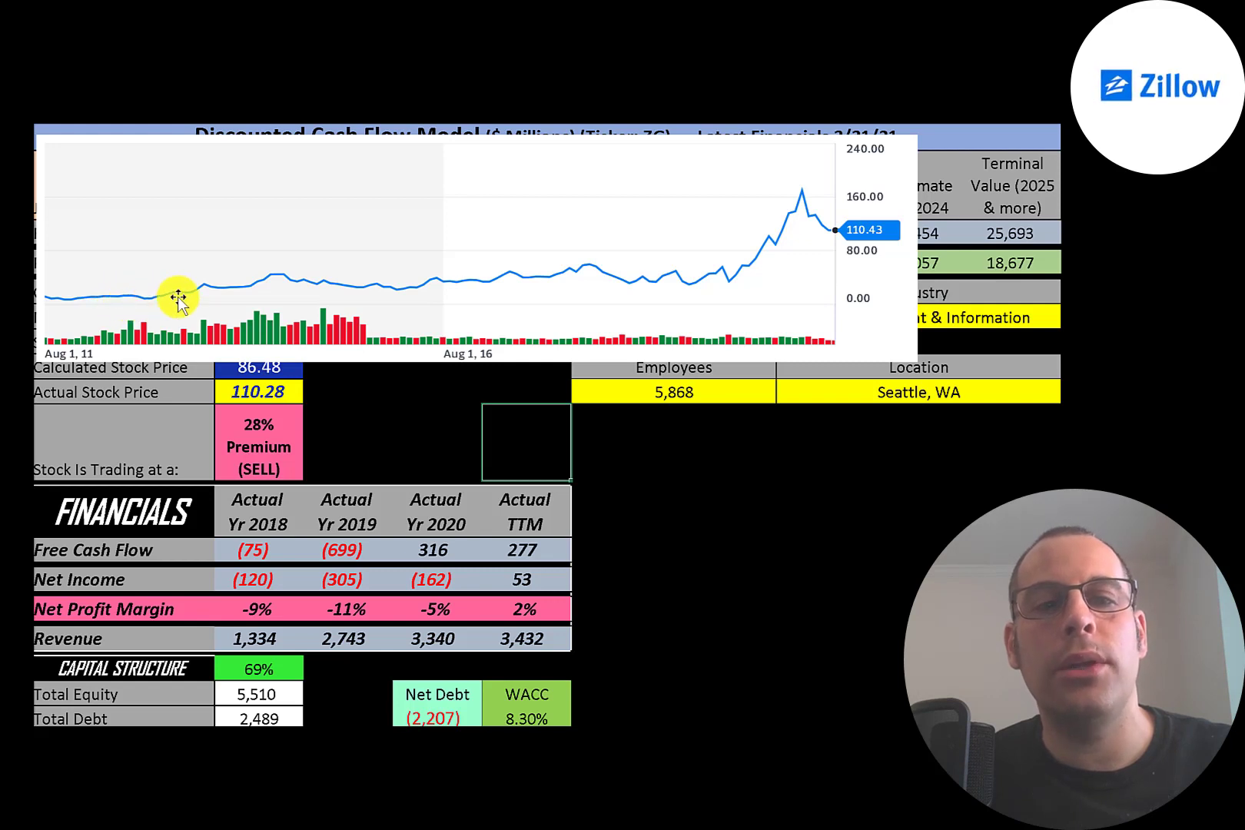
{"action": "mouse_move", "coordinate": [729, 278]}
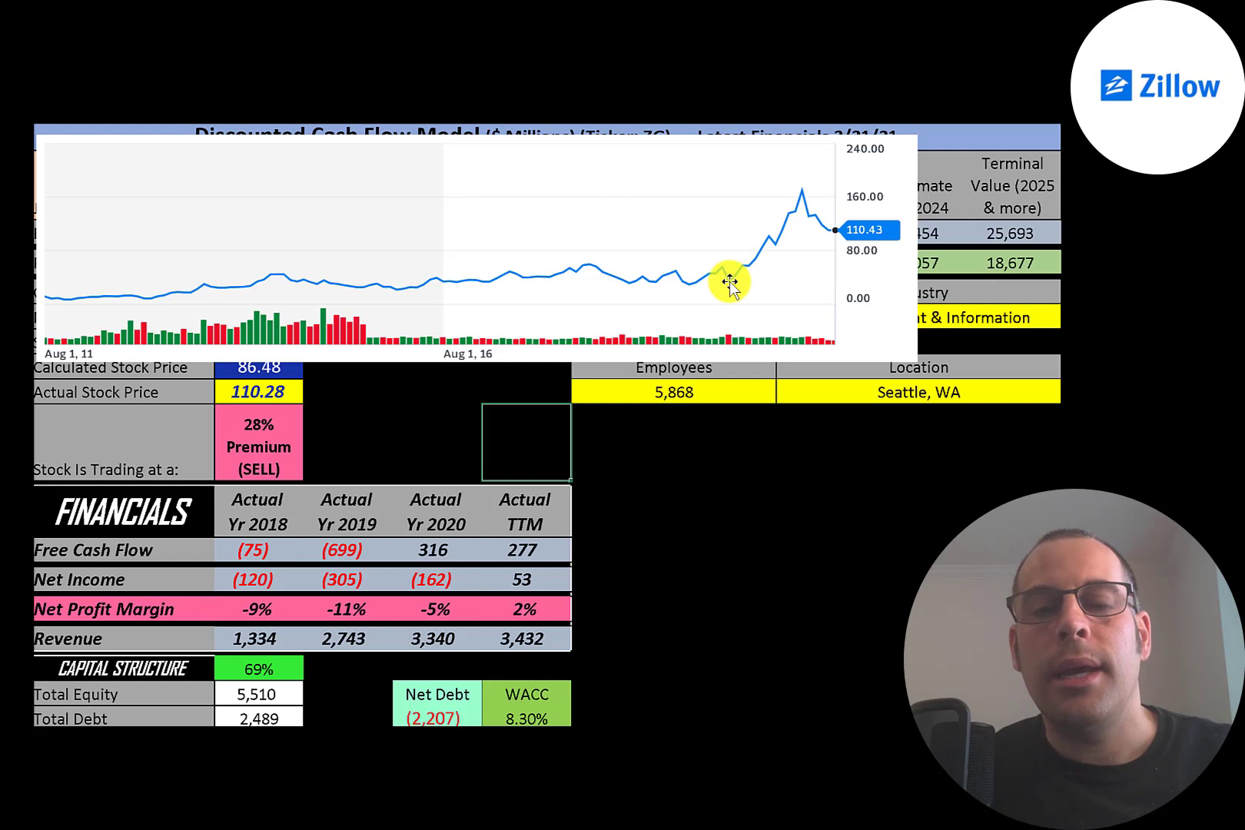
{"action": "mouse_move", "coordinate": [797, 195]}
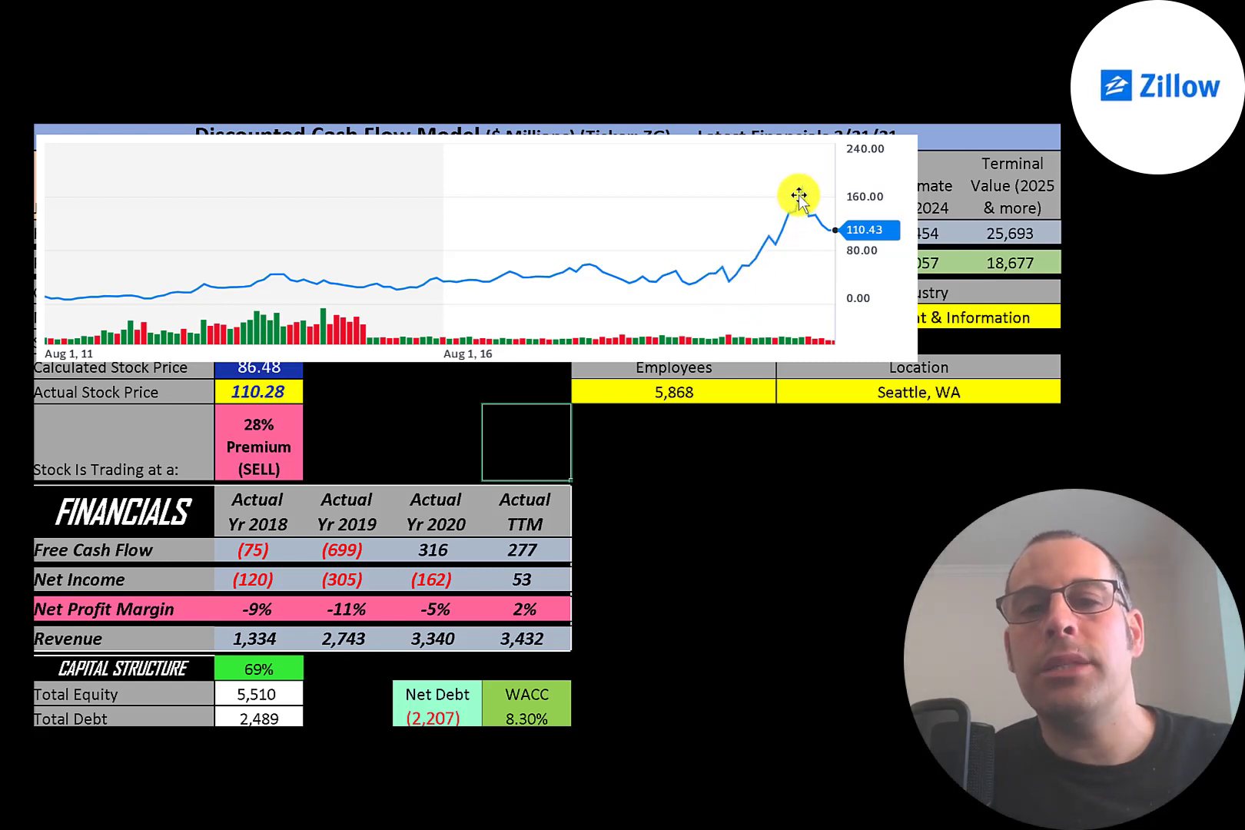
{"action": "mouse_move", "coordinate": [841, 232]}
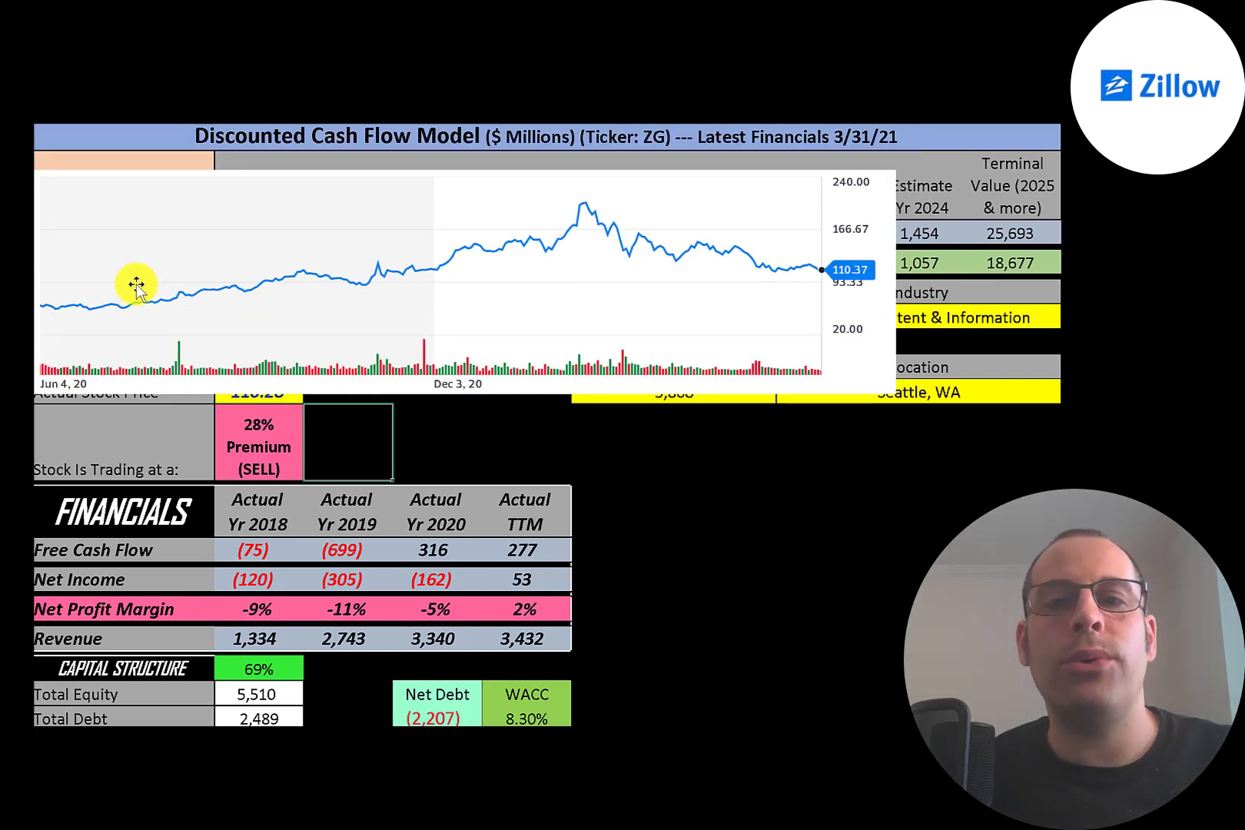
{"action": "mouse_move", "coordinate": [52, 281]}
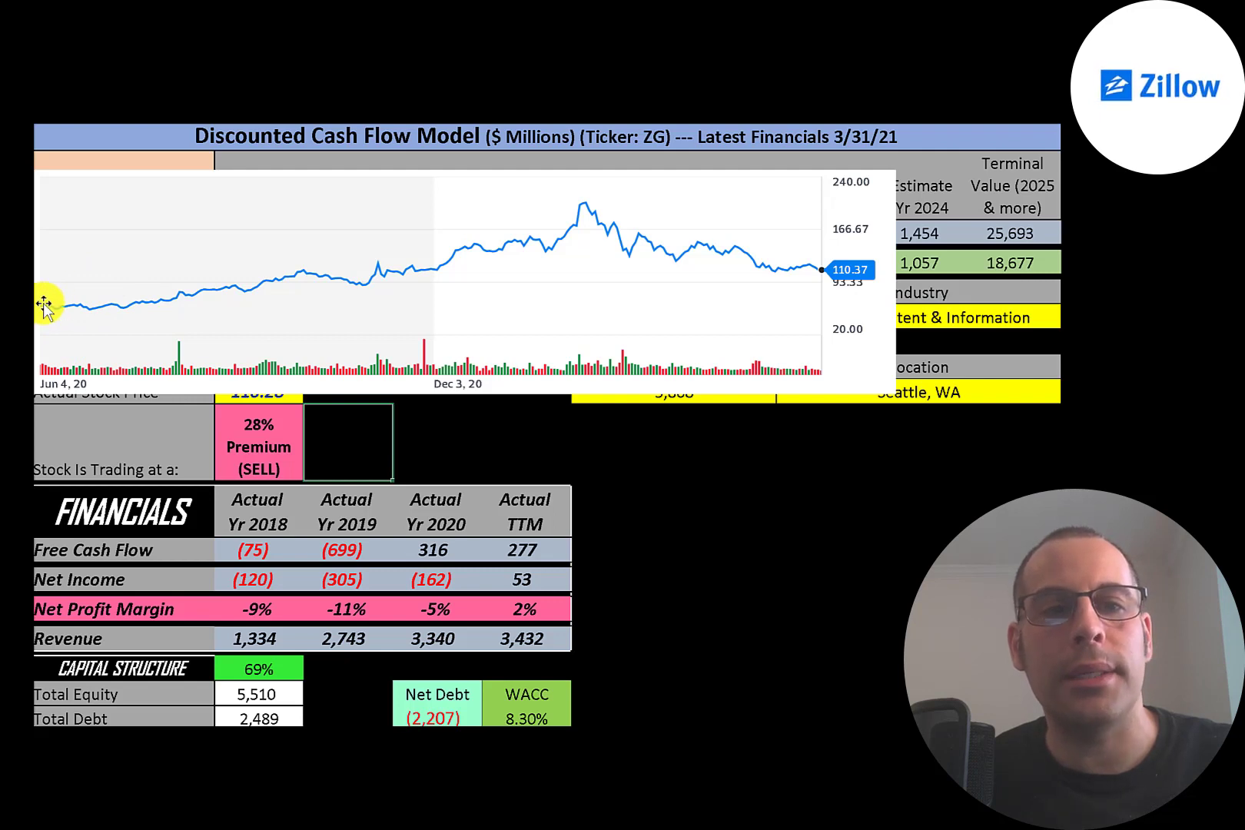
{"action": "mouse_move", "coordinate": [59, 306]}
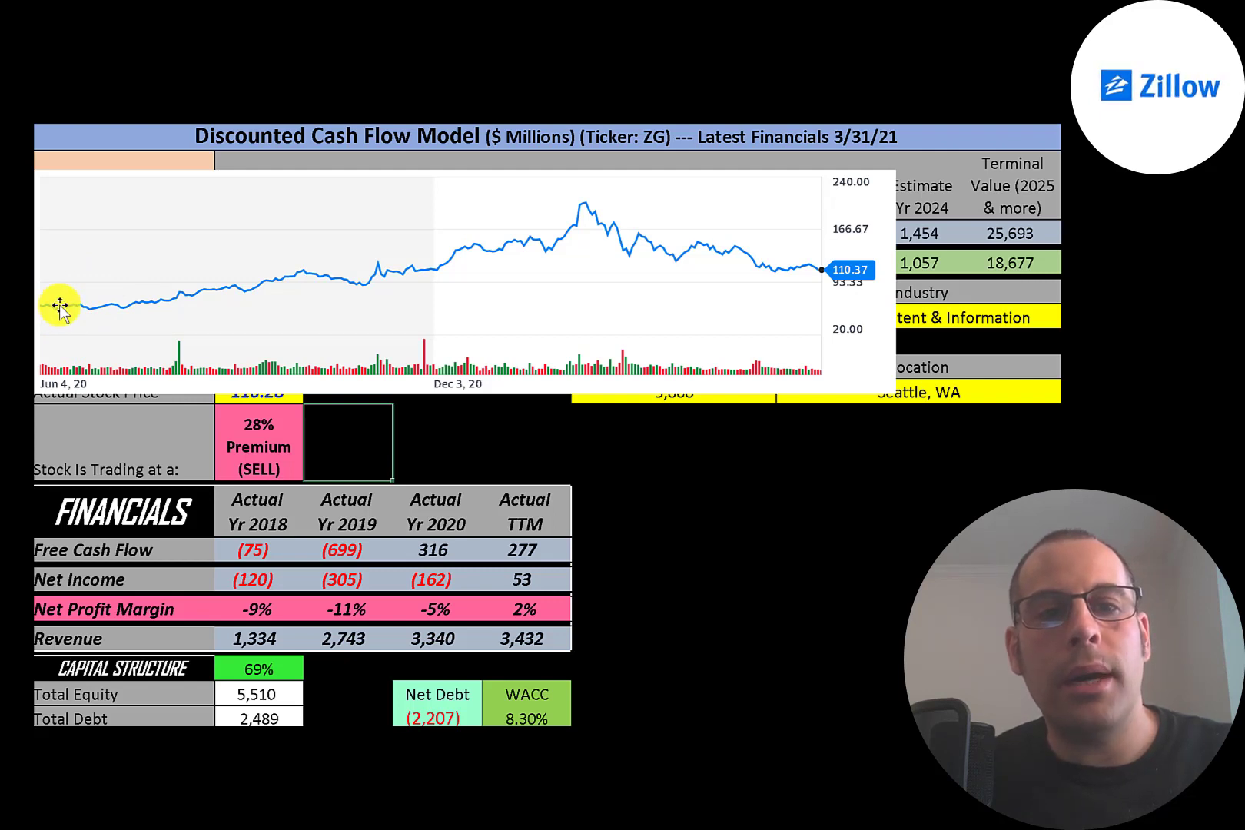
{"action": "mouse_move", "coordinate": [580, 213]}
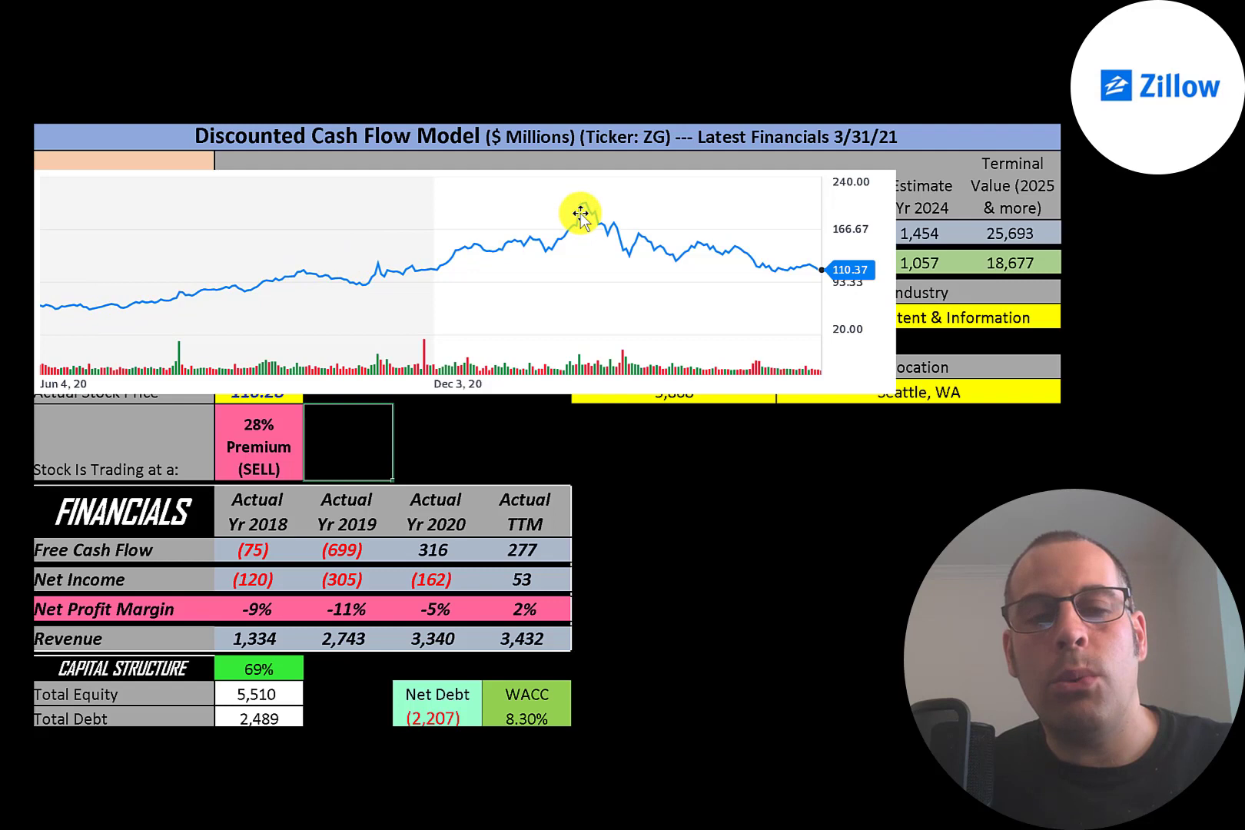
{"action": "mouse_move", "coordinate": [579, 205]}
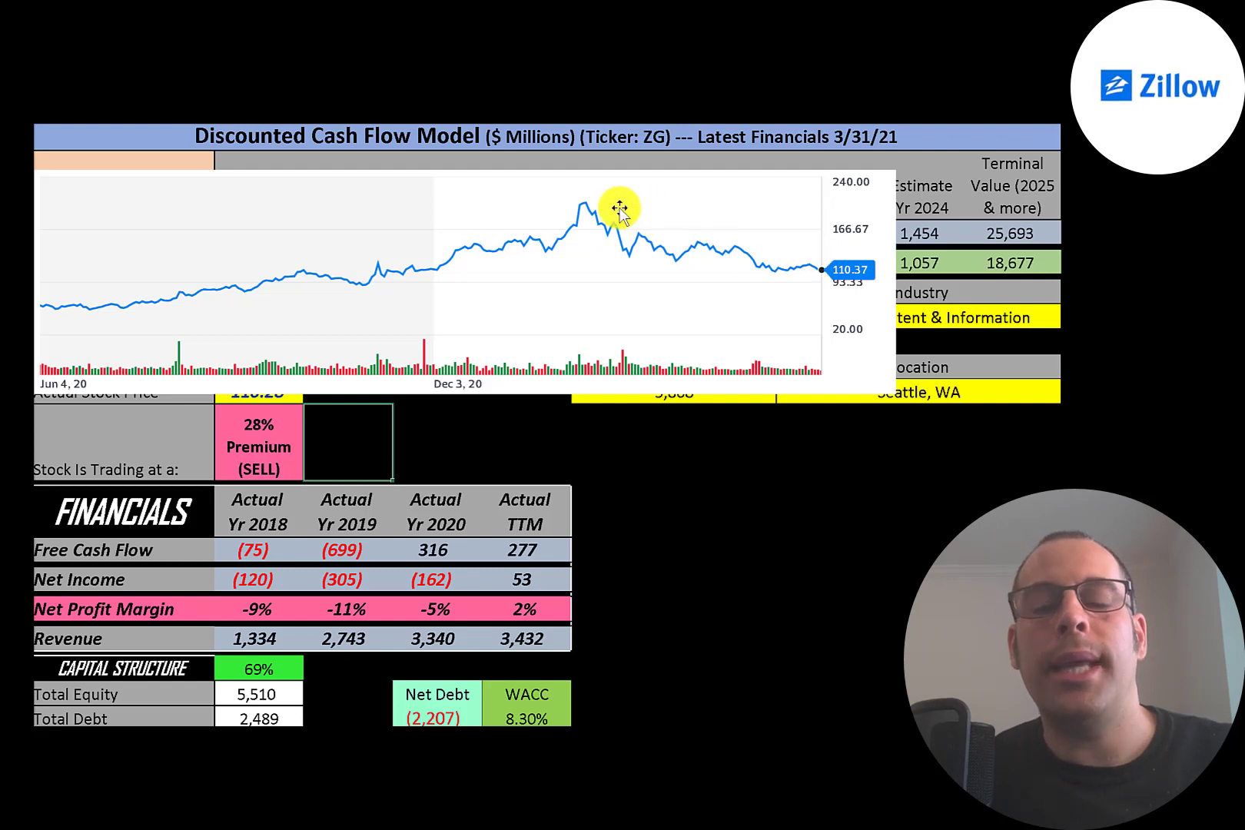
{"action": "mouse_move", "coordinate": [572, 194]}
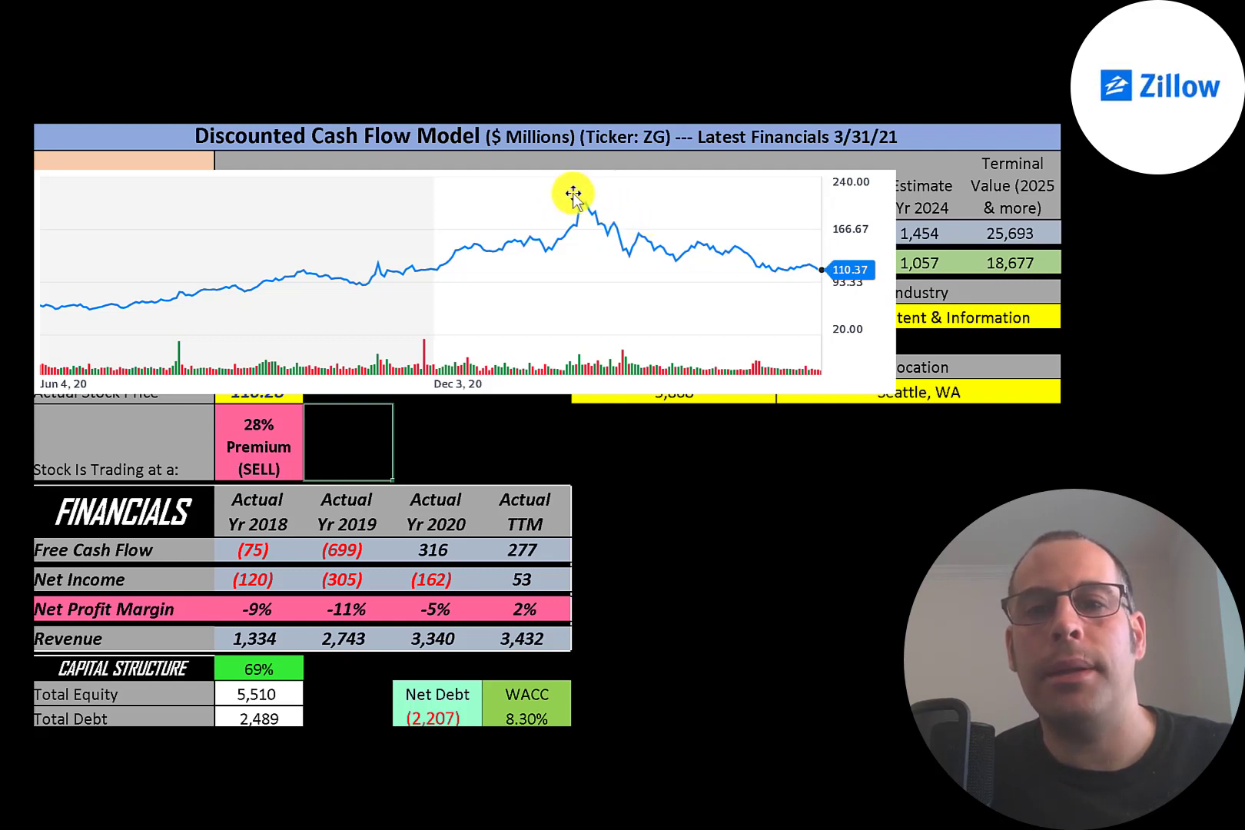
{"action": "mouse_move", "coordinate": [813, 277]}
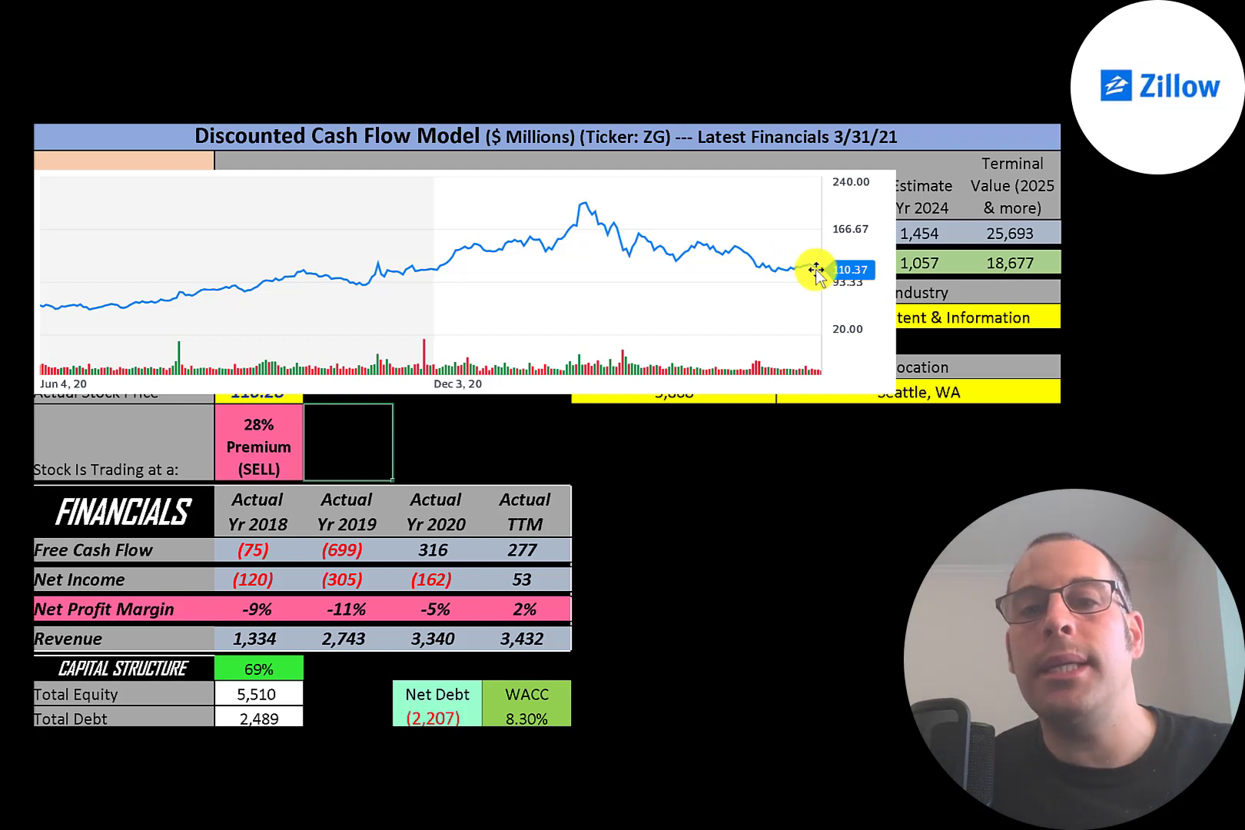
{"action": "mouse_move", "coordinate": [822, 260]}
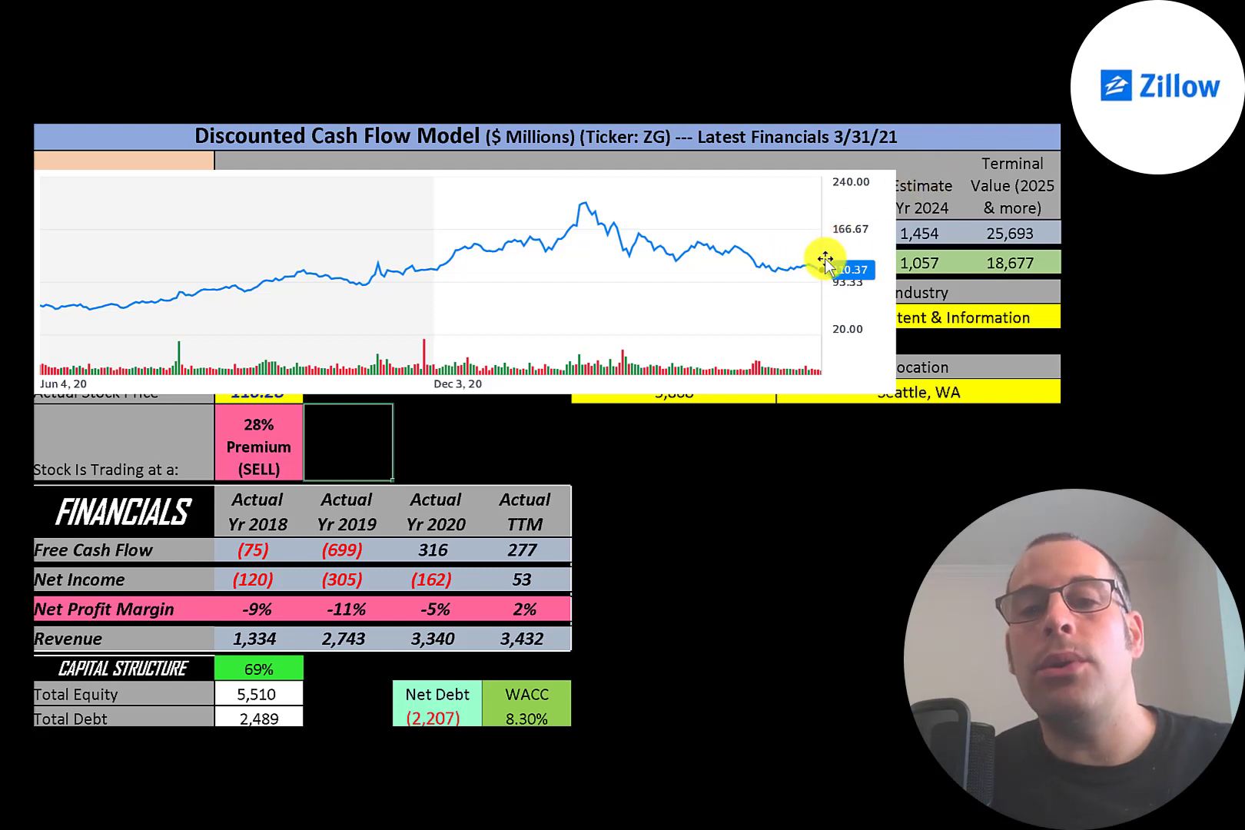
{"action": "mouse_move", "coordinate": [897, 338]}
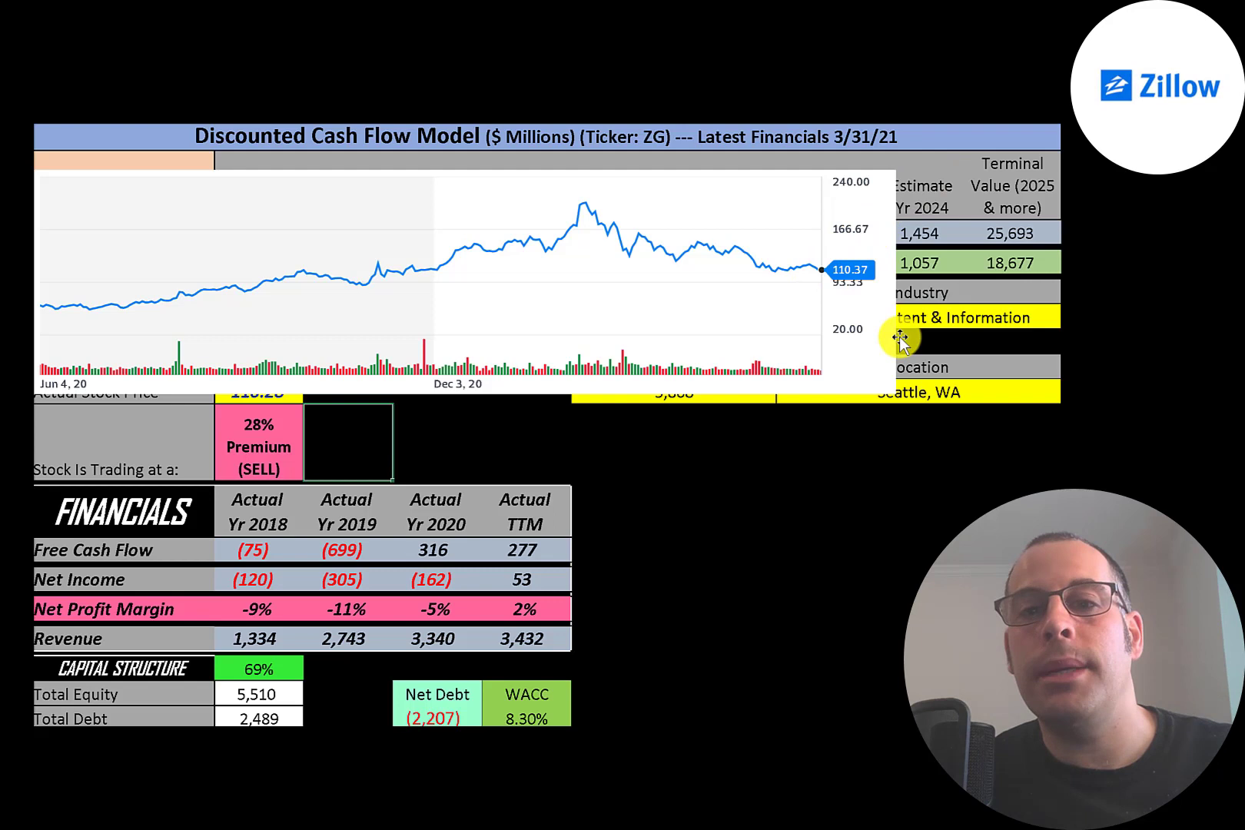
{"action": "mouse_move", "coordinate": [810, 317]}
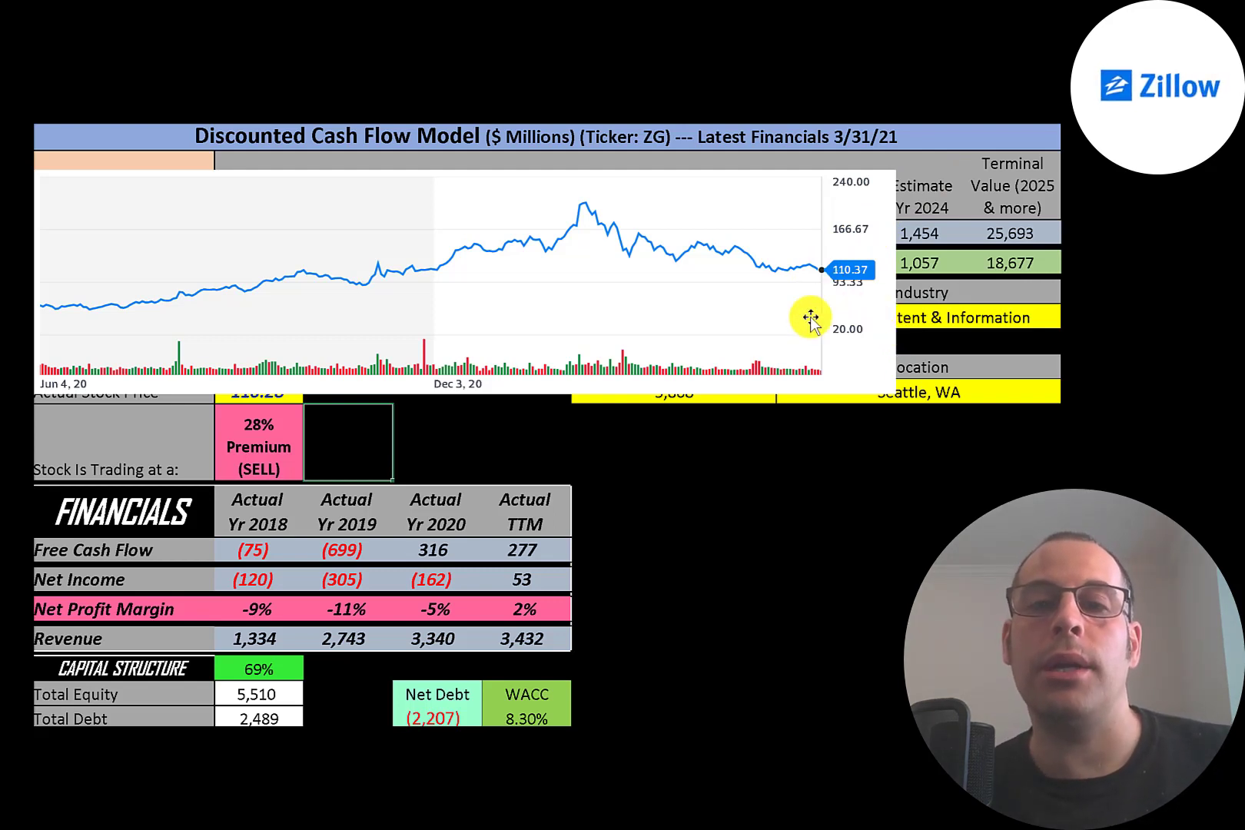
{"action": "mouse_move", "coordinate": [822, 282]}
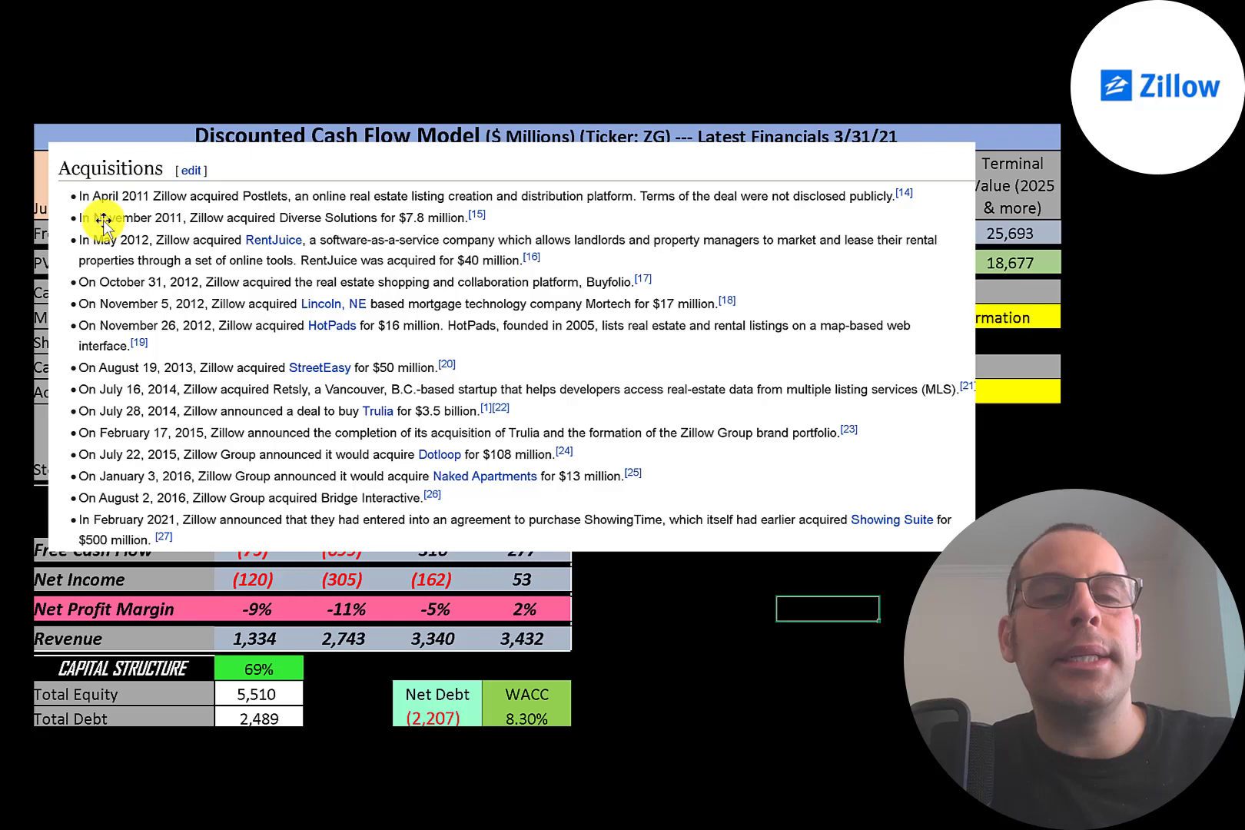
{"action": "mouse_move", "coordinate": [150, 210]}
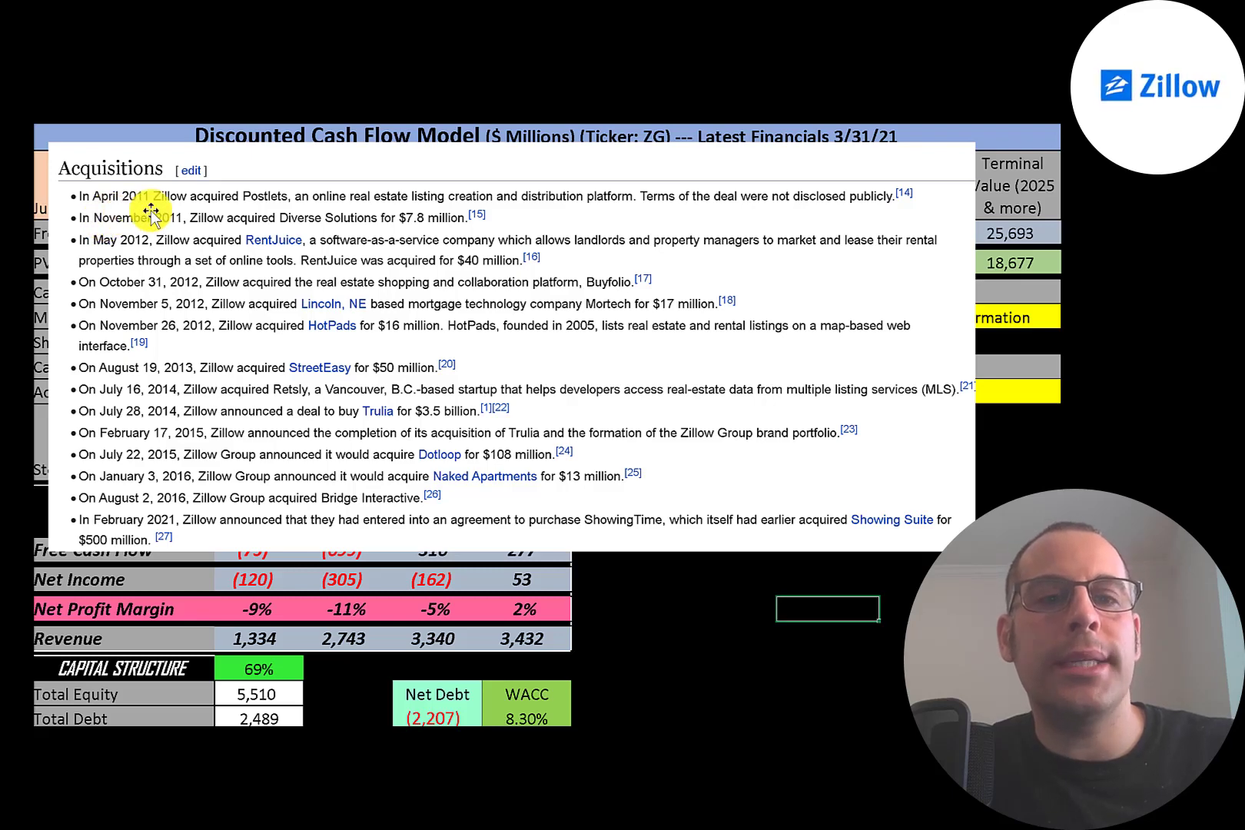
{"action": "mouse_move", "coordinate": [256, 208]}
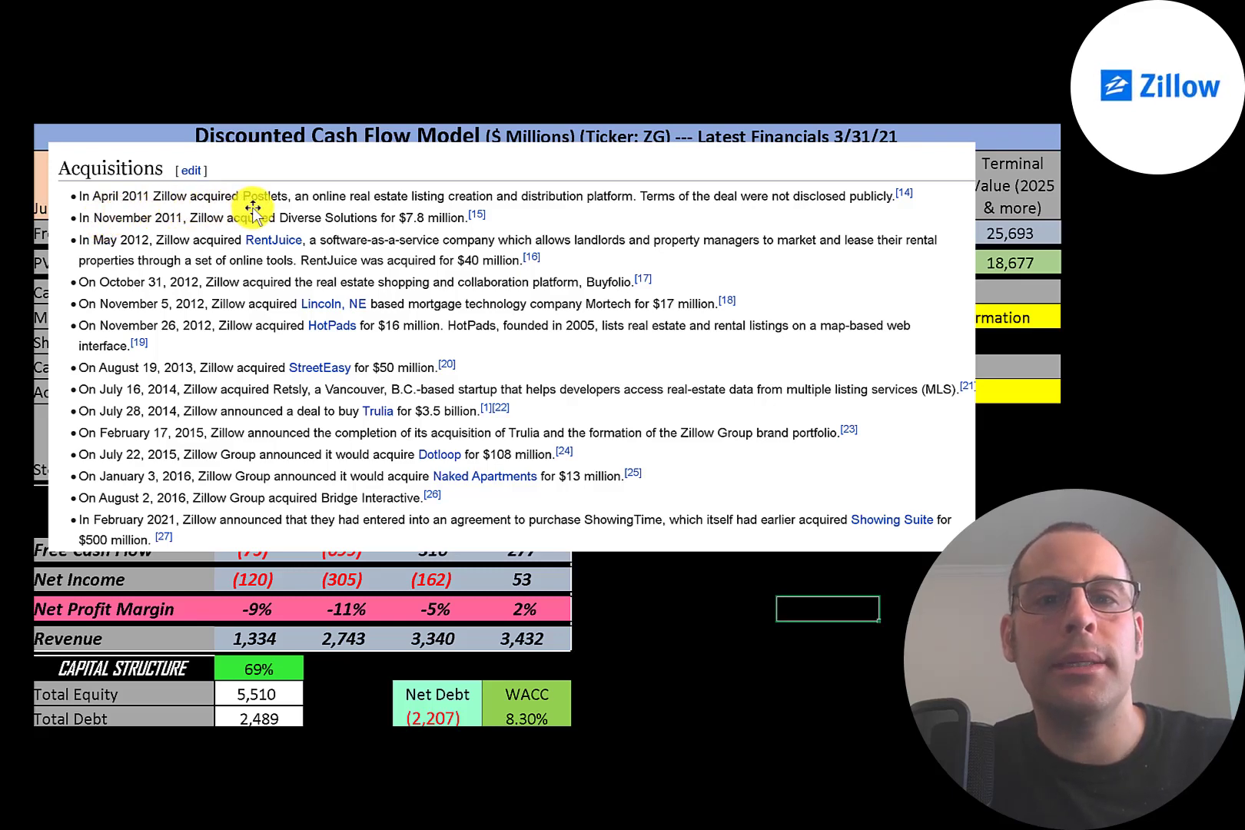
{"action": "mouse_move", "coordinate": [389, 214]}
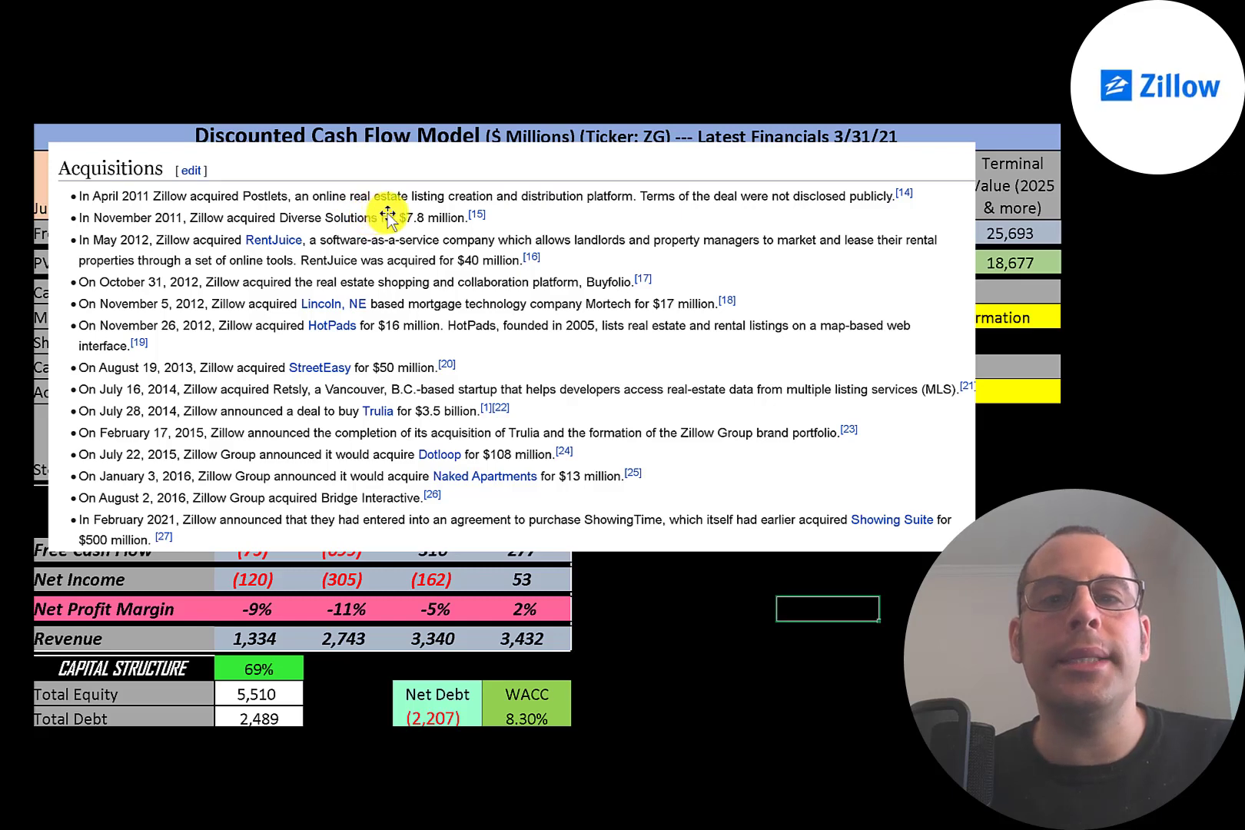
{"action": "mouse_move", "coordinate": [189, 242]}
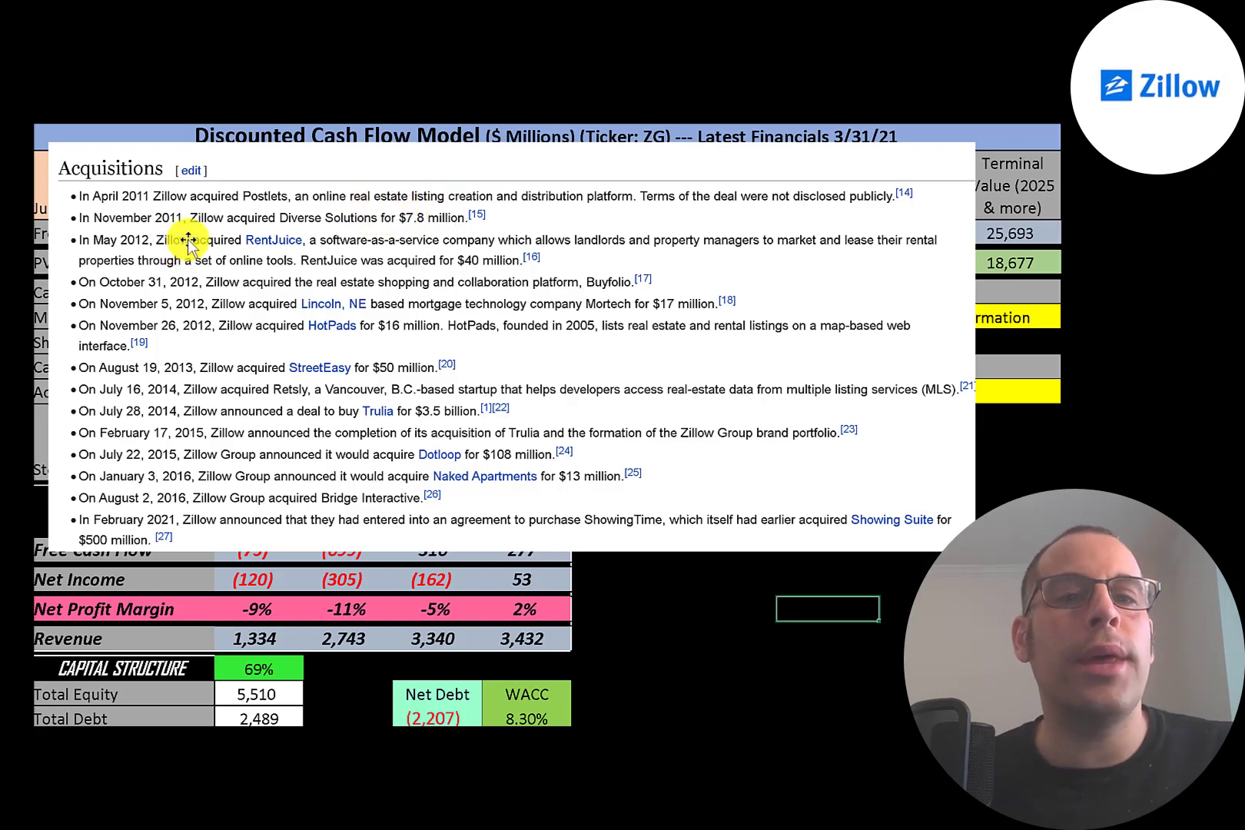
{"action": "mouse_move", "coordinate": [297, 238]}
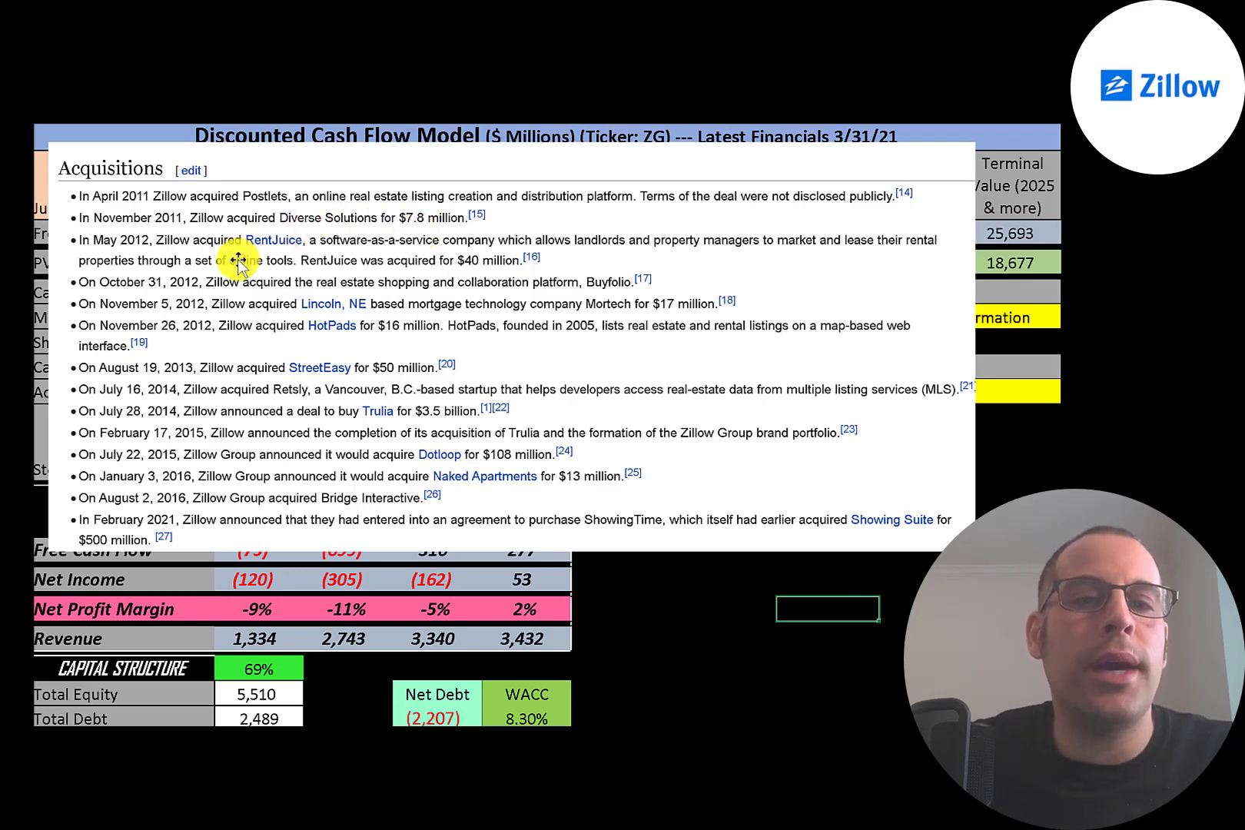
{"action": "mouse_move", "coordinate": [370, 277]}
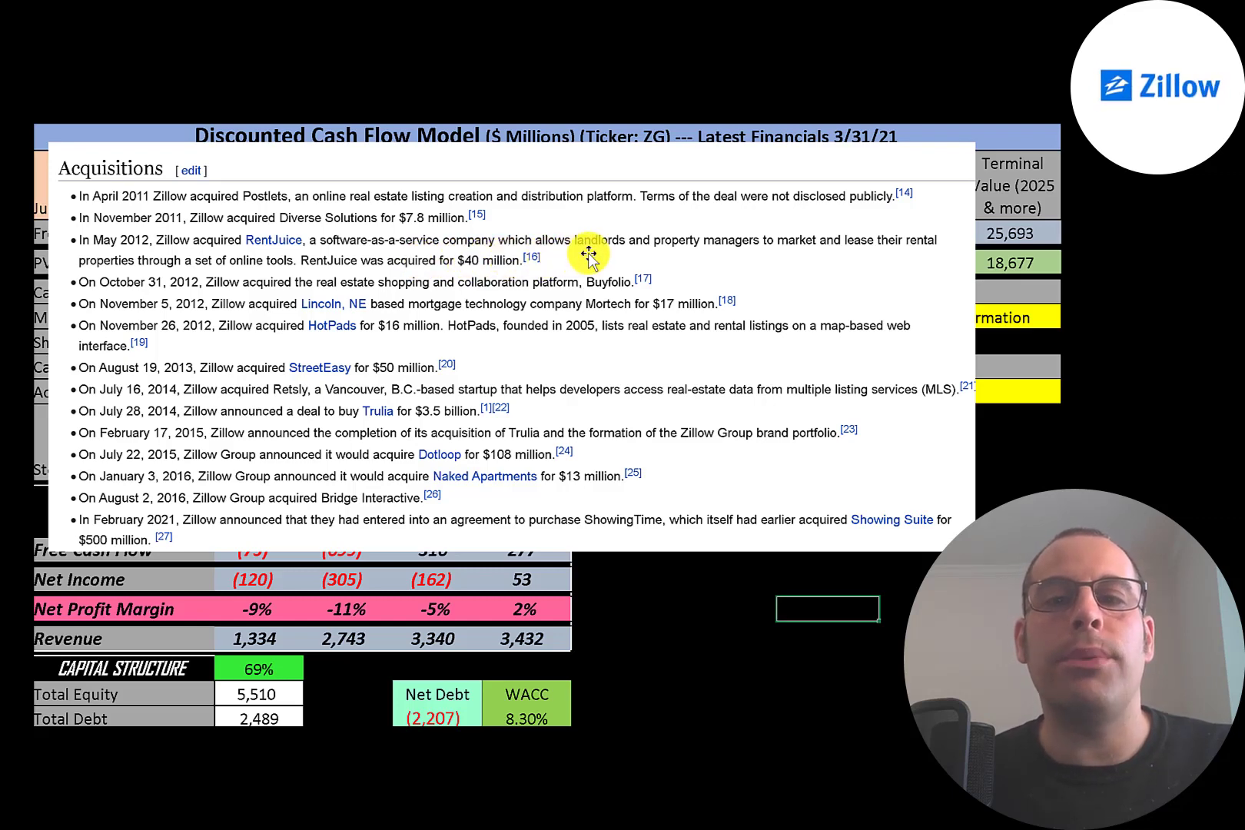
{"action": "mouse_move", "coordinate": [724, 253]}
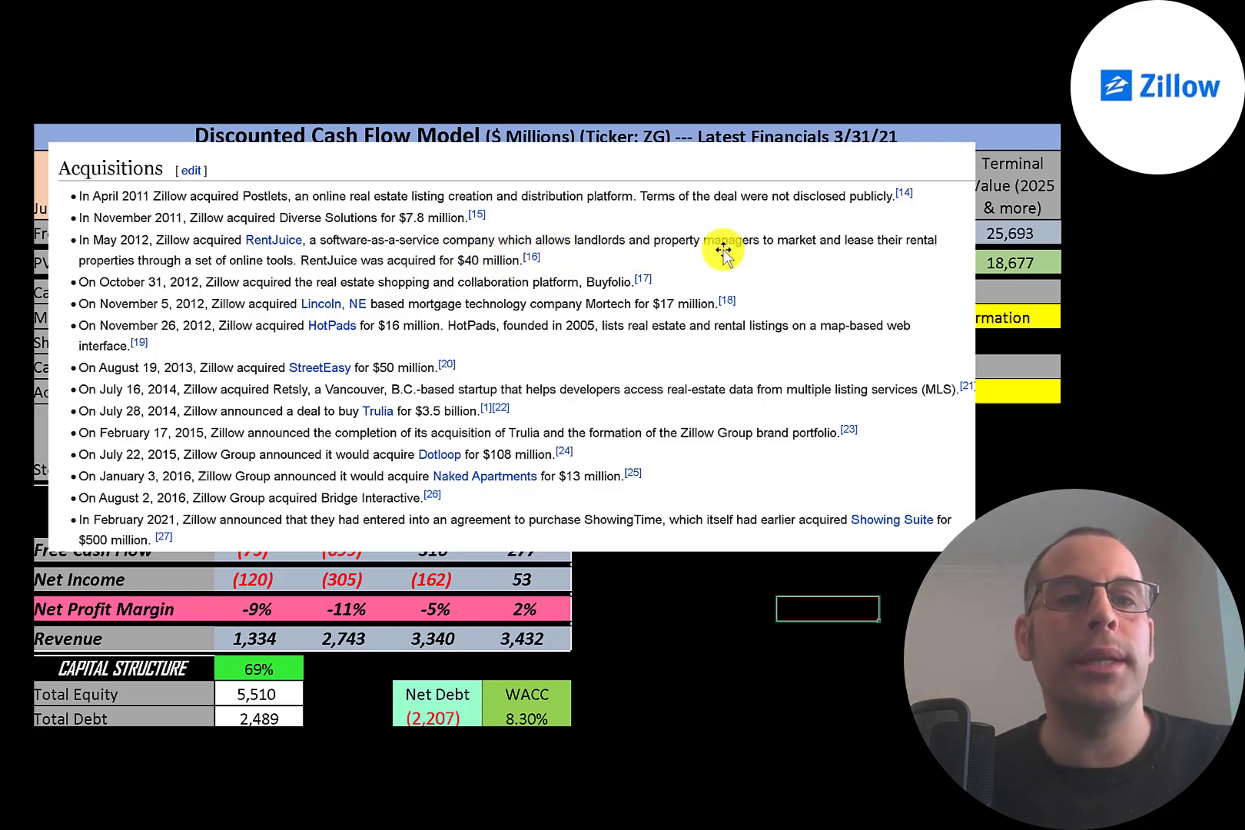
{"action": "mouse_move", "coordinate": [265, 301]}
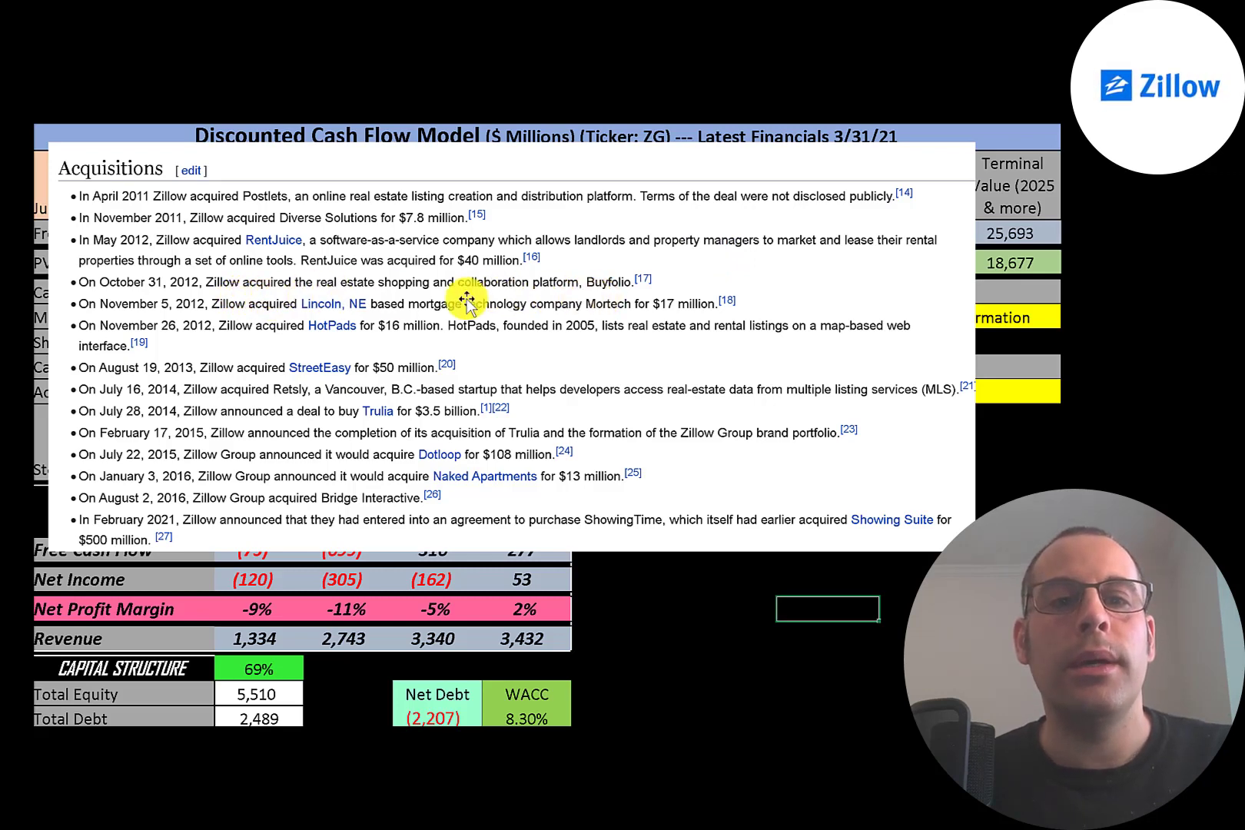
{"action": "mouse_move", "coordinate": [389, 285]}
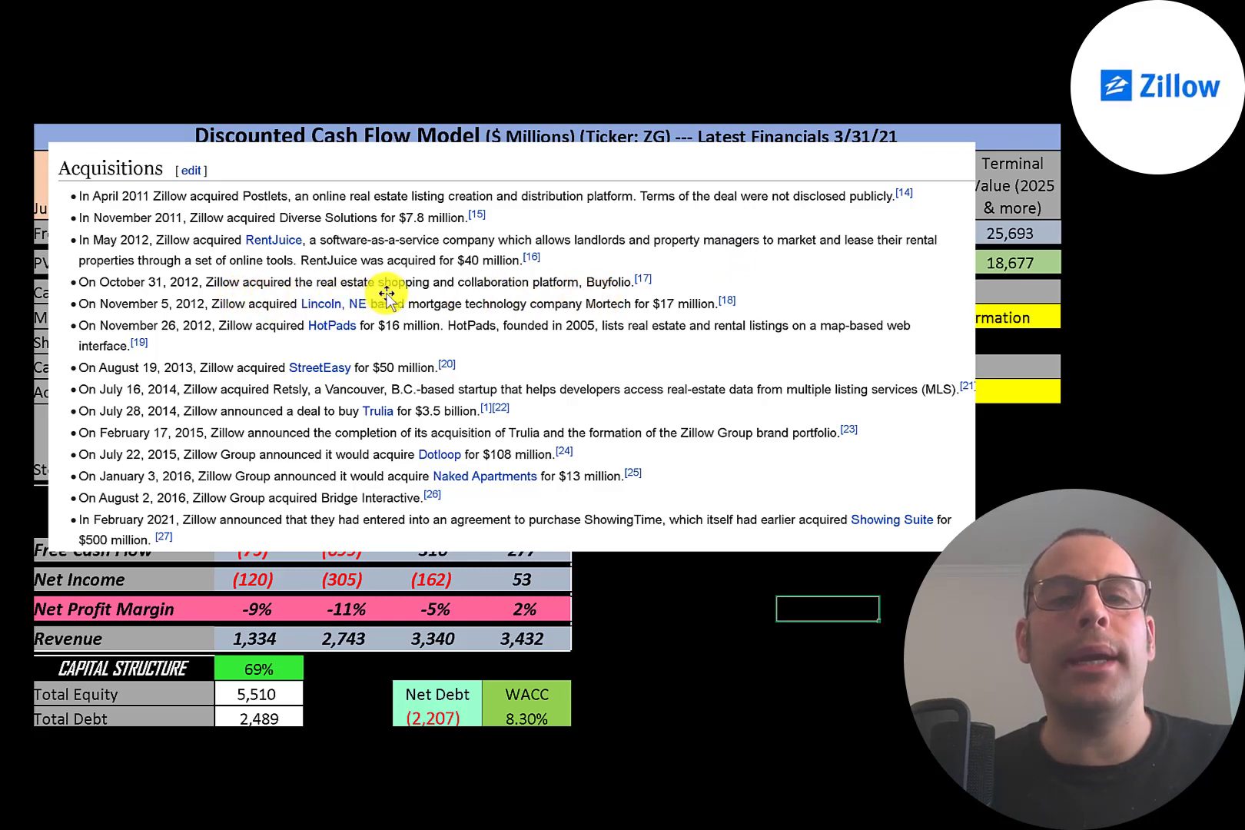
{"action": "mouse_move", "coordinate": [431, 328]}
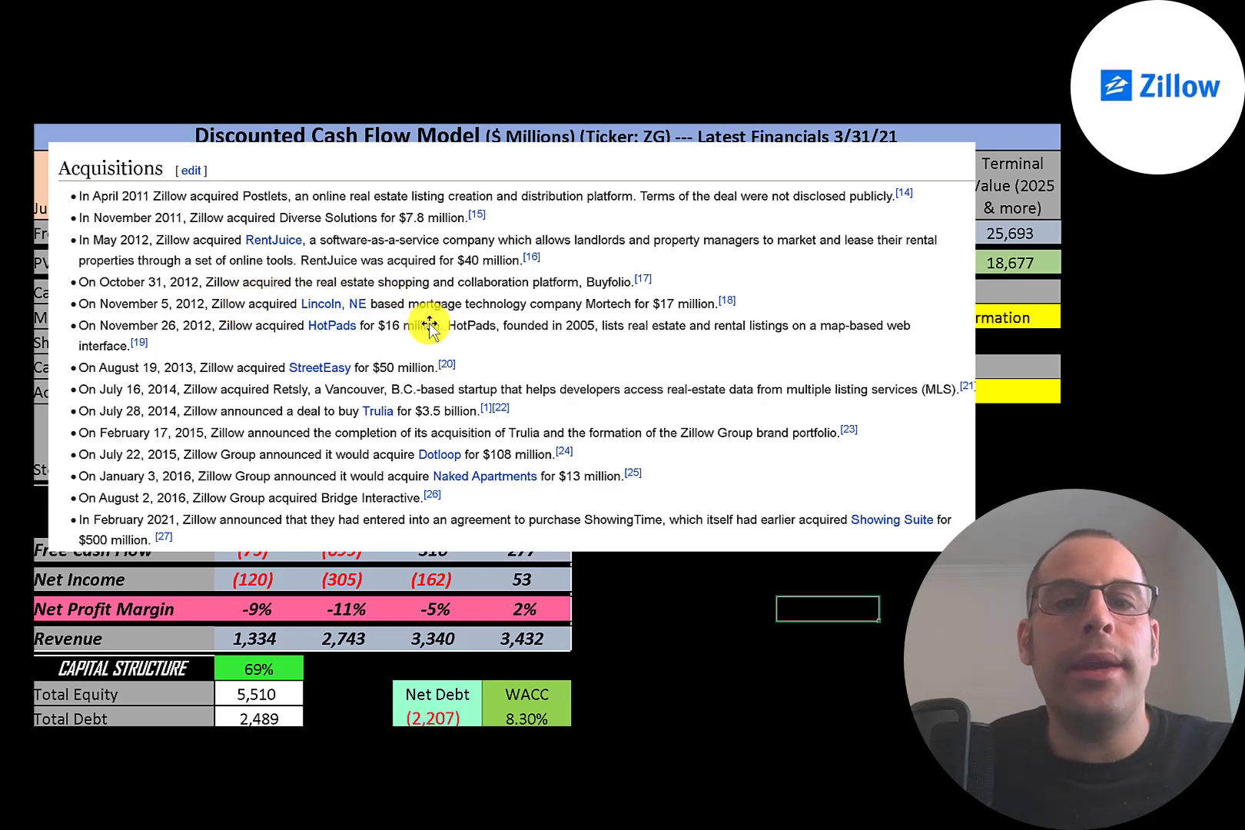
{"action": "mouse_move", "coordinate": [520, 312]}
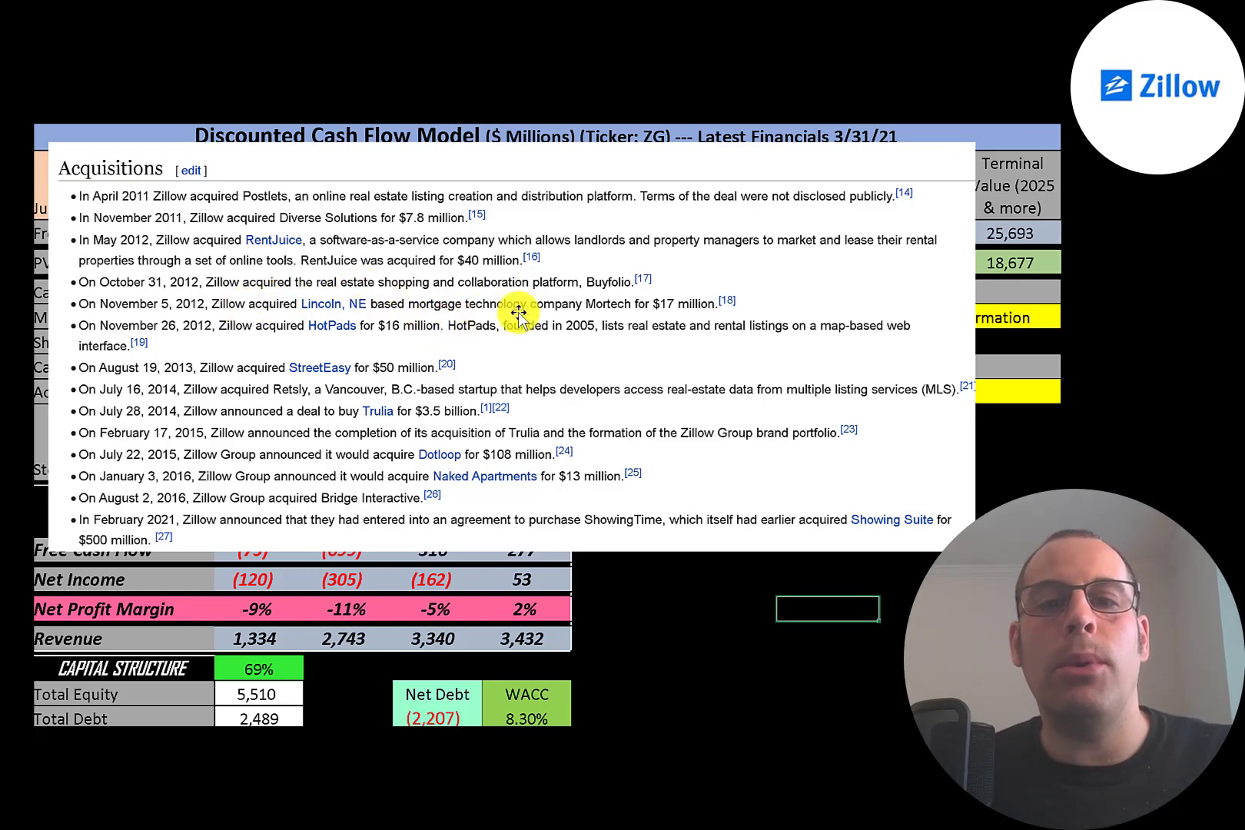
{"action": "mouse_move", "coordinate": [355, 345]}
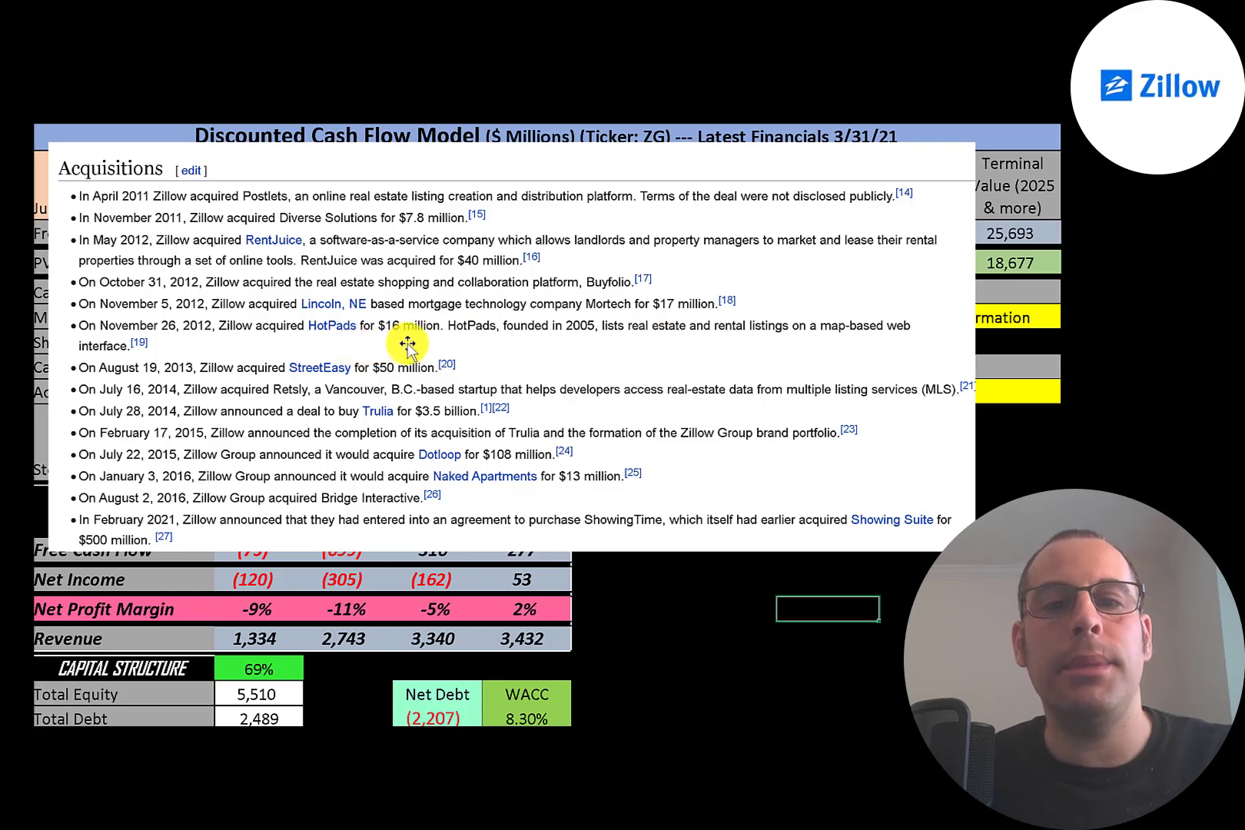
{"action": "mouse_move", "coordinate": [597, 343]}
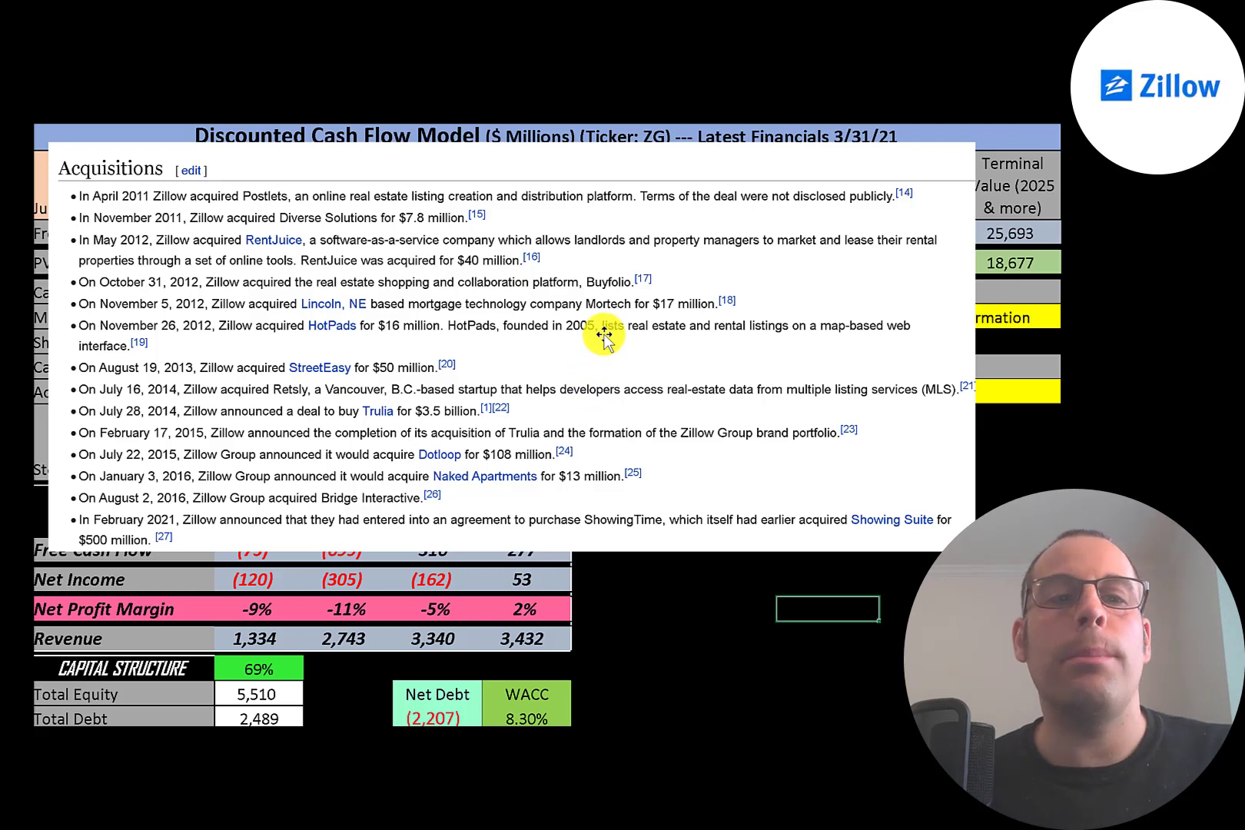
{"action": "mouse_move", "coordinate": [616, 331]}
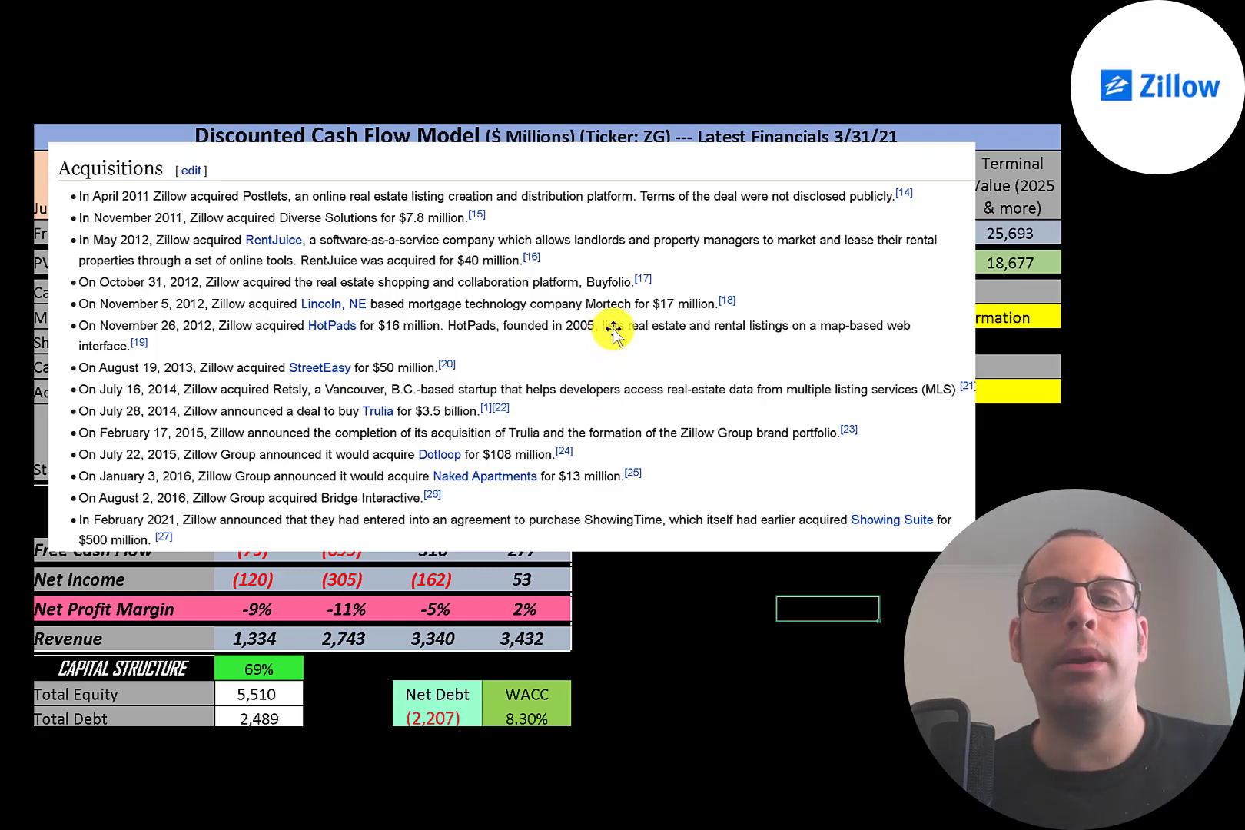
{"action": "mouse_move", "coordinate": [298, 376]}
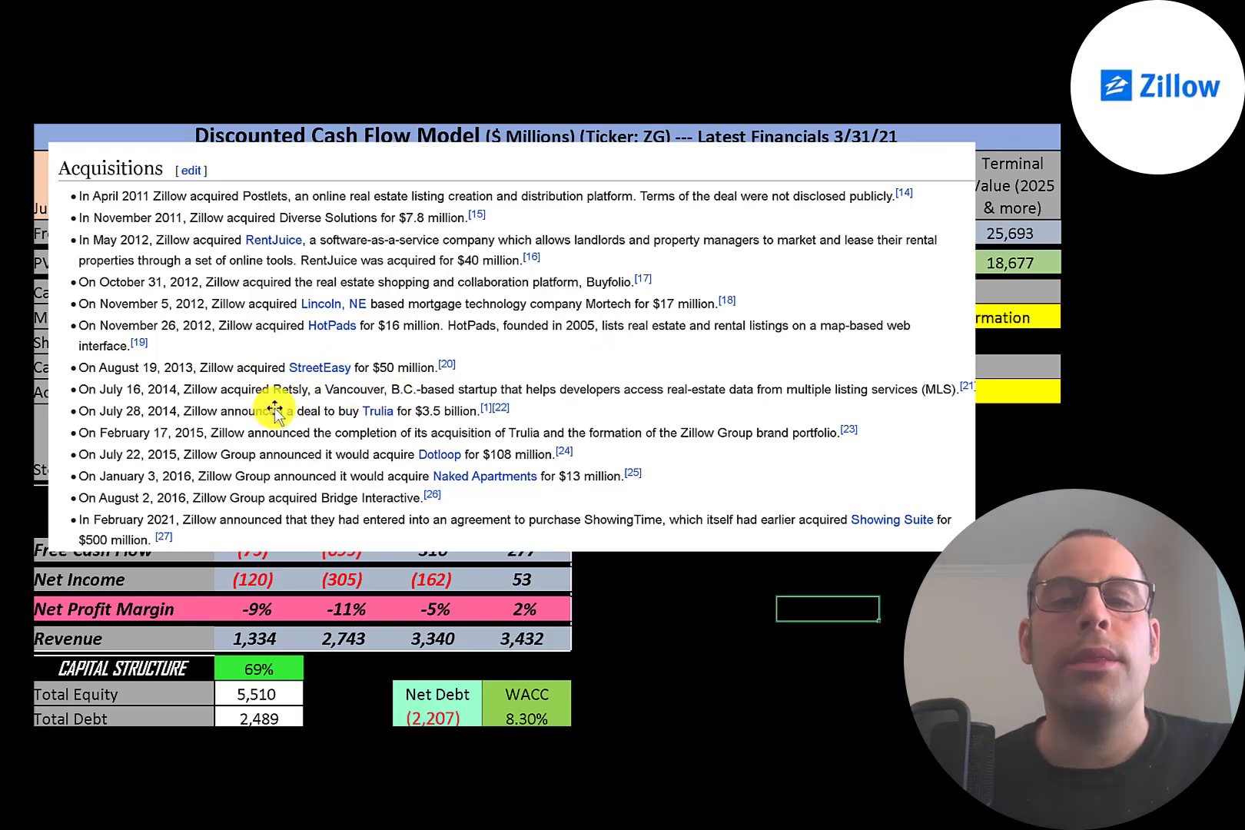
{"action": "mouse_move", "coordinate": [532, 389]}
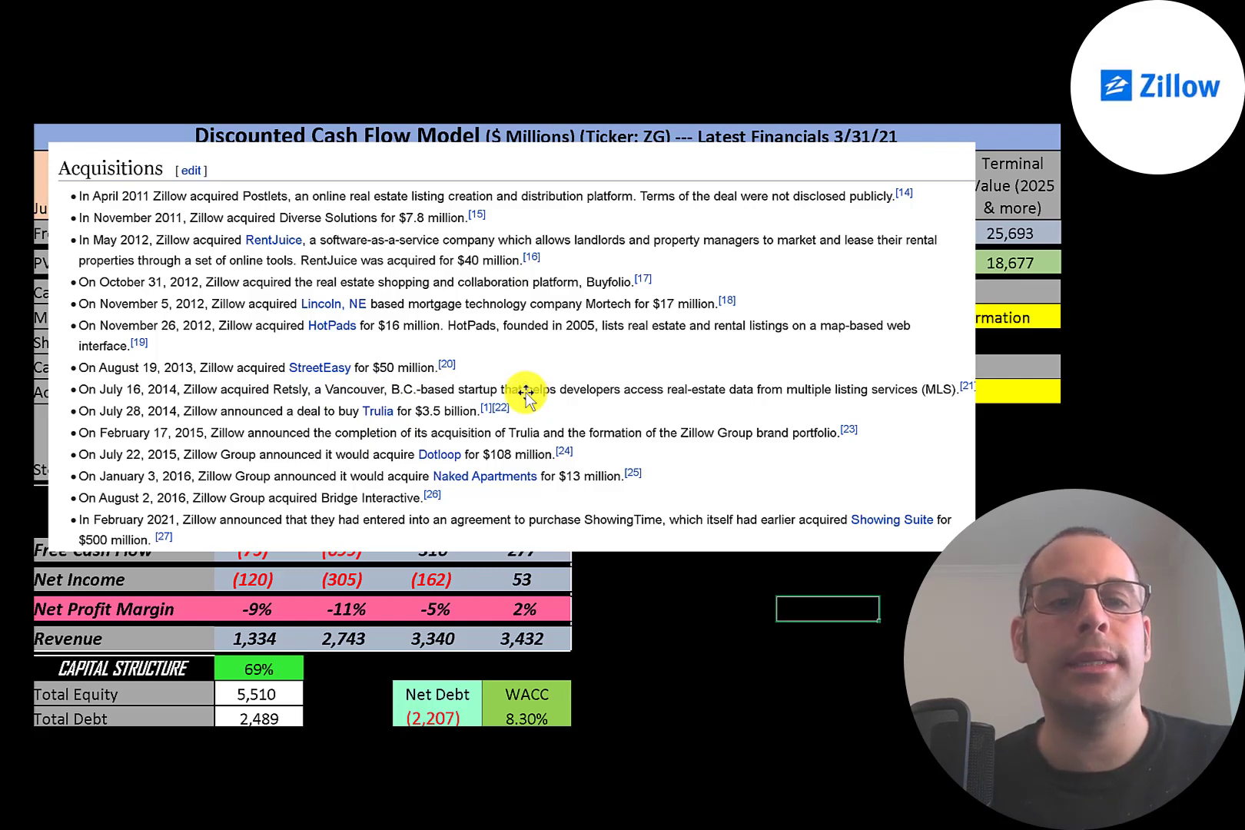
{"action": "mouse_move", "coordinate": [230, 419]}
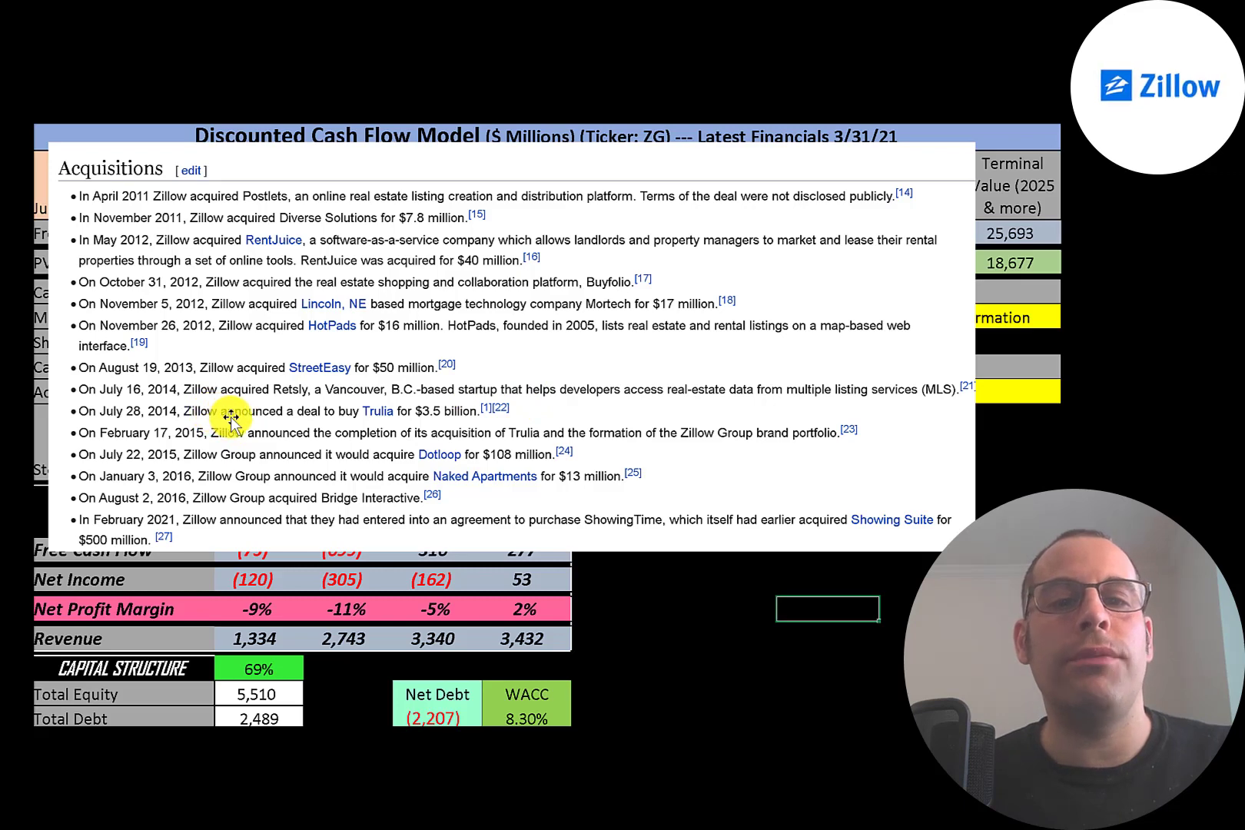
{"action": "mouse_move", "coordinate": [215, 436]}
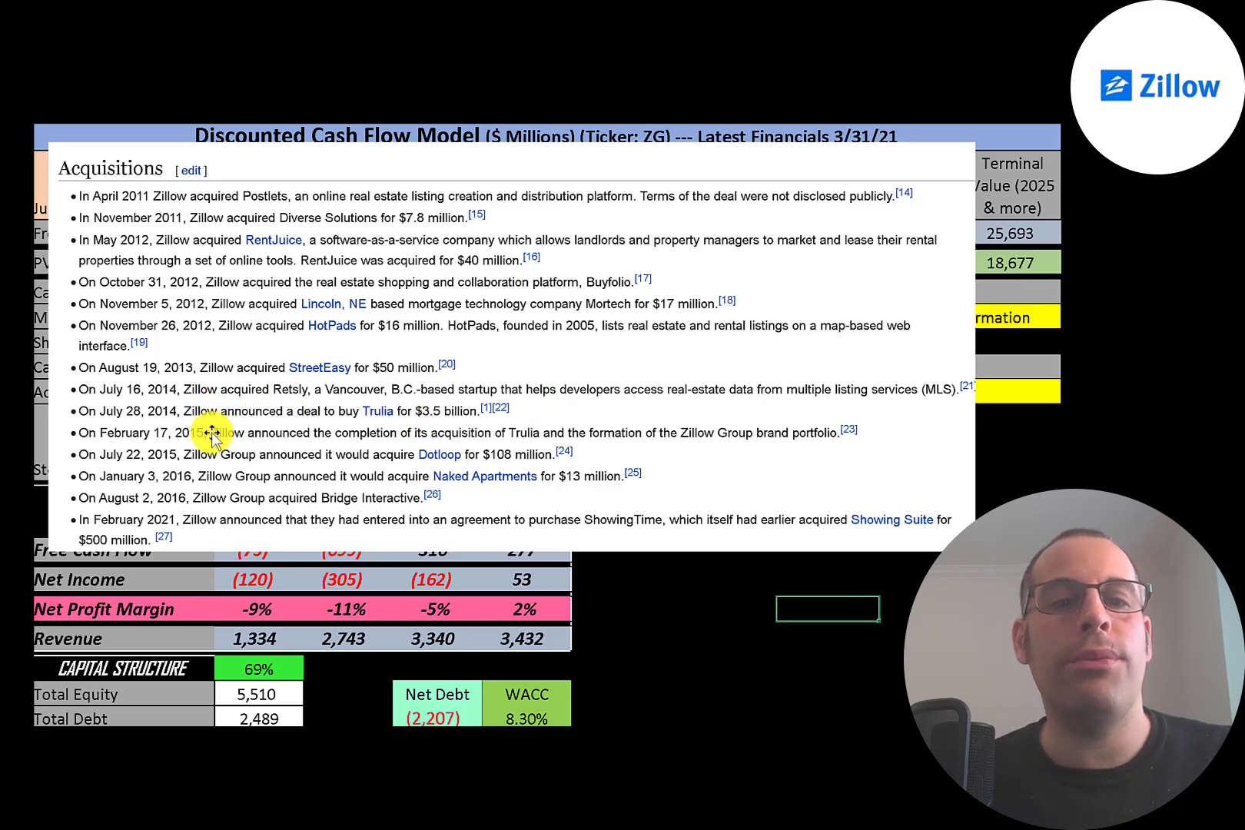
{"action": "mouse_move", "coordinate": [189, 462]}
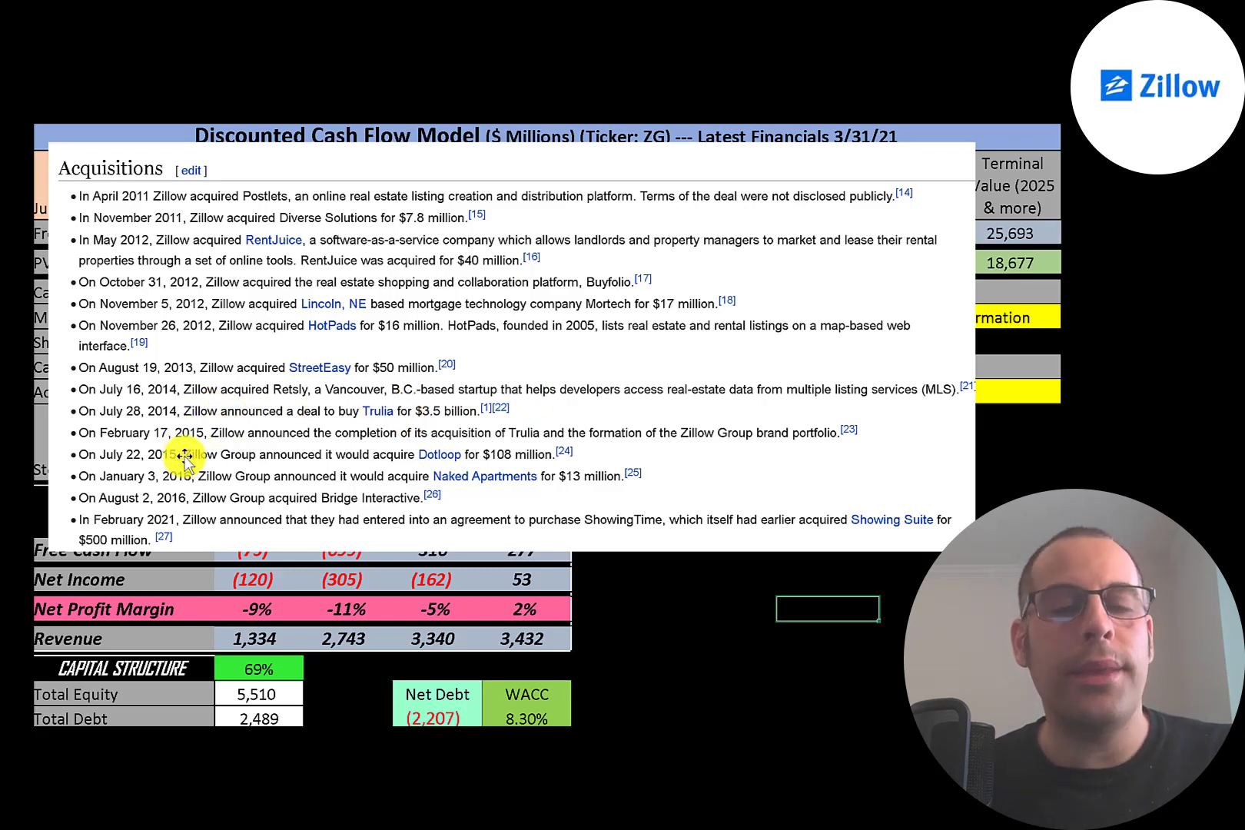
{"action": "mouse_move", "coordinate": [189, 459]}
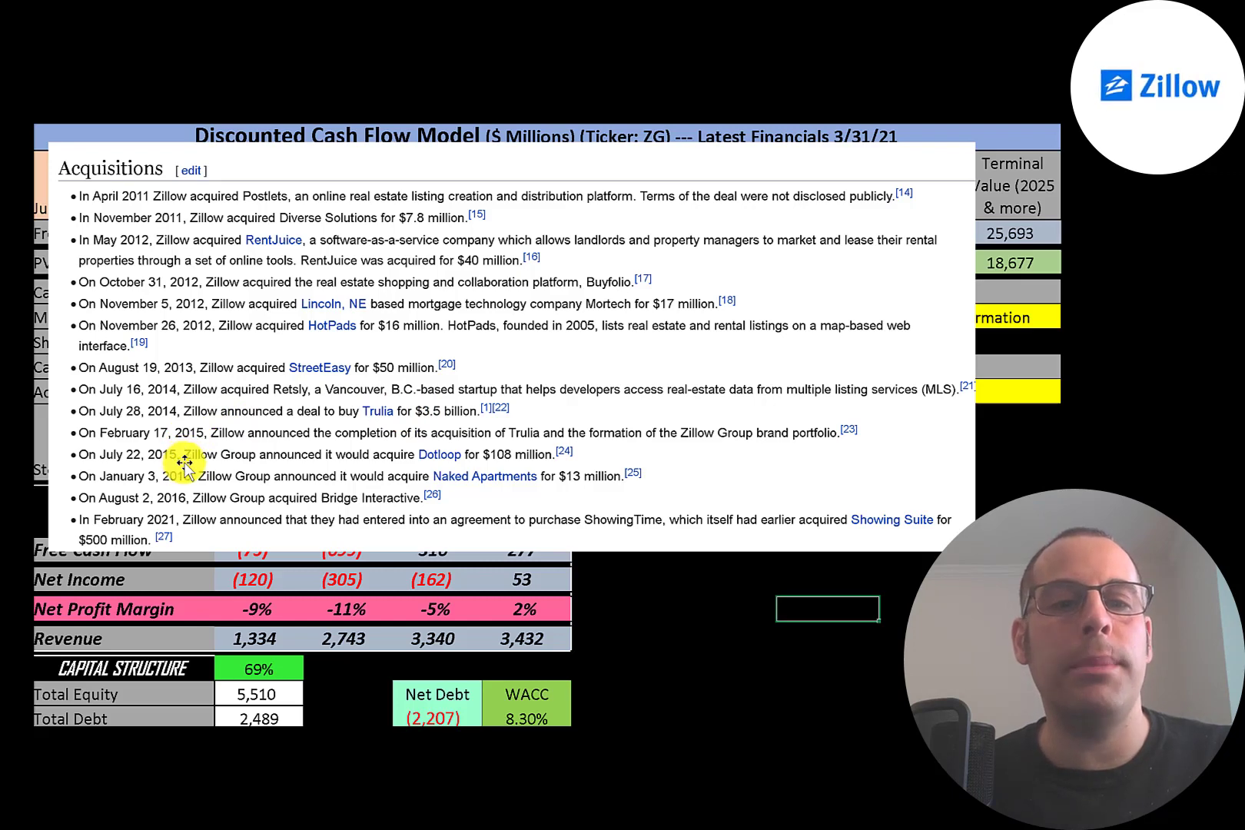
{"action": "mouse_move", "coordinate": [445, 489]}
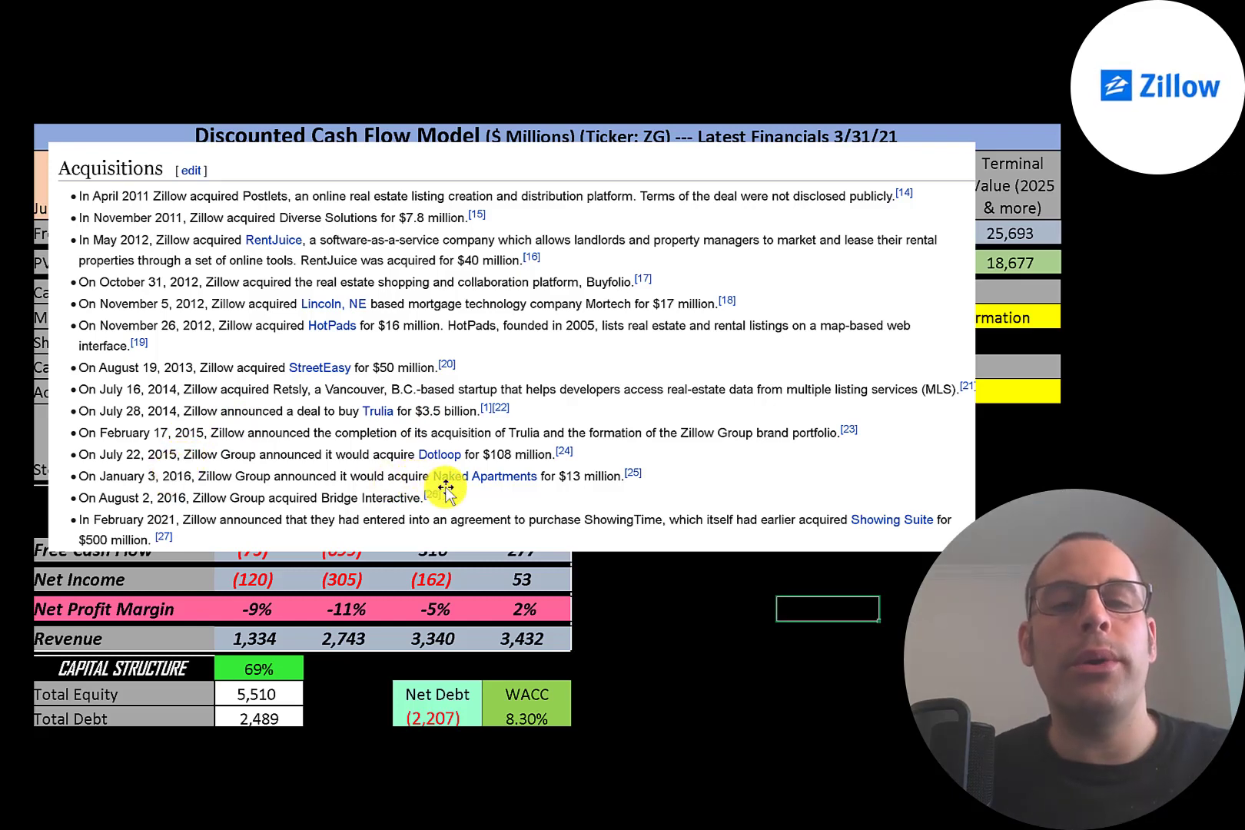
{"action": "mouse_move", "coordinate": [576, 480]}
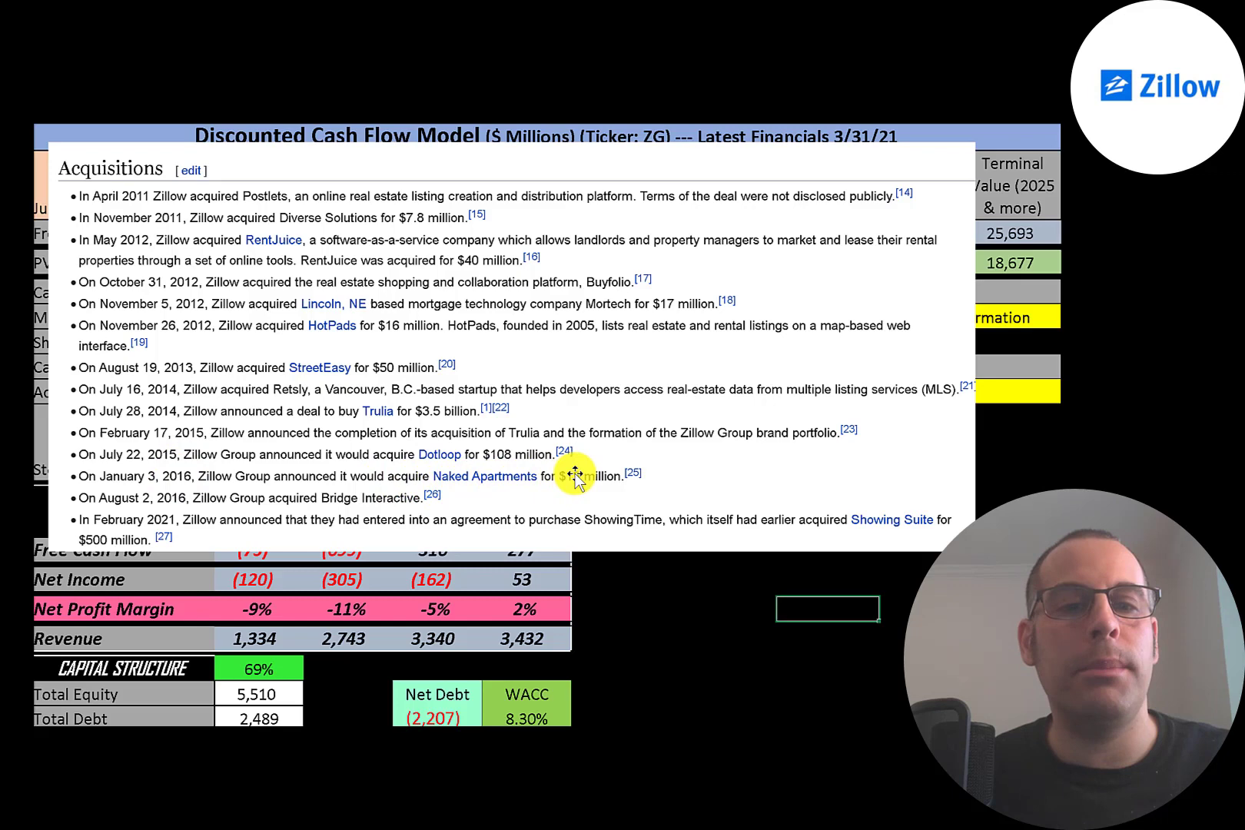
{"action": "mouse_move", "coordinate": [312, 508]}
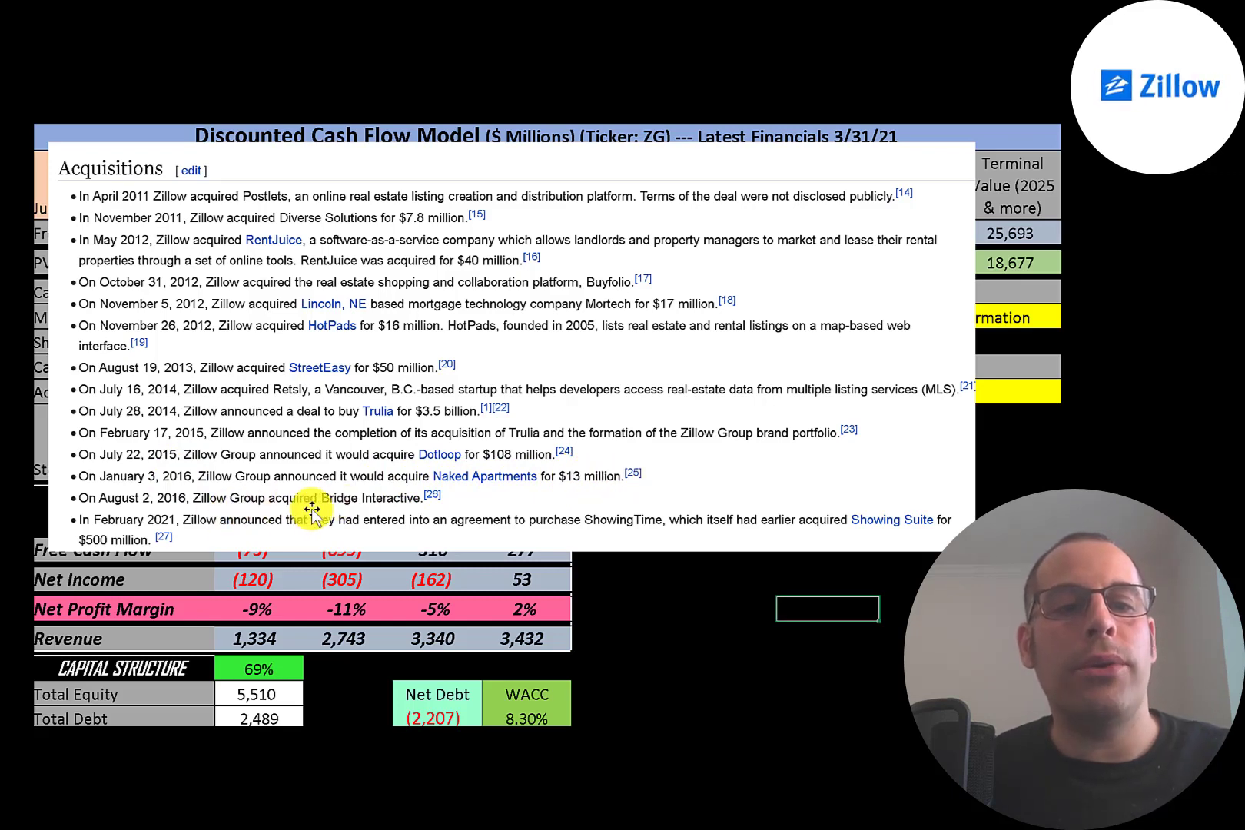
{"action": "mouse_move", "coordinate": [358, 533]}
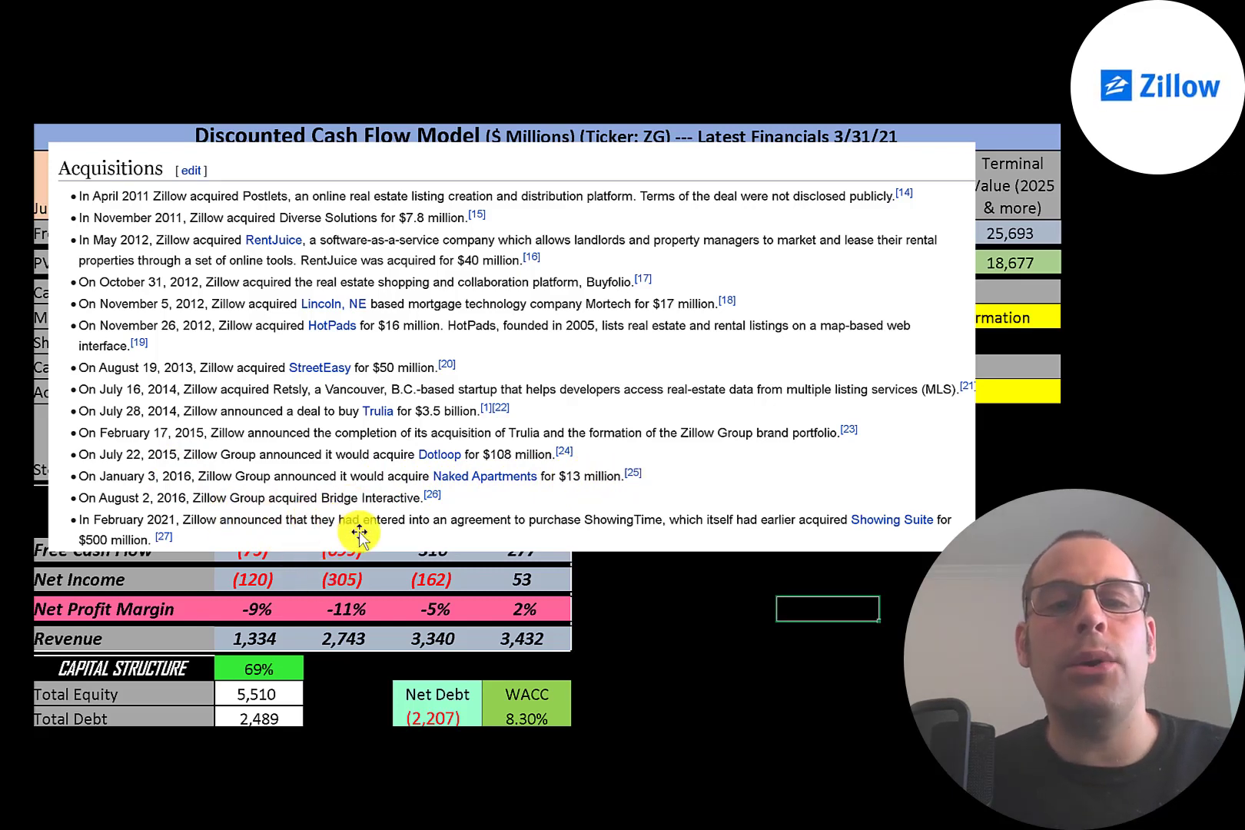
{"action": "mouse_move", "coordinate": [546, 527]}
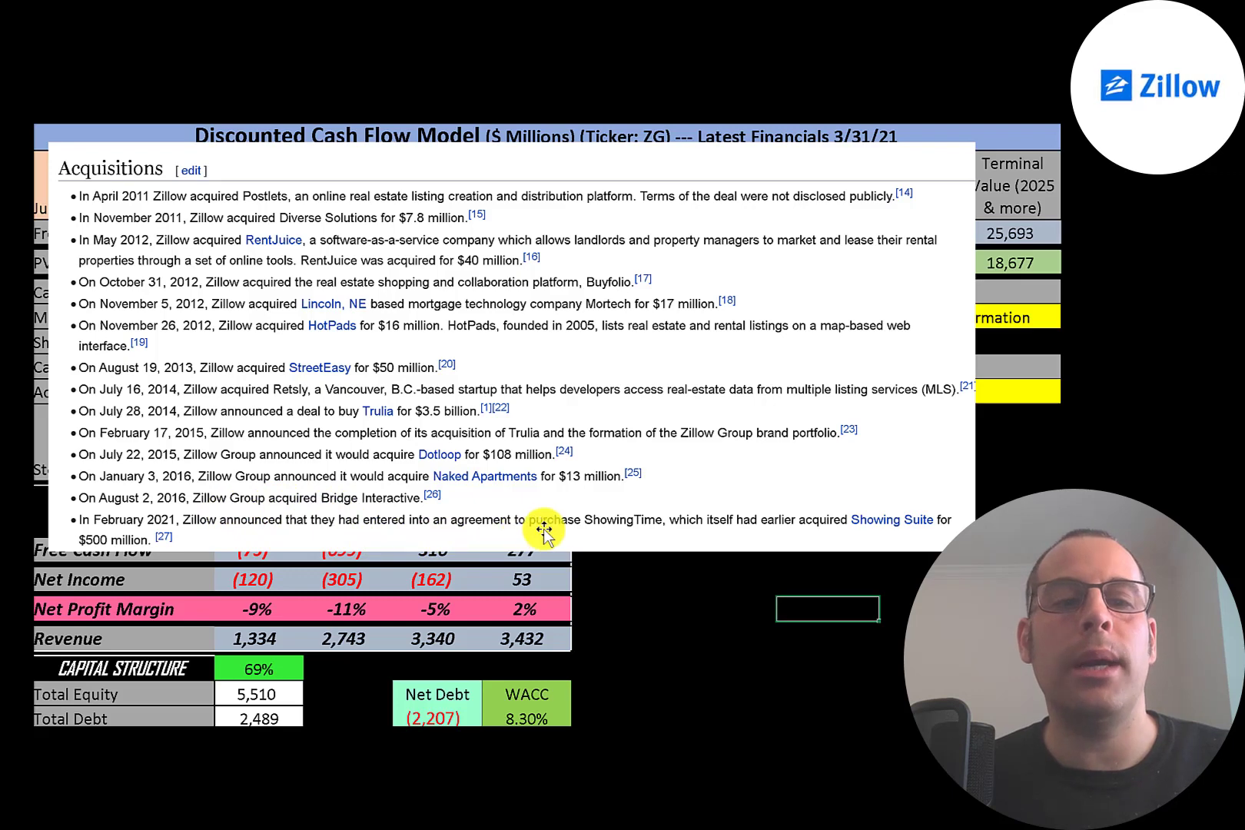
{"action": "mouse_move", "coordinate": [471, 577]}
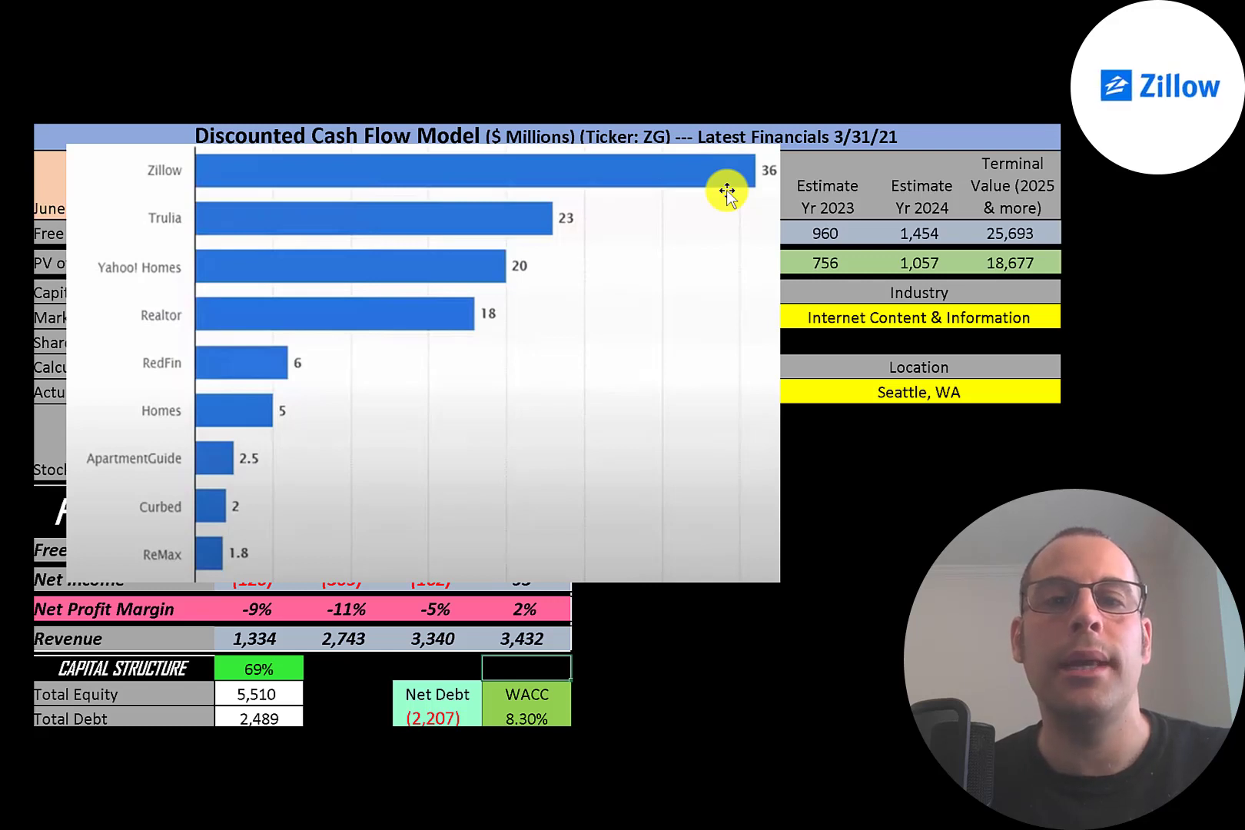
{"action": "mouse_move", "coordinate": [496, 211]}
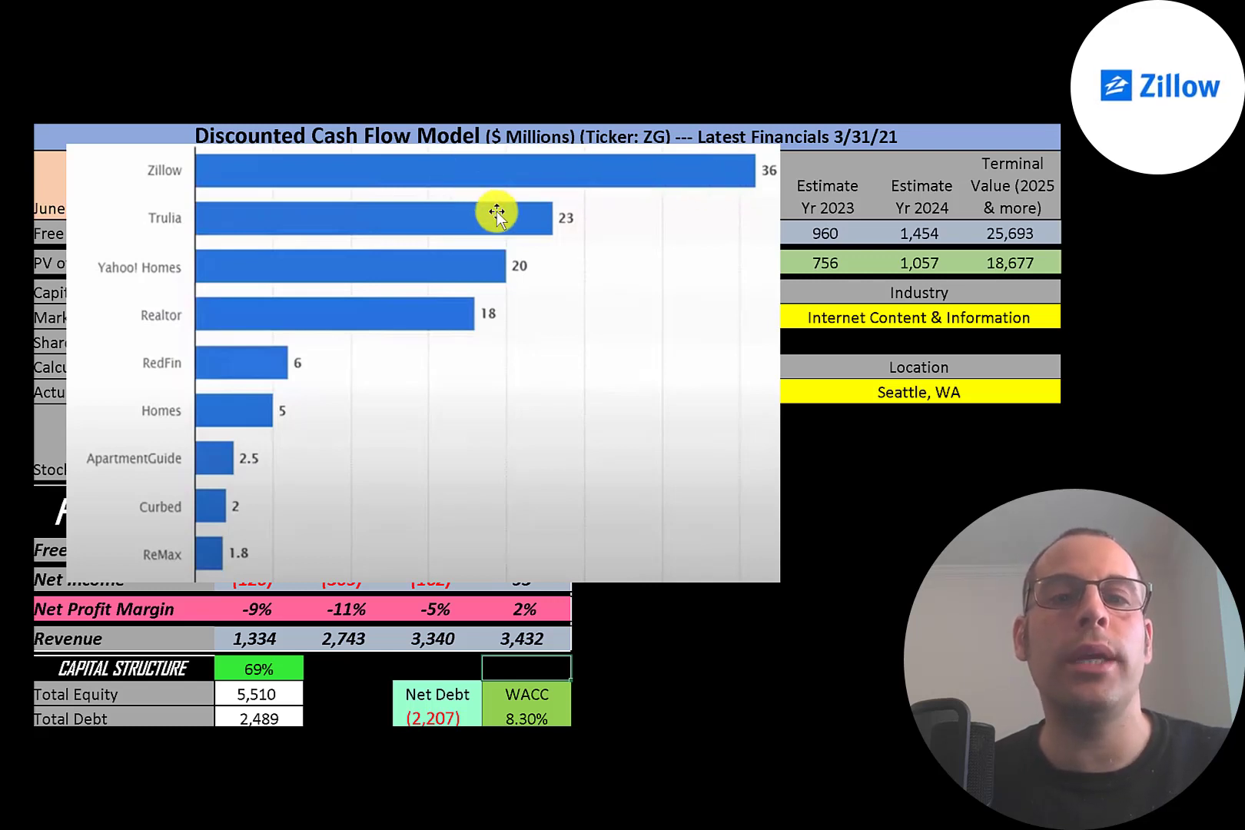
{"action": "mouse_move", "coordinate": [499, 213]}
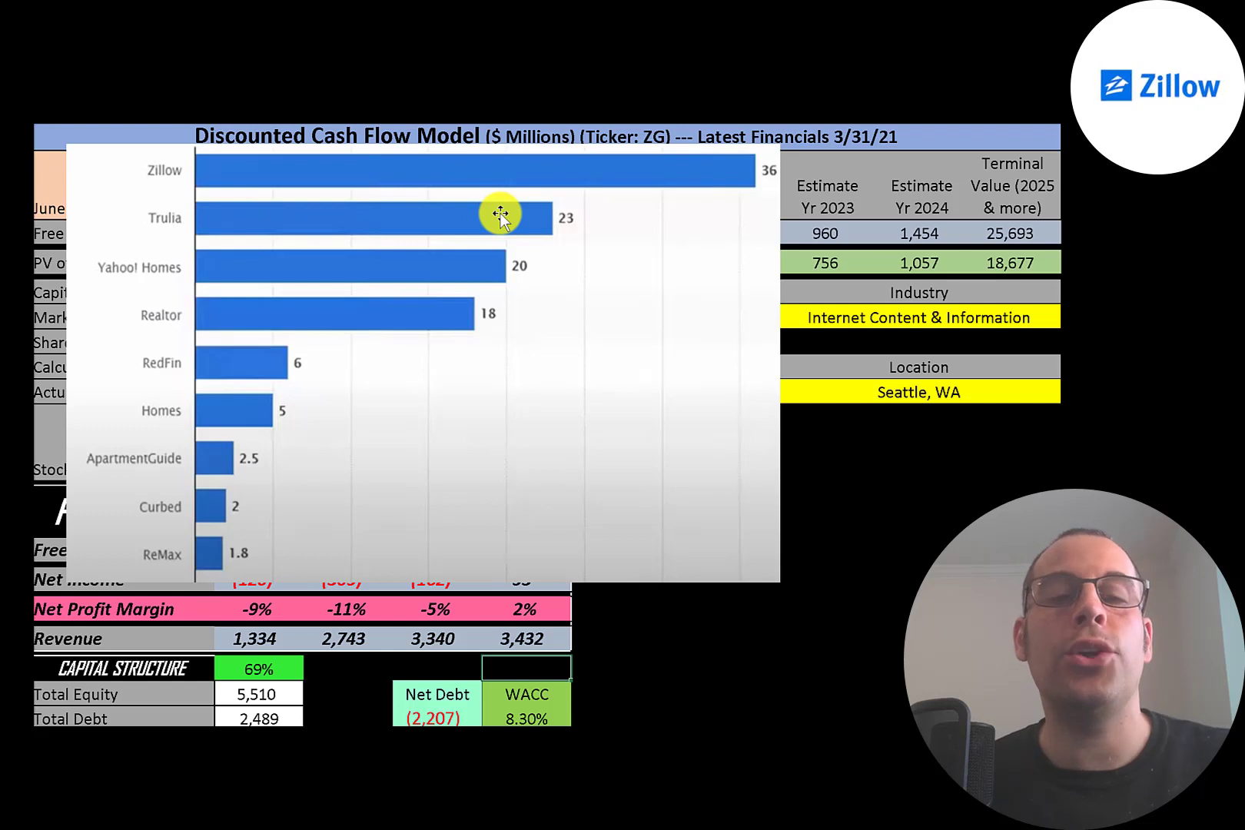
{"action": "mouse_move", "coordinate": [588, 221]}
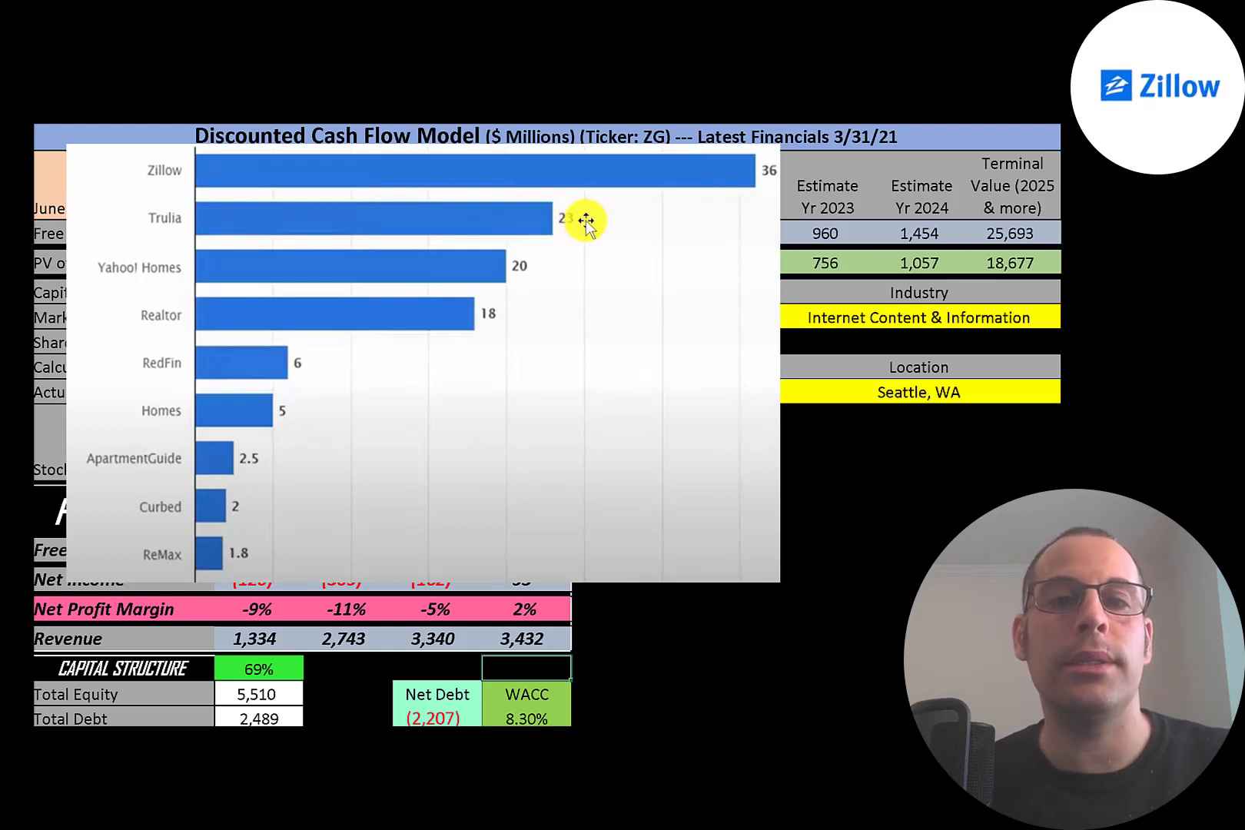
{"action": "mouse_move", "coordinate": [584, 213]}
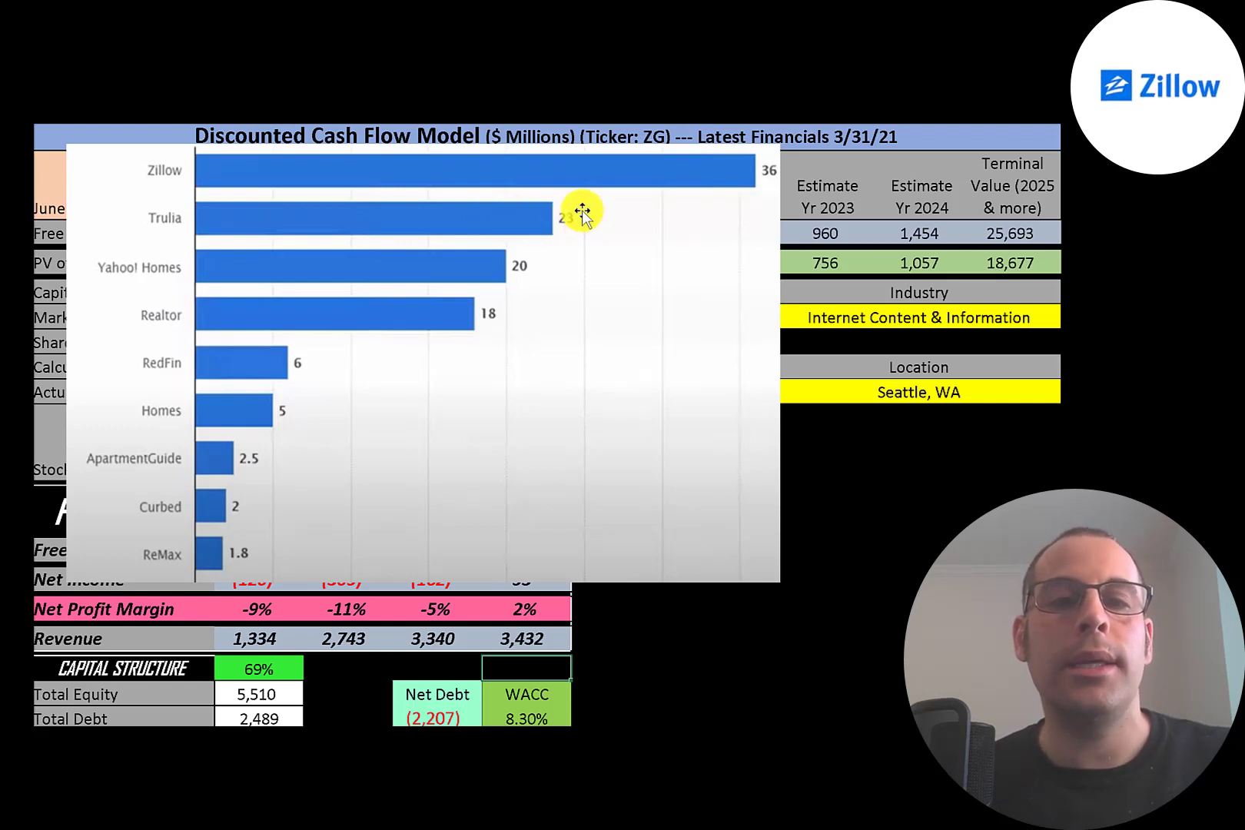
{"action": "mouse_move", "coordinate": [560, 277]}
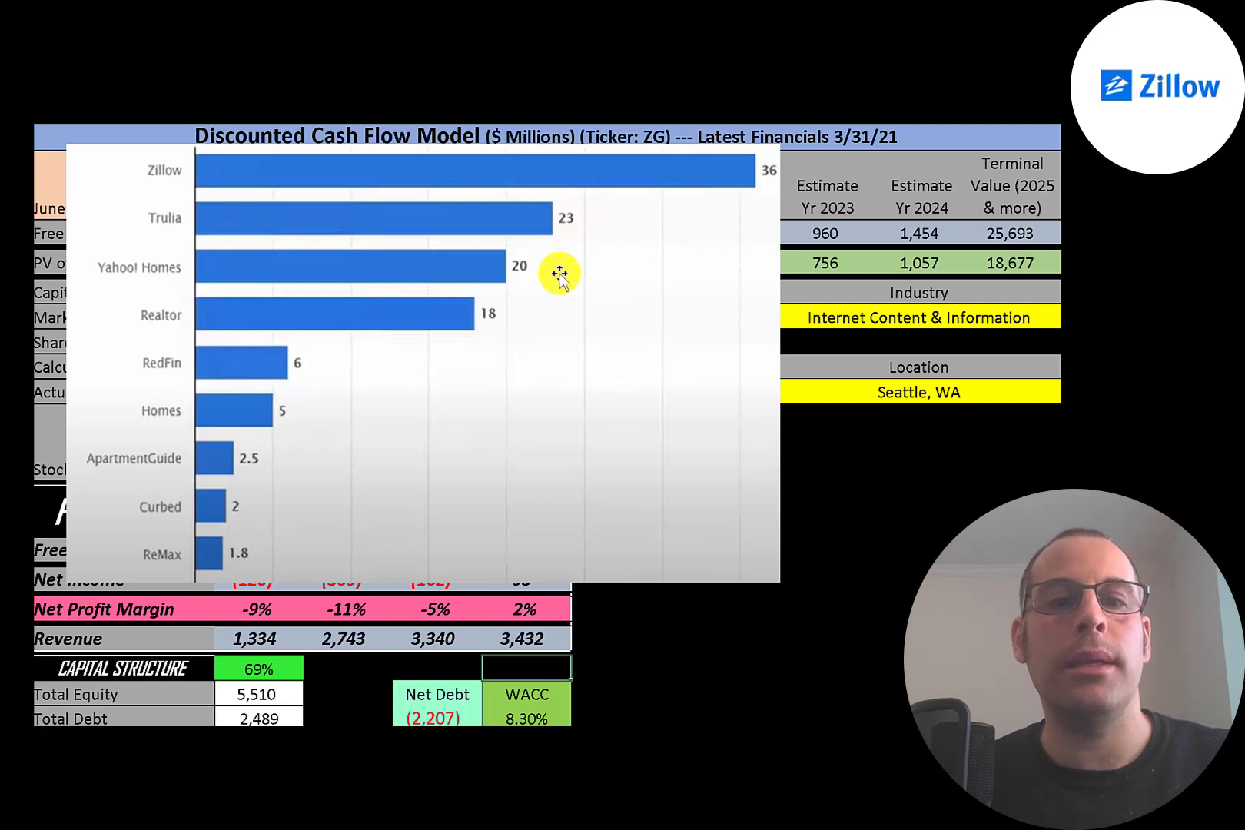
{"action": "mouse_move", "coordinate": [542, 309]}
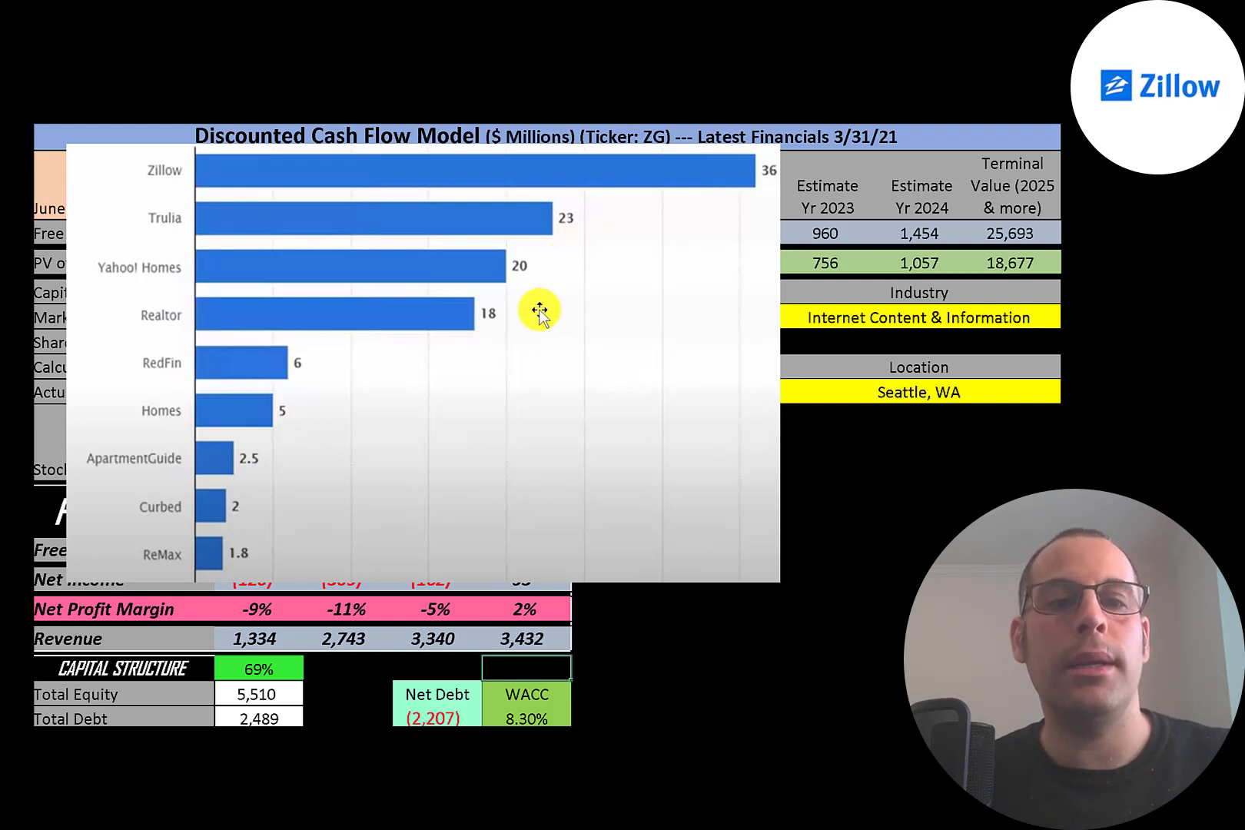
{"action": "mouse_move", "coordinate": [326, 544]}
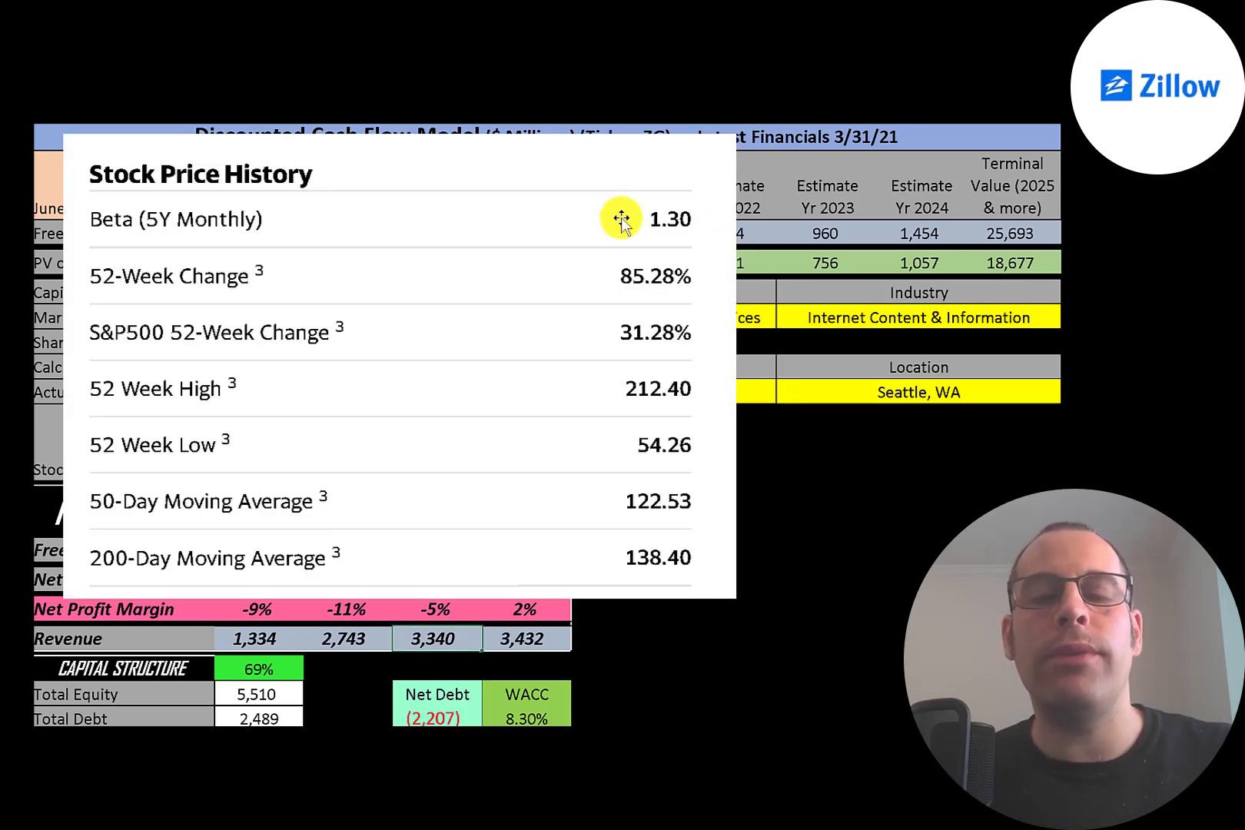
{"action": "mouse_move", "coordinate": [564, 240]}
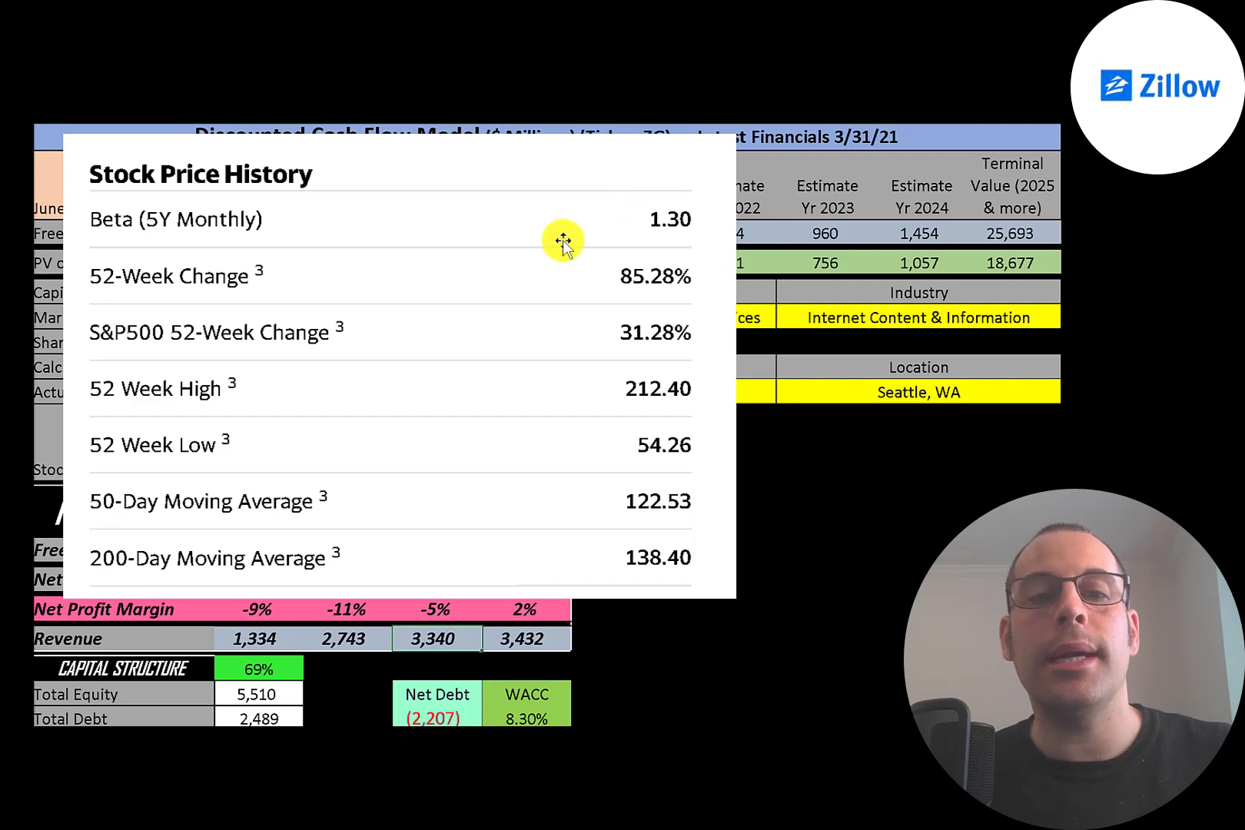
{"action": "mouse_move", "coordinate": [590, 277]}
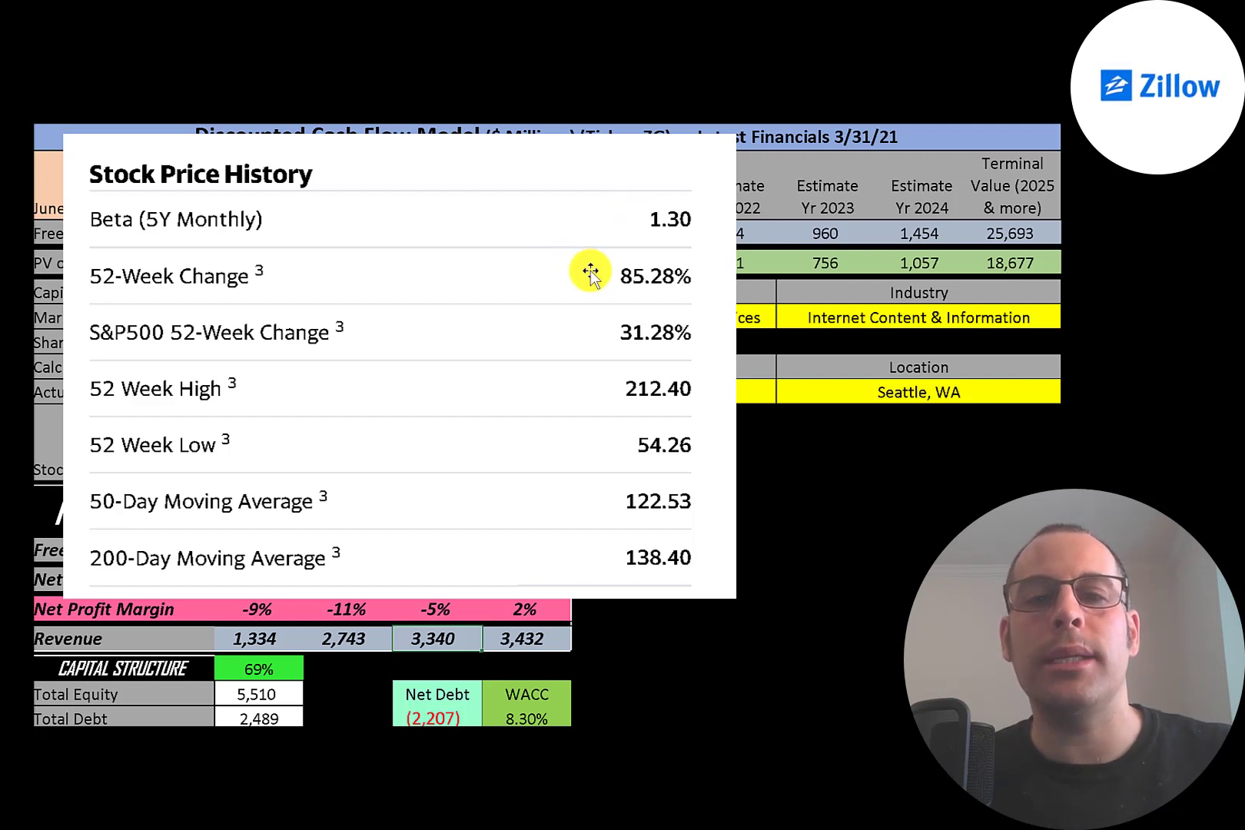
{"action": "mouse_move", "coordinate": [571, 337]}
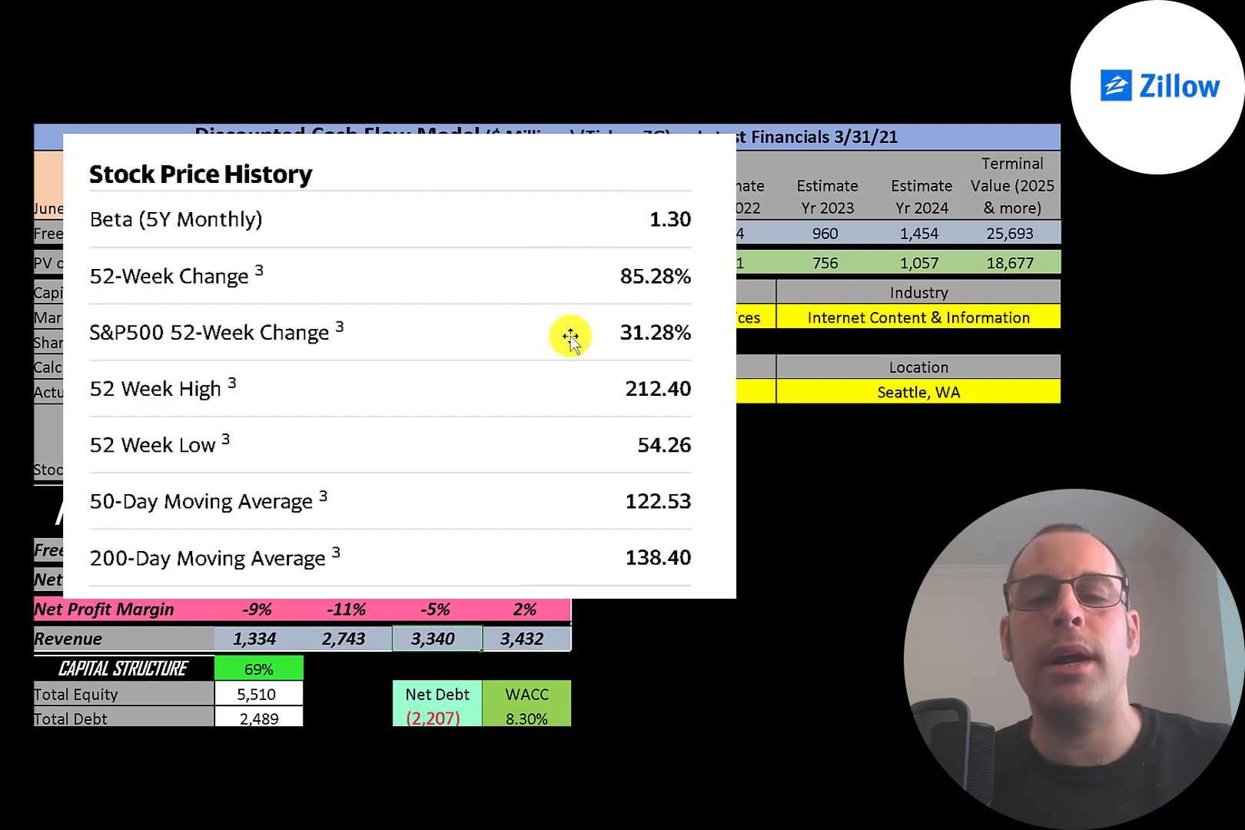
{"action": "mouse_move", "coordinate": [576, 328]}
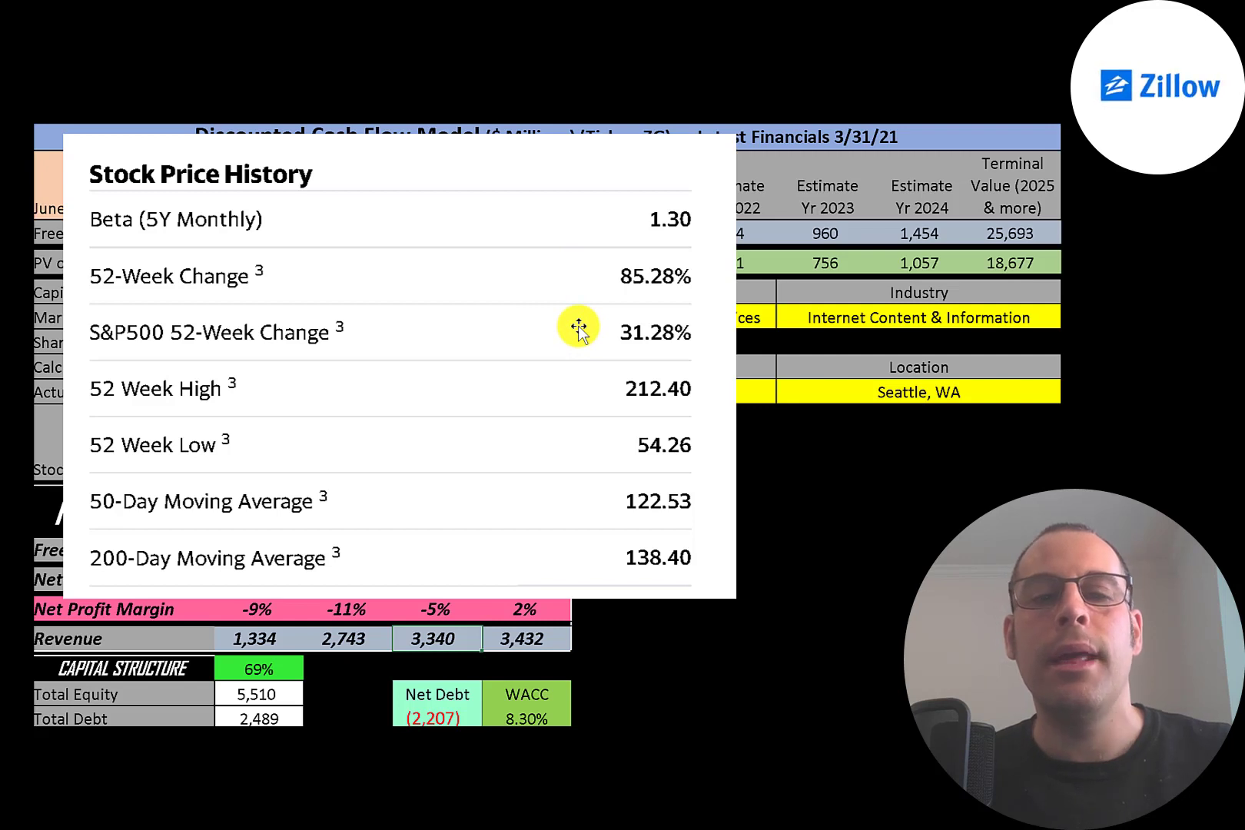
{"action": "mouse_move", "coordinate": [623, 443]}
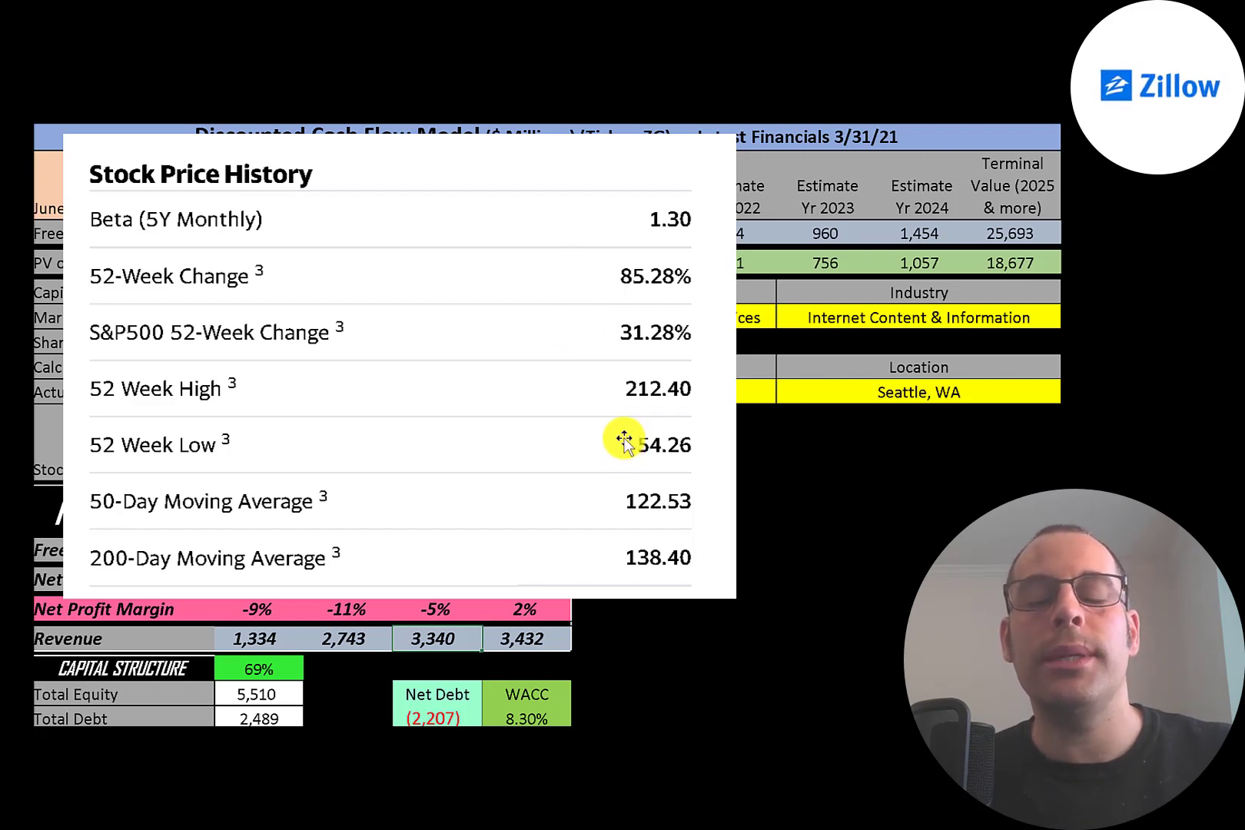
{"action": "mouse_move", "coordinate": [636, 456]}
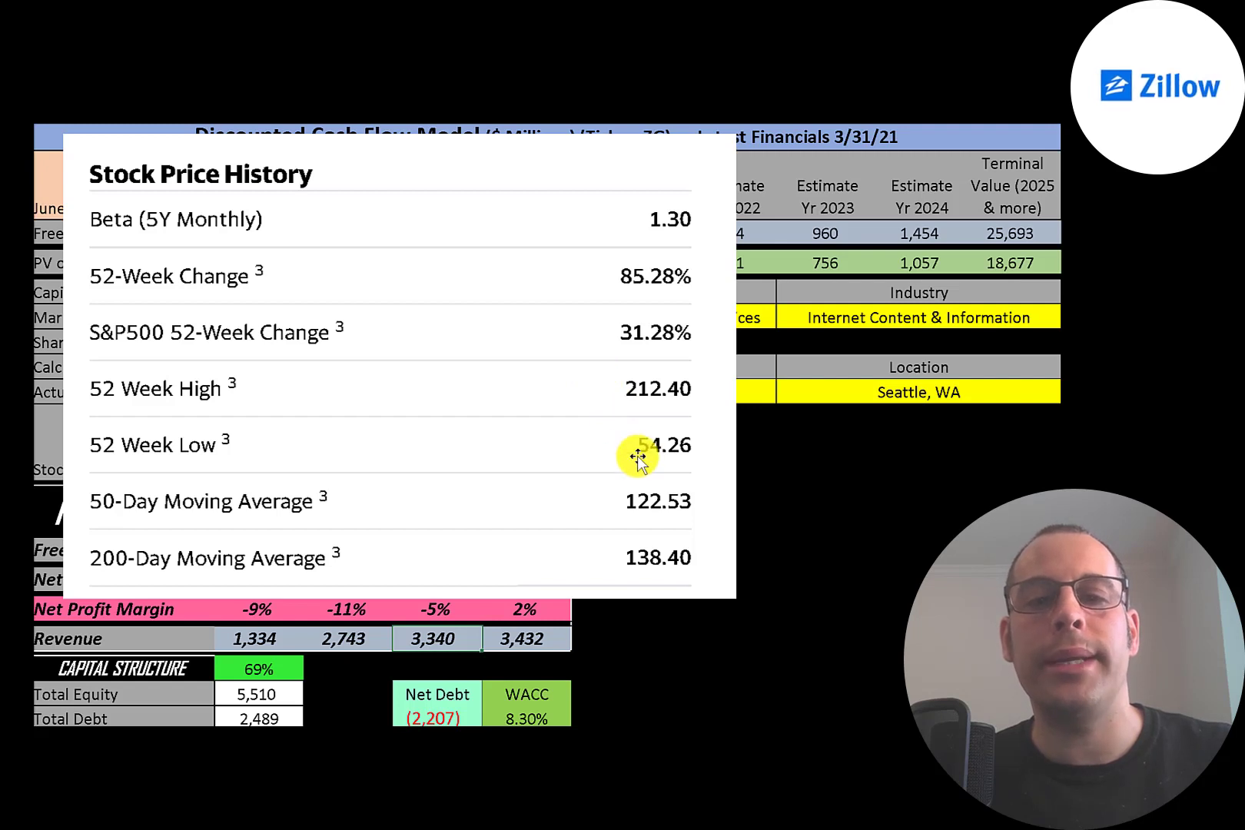
{"action": "mouse_move", "coordinate": [611, 517]}
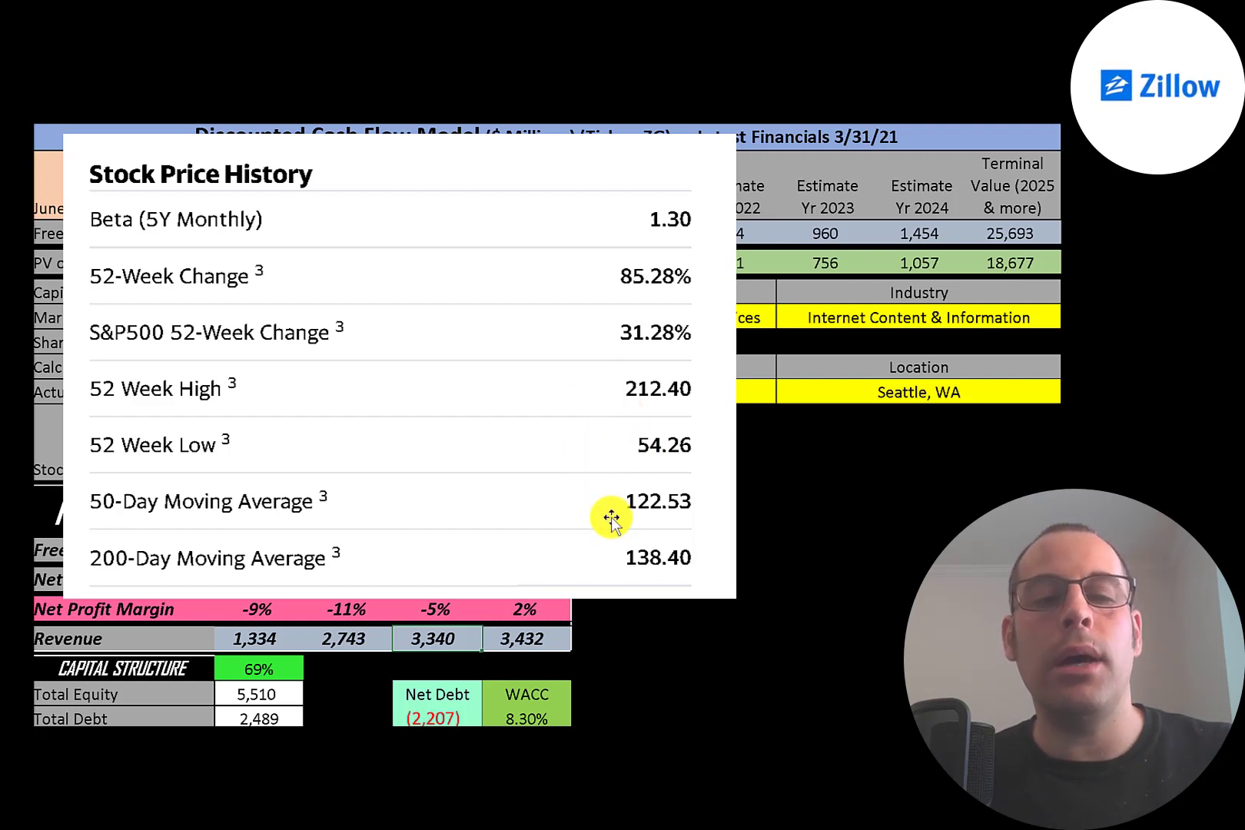
{"action": "mouse_move", "coordinate": [613, 548]}
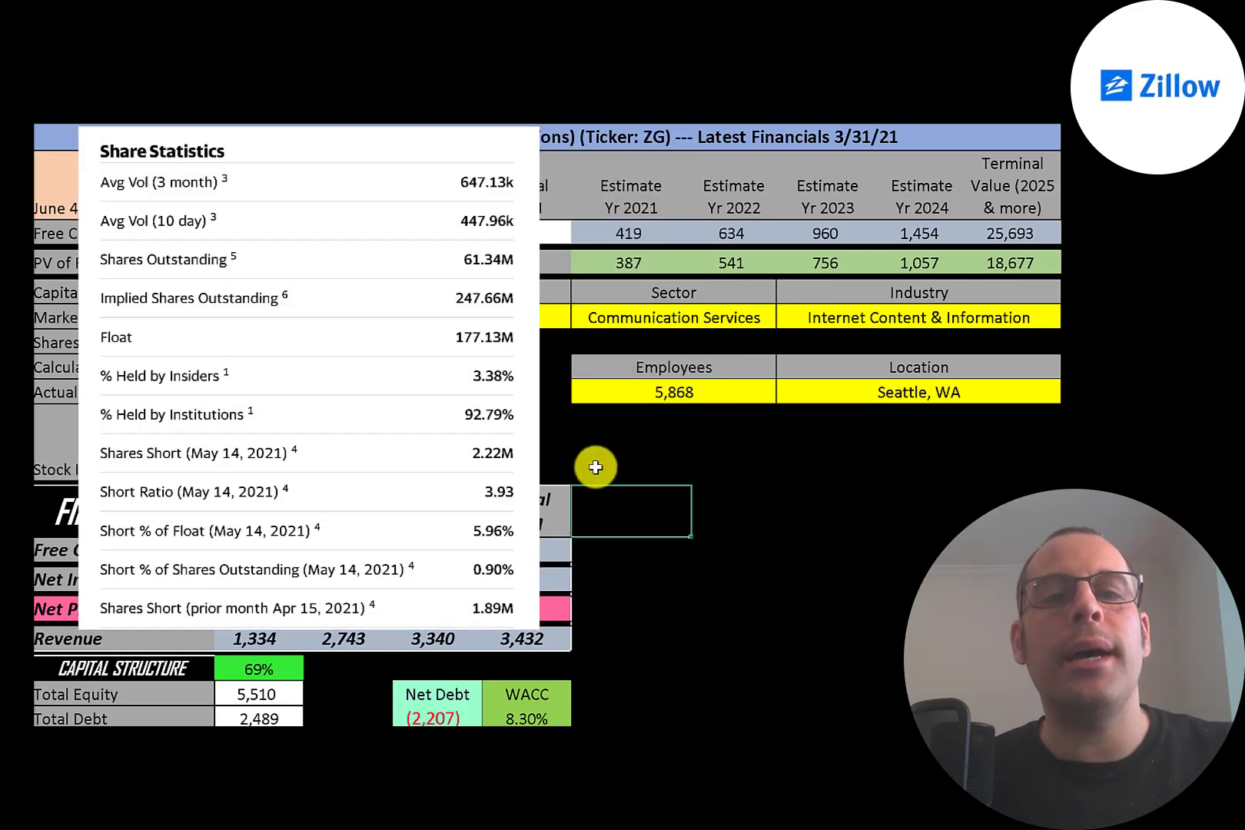
{"action": "mouse_move", "coordinate": [446, 207]}
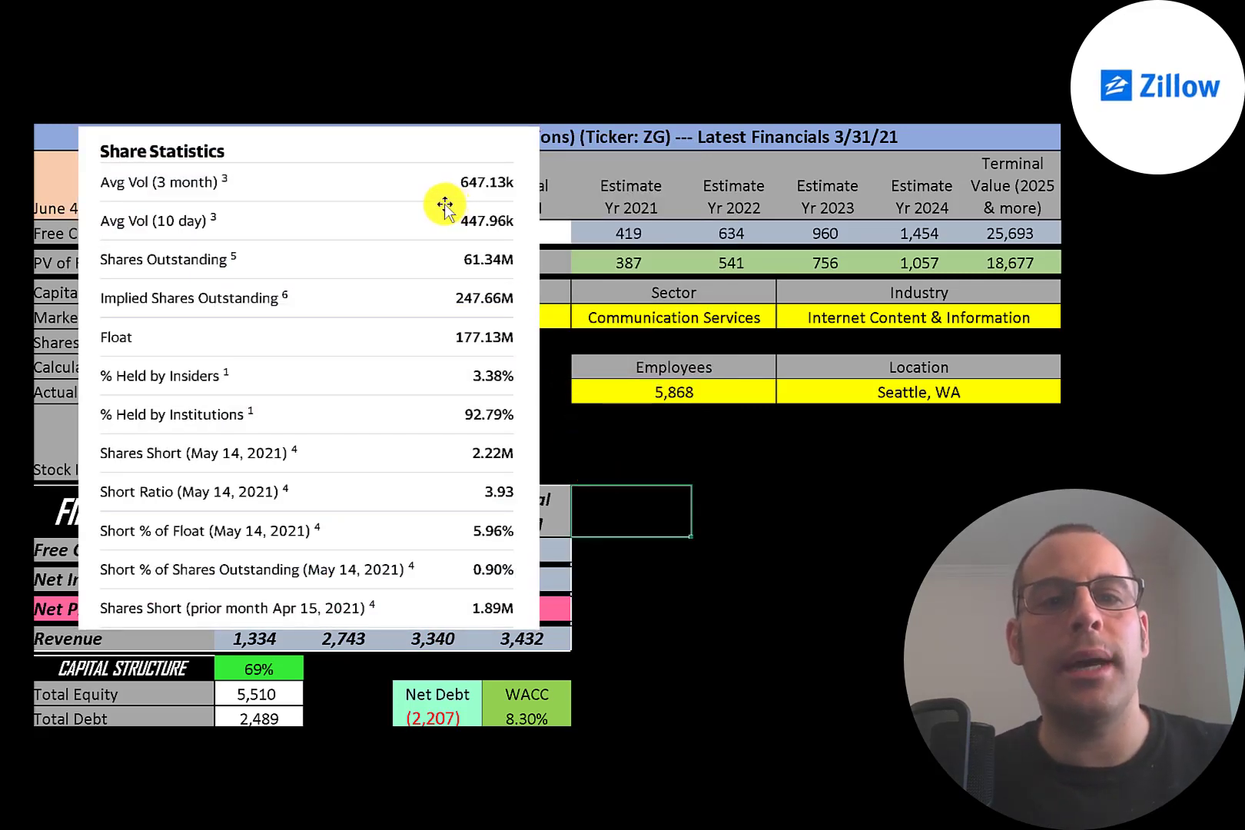
{"action": "mouse_move", "coordinate": [476, 268]}
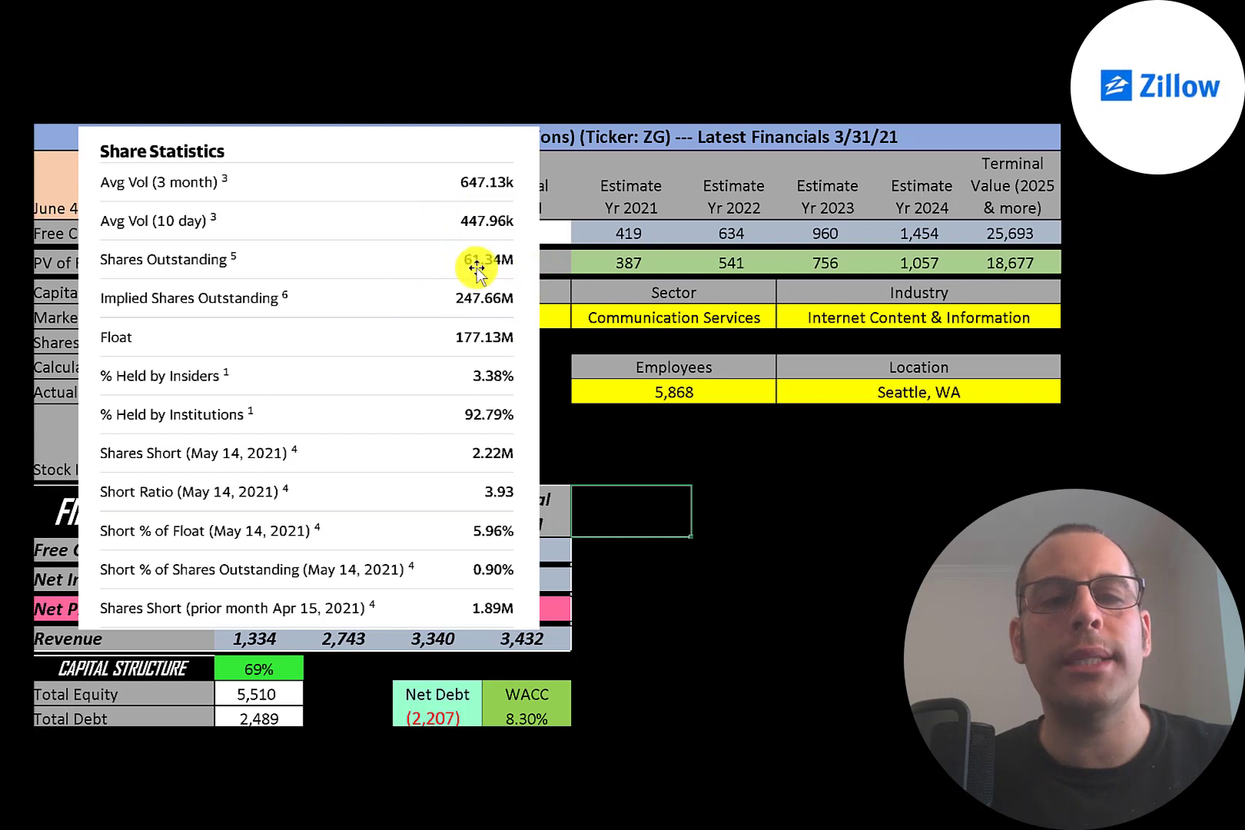
{"action": "mouse_move", "coordinate": [435, 326]}
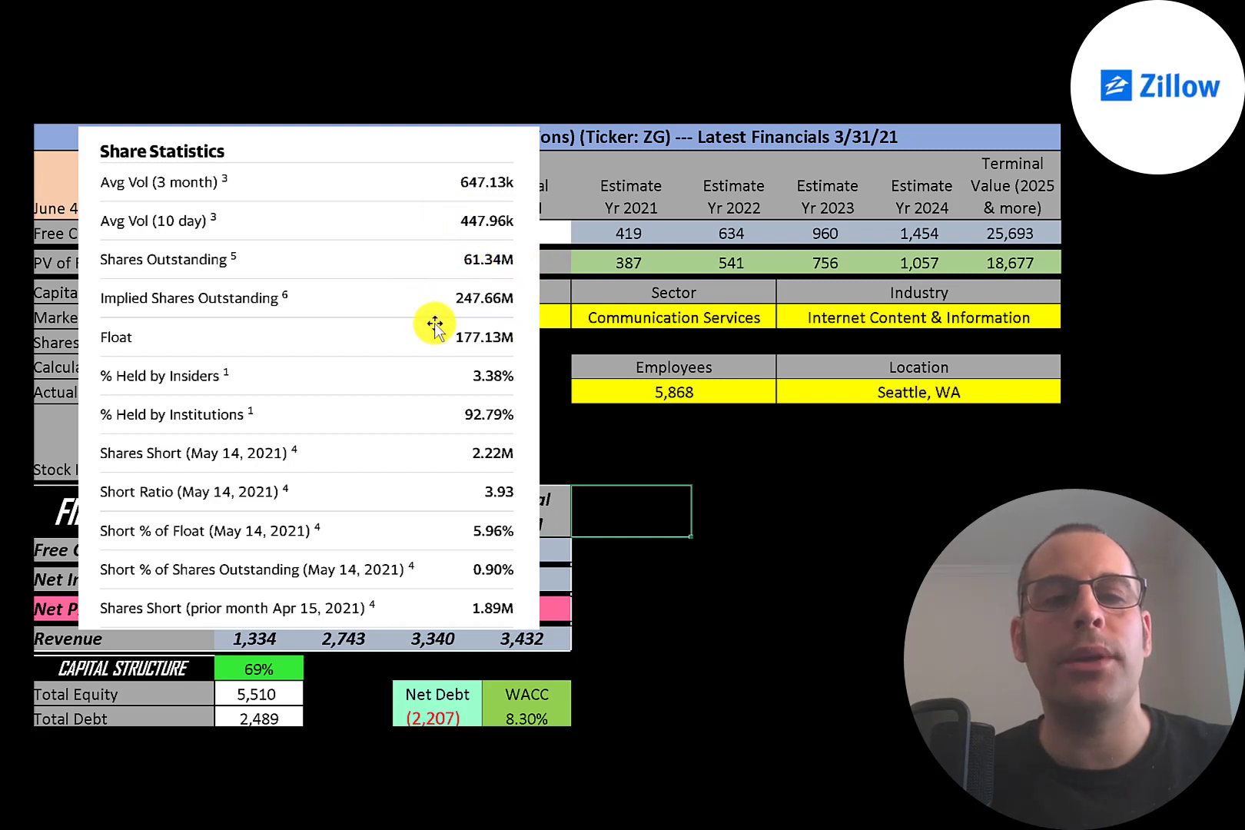
{"action": "mouse_move", "coordinate": [434, 406]}
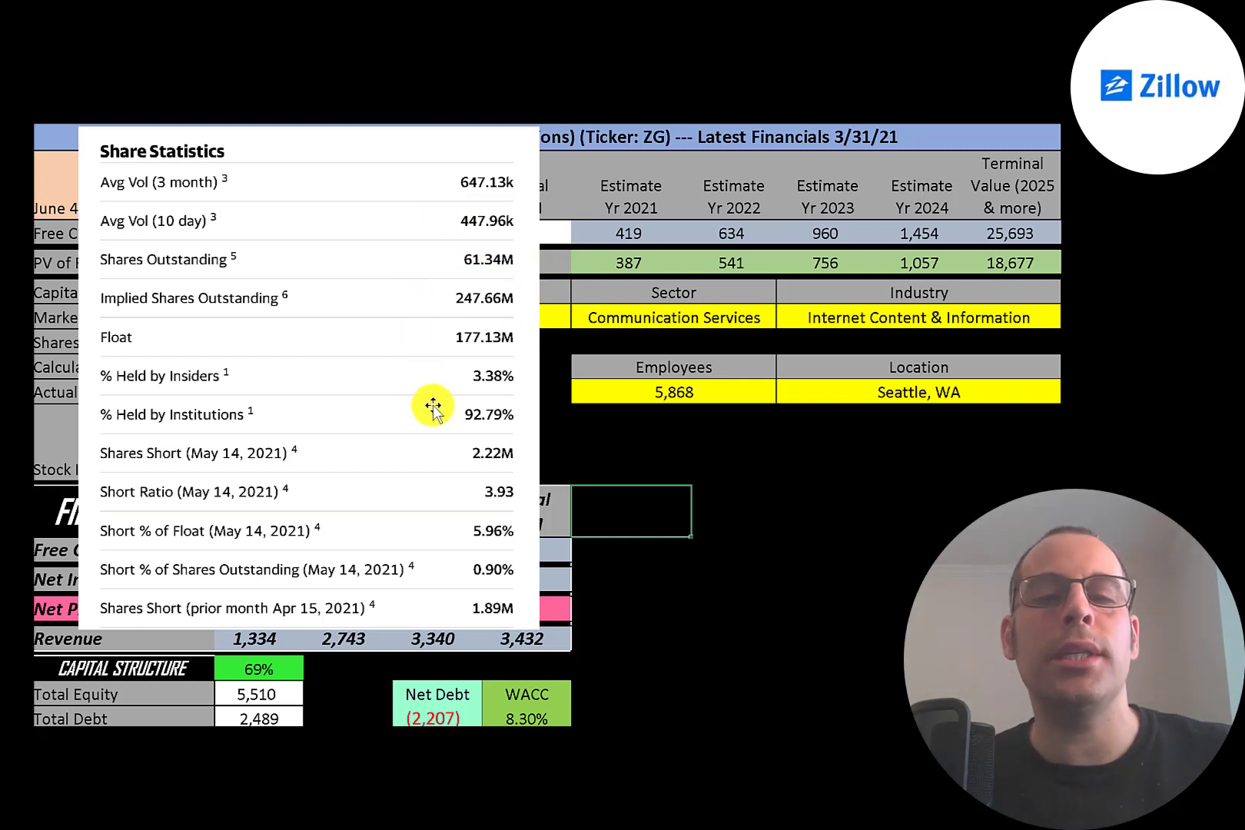
{"action": "mouse_move", "coordinate": [443, 403]}
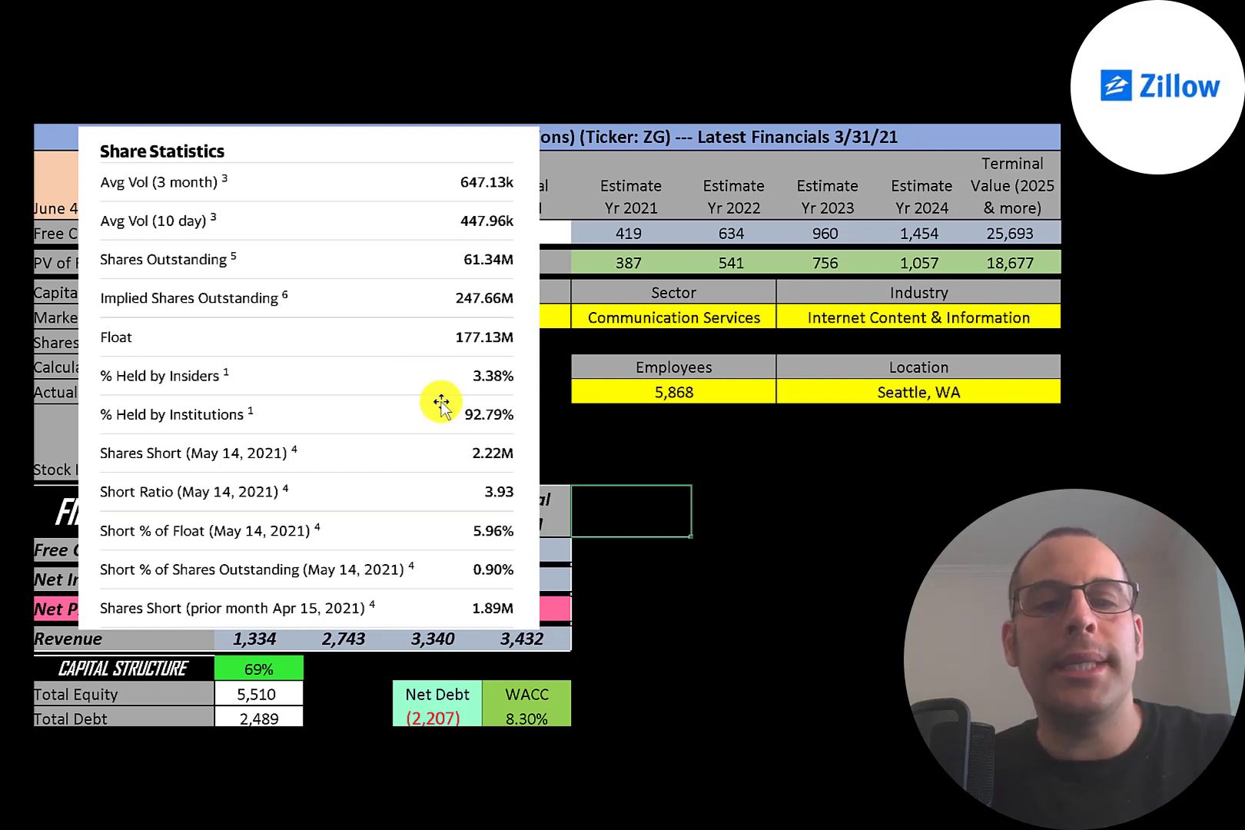
{"action": "mouse_move", "coordinate": [432, 530]}
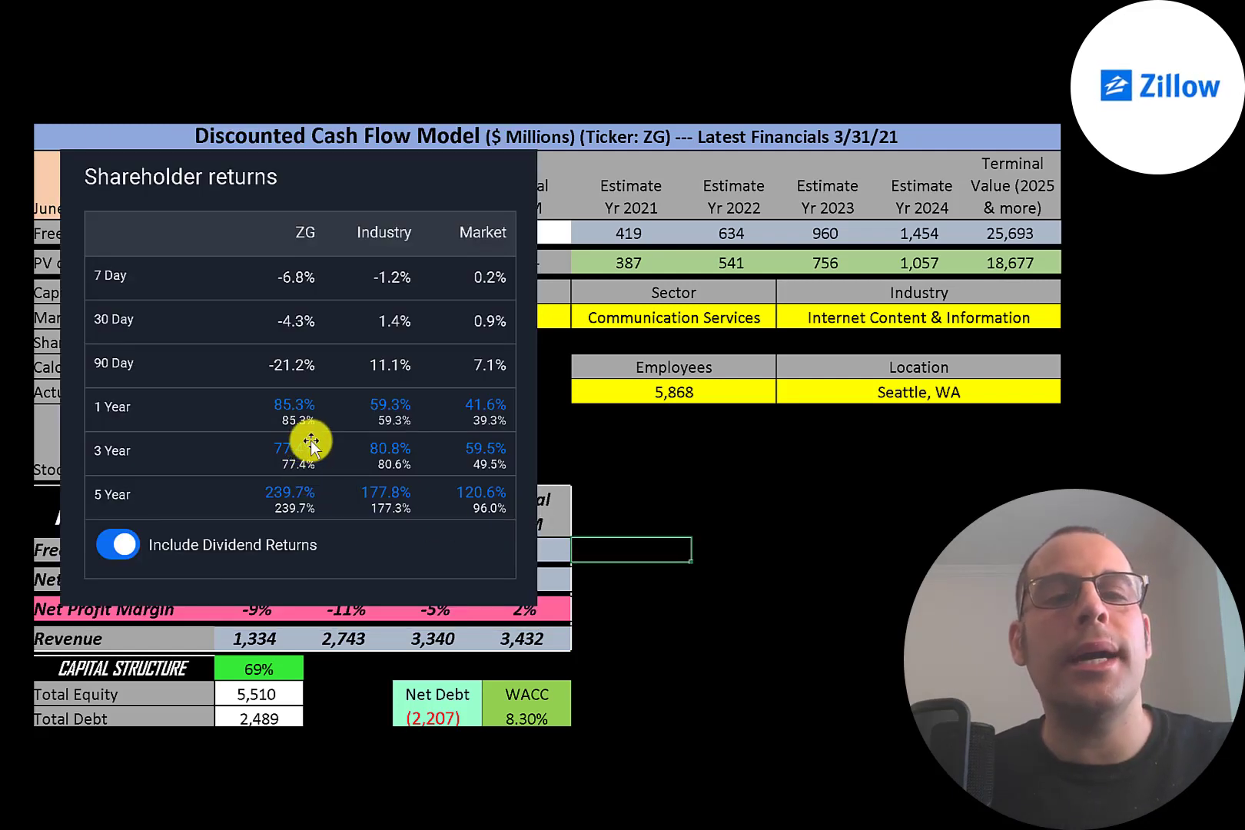
{"action": "mouse_move", "coordinate": [242, 421]}
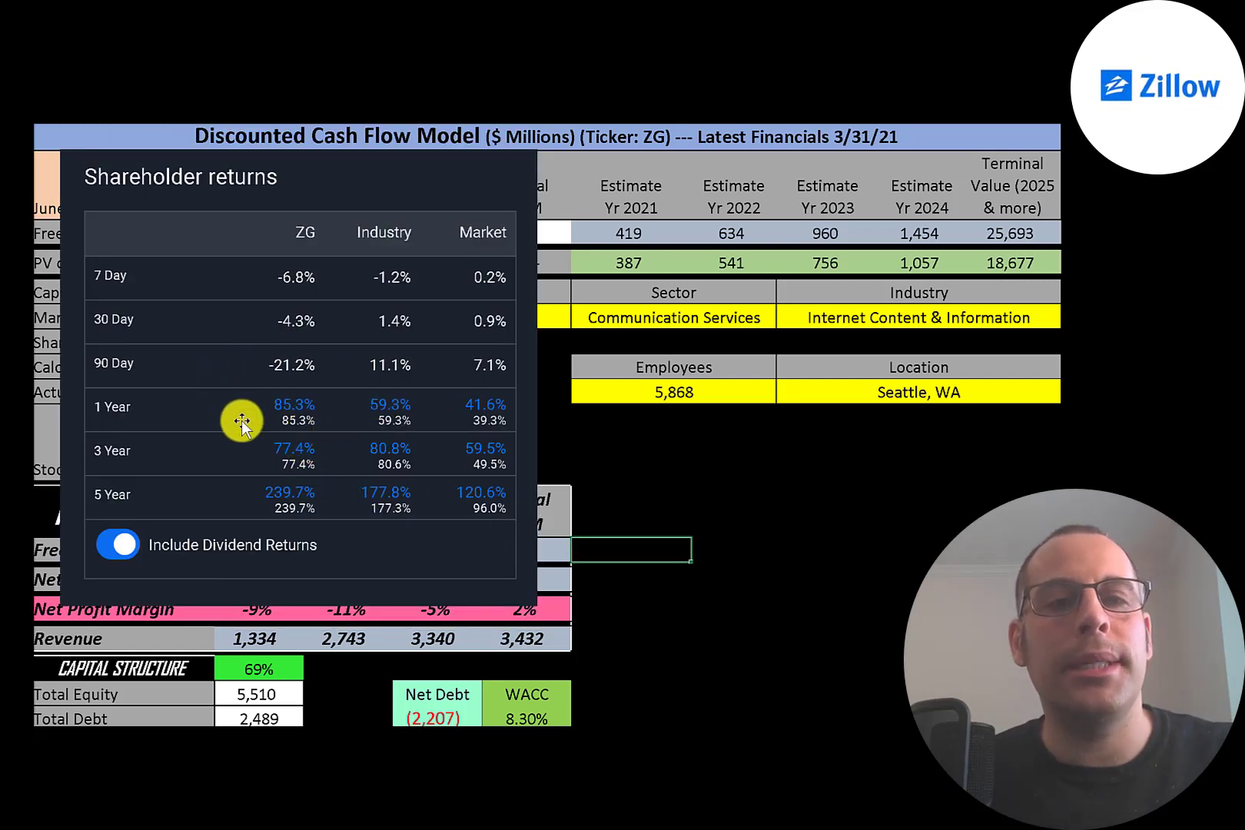
{"action": "mouse_move", "coordinate": [350, 413]}
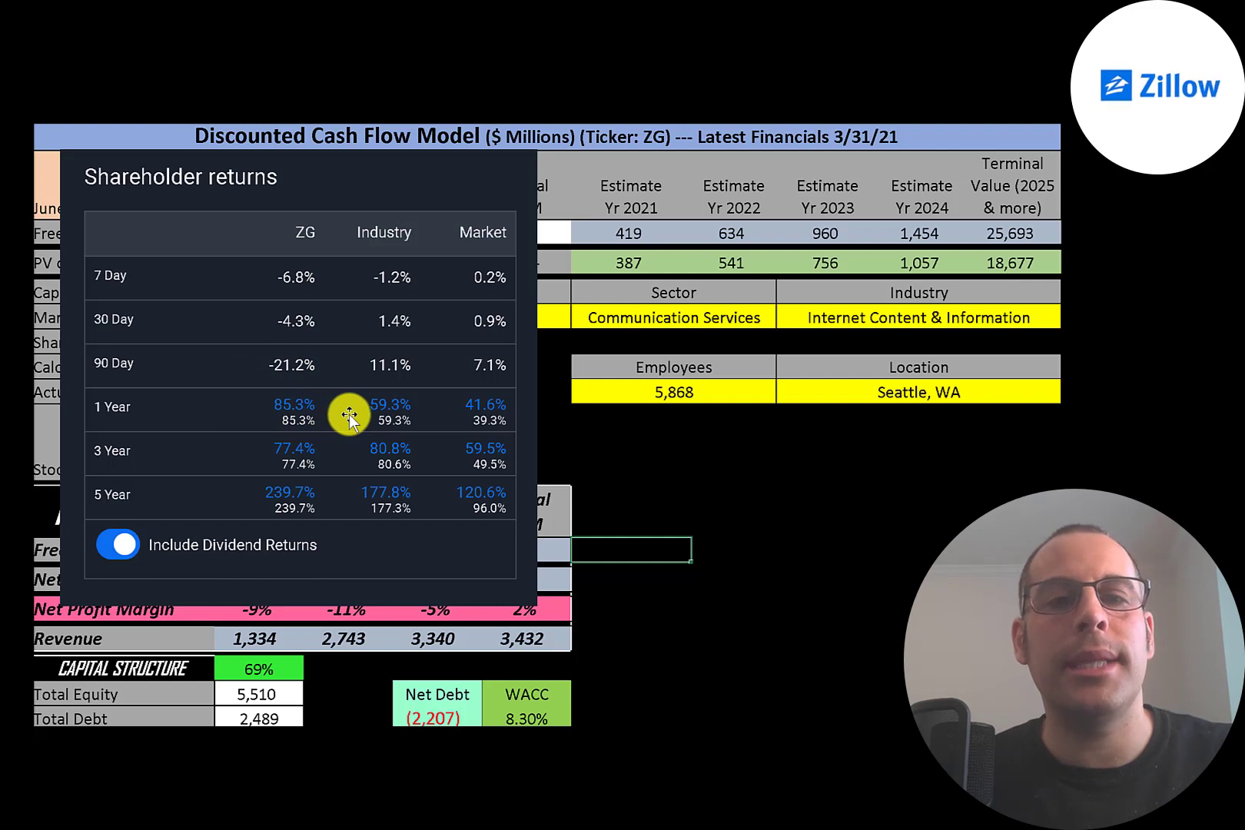
{"action": "mouse_move", "coordinate": [481, 408]}
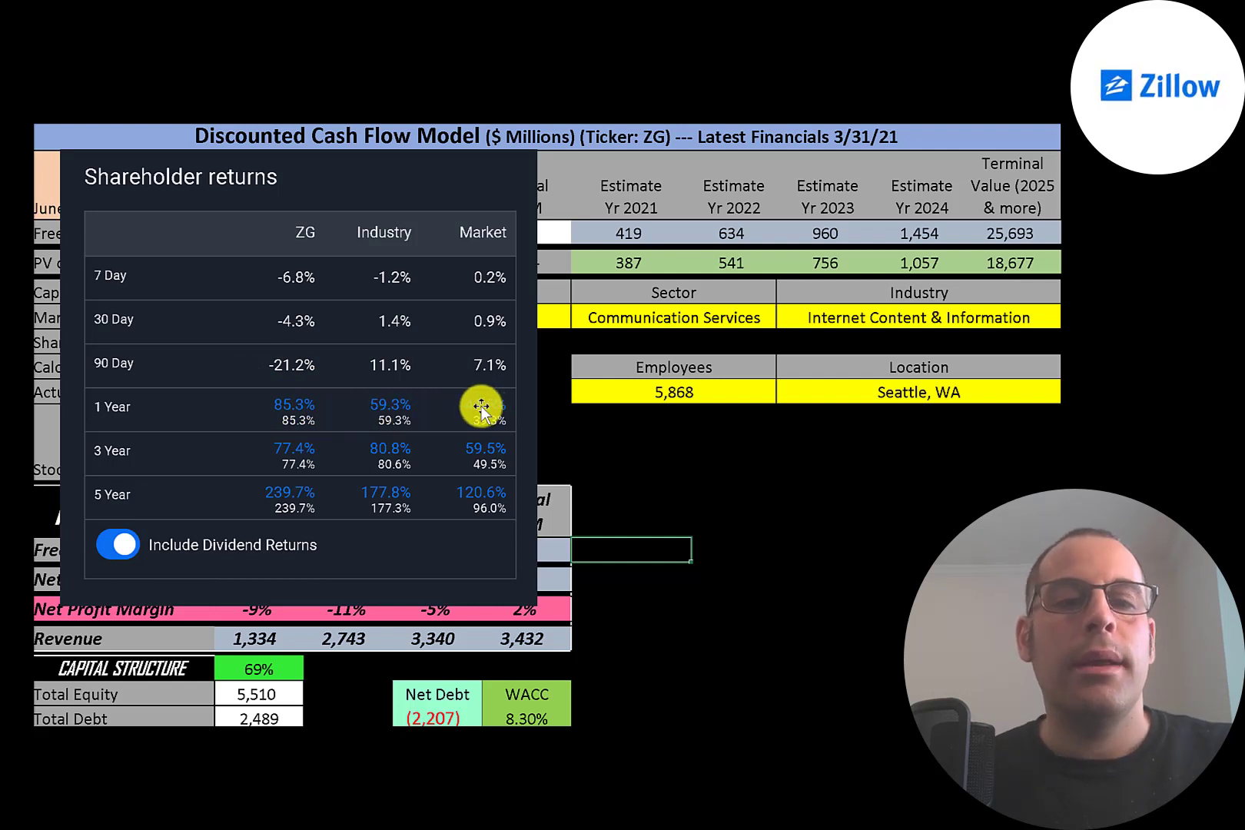
{"action": "mouse_move", "coordinate": [273, 461]}
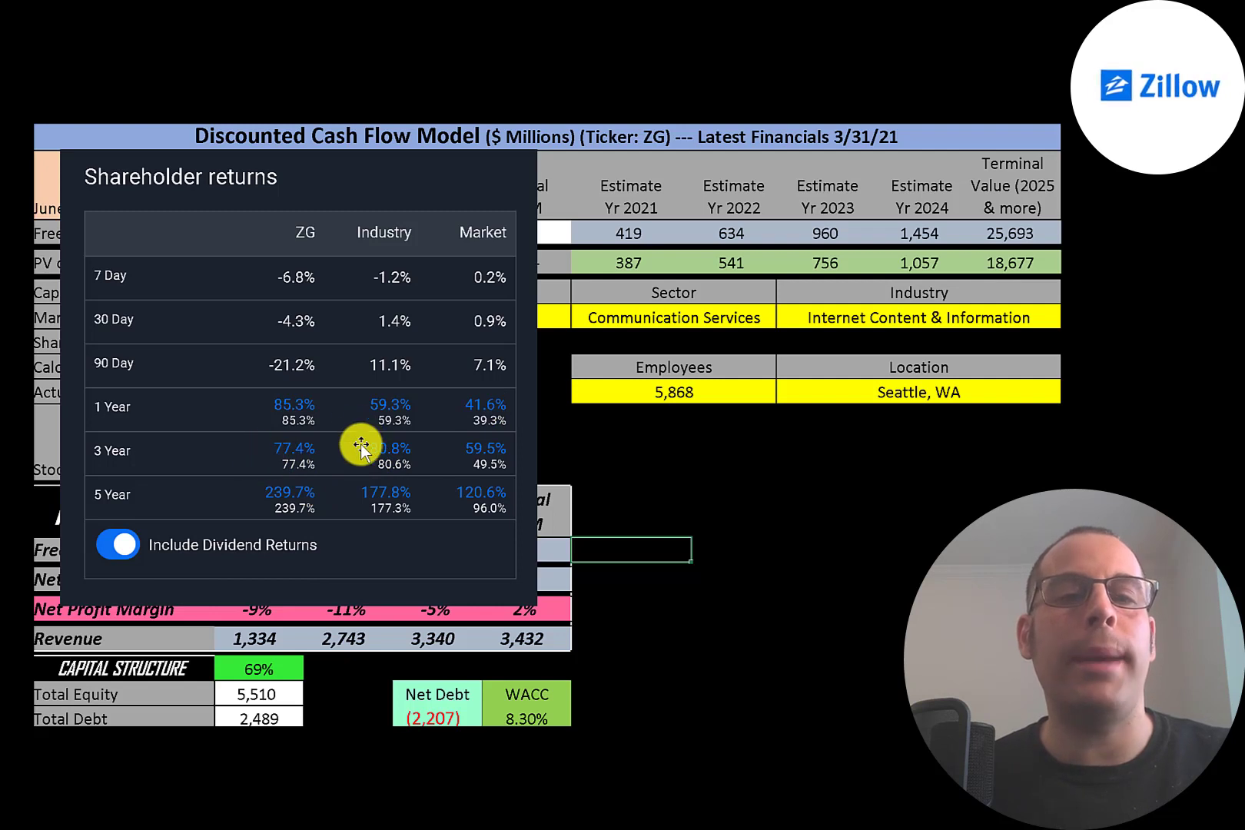
{"action": "mouse_move", "coordinate": [266, 481]}
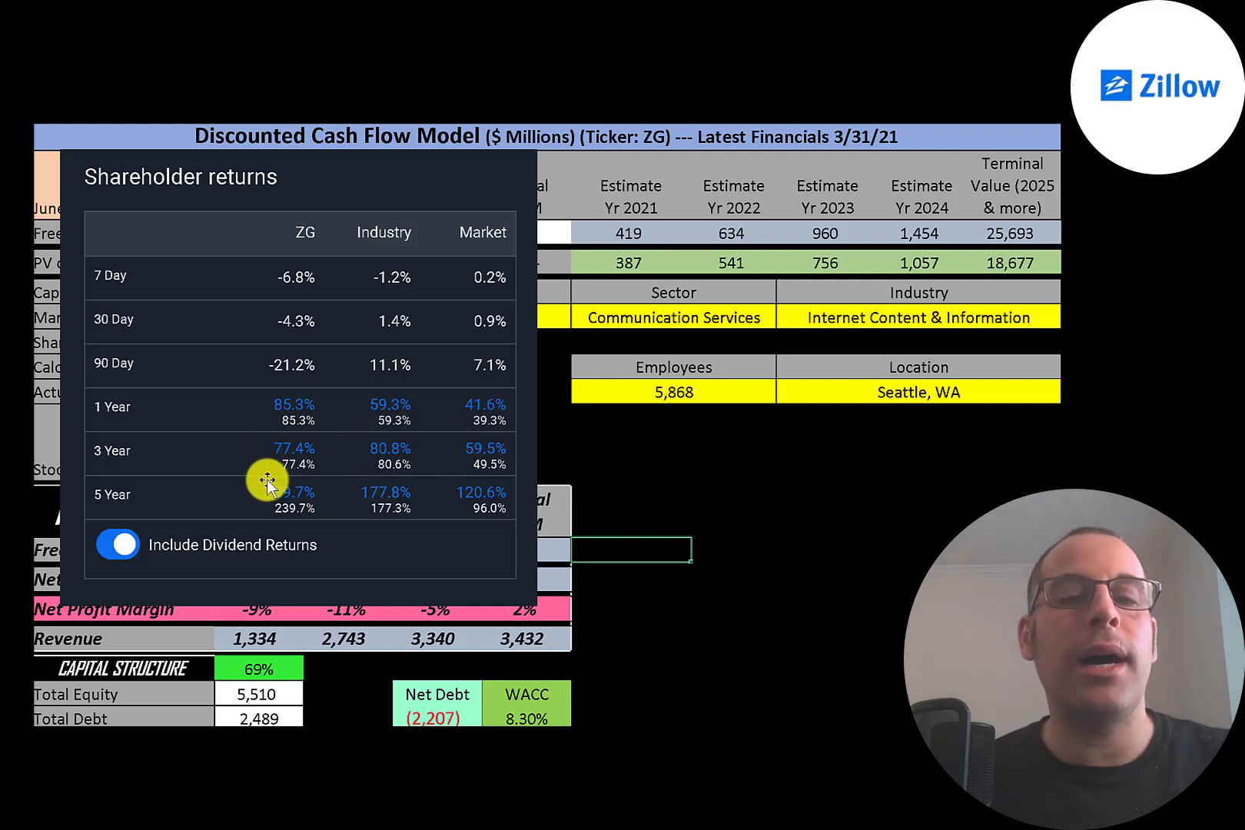
{"action": "mouse_move", "coordinate": [253, 502]}
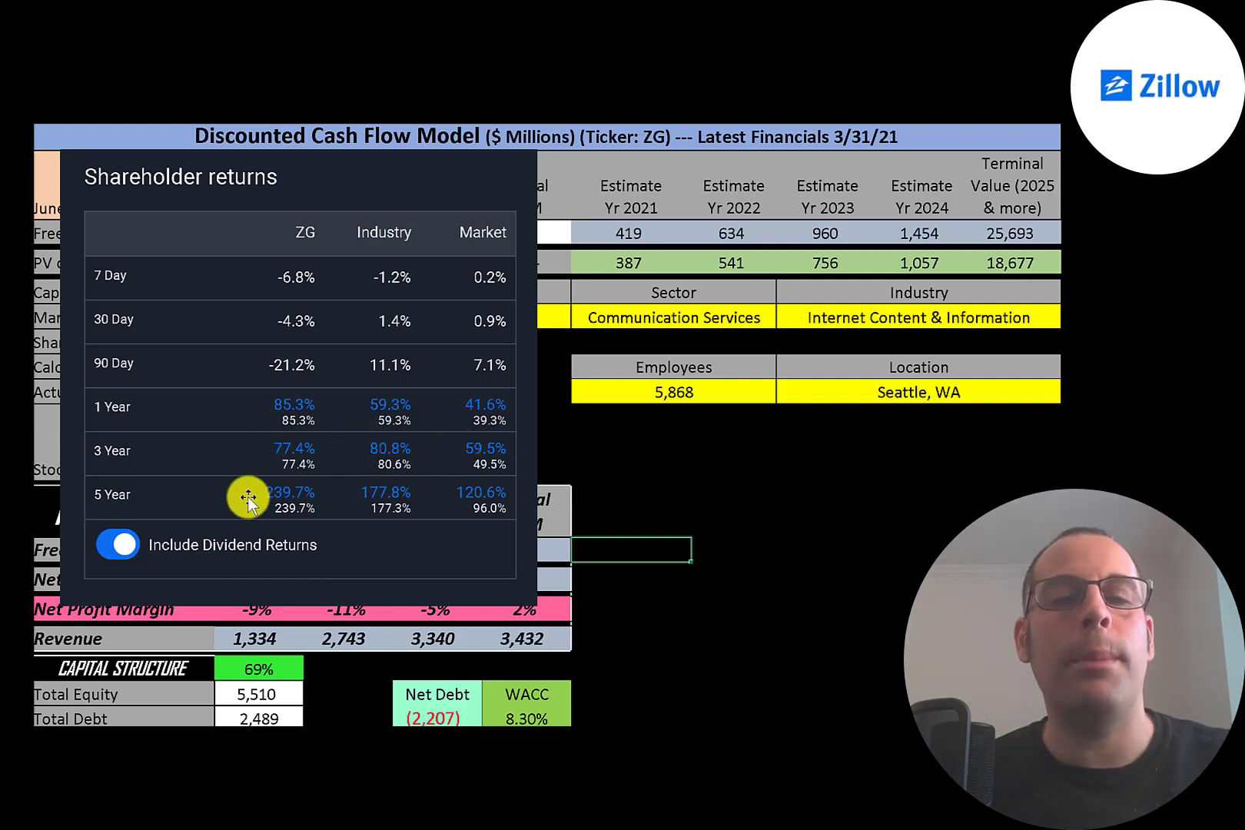
{"action": "mouse_move", "coordinate": [310, 469]}
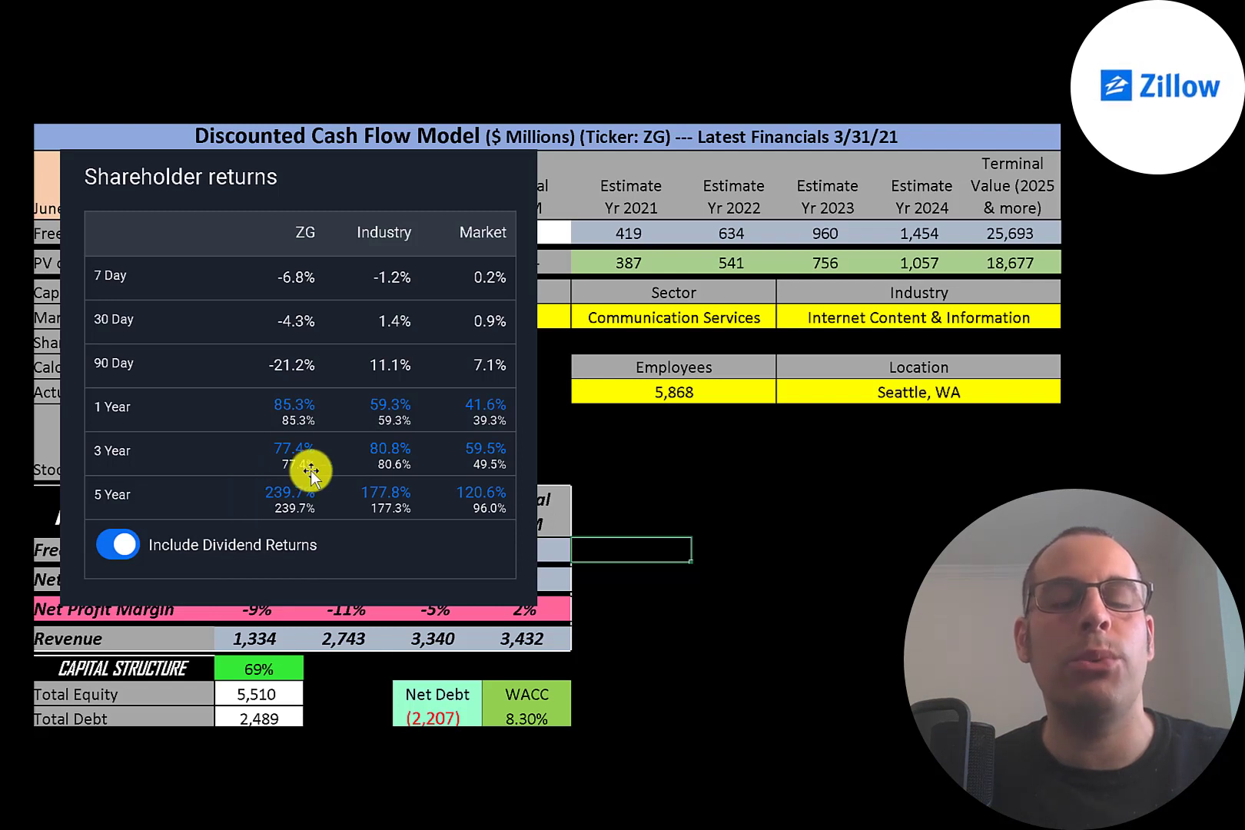
{"action": "mouse_move", "coordinate": [337, 493]}
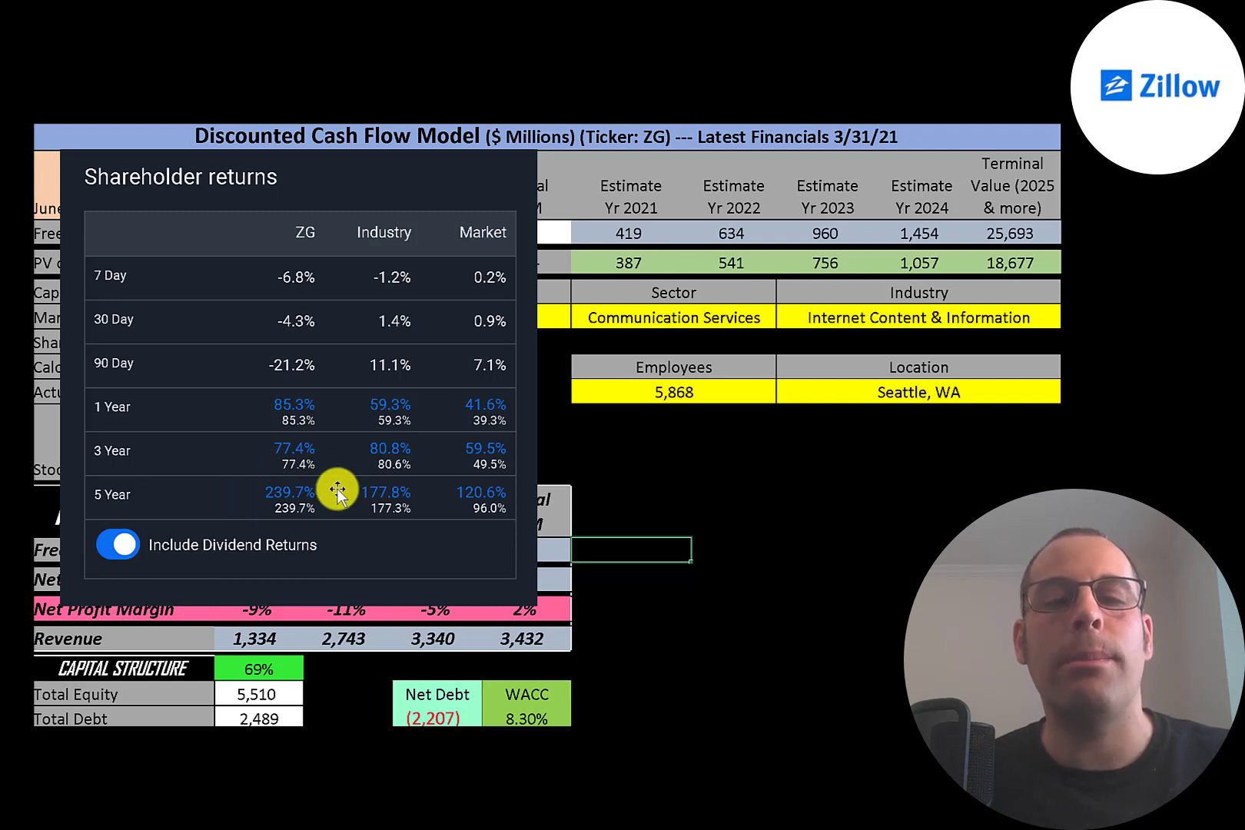
{"action": "mouse_move", "coordinate": [412, 413]}
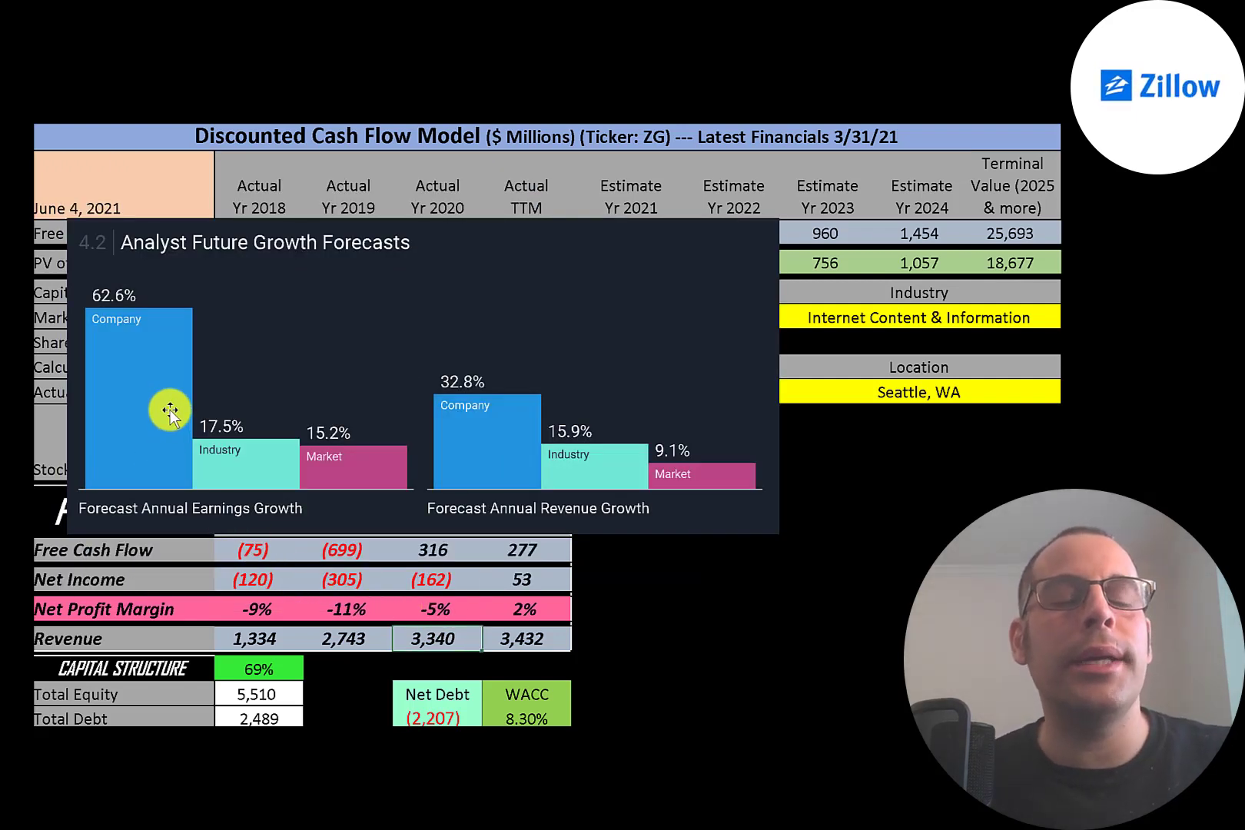
{"action": "mouse_move", "coordinate": [230, 464]}
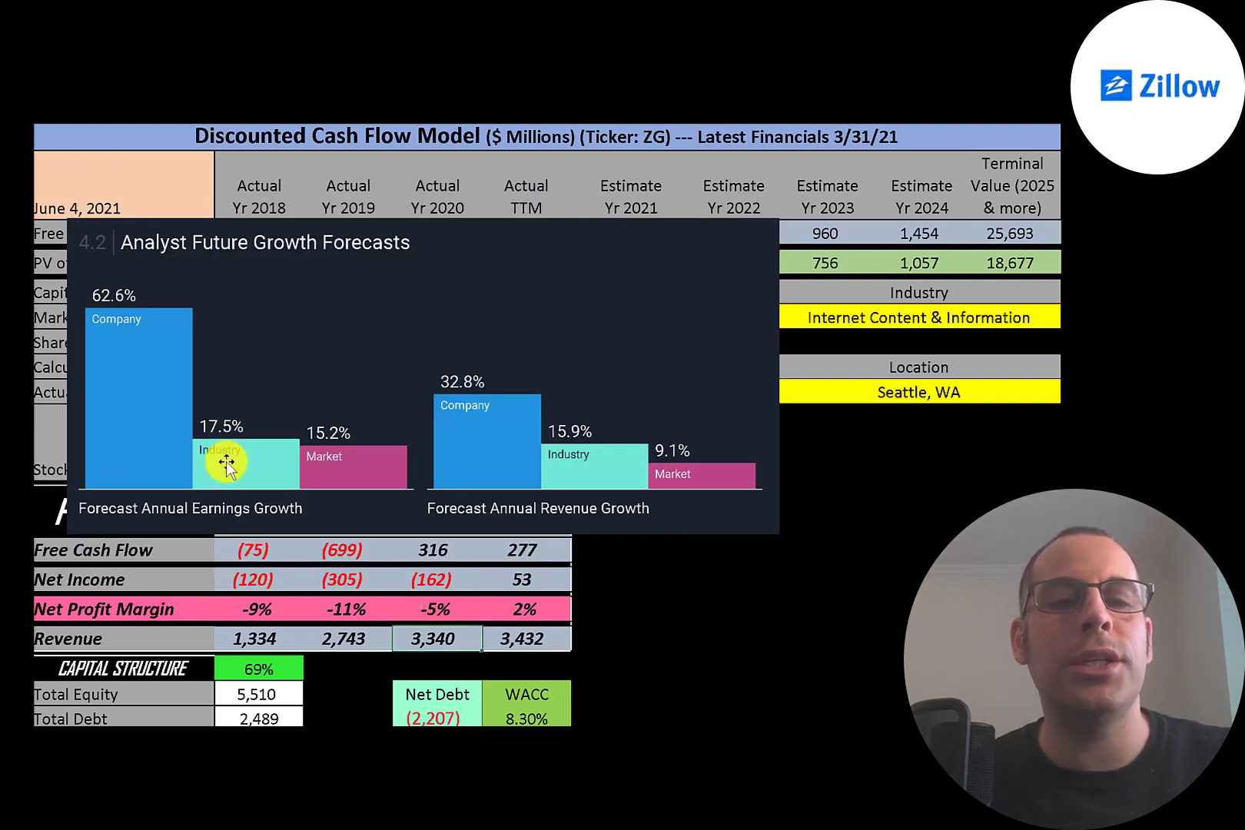
{"action": "mouse_move", "coordinate": [343, 466]}
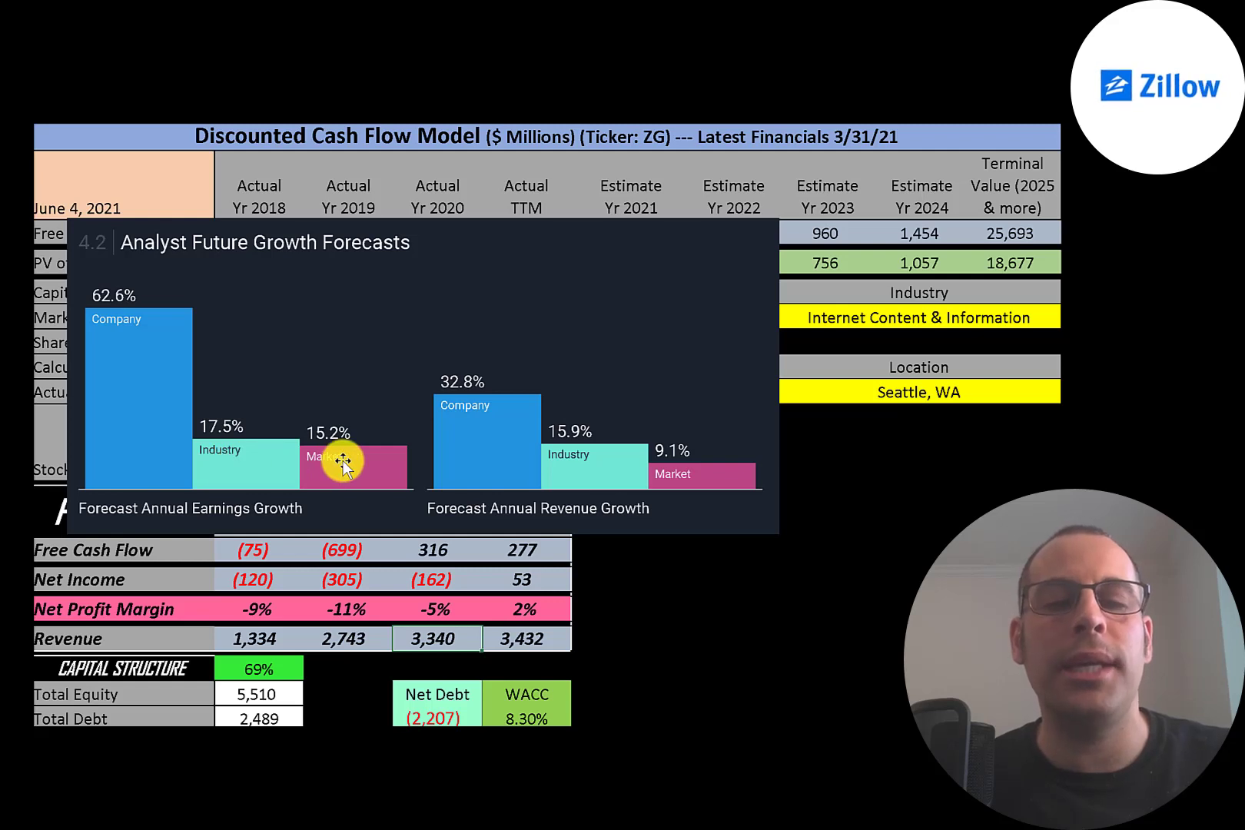
{"action": "mouse_move", "coordinate": [482, 433]}
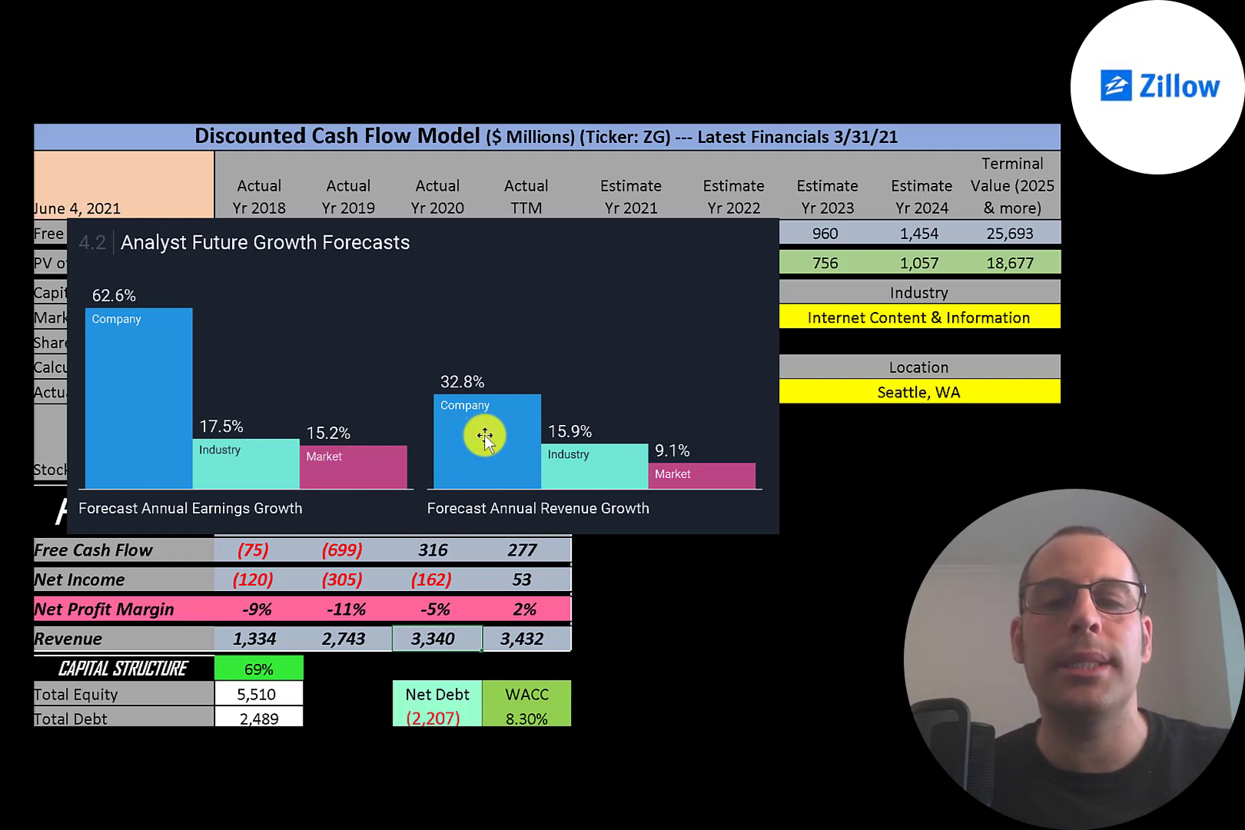
{"action": "mouse_move", "coordinate": [588, 467]}
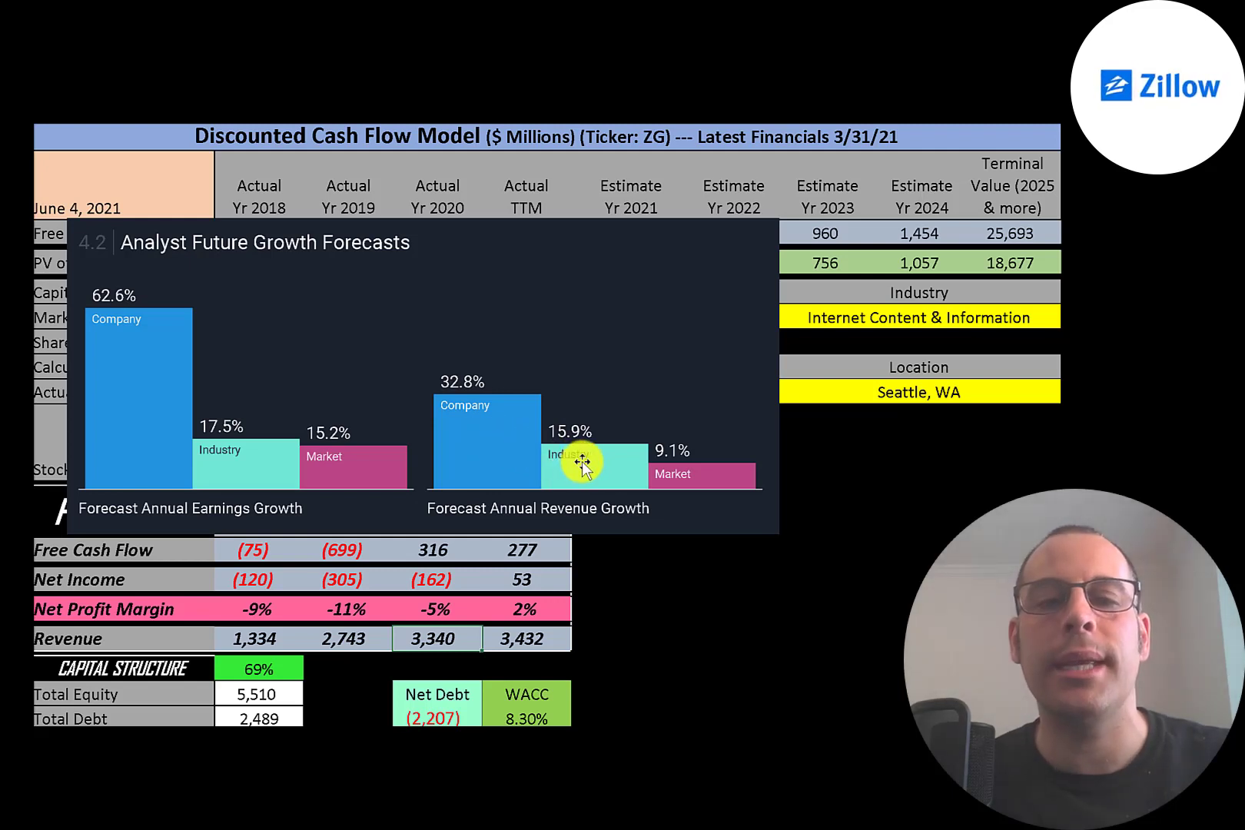
{"action": "mouse_move", "coordinate": [404, 290]}
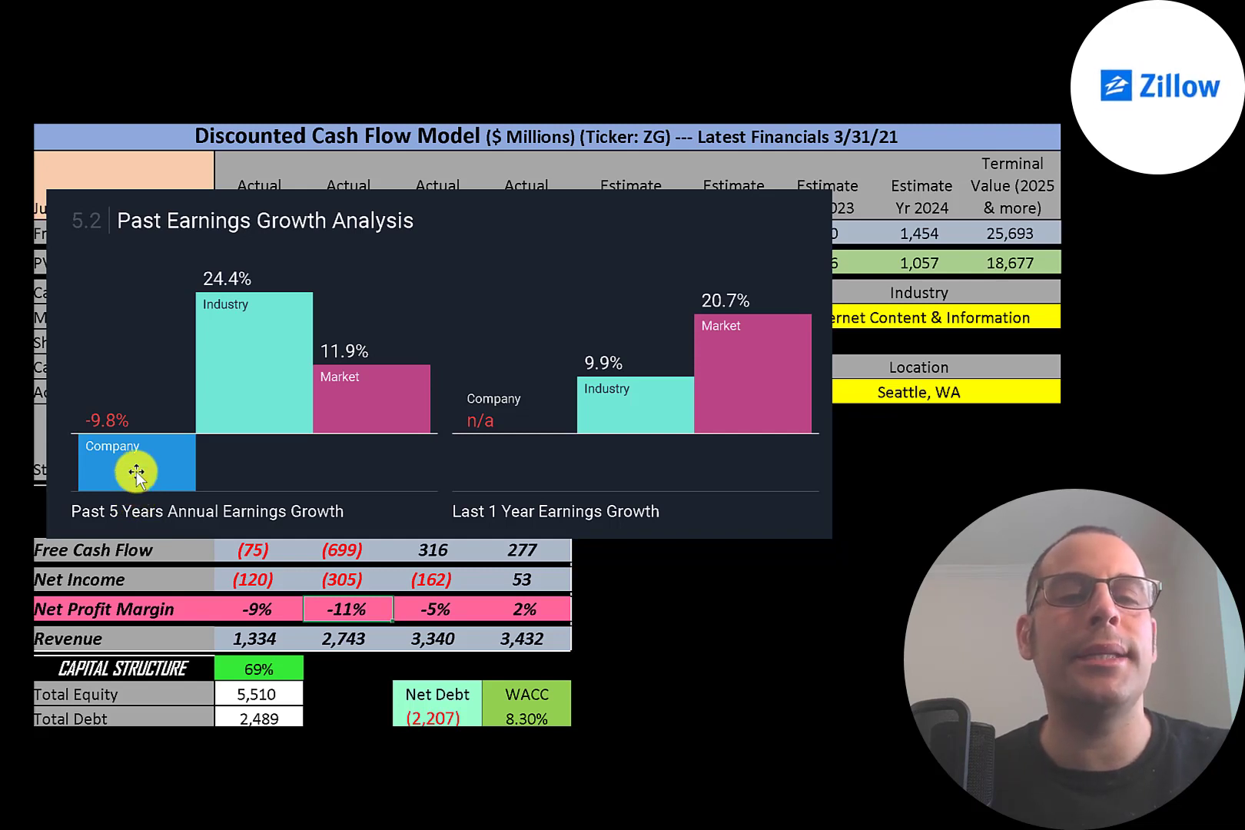
{"action": "mouse_move", "coordinate": [262, 371]}
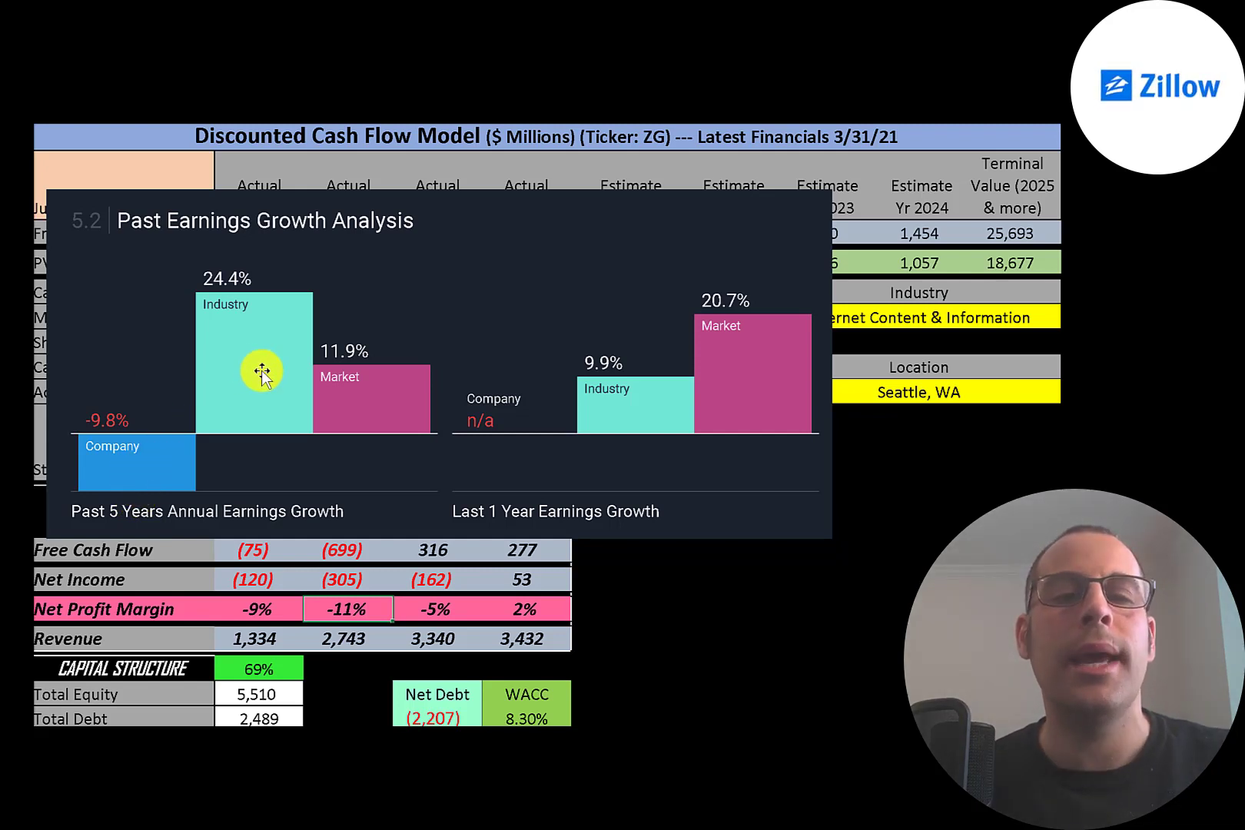
{"action": "mouse_move", "coordinate": [341, 405]}
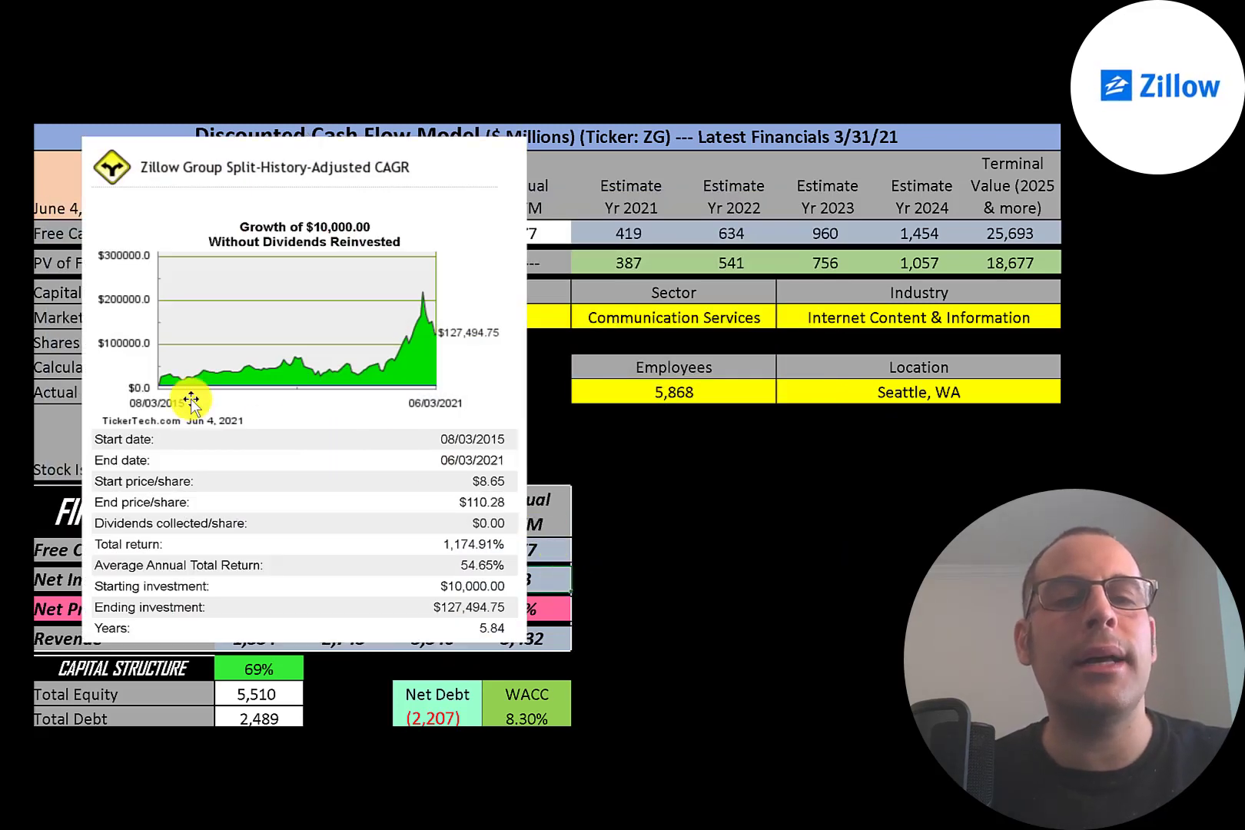
{"action": "mouse_move", "coordinate": [159, 365]}
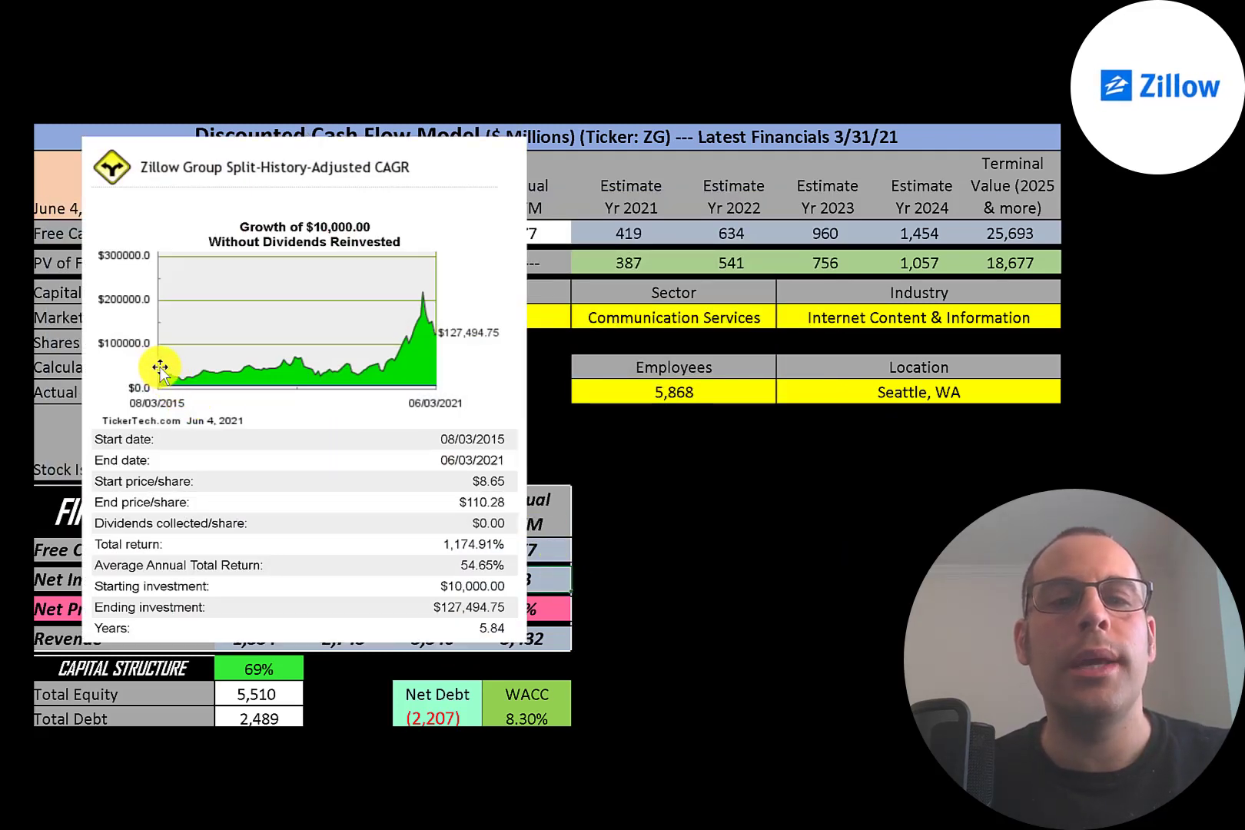
{"action": "mouse_move", "coordinate": [468, 362]}
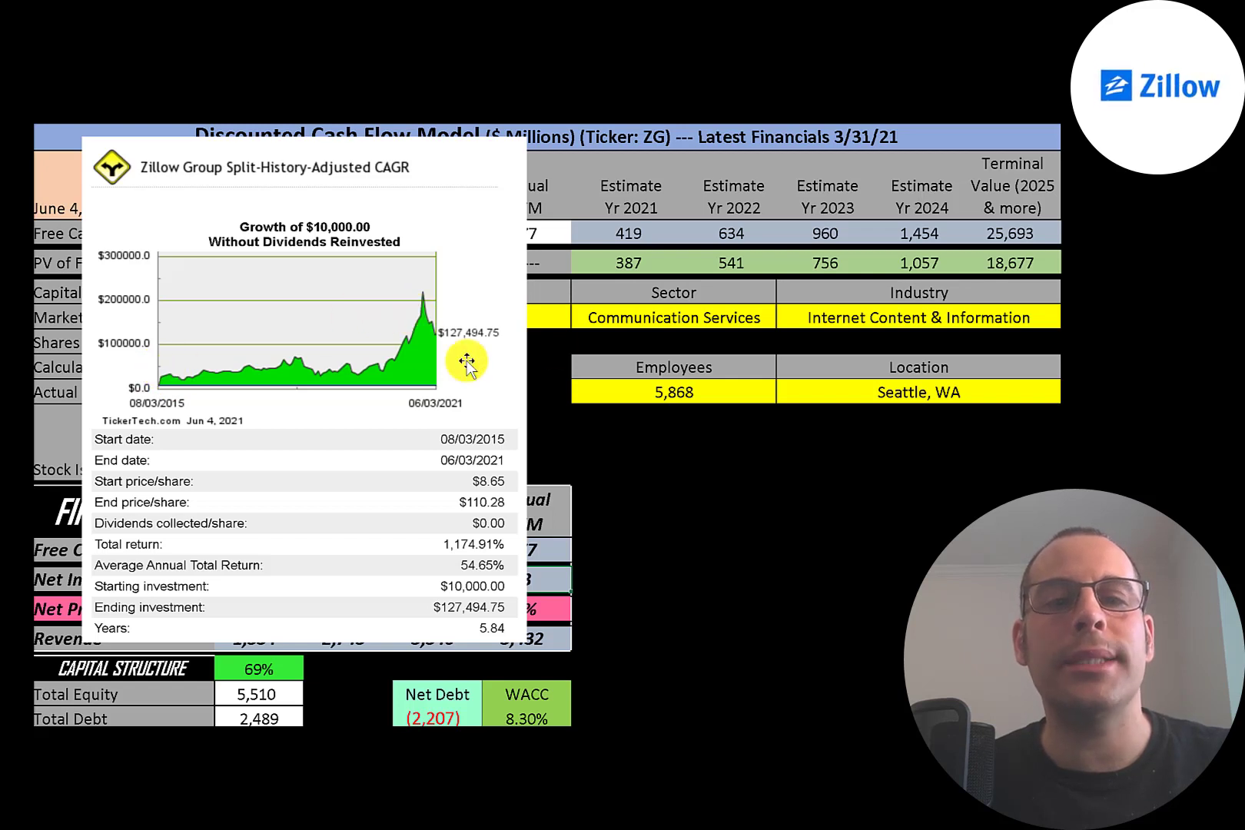
{"action": "mouse_move", "coordinate": [451, 469]}
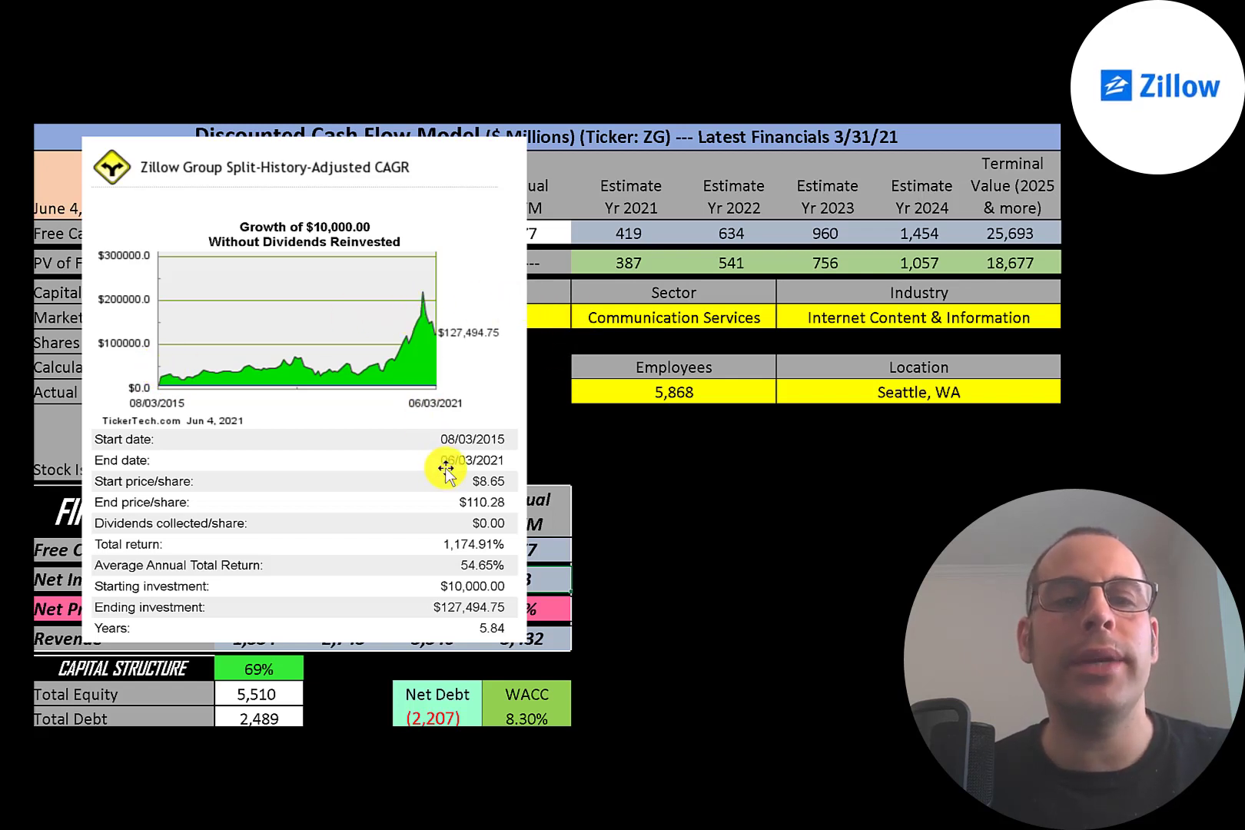
{"action": "mouse_move", "coordinate": [423, 318]}
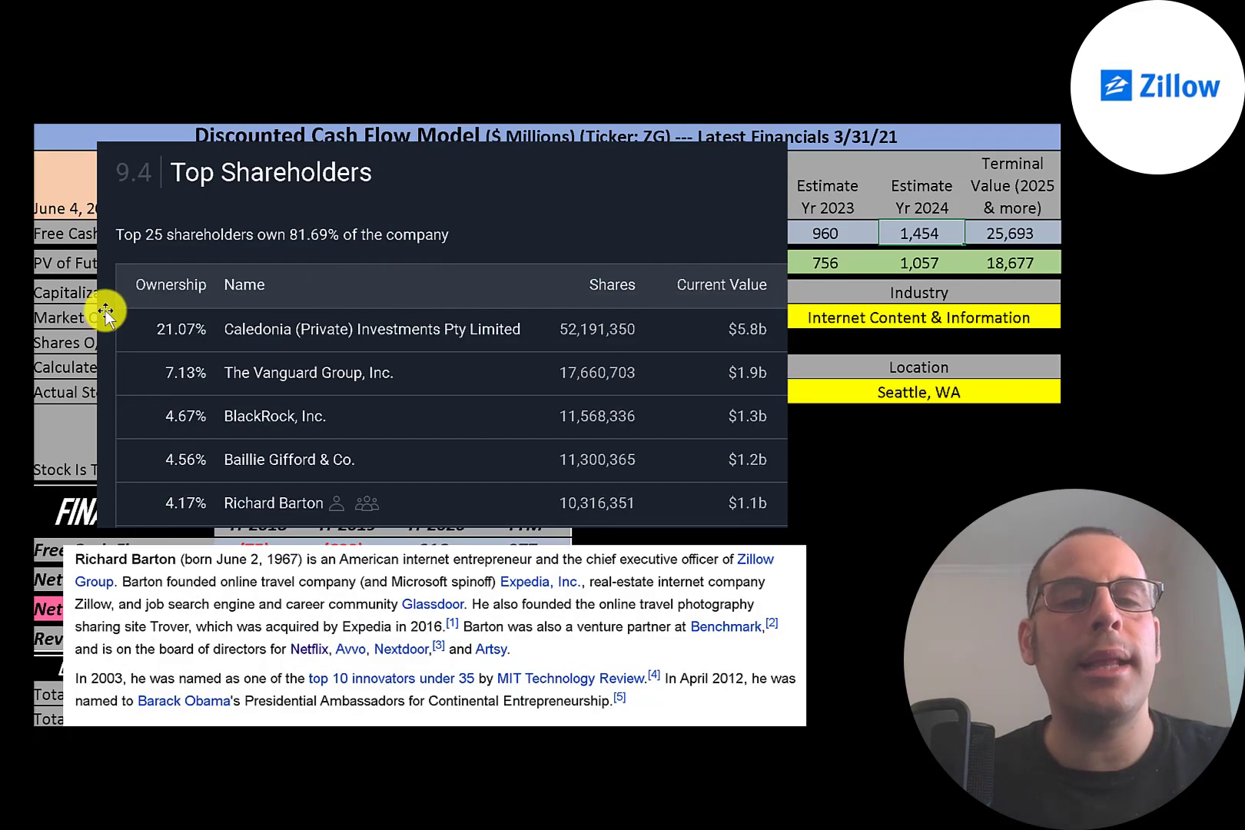
{"action": "mouse_move", "coordinate": [129, 324]}
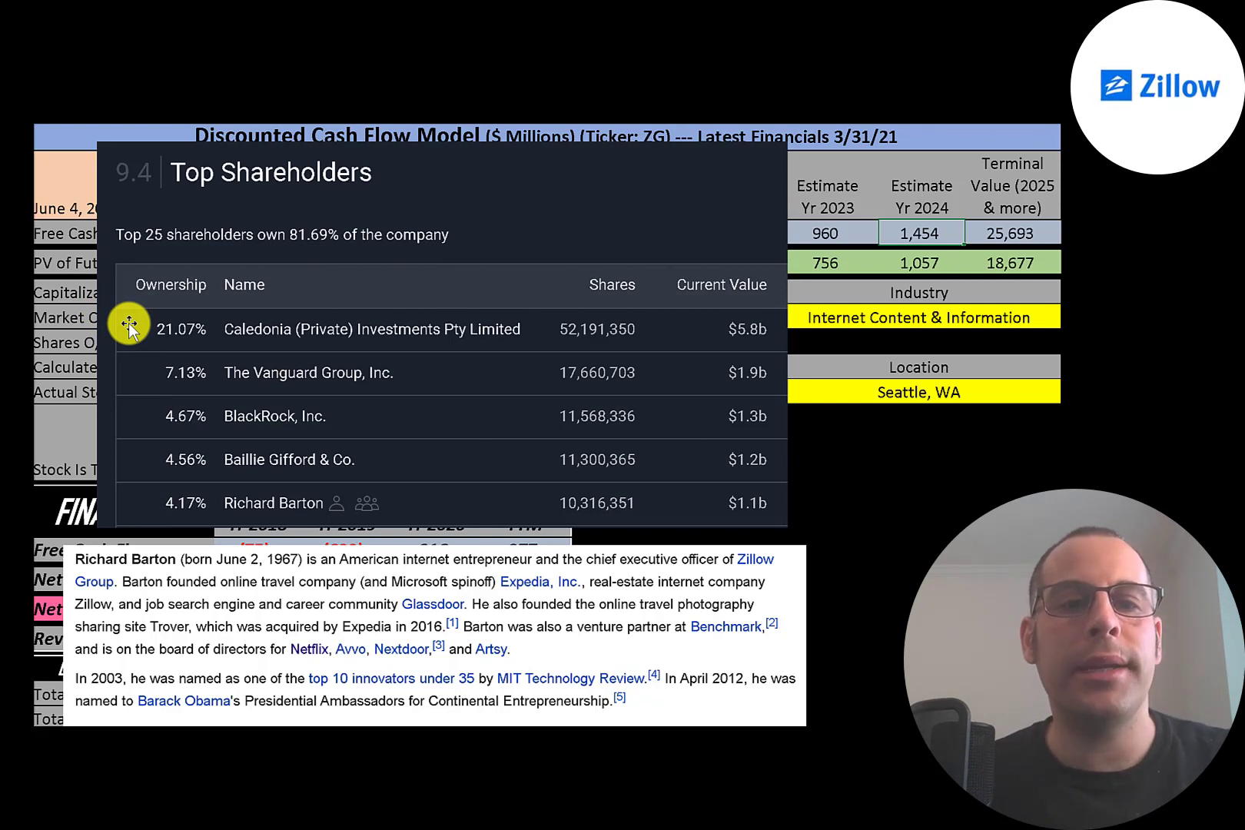
{"action": "mouse_move", "coordinate": [157, 400]}
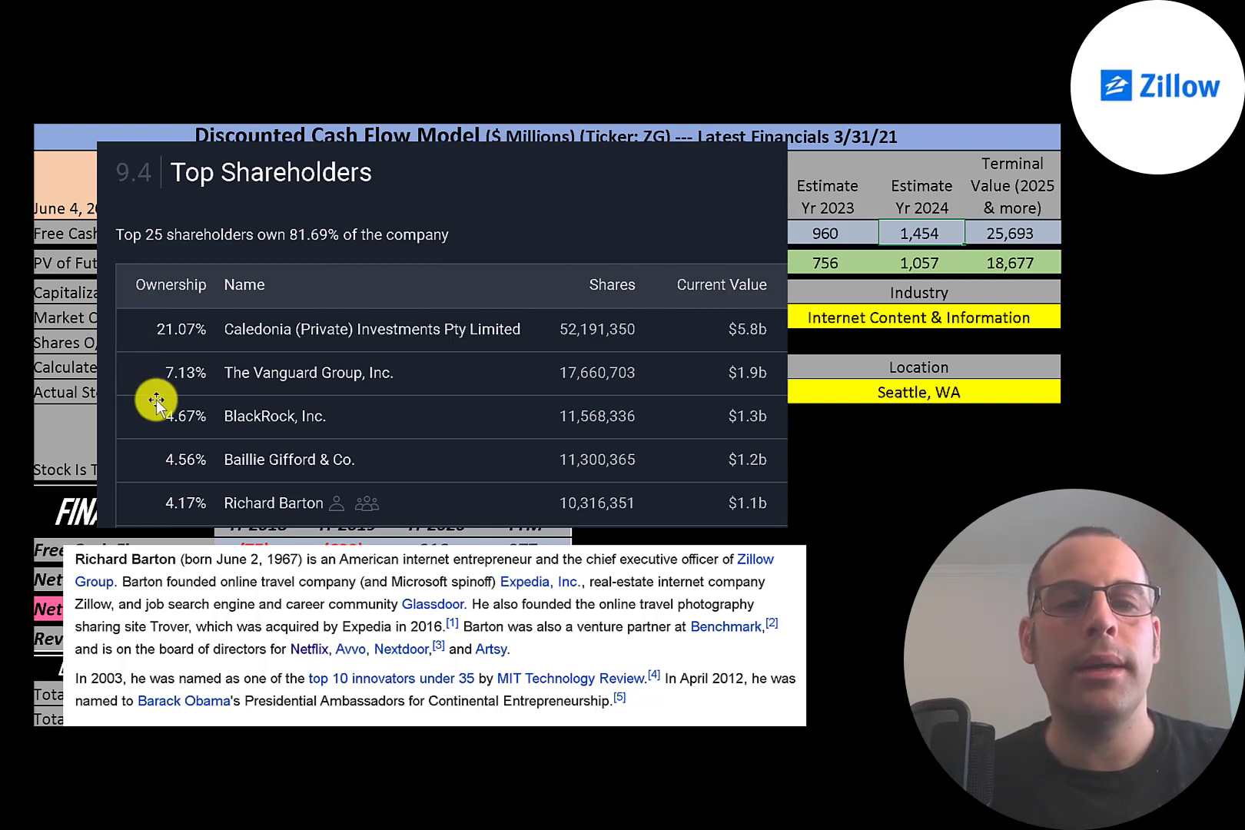
{"action": "mouse_move", "coordinate": [151, 454]}
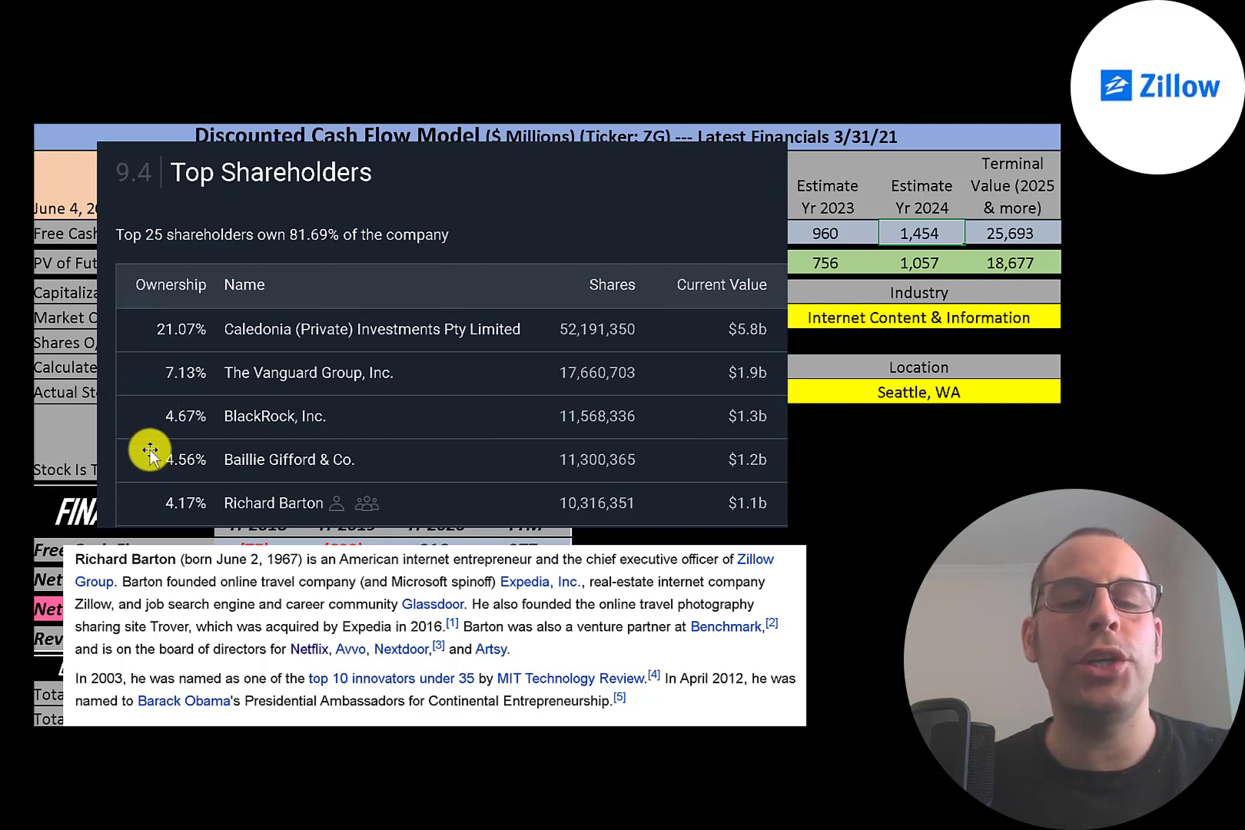
{"action": "mouse_move", "coordinate": [147, 485]}
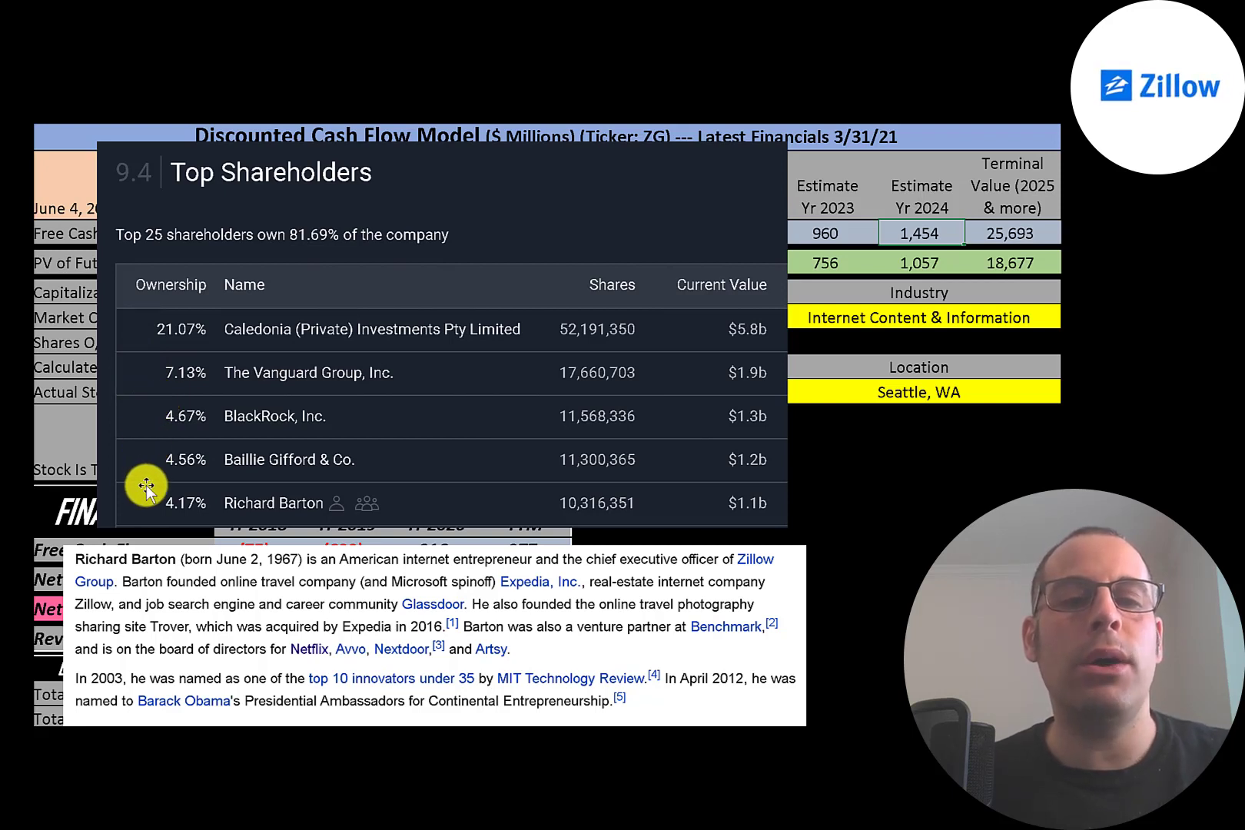
{"action": "mouse_move", "coordinate": [694, 470]}
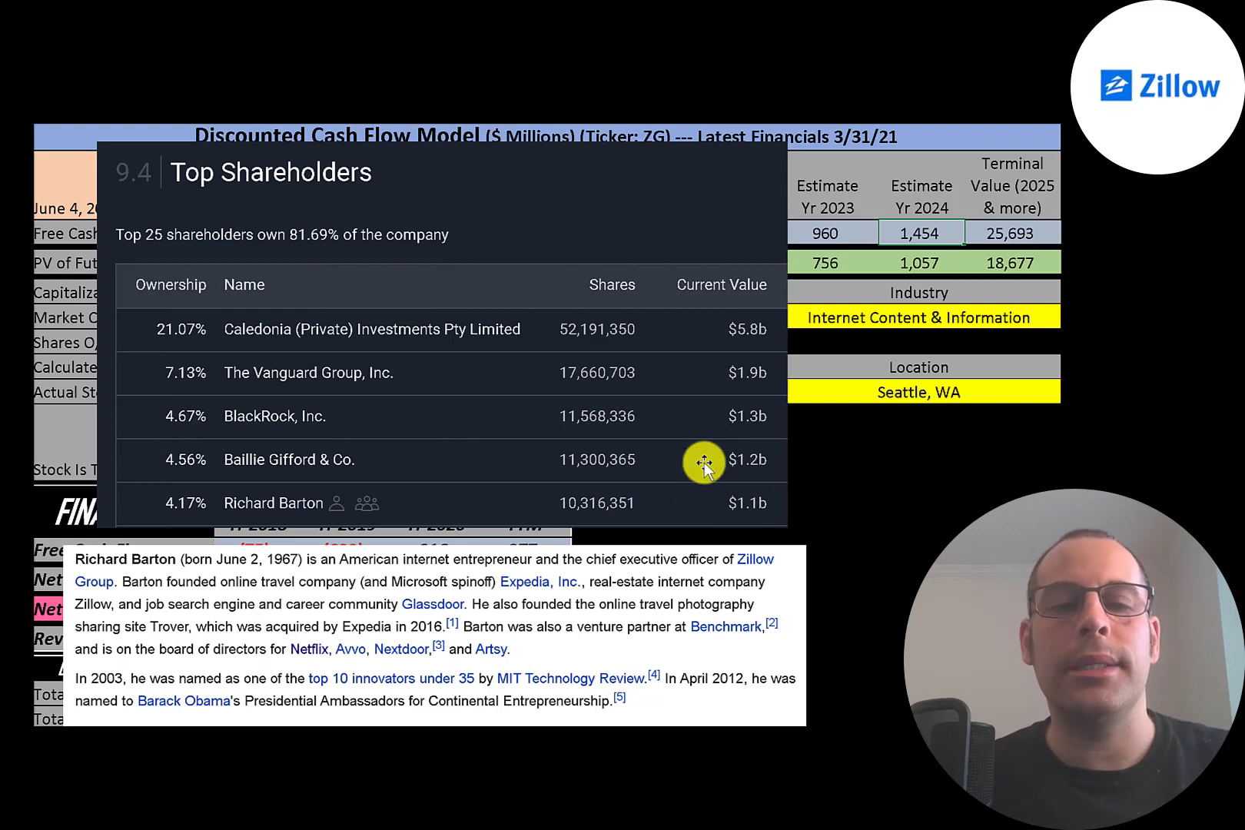
{"action": "mouse_move", "coordinate": [140, 568]}
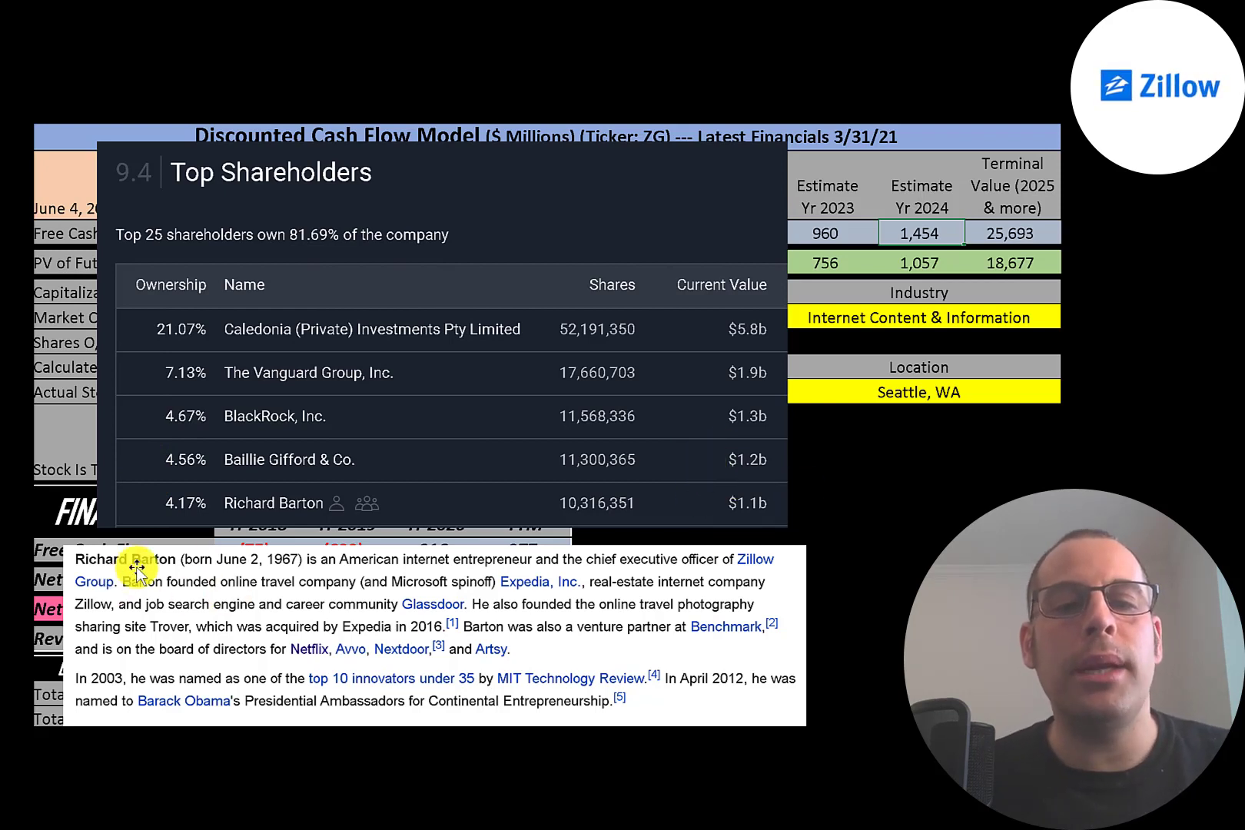
{"action": "mouse_move", "coordinate": [450, 552]}
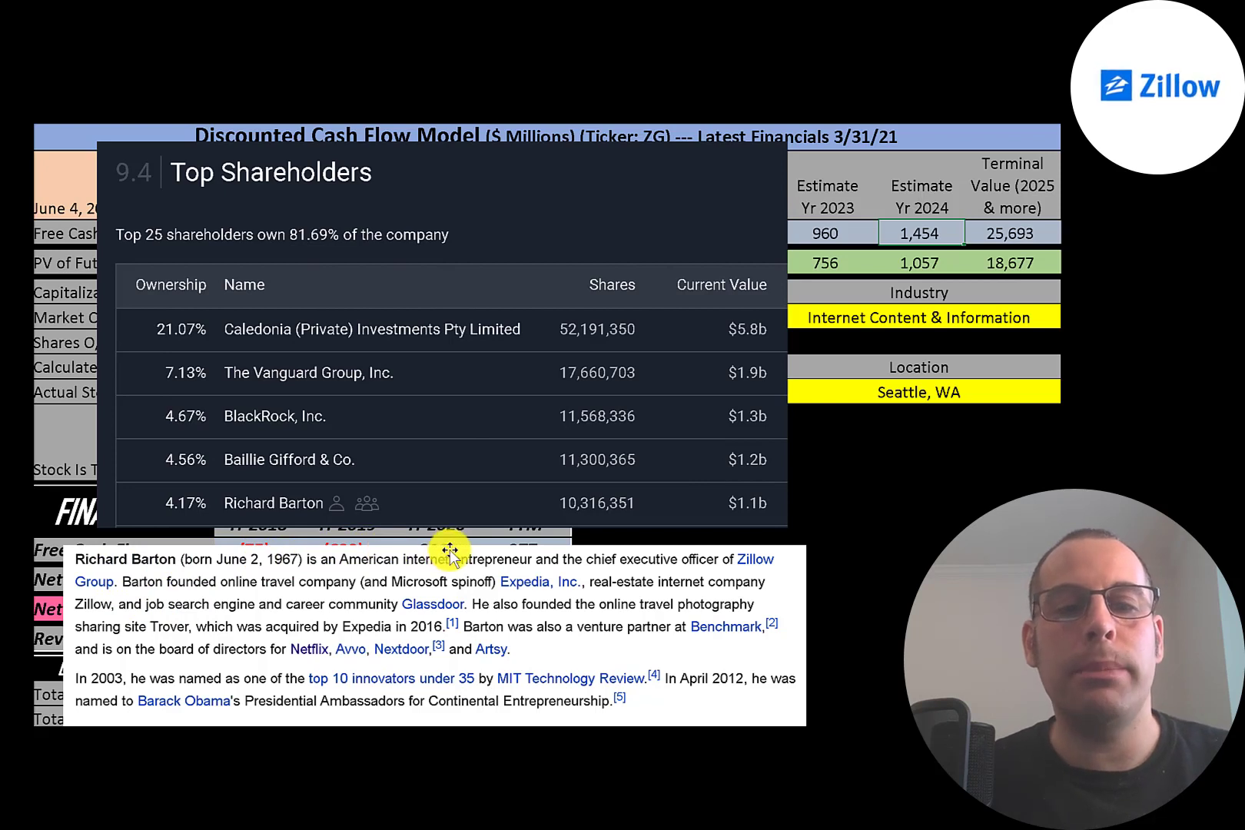
{"action": "mouse_move", "coordinate": [439, 592]}
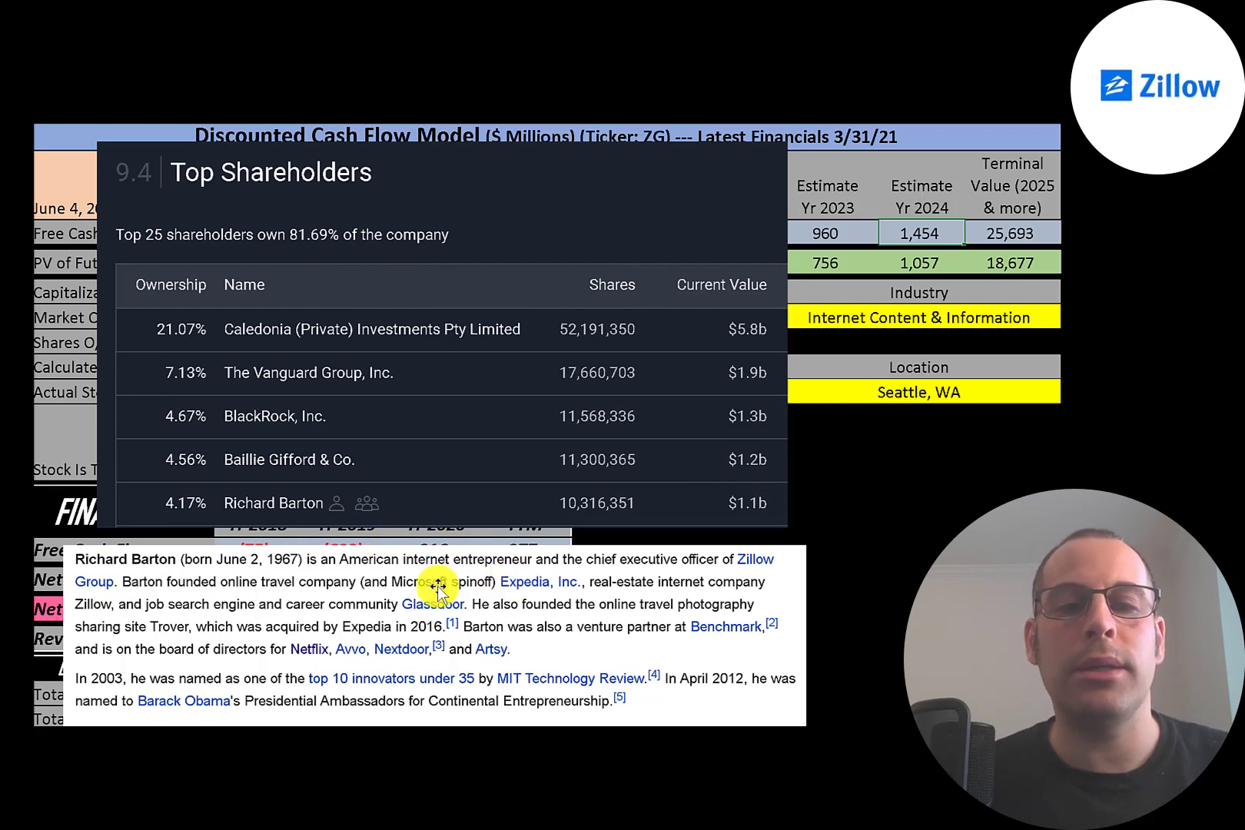
{"action": "mouse_move", "coordinate": [394, 609]}
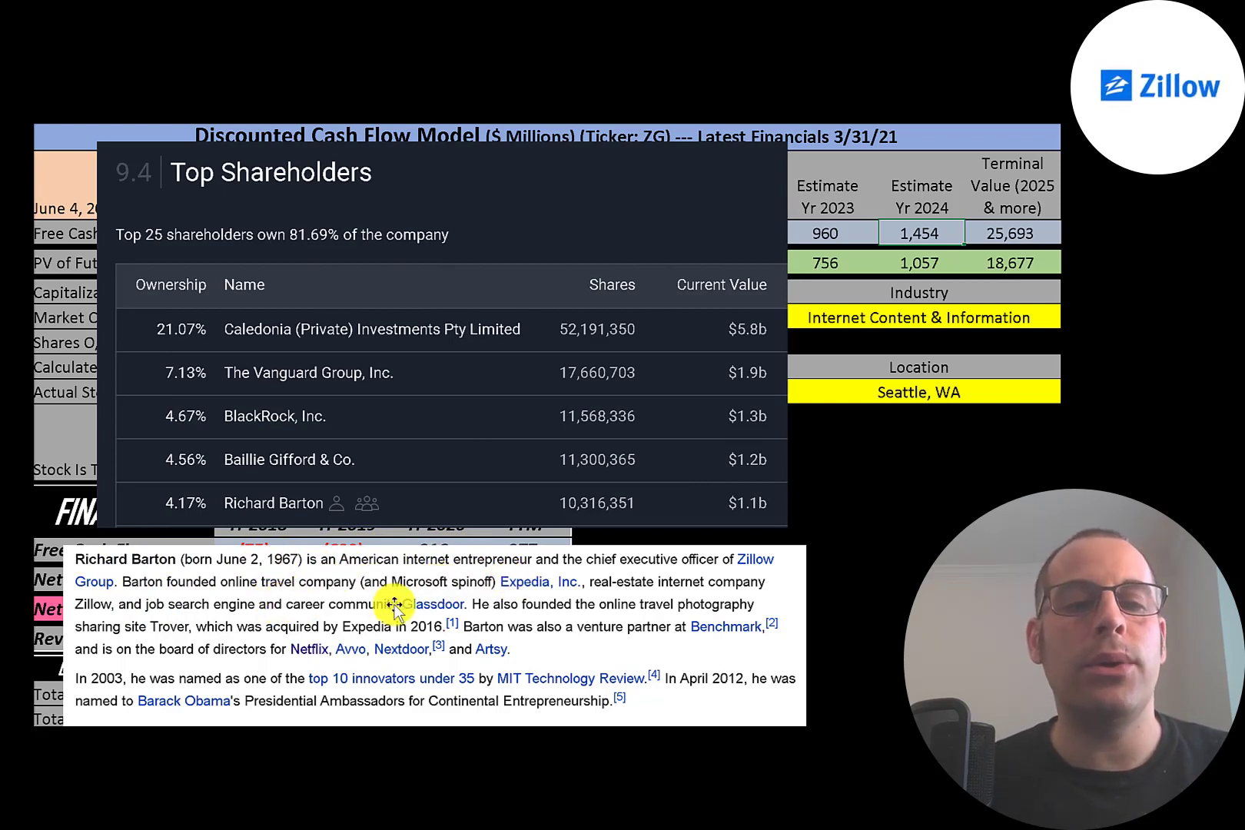
{"action": "mouse_move", "coordinate": [363, 663]}
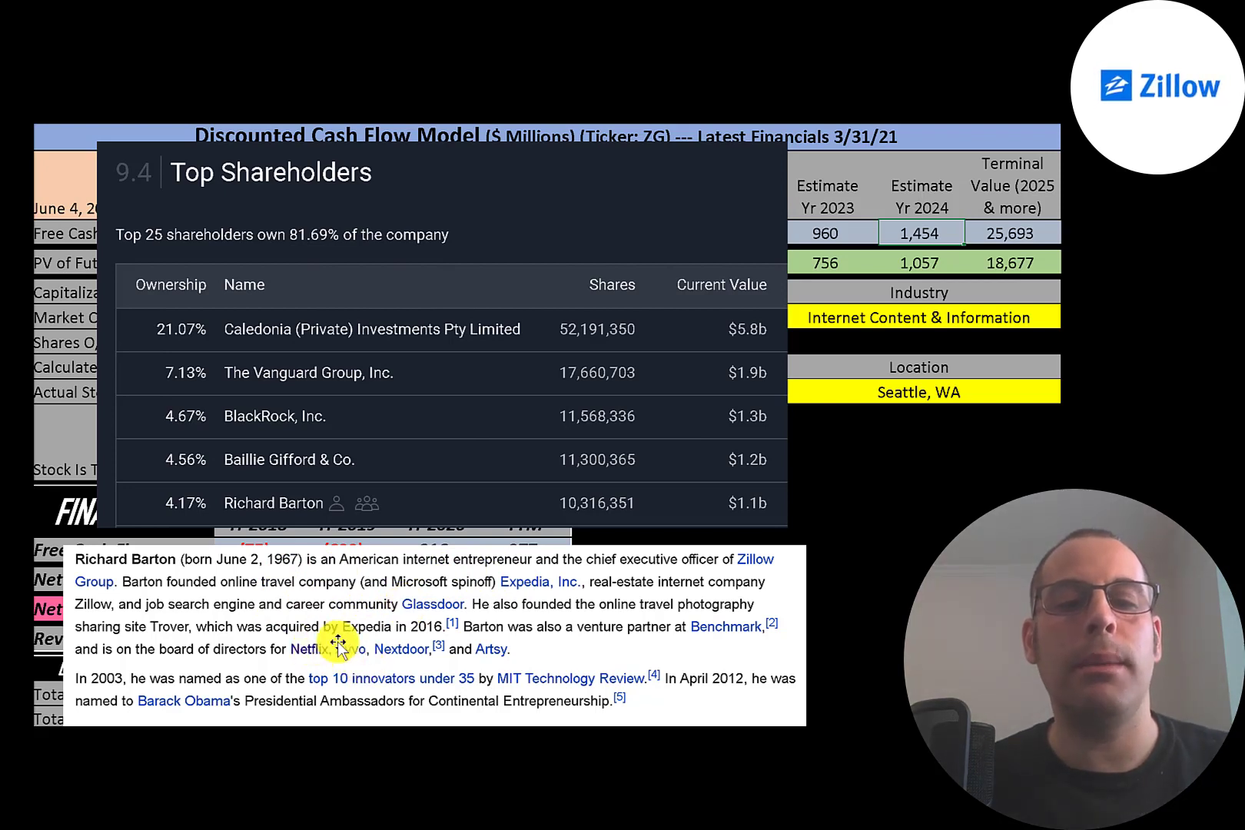
{"action": "mouse_move", "coordinate": [705, 704]}
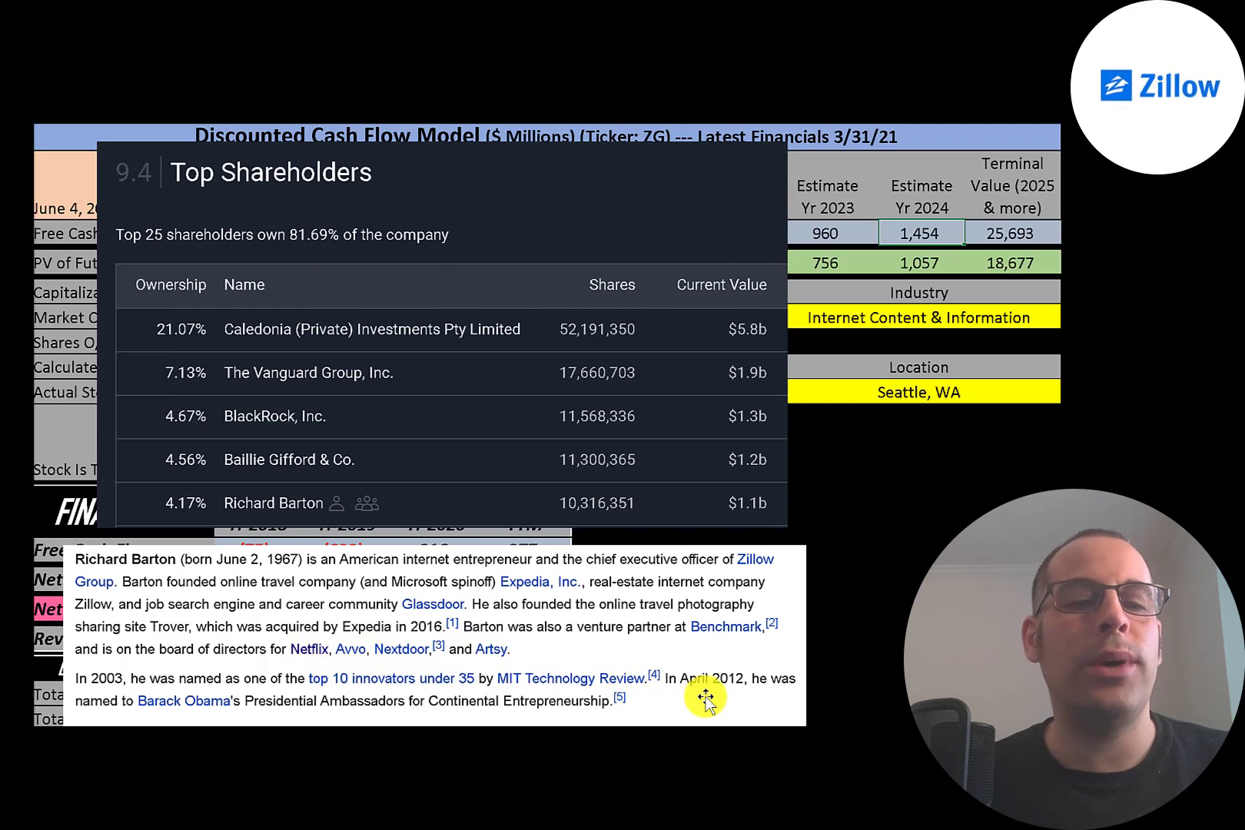
{"action": "mouse_move", "coordinate": [222, 711]}
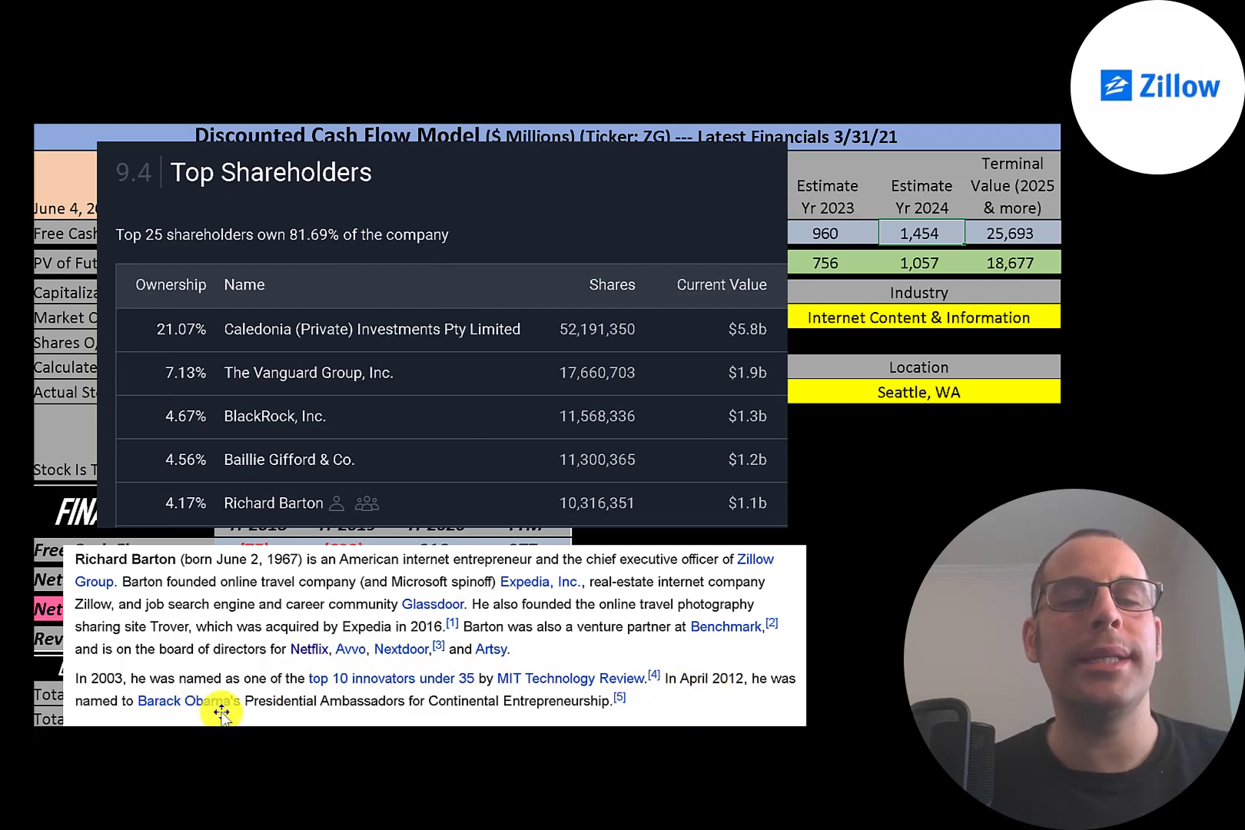
{"action": "mouse_move", "coordinate": [425, 705]}
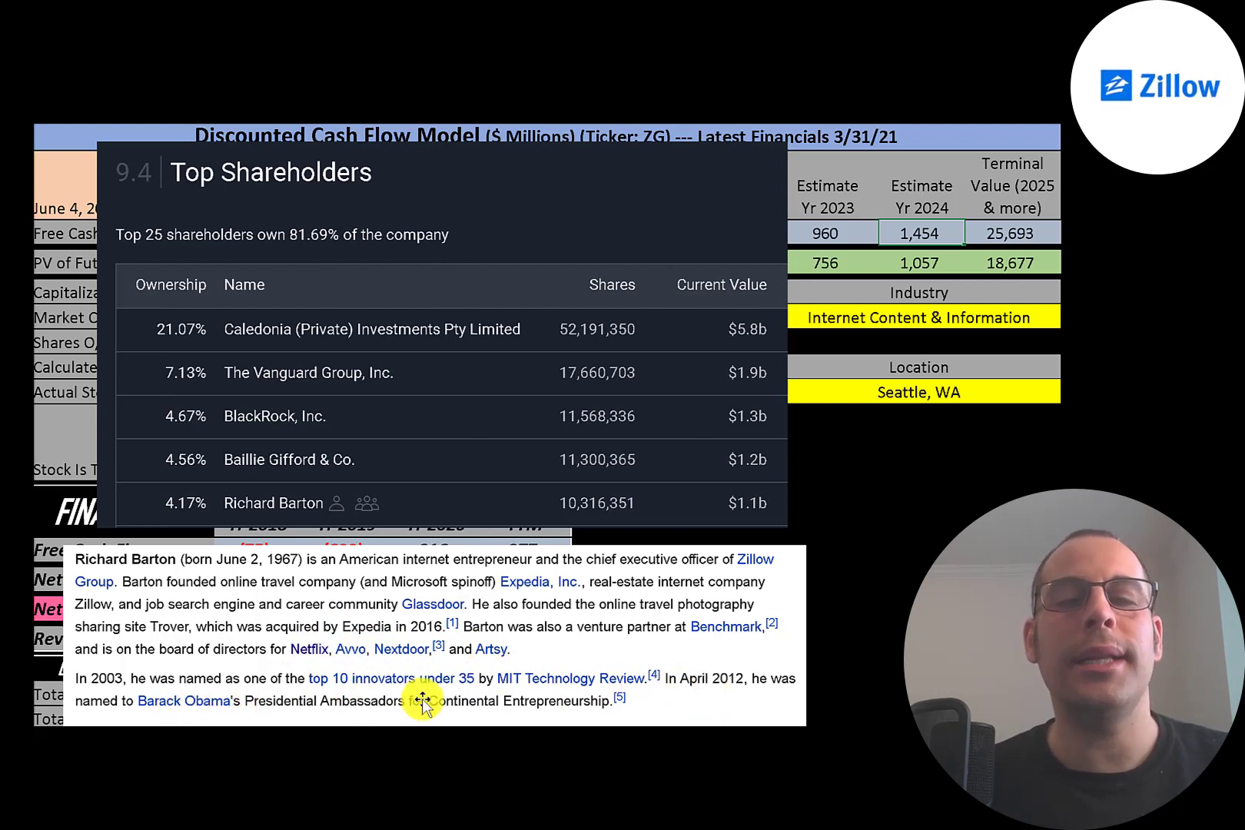
{"action": "mouse_move", "coordinate": [524, 705]}
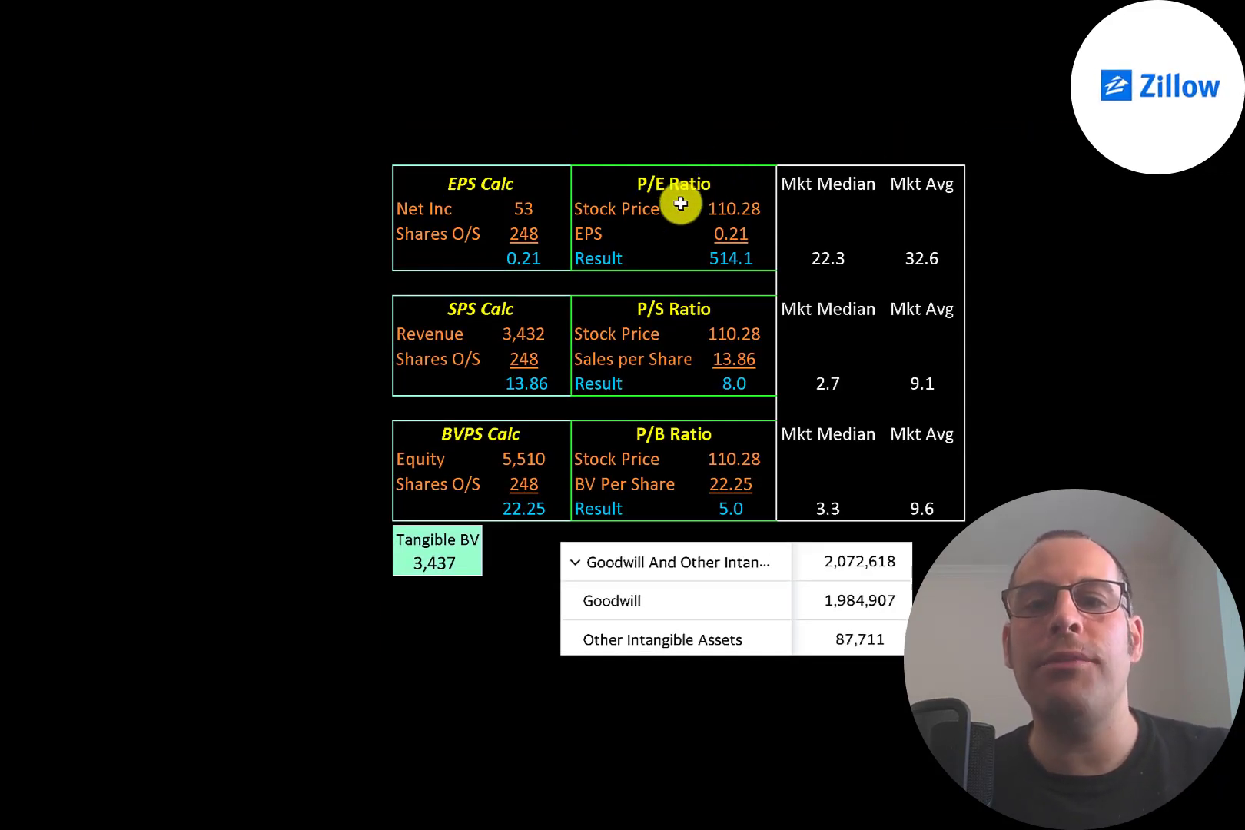
{"action": "mouse_move", "coordinate": [930, 223]}
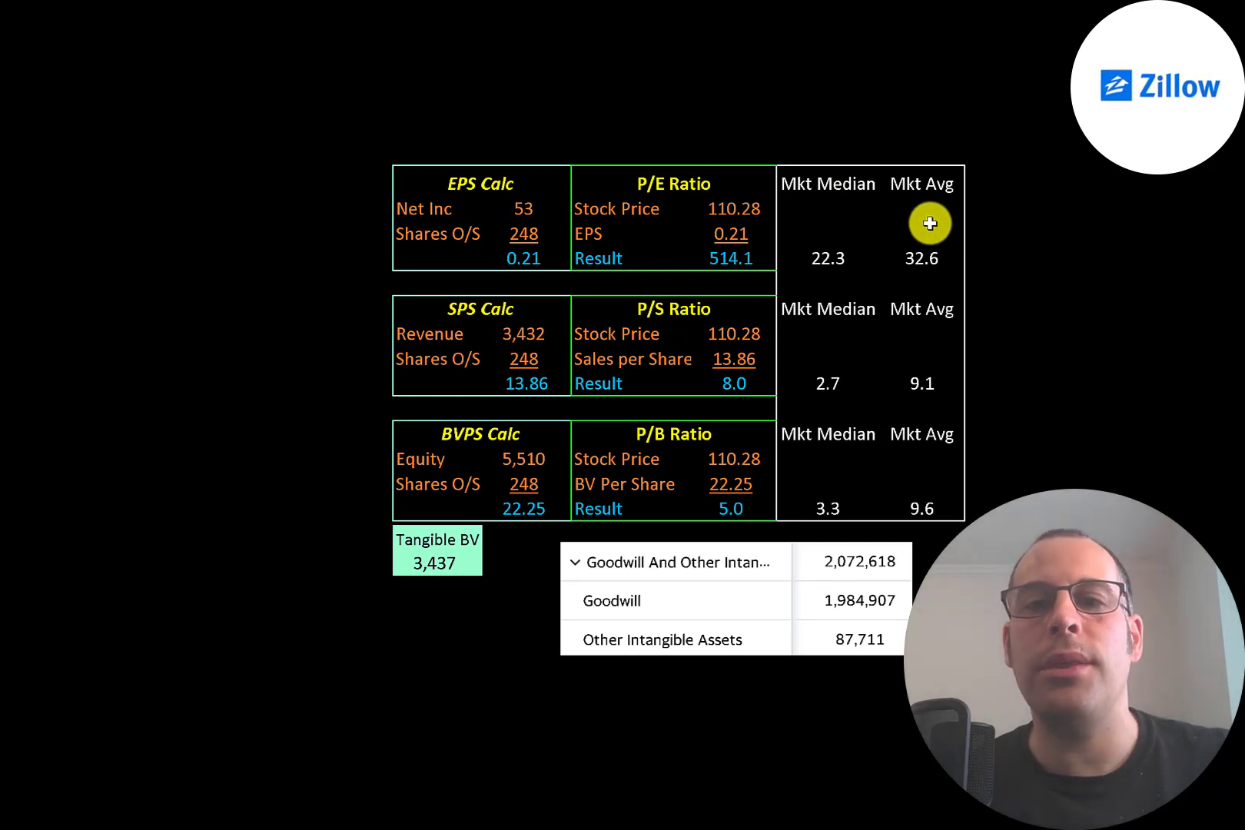
{"action": "mouse_move", "coordinate": [819, 224]}
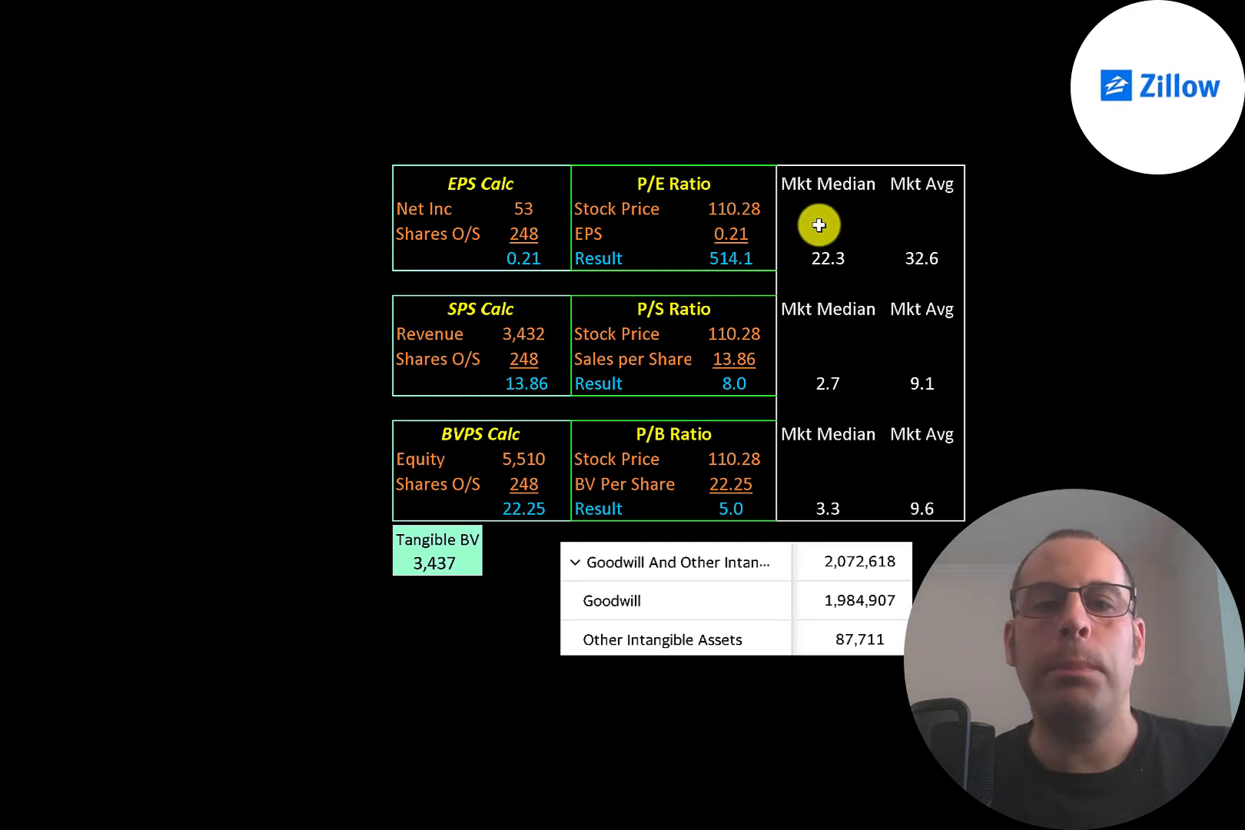
{"action": "mouse_move", "coordinate": [694, 215]}
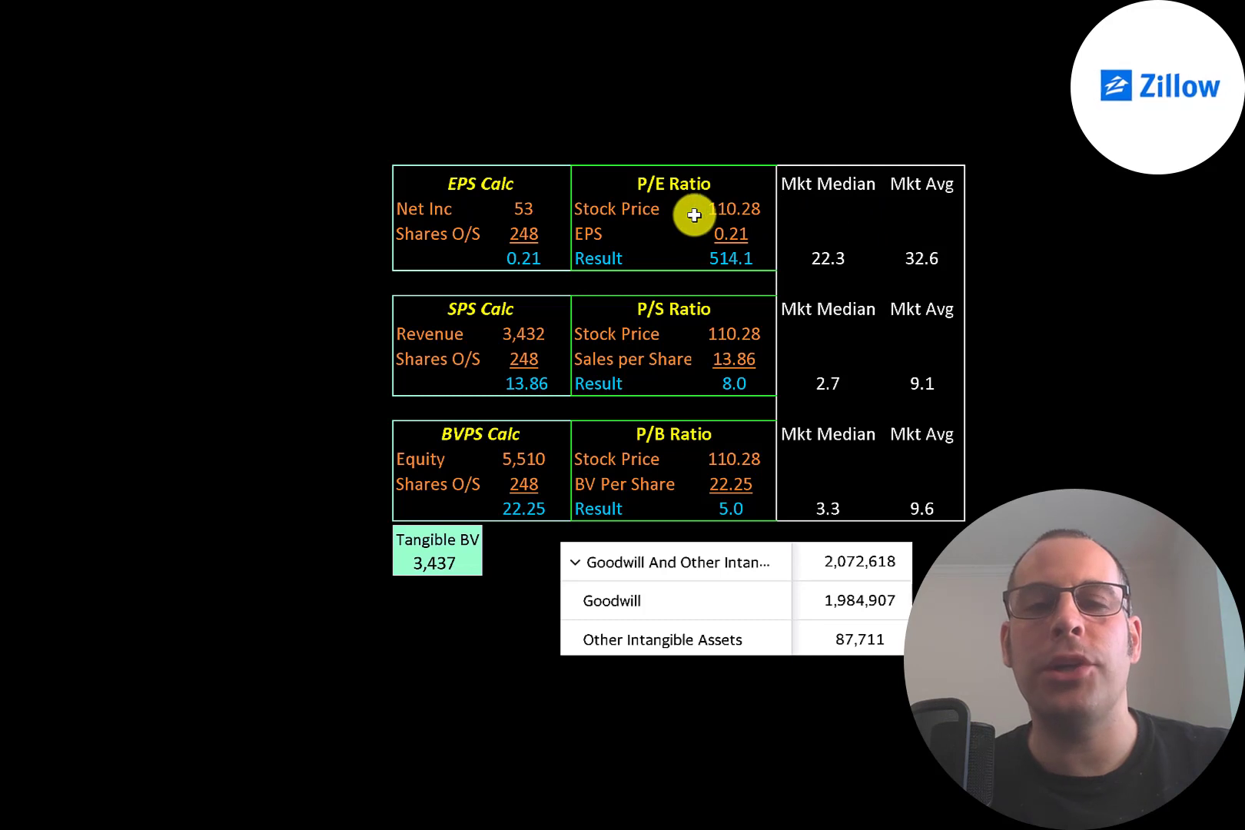
{"action": "mouse_move", "coordinate": [454, 221]}
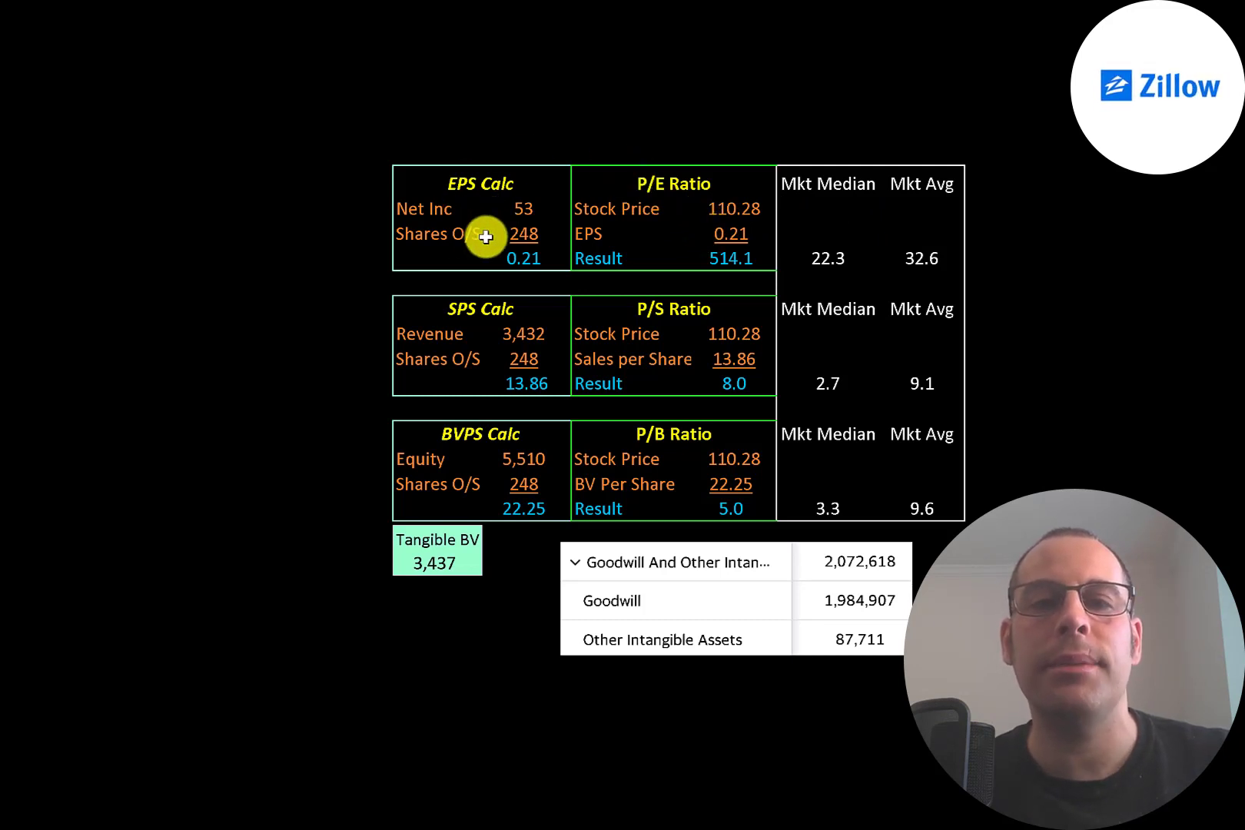
{"action": "mouse_move", "coordinate": [675, 260]}
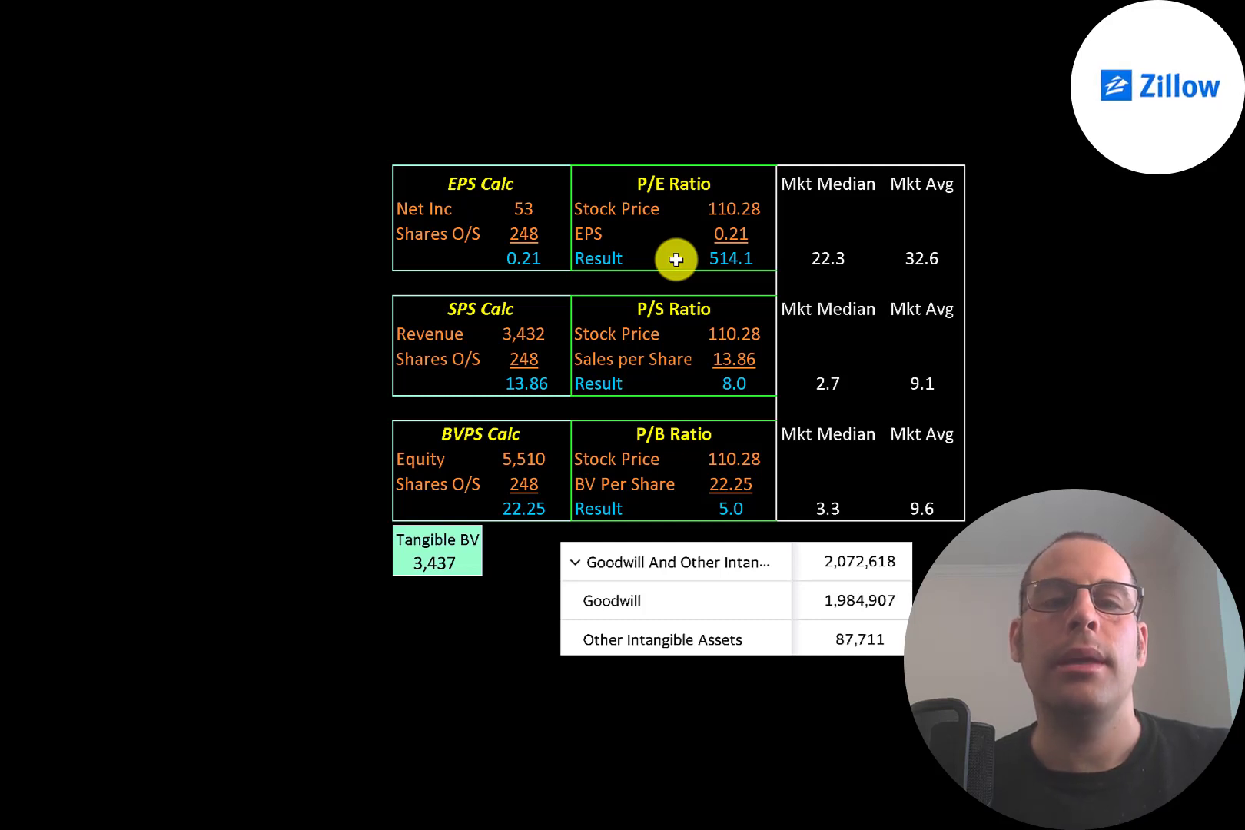
{"action": "mouse_move", "coordinate": [494, 212]}
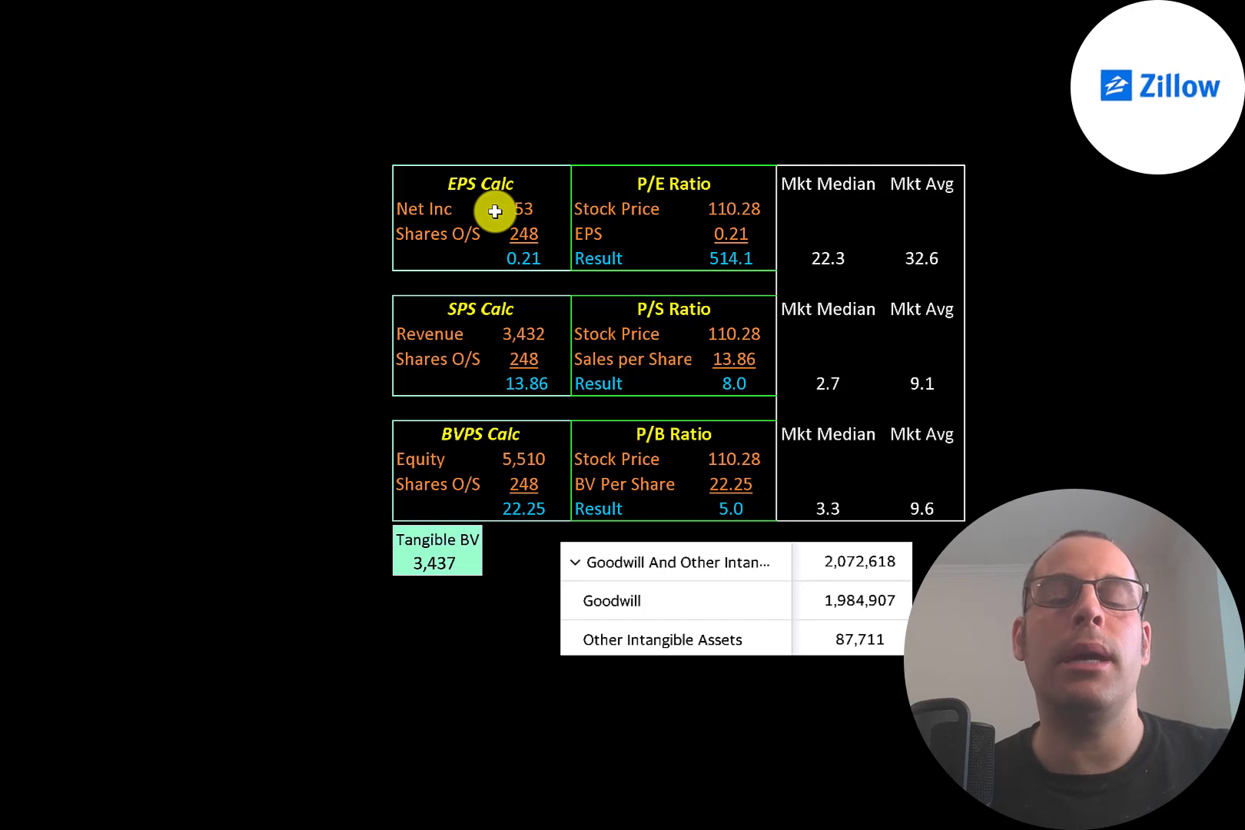
{"action": "mouse_move", "coordinate": [690, 388]}
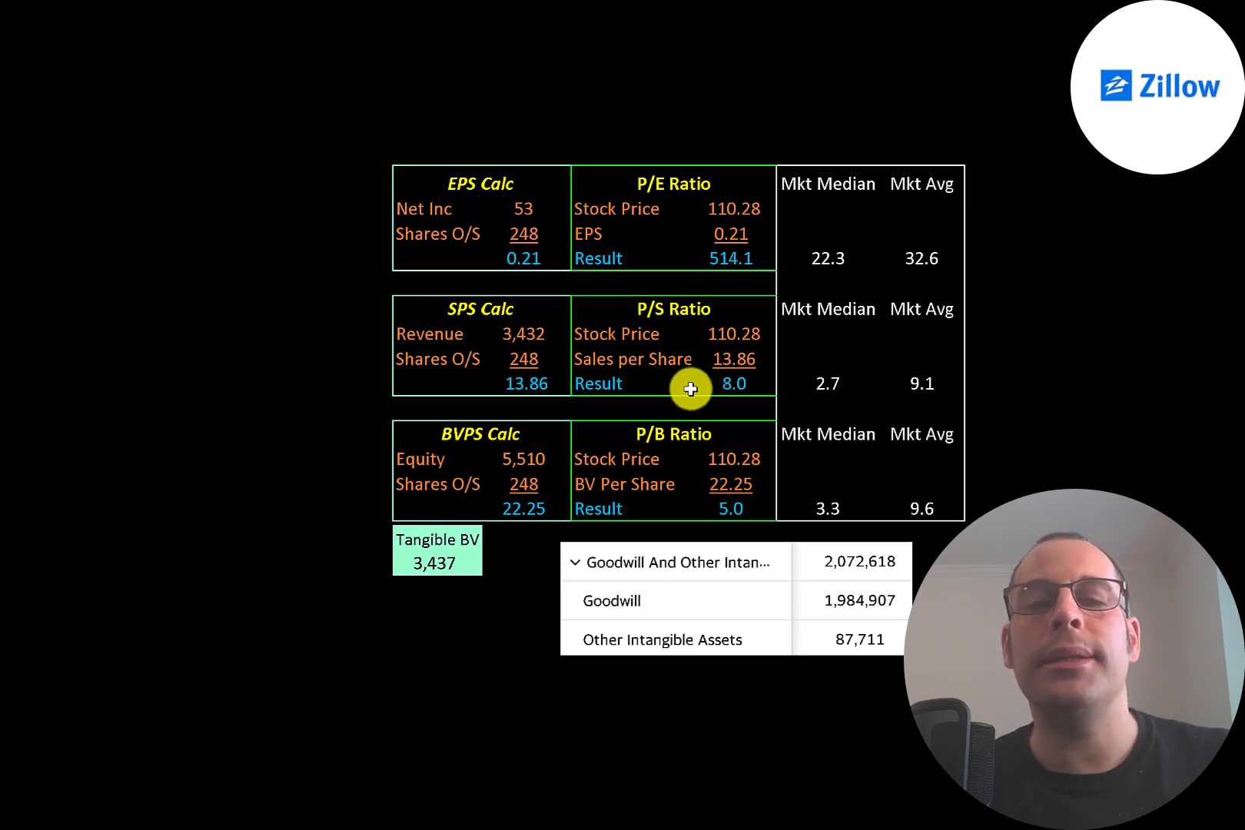
{"action": "mouse_move", "coordinate": [694, 371]}
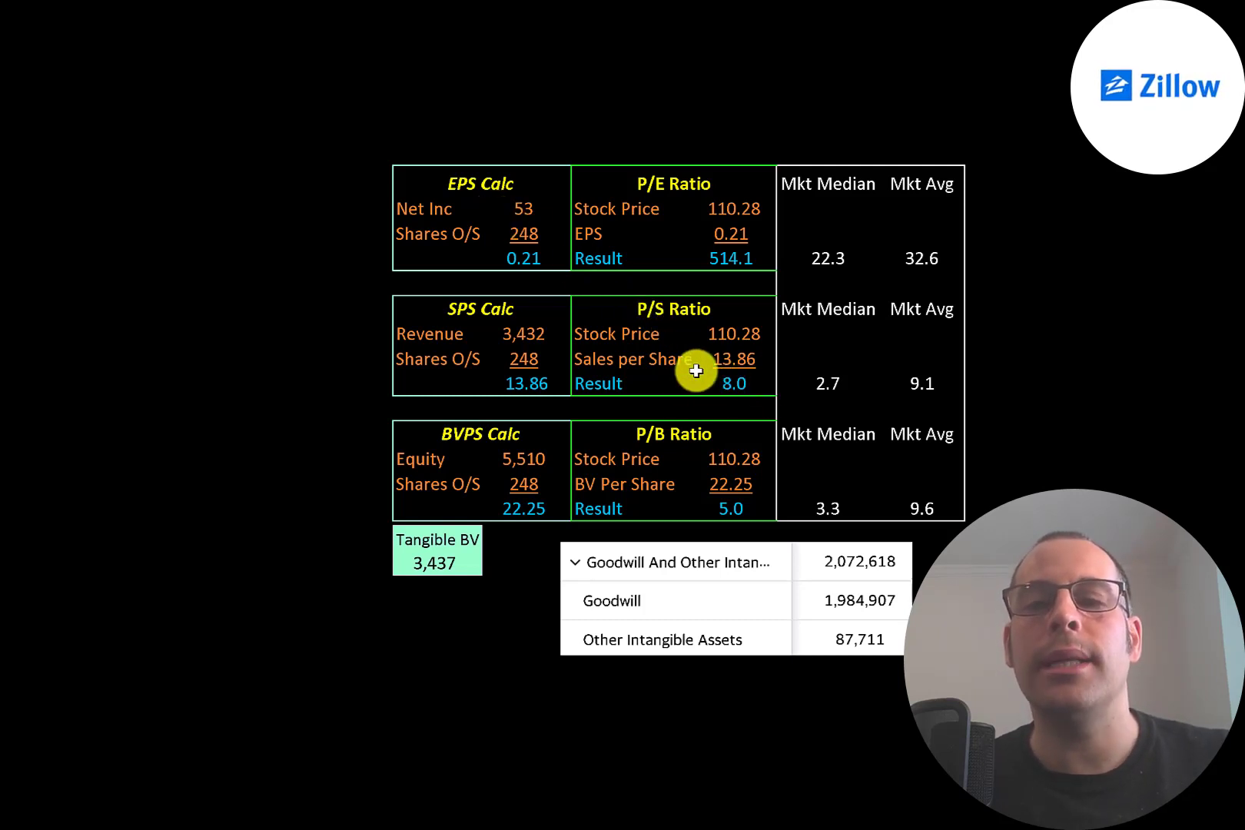
{"action": "mouse_move", "coordinate": [901, 358]}
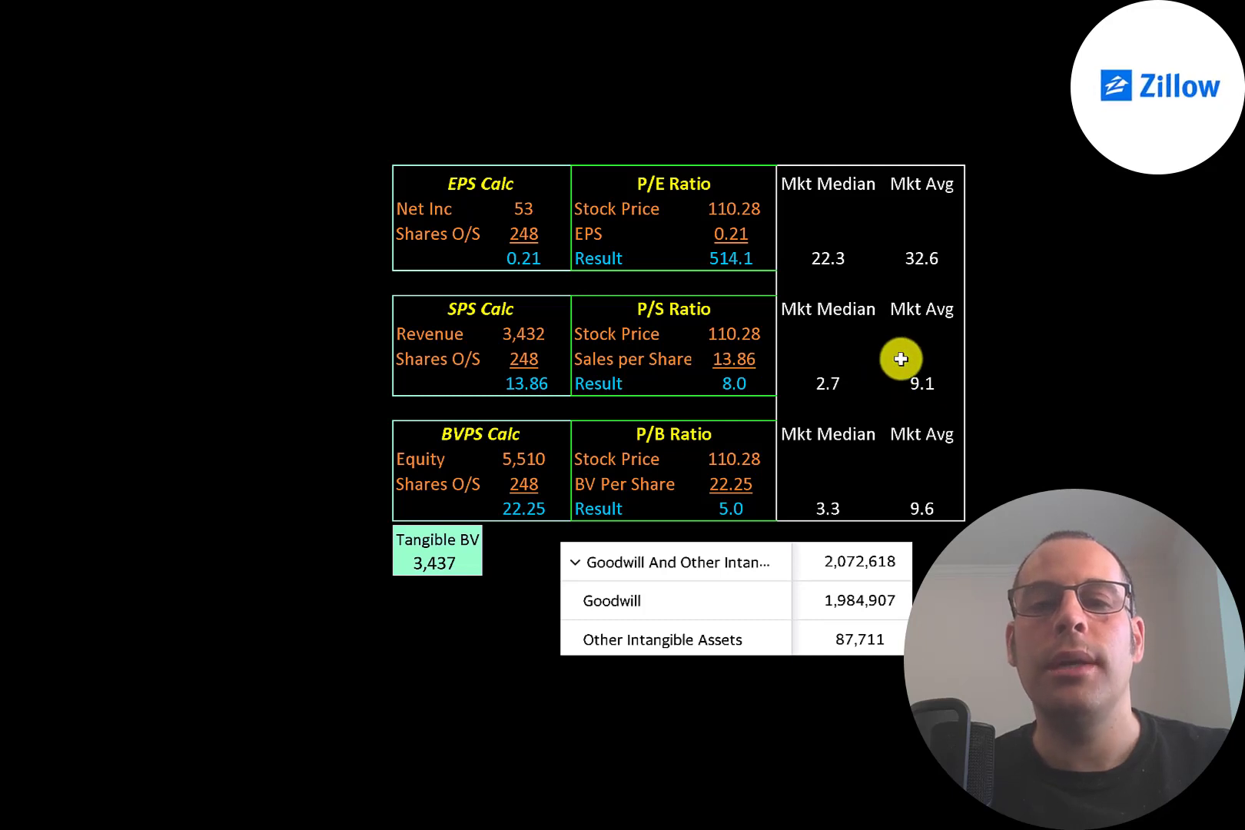
{"action": "mouse_move", "coordinate": [525, 324]}
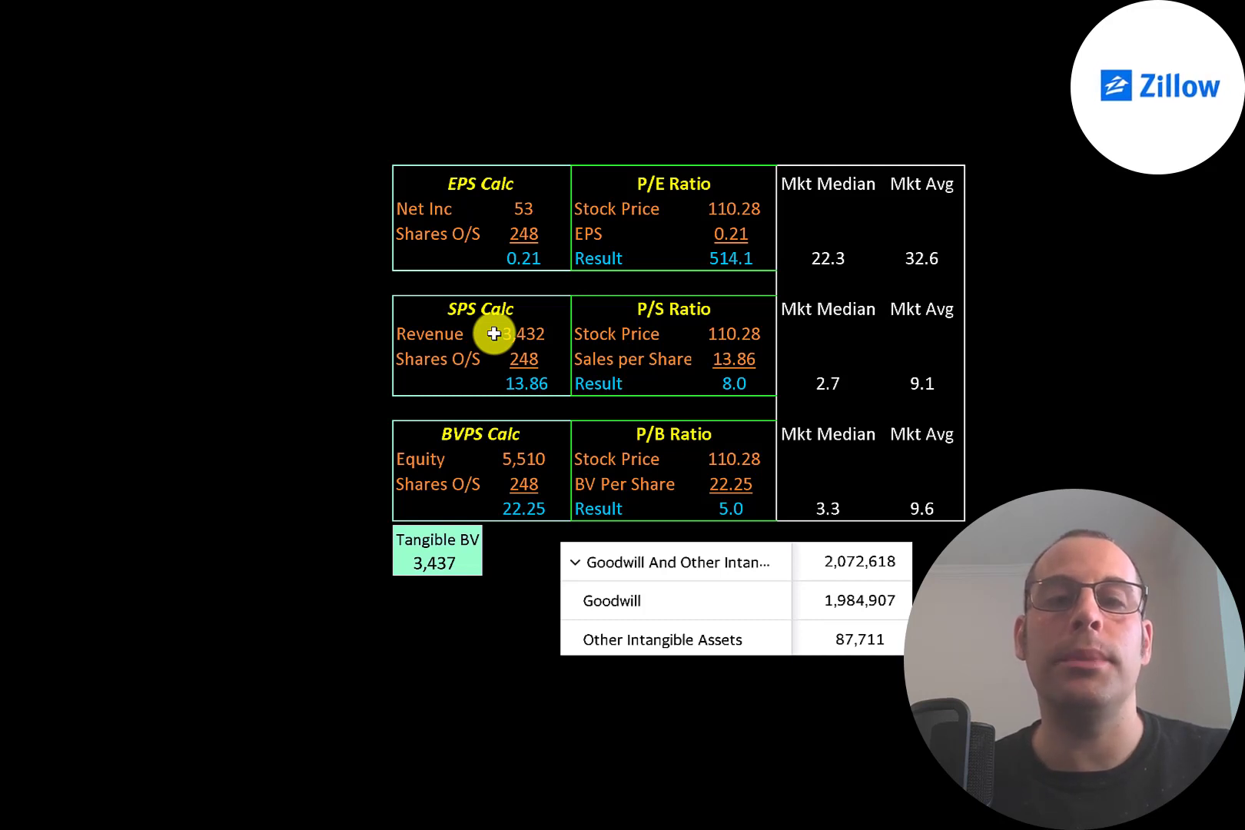
{"action": "mouse_move", "coordinate": [365, 345]}
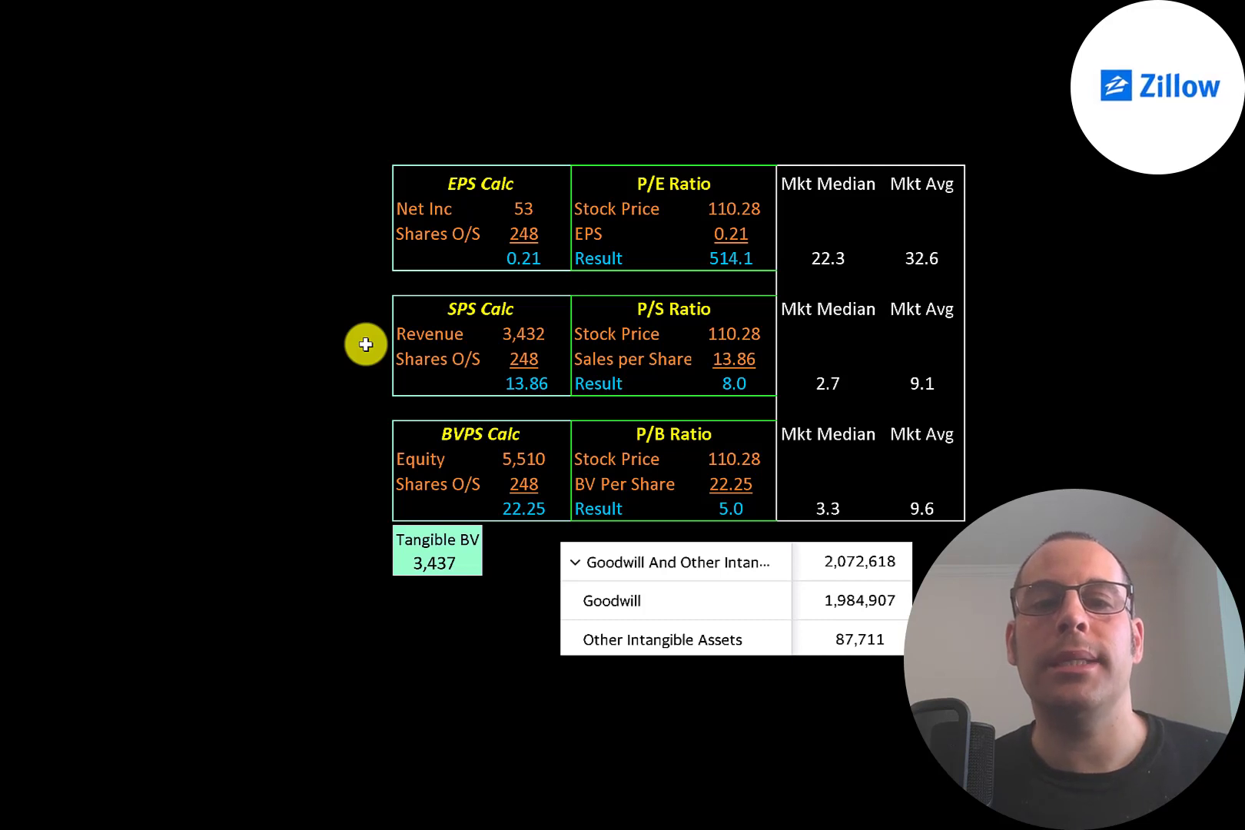
{"action": "mouse_move", "coordinate": [697, 467]}
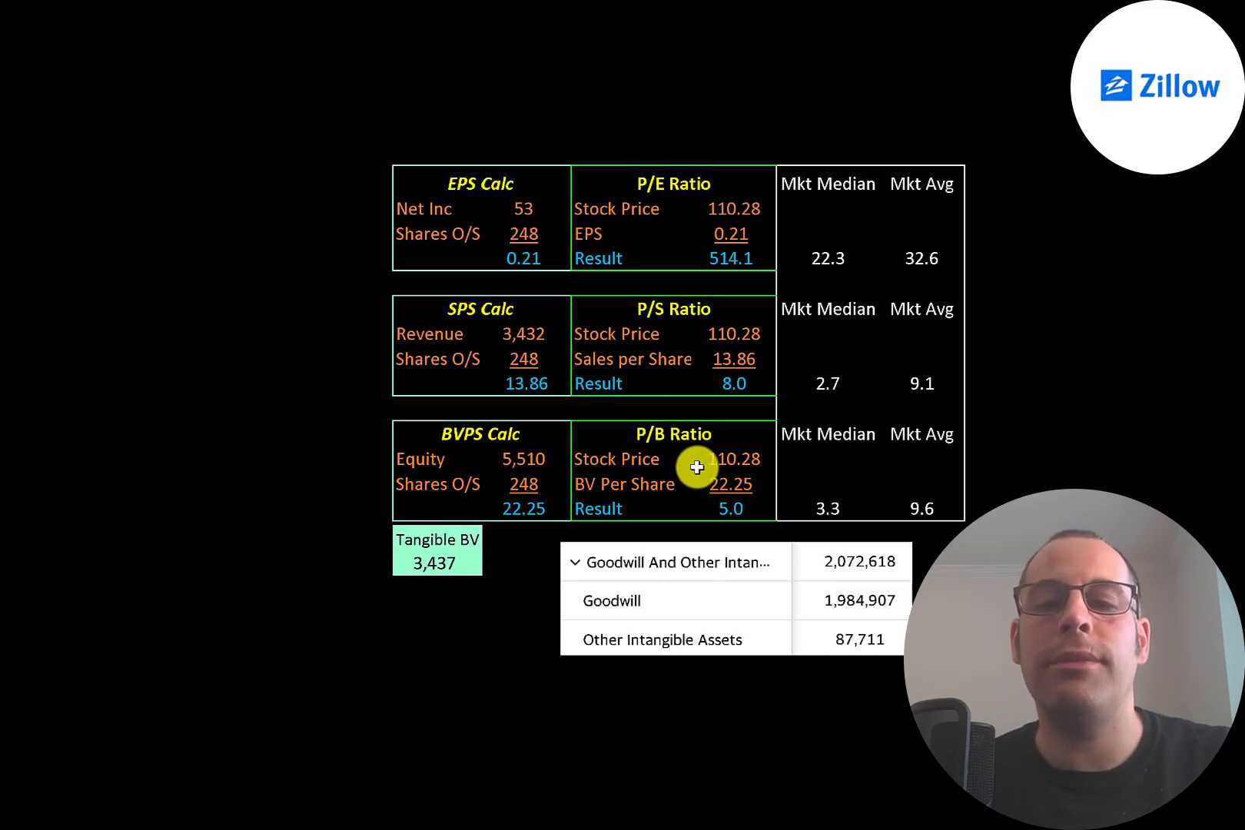
{"action": "mouse_move", "coordinate": [839, 507]}
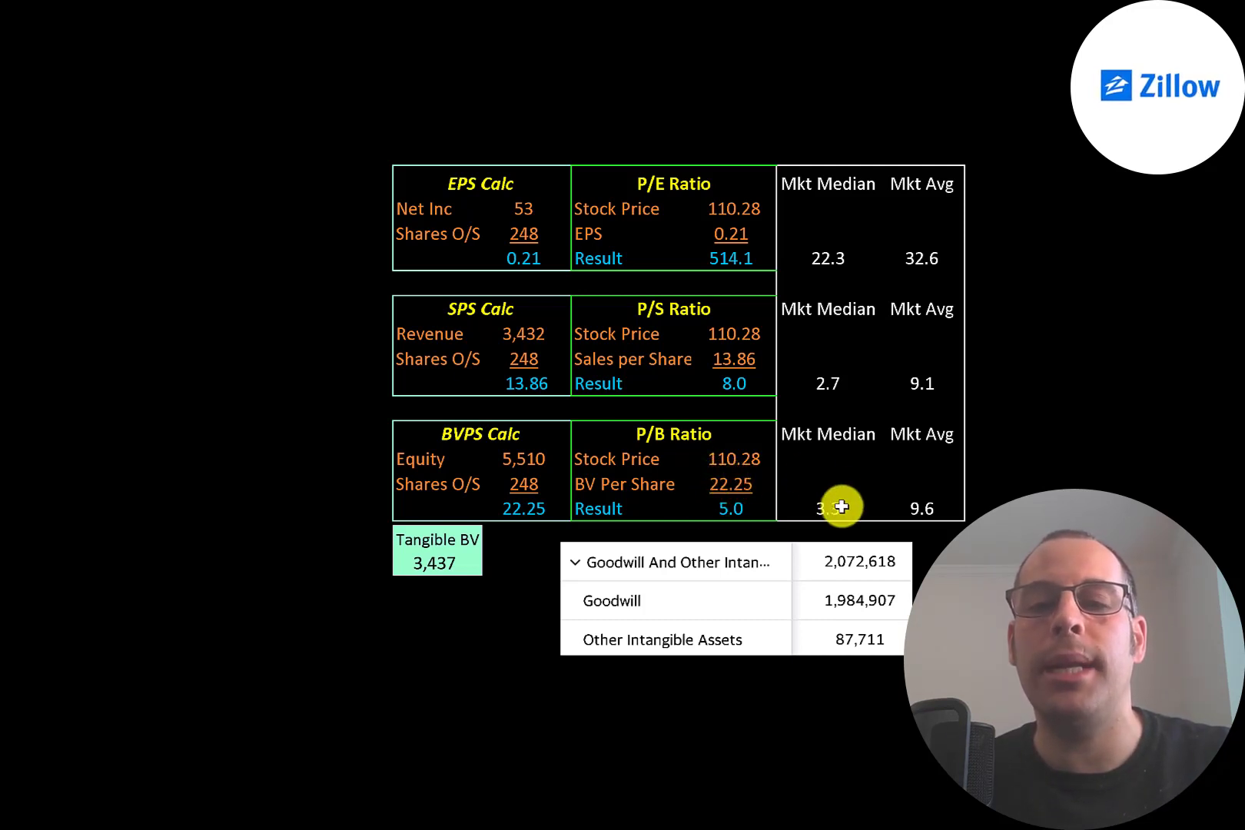
{"action": "mouse_move", "coordinate": [722, 490]}
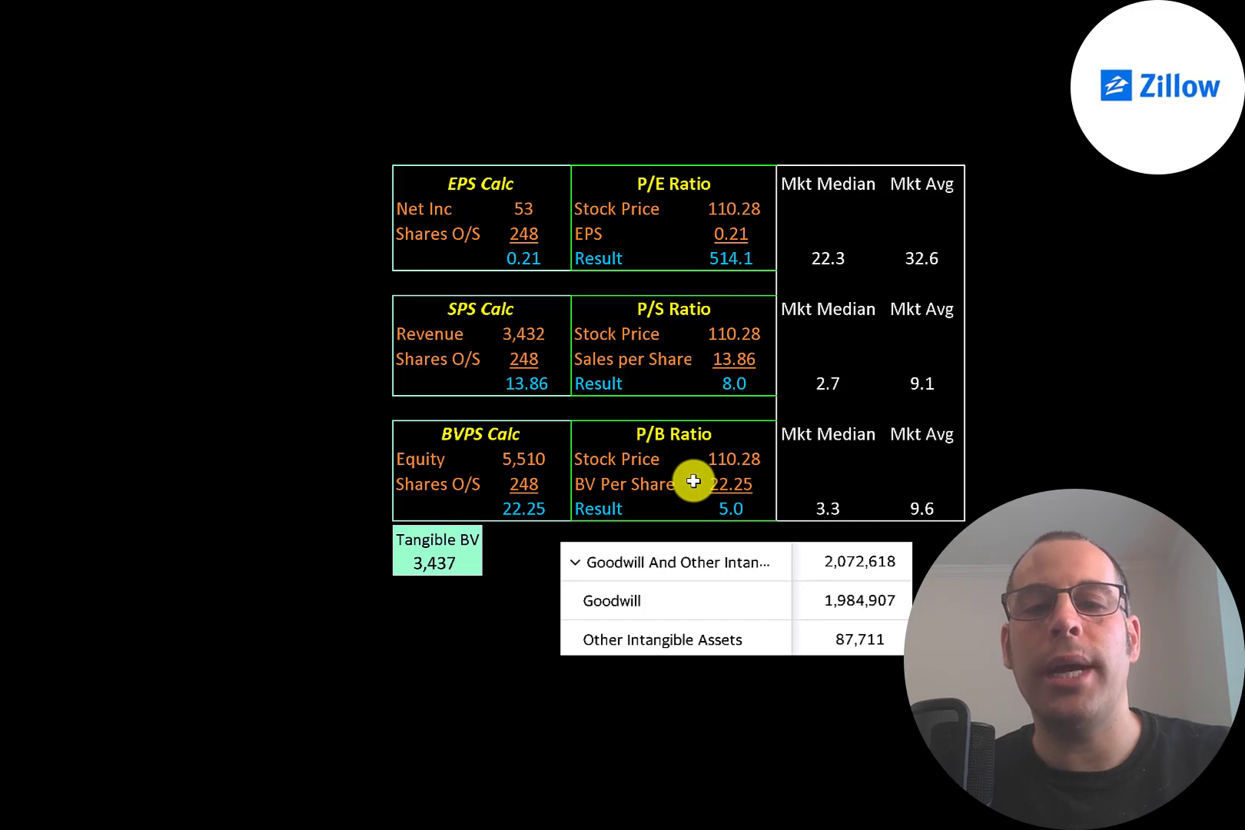
{"action": "mouse_move", "coordinate": [752, 513]}
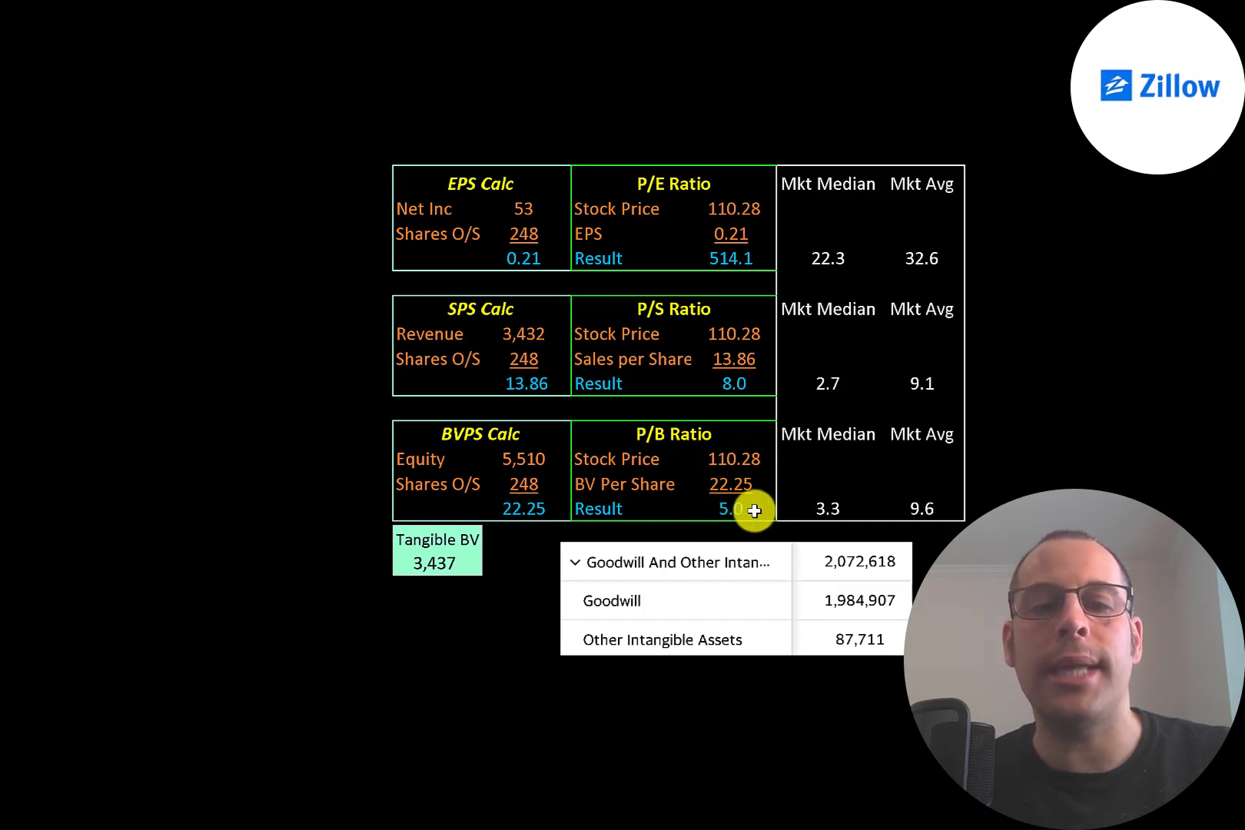
{"action": "mouse_move", "coordinate": [502, 482]}
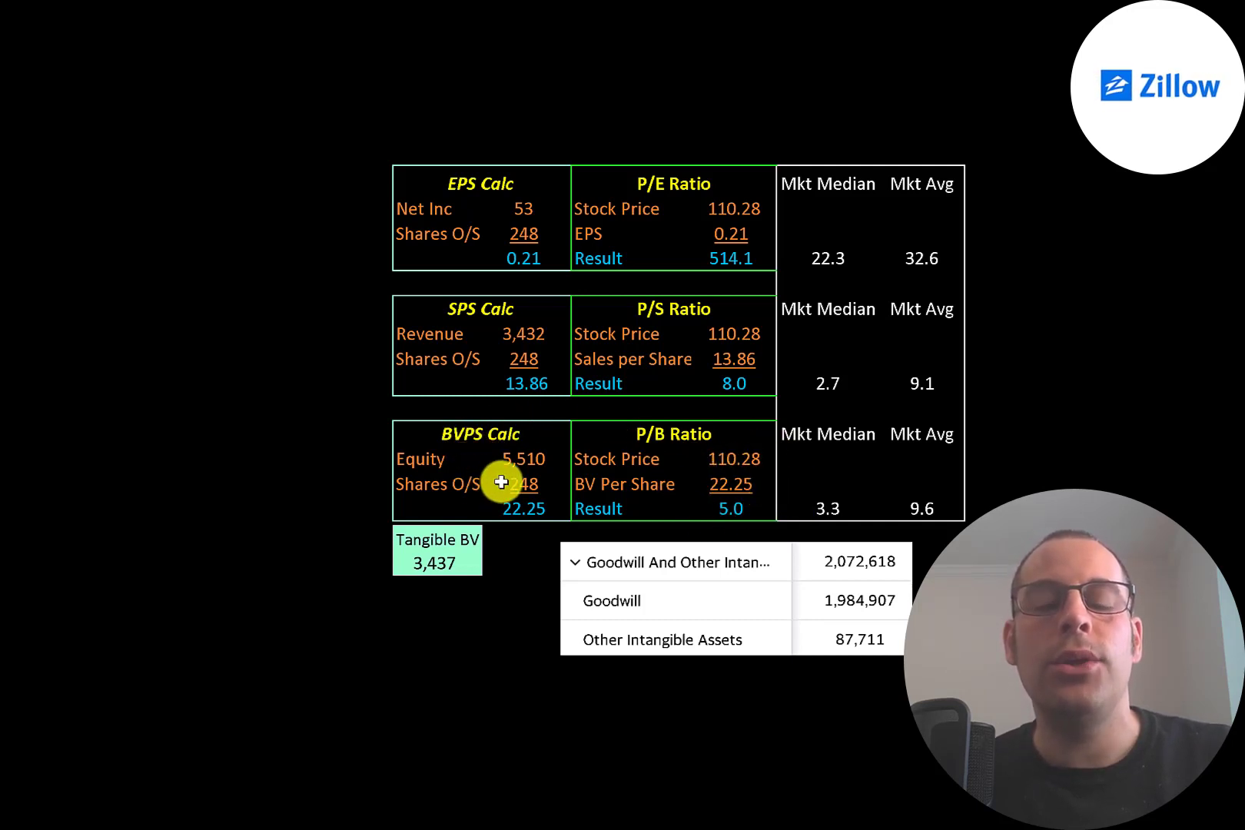
{"action": "mouse_move", "coordinate": [468, 460]}
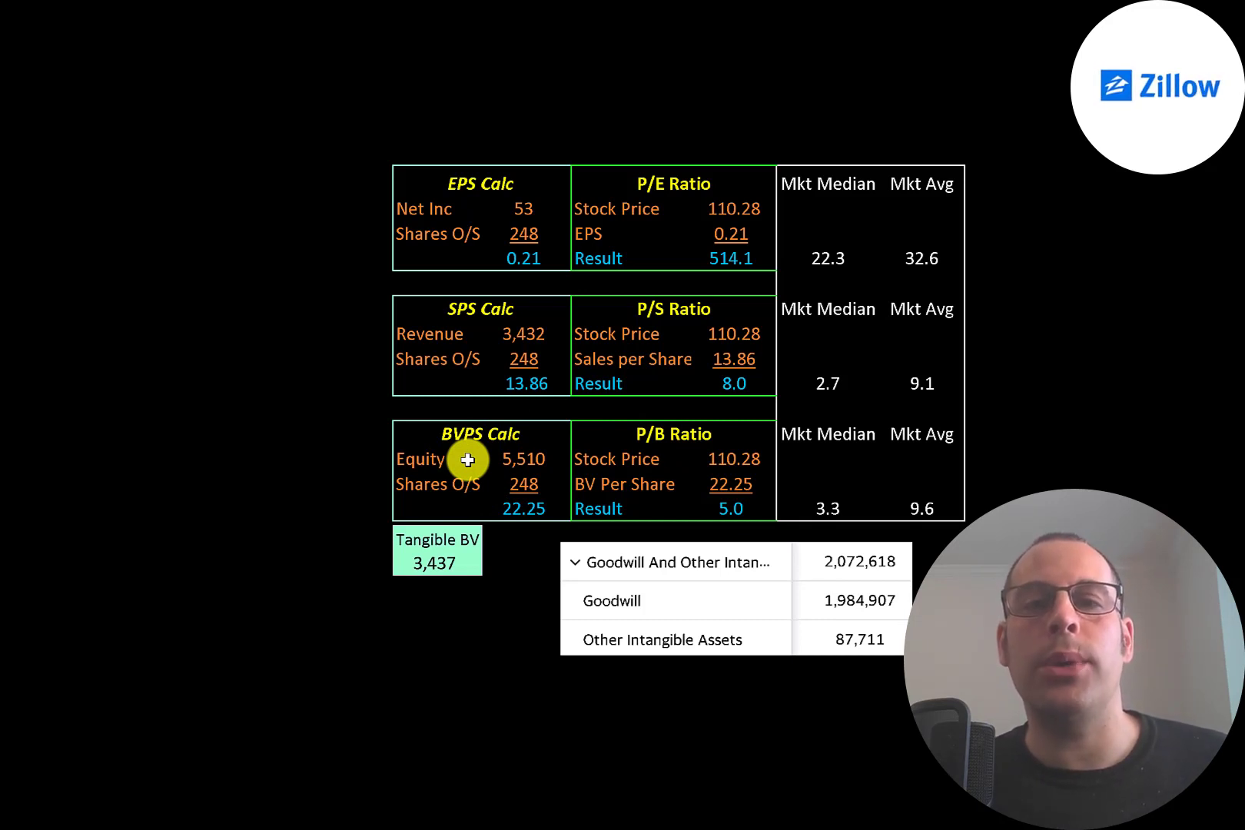
{"action": "mouse_move", "coordinate": [416, 544]}
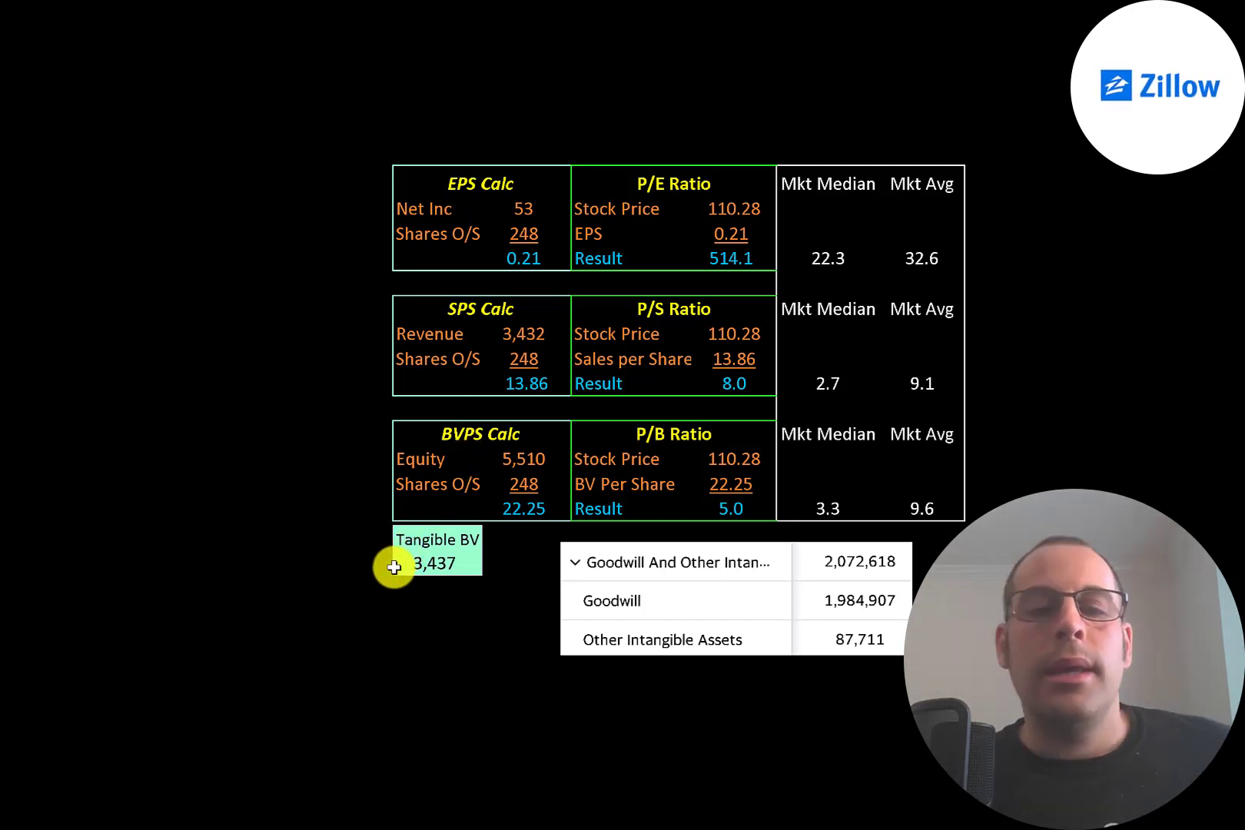
{"action": "mouse_move", "coordinate": [788, 561]}
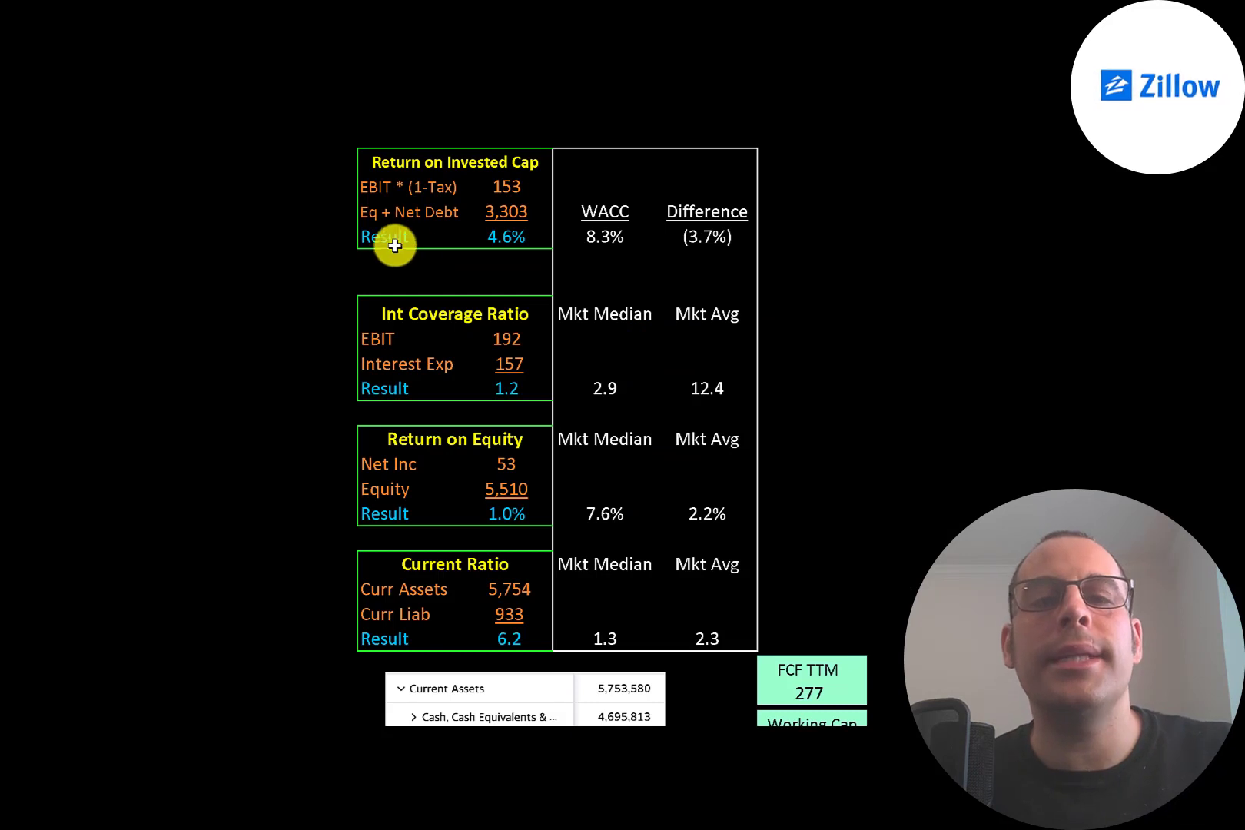
{"action": "mouse_move", "coordinate": [477, 228]}
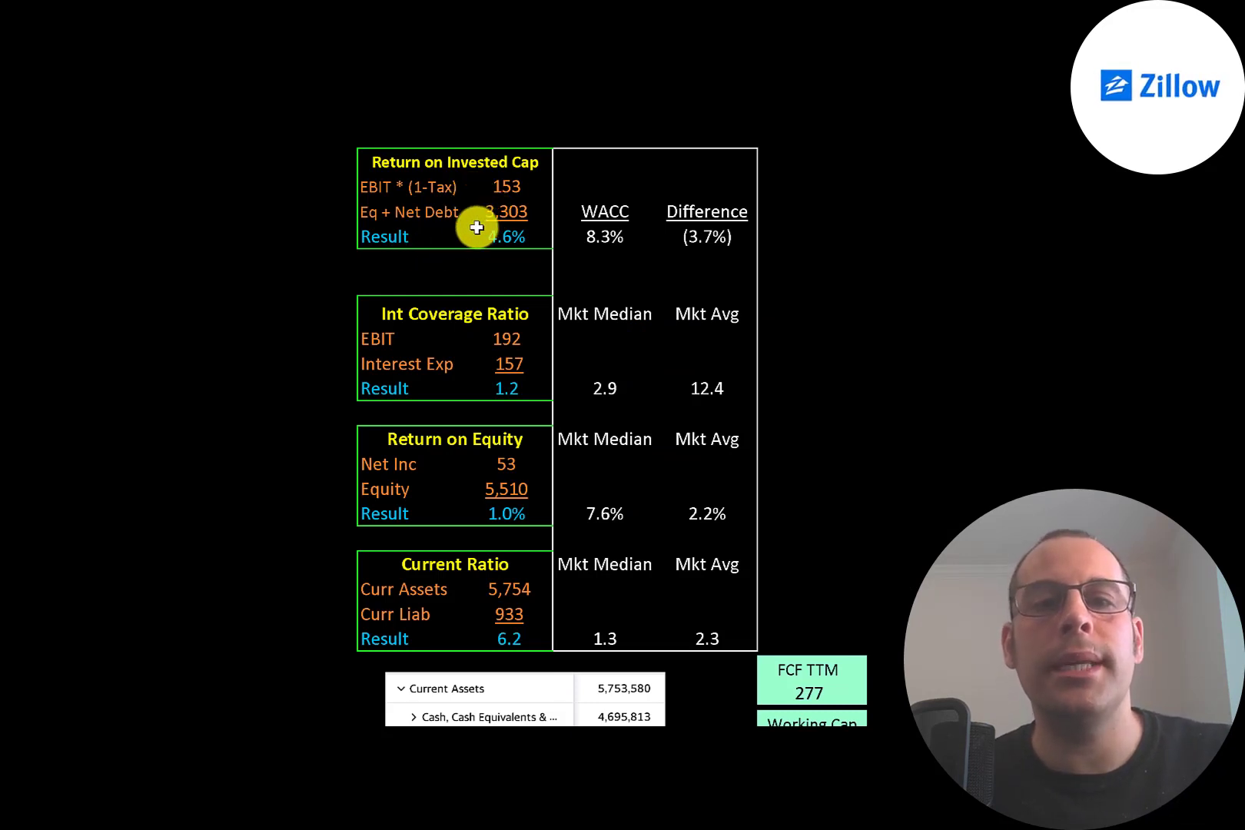
{"action": "mouse_move", "coordinate": [468, 236]}
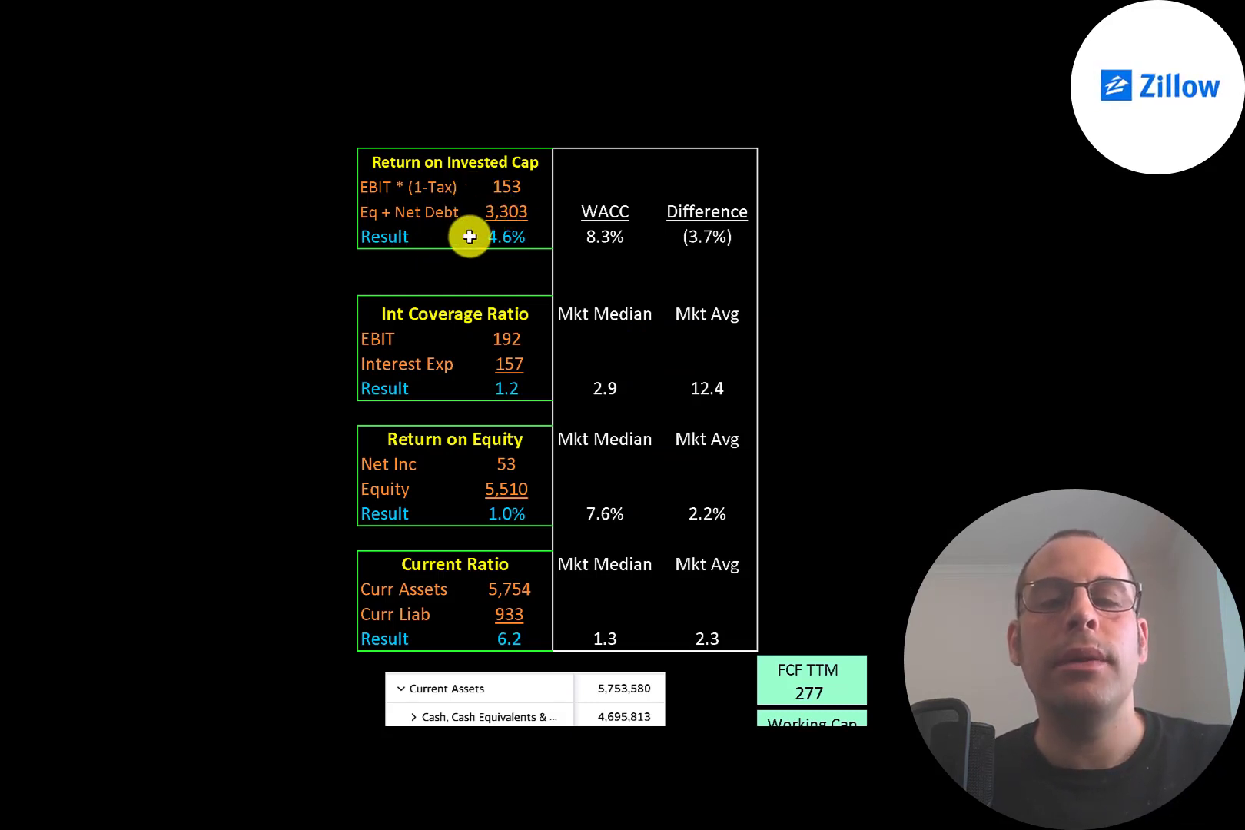
{"action": "mouse_move", "coordinate": [670, 226]}
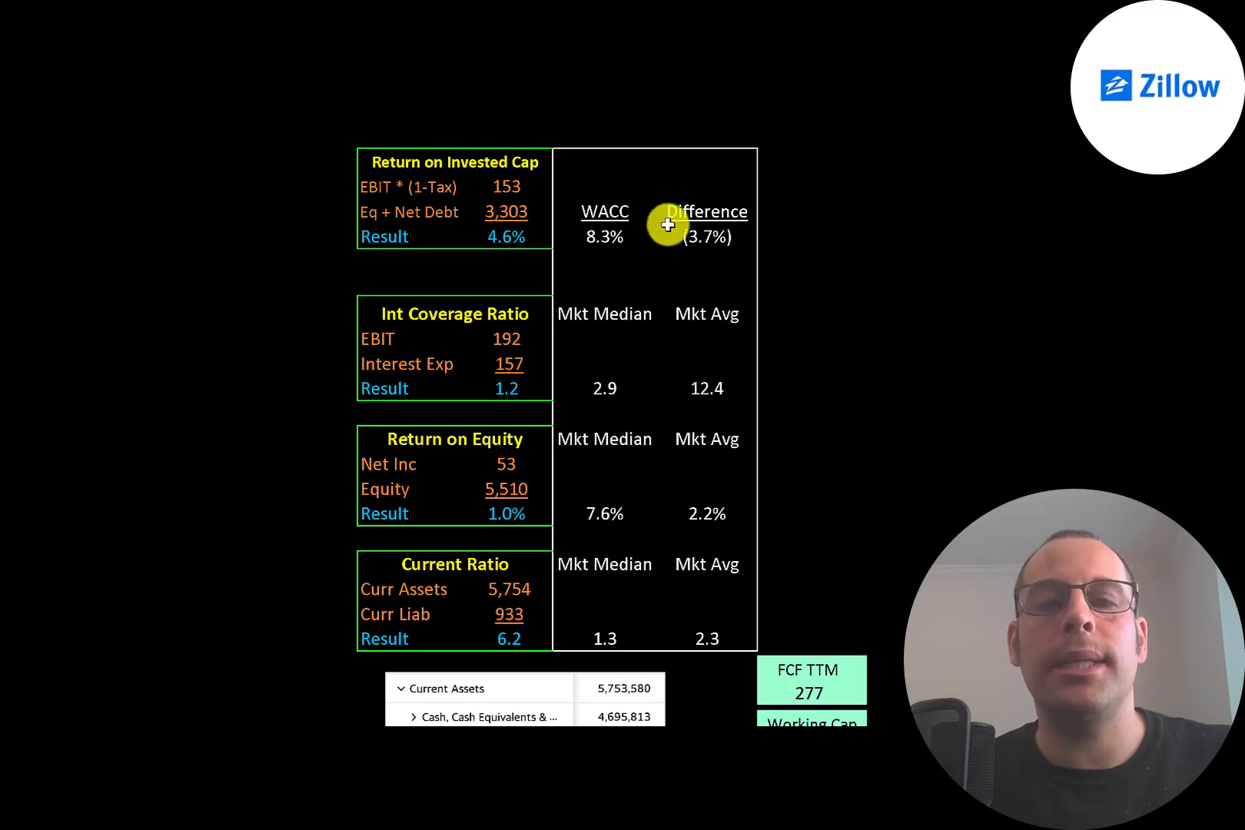
{"action": "mouse_move", "coordinate": [580, 216]}
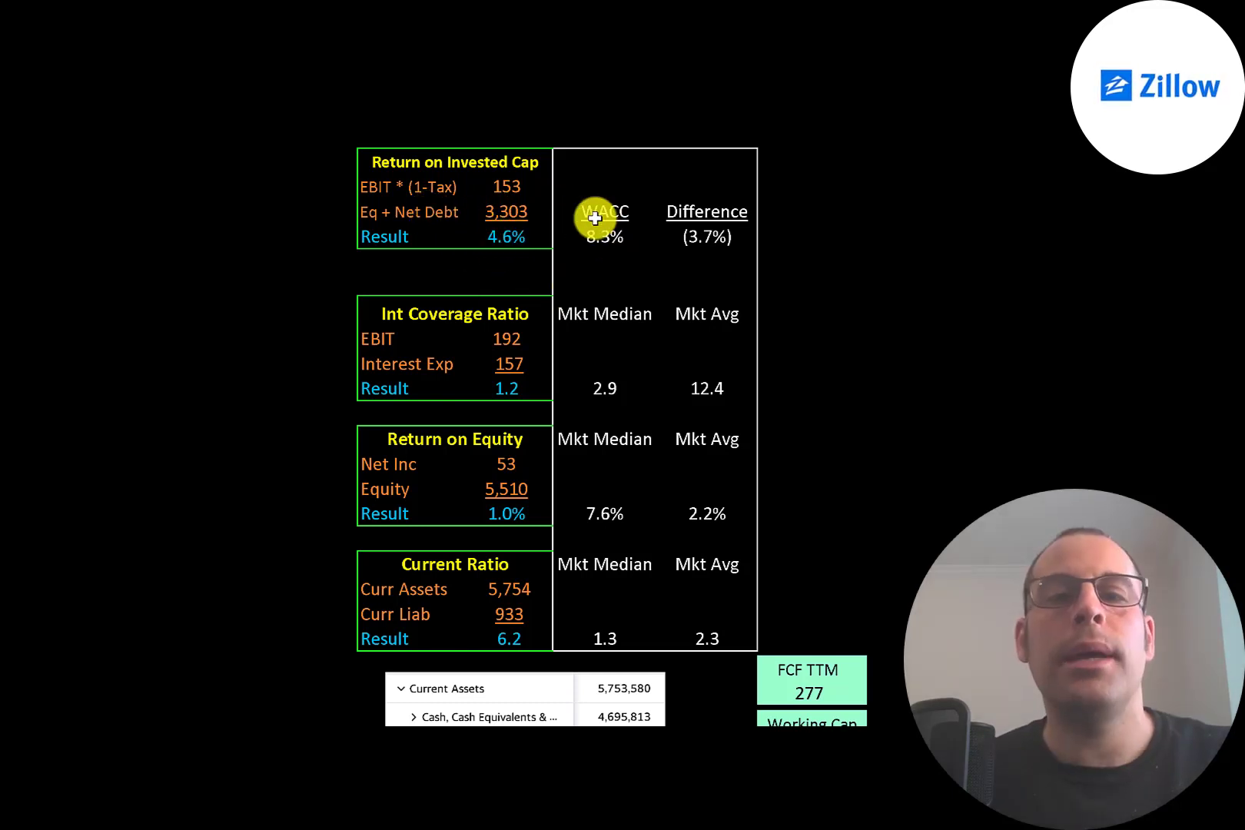
{"action": "mouse_move", "coordinate": [512, 208]}
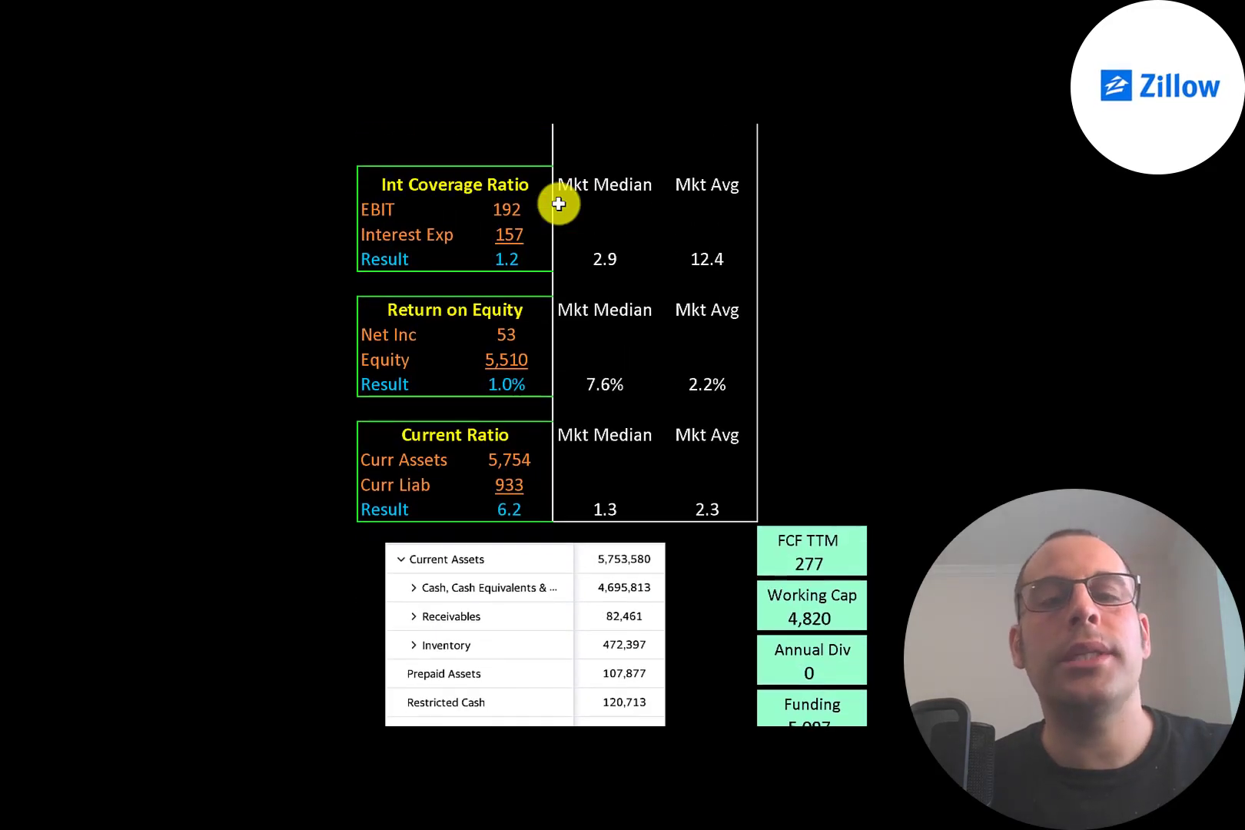
{"action": "mouse_move", "coordinate": [477, 262]}
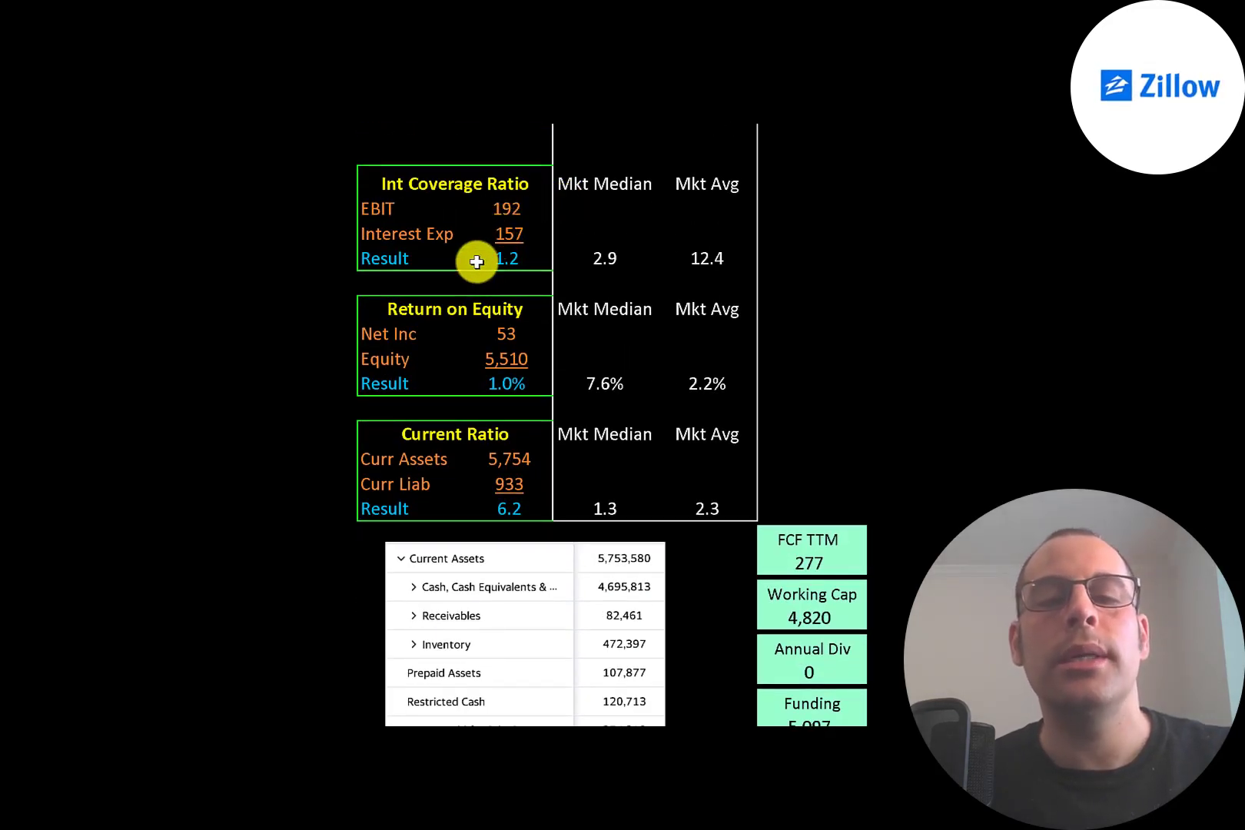
{"action": "mouse_move", "coordinate": [478, 242]}
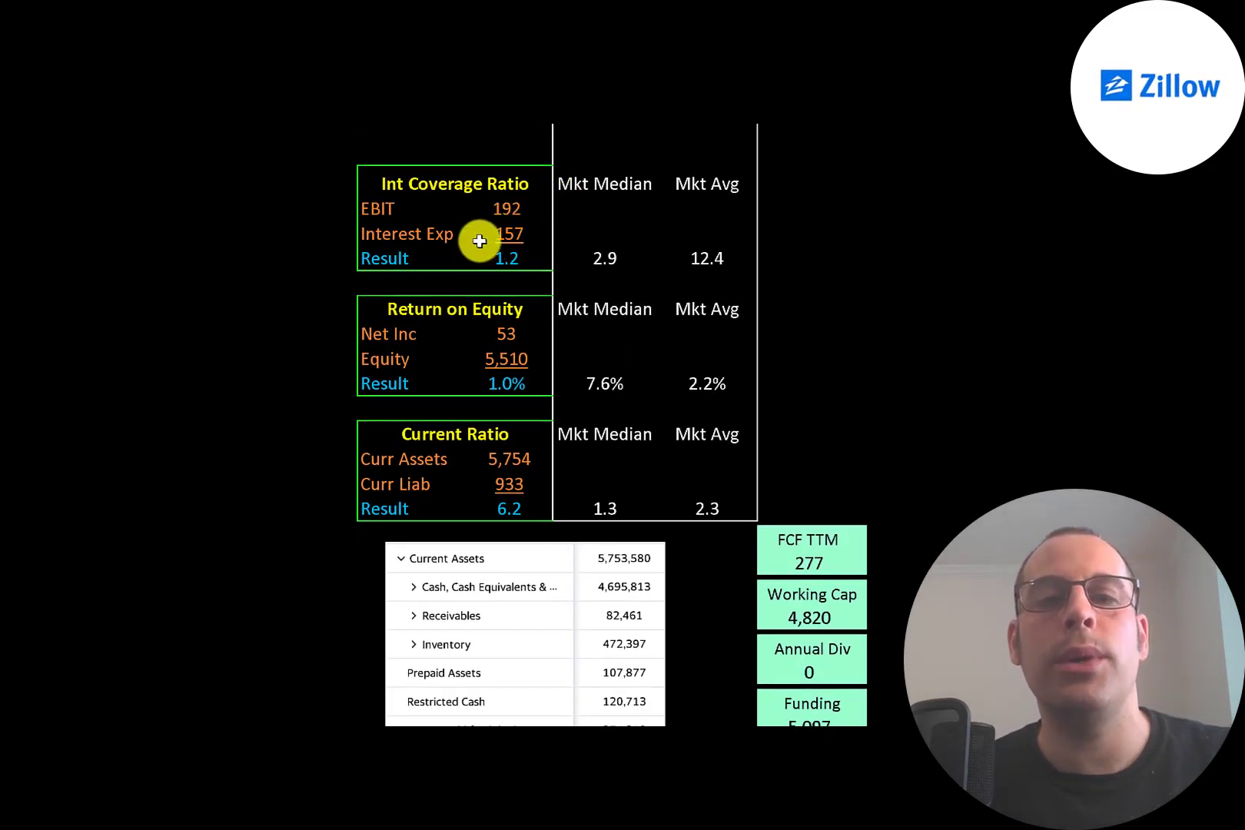
{"action": "mouse_move", "coordinate": [474, 213]}
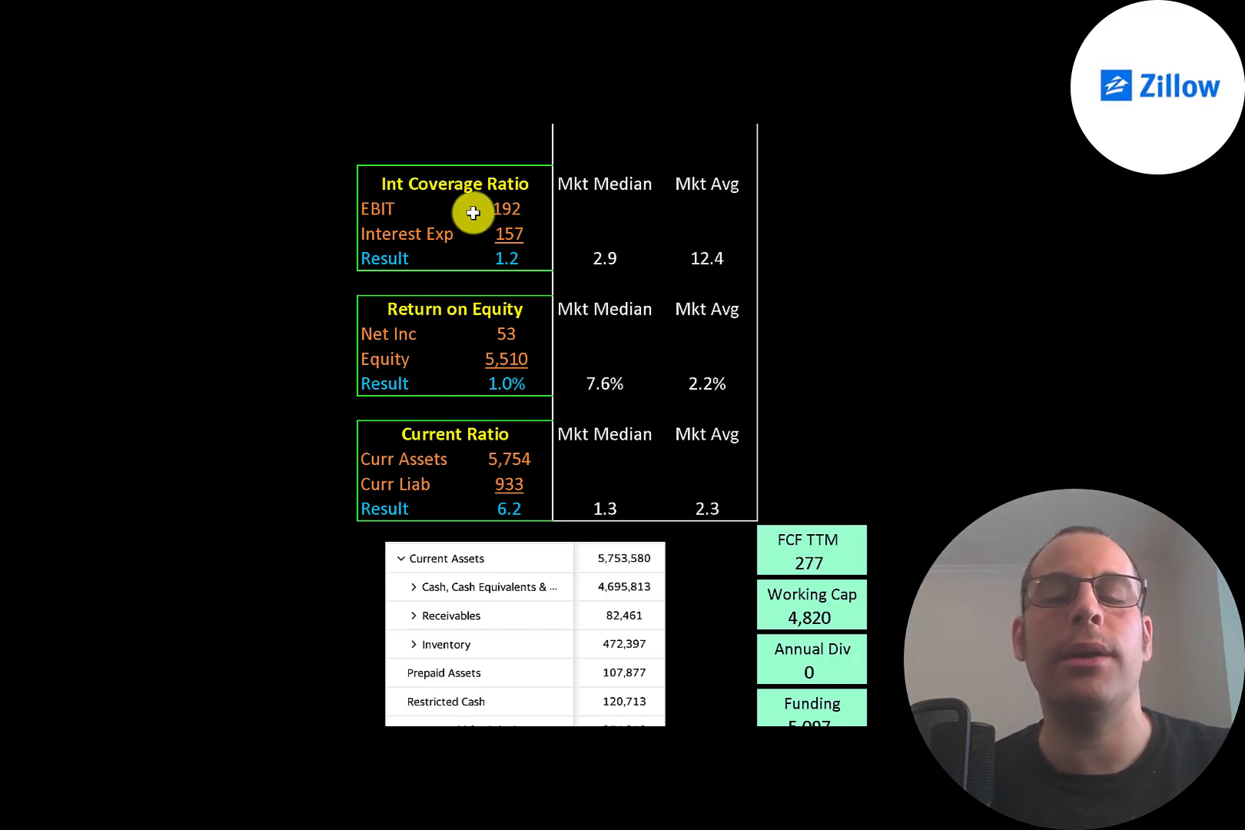
{"action": "scroll", "scroll_direction": "down", "scroll_amount": 3}
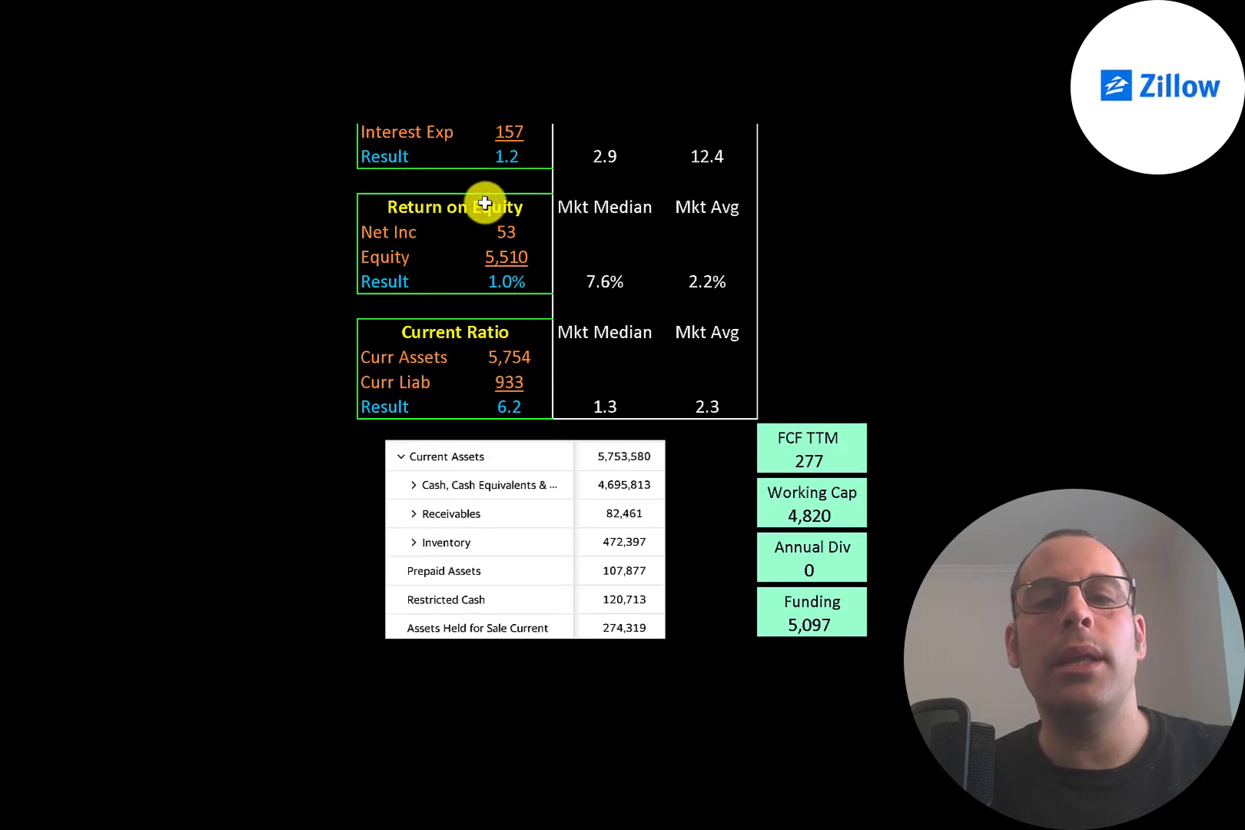
{"action": "mouse_move", "coordinate": [479, 274]}
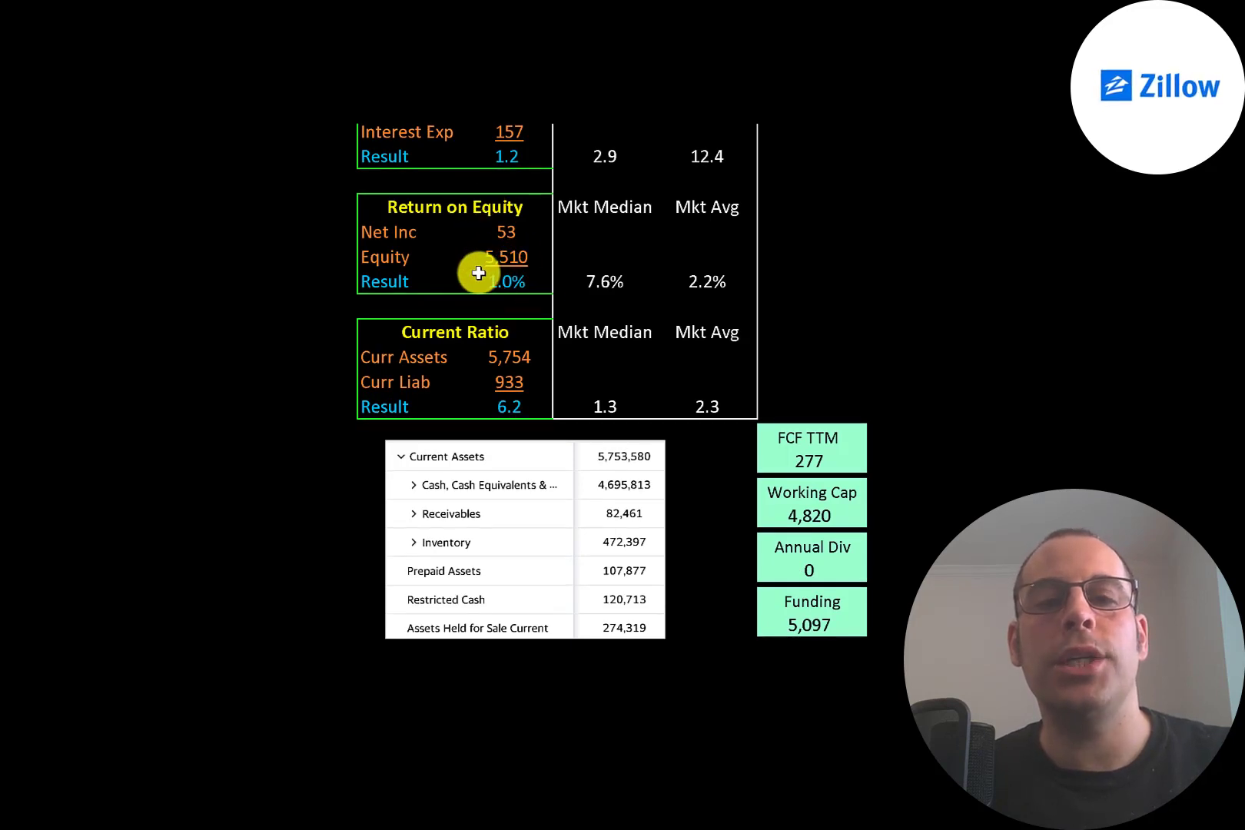
{"action": "mouse_move", "coordinate": [472, 238]}
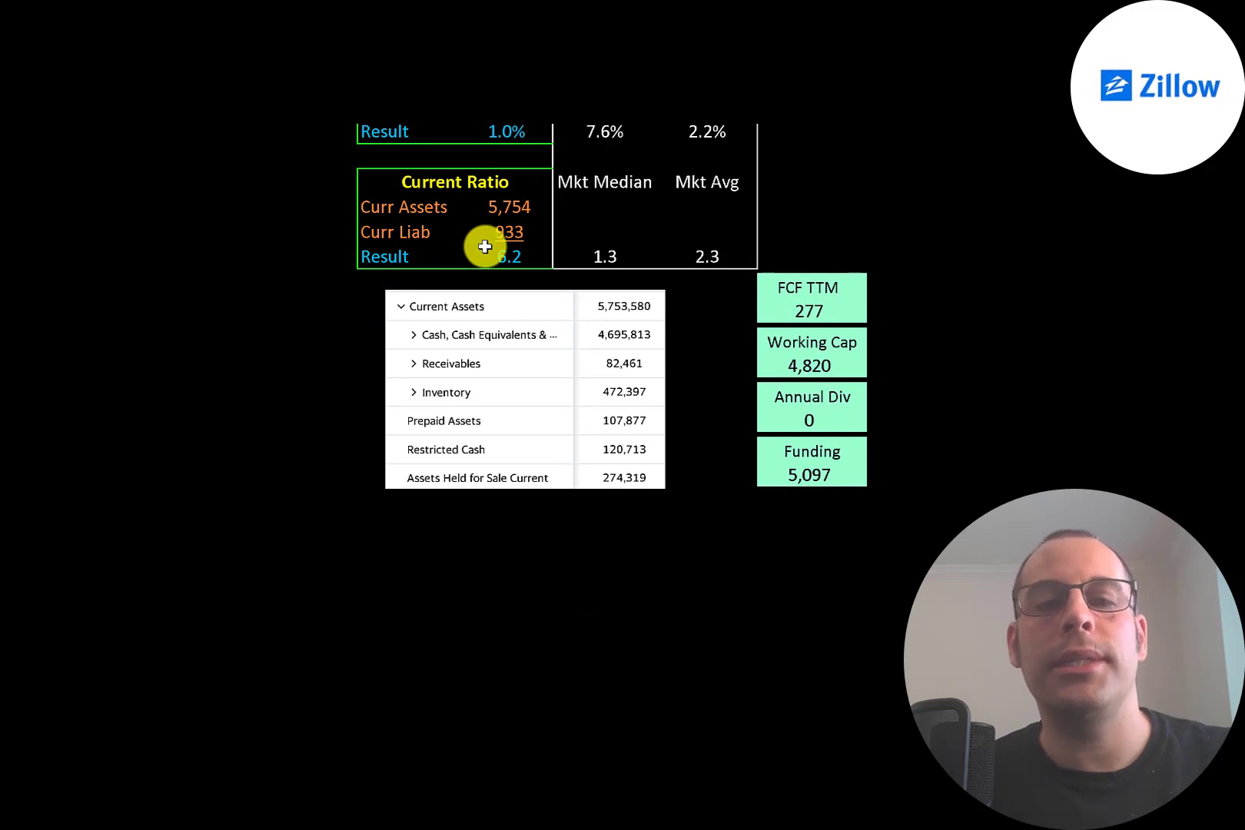
{"action": "mouse_move", "coordinate": [468, 212]}
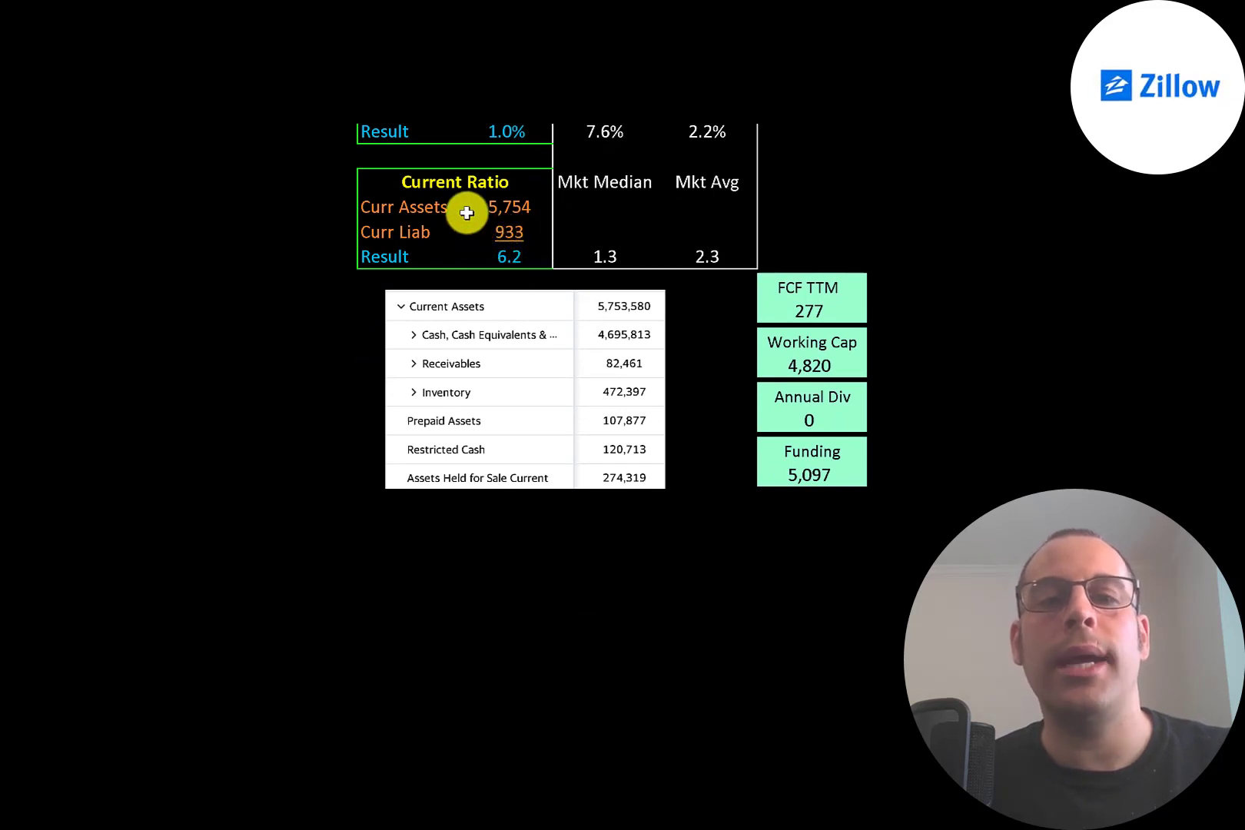
{"action": "mouse_move", "coordinate": [525, 255]}
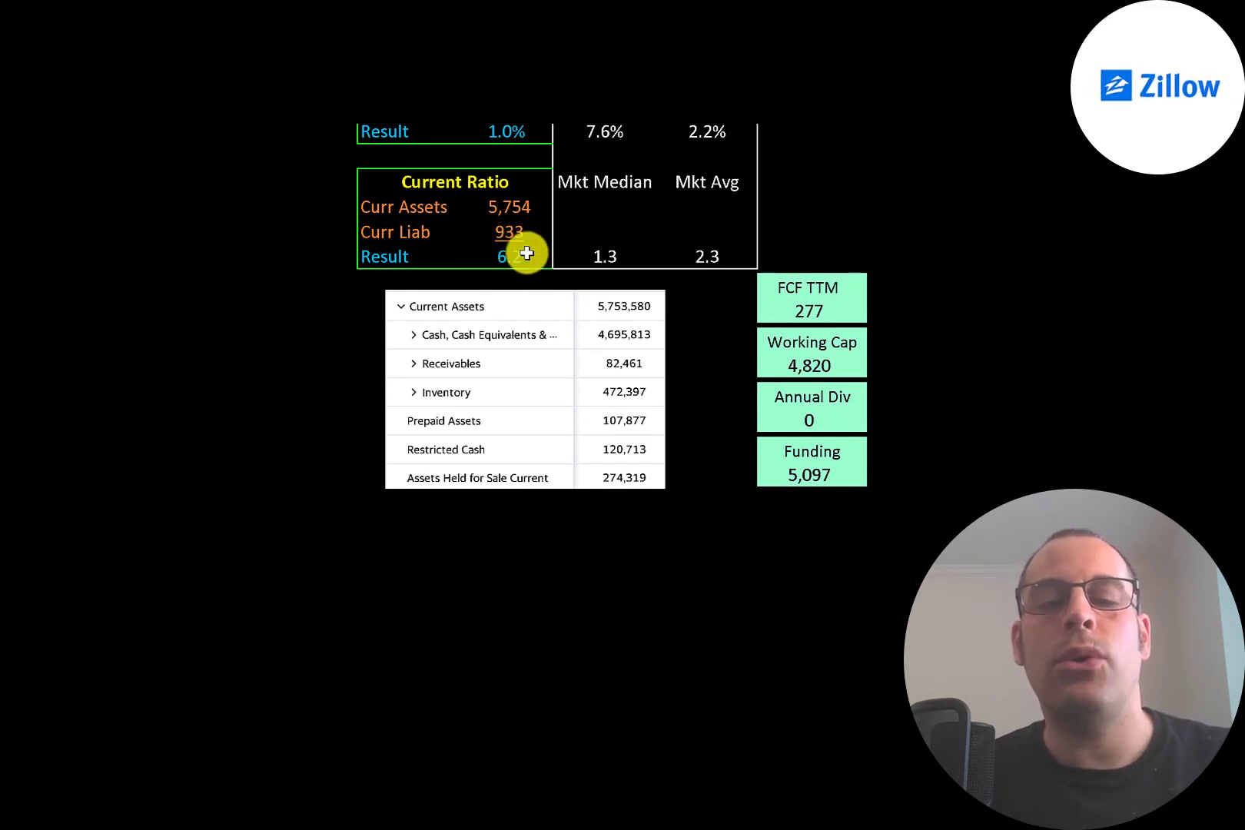
{"action": "mouse_move", "coordinate": [578, 335]}
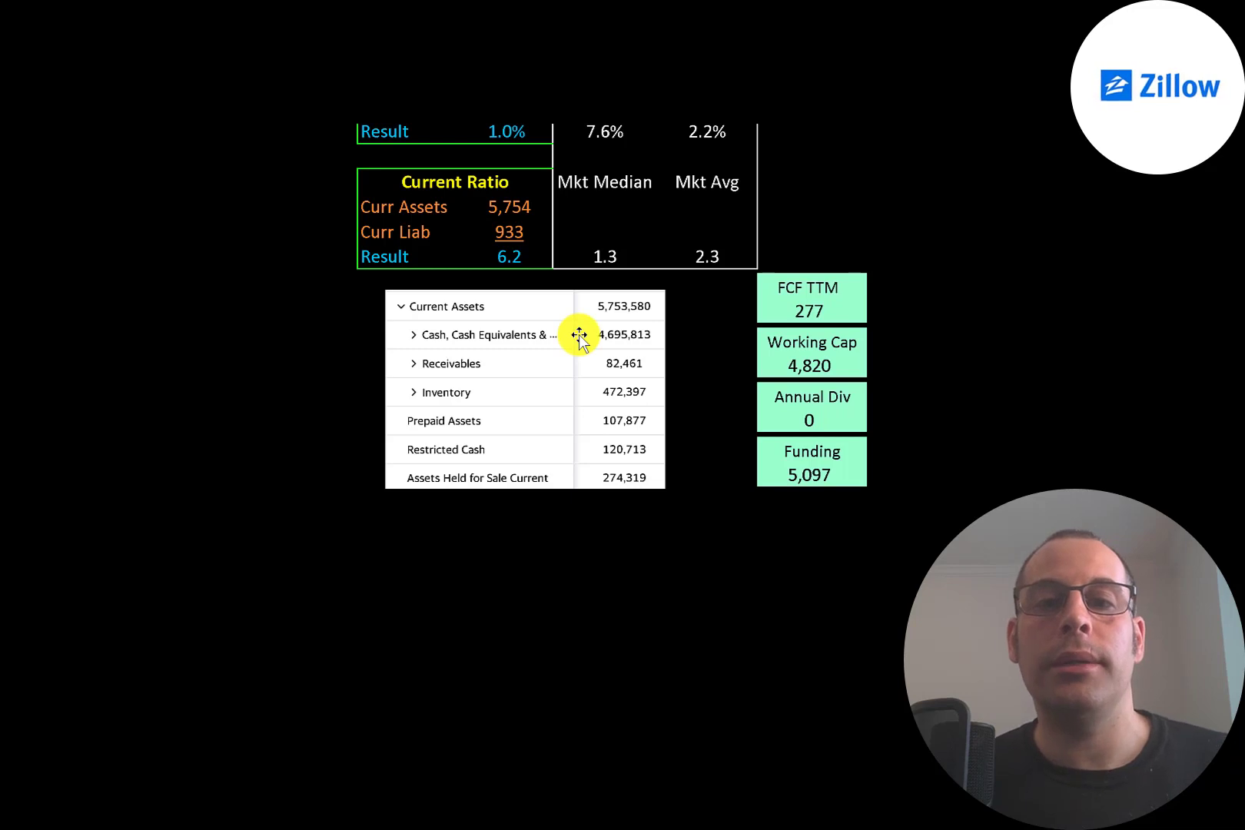
{"action": "mouse_move", "coordinate": [877, 467]}
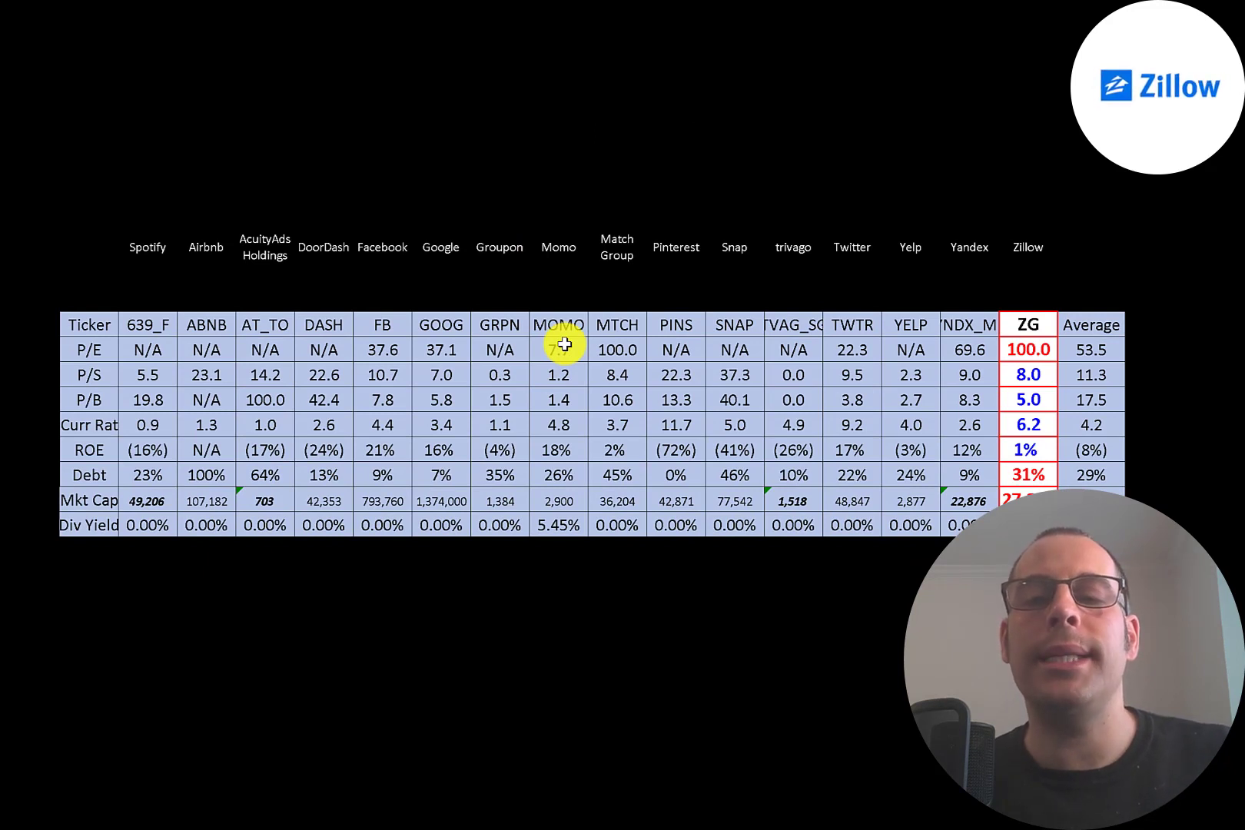
{"action": "mouse_move", "coordinate": [941, 326]}
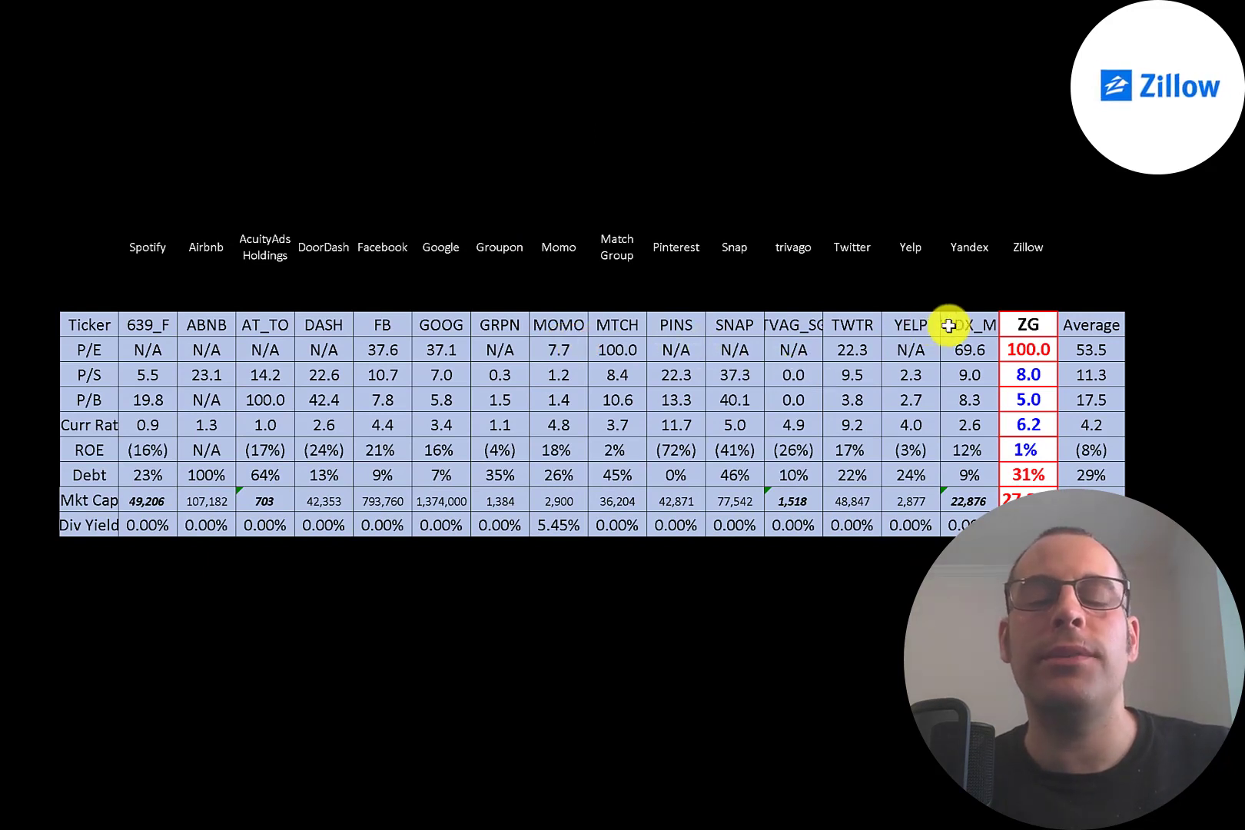
{"action": "mouse_move", "coordinate": [264, 333]}
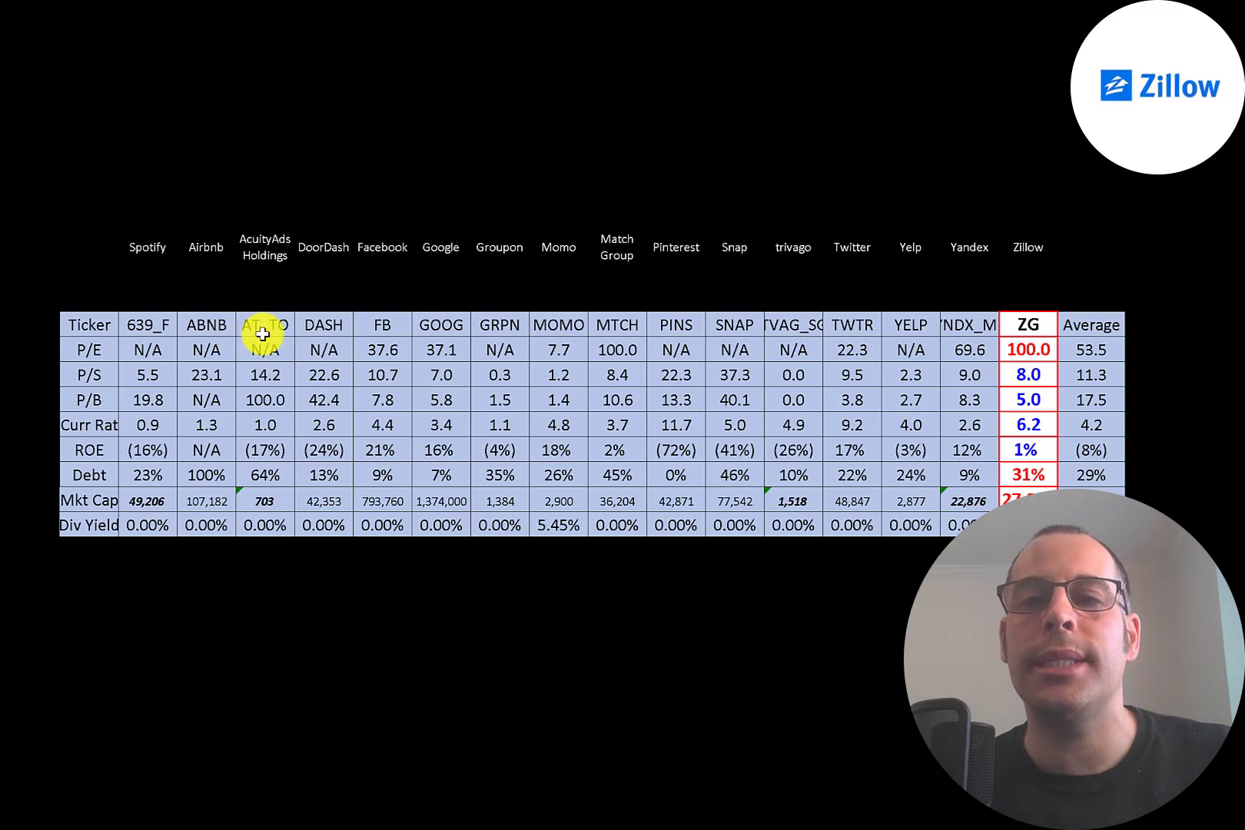
{"action": "mouse_move", "coordinate": [1009, 317]}
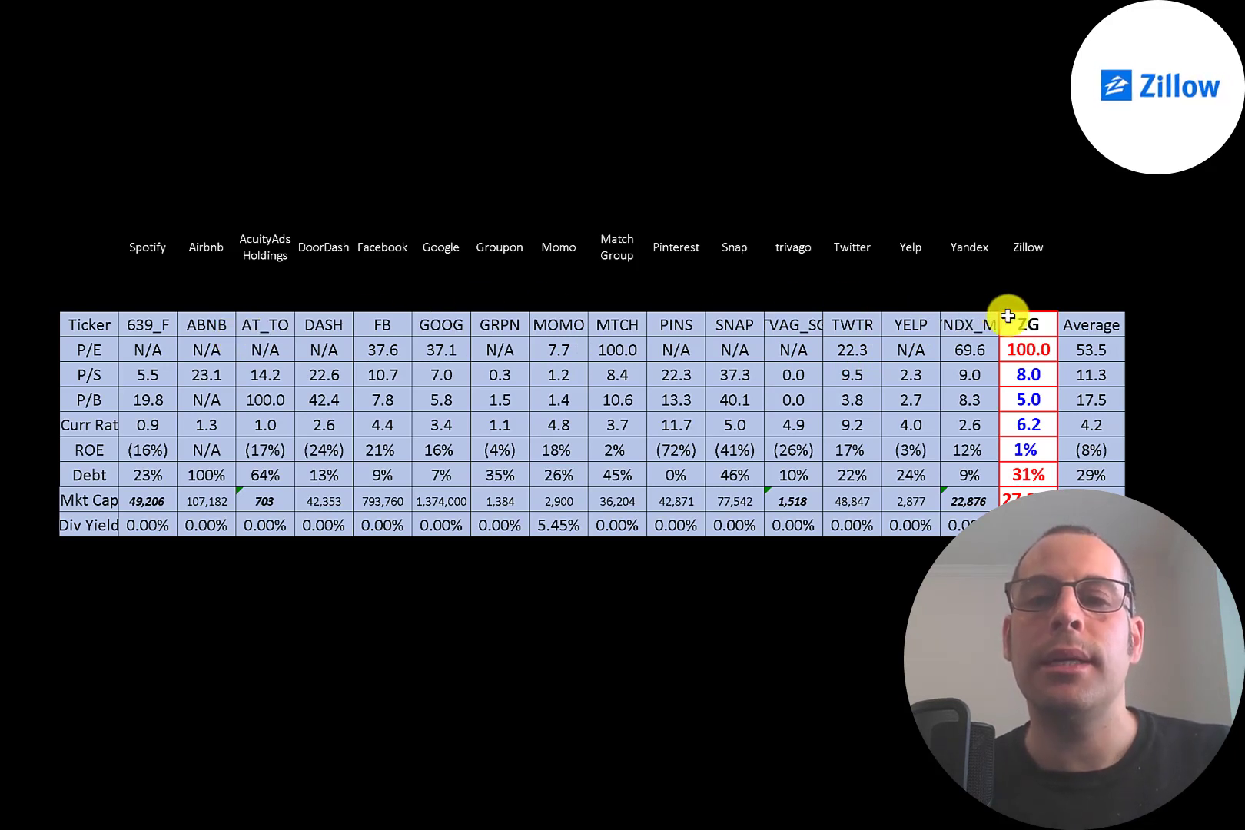
{"action": "mouse_move", "coordinate": [941, 334]}
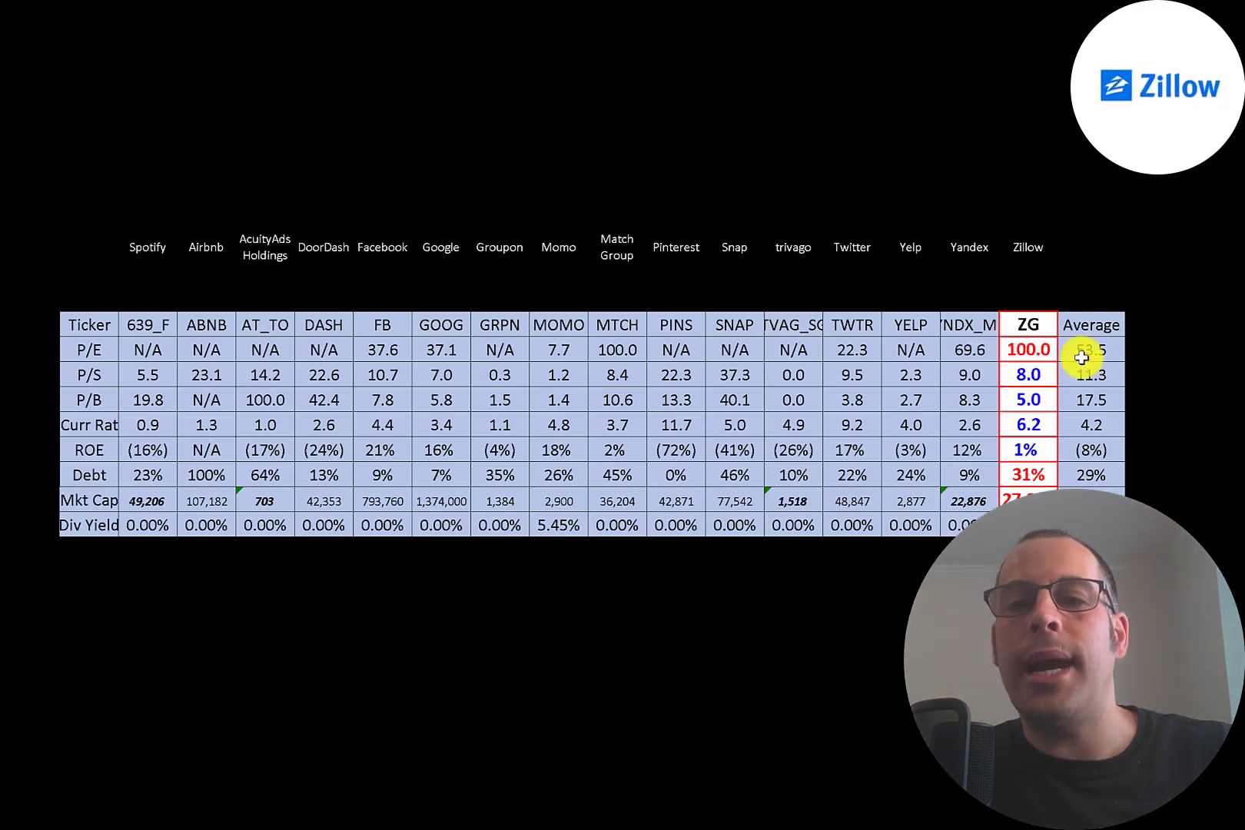
{"action": "mouse_move", "coordinate": [973, 360]}
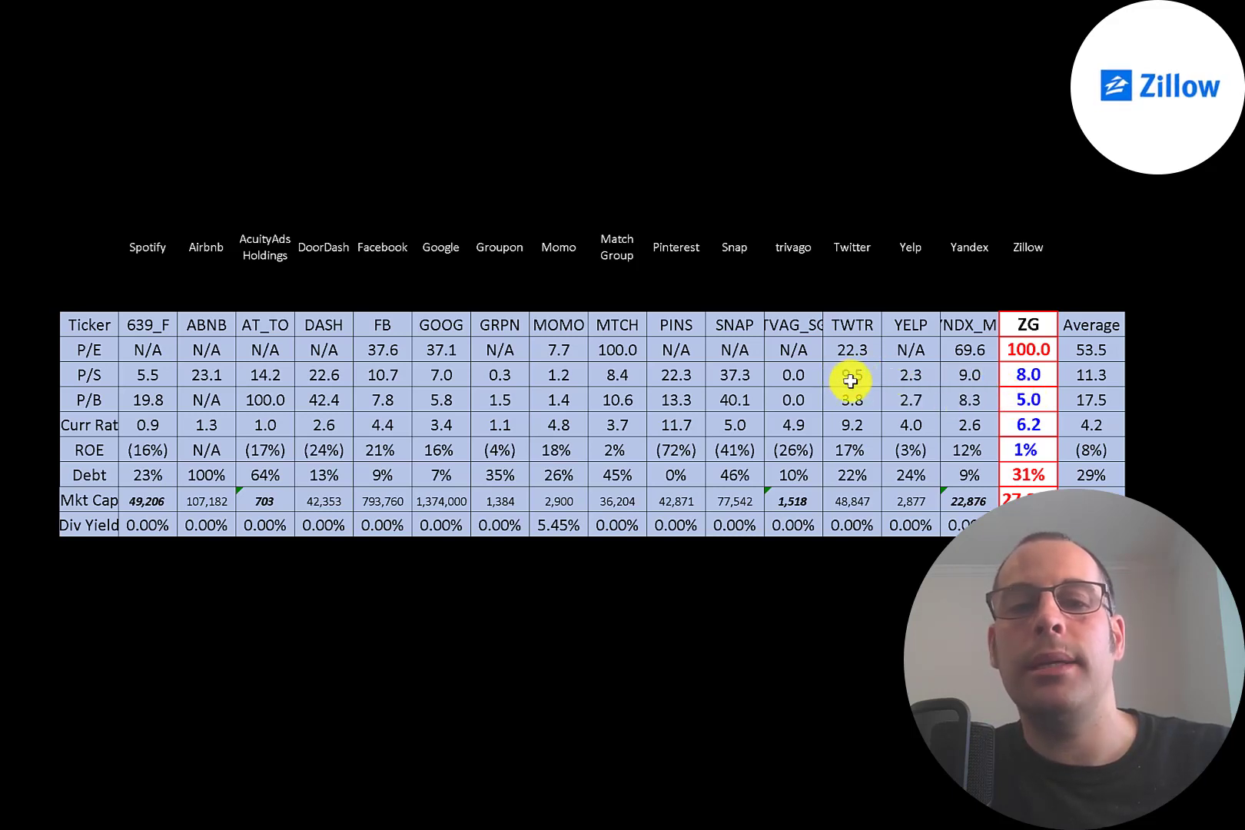
{"action": "mouse_move", "coordinate": [1008, 421]}
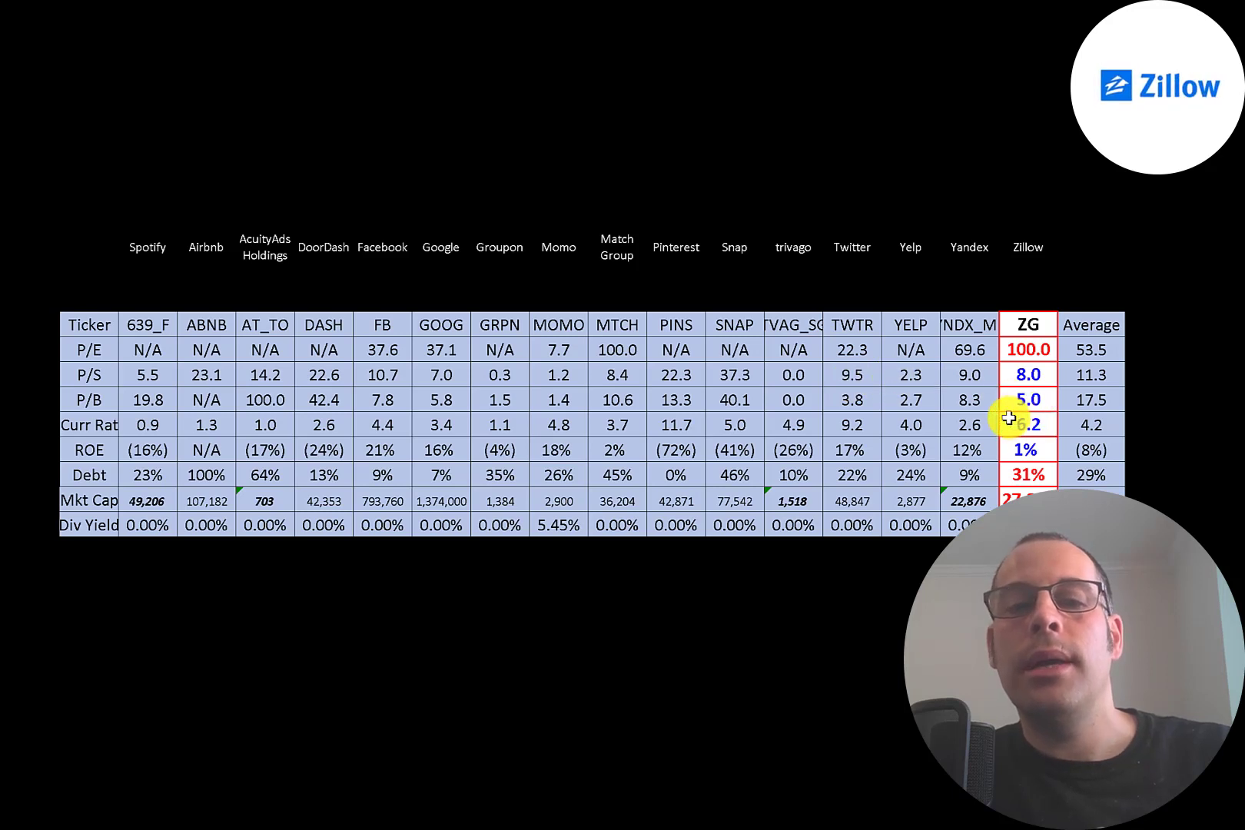
{"action": "mouse_move", "coordinate": [867, 442]}
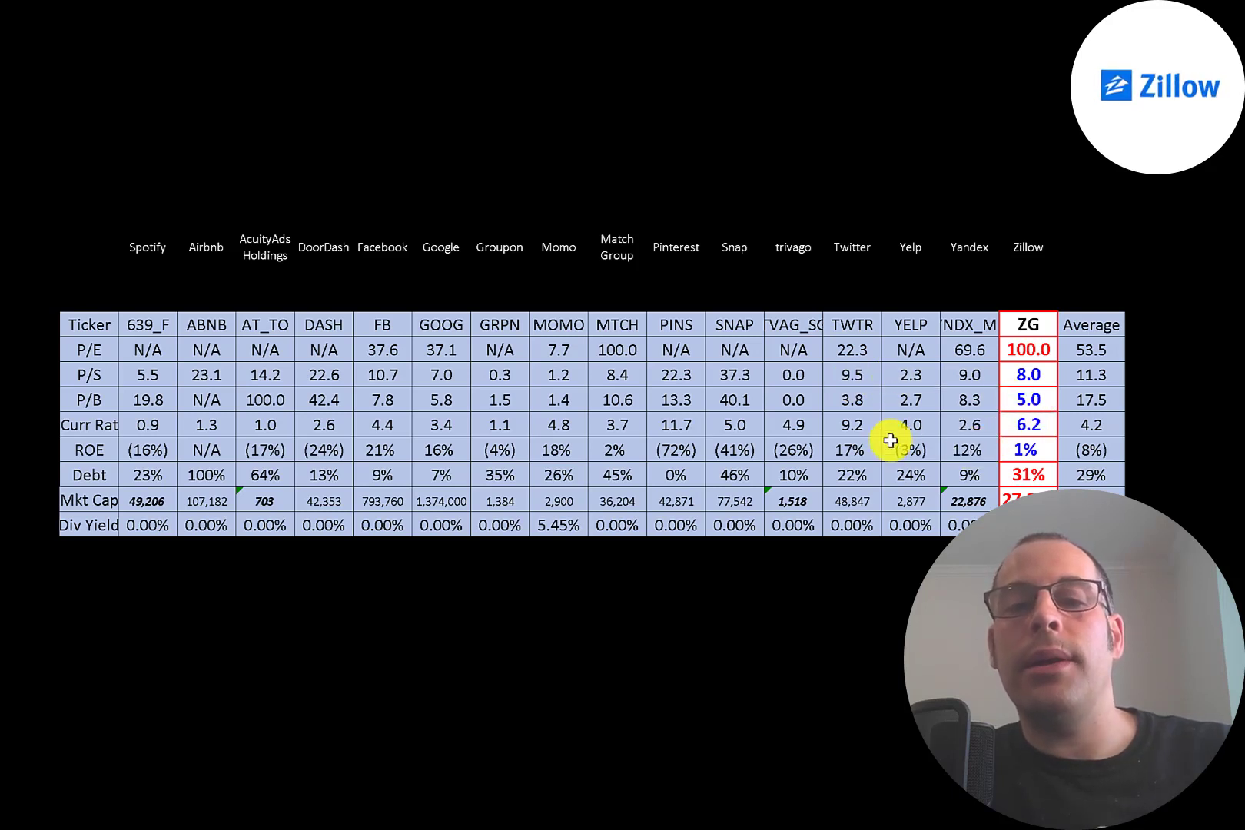
{"action": "mouse_move", "coordinate": [671, 448]}
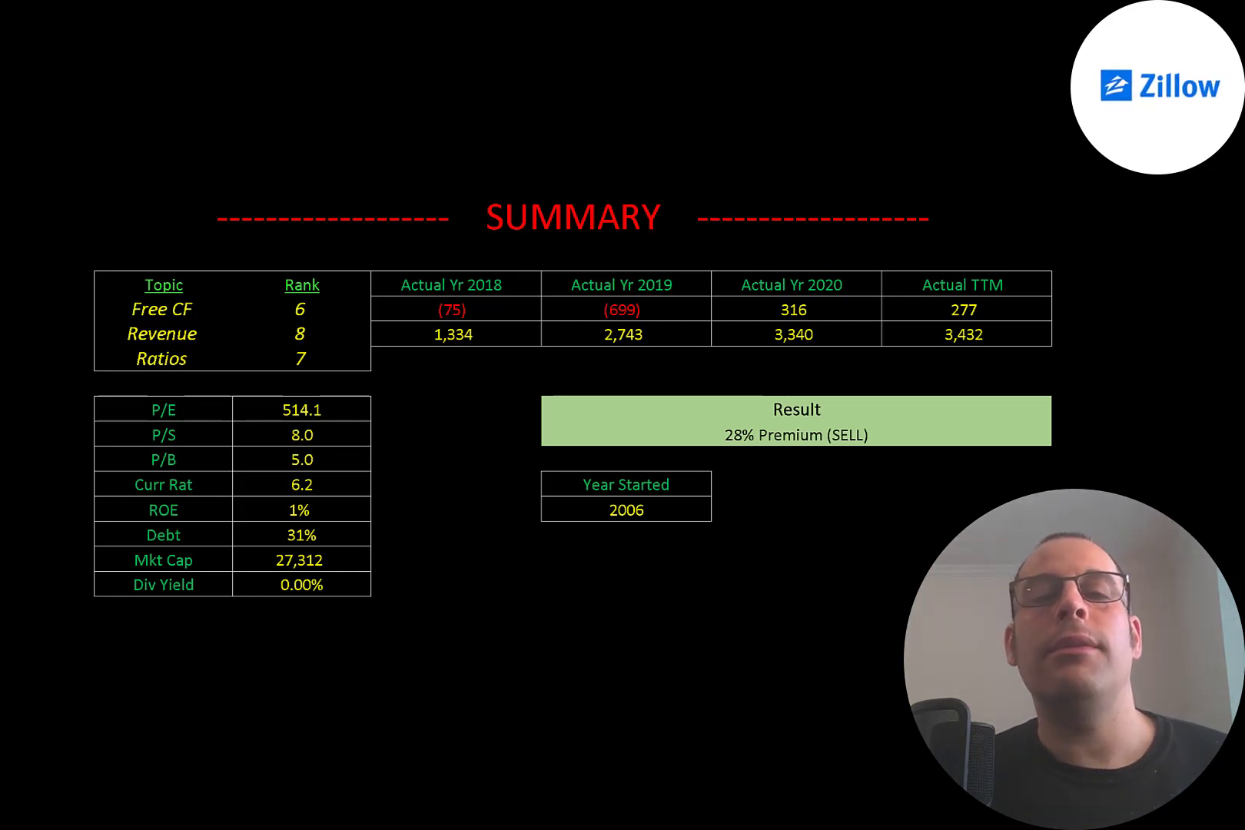
{"action": "mouse_move", "coordinate": [276, 309]}
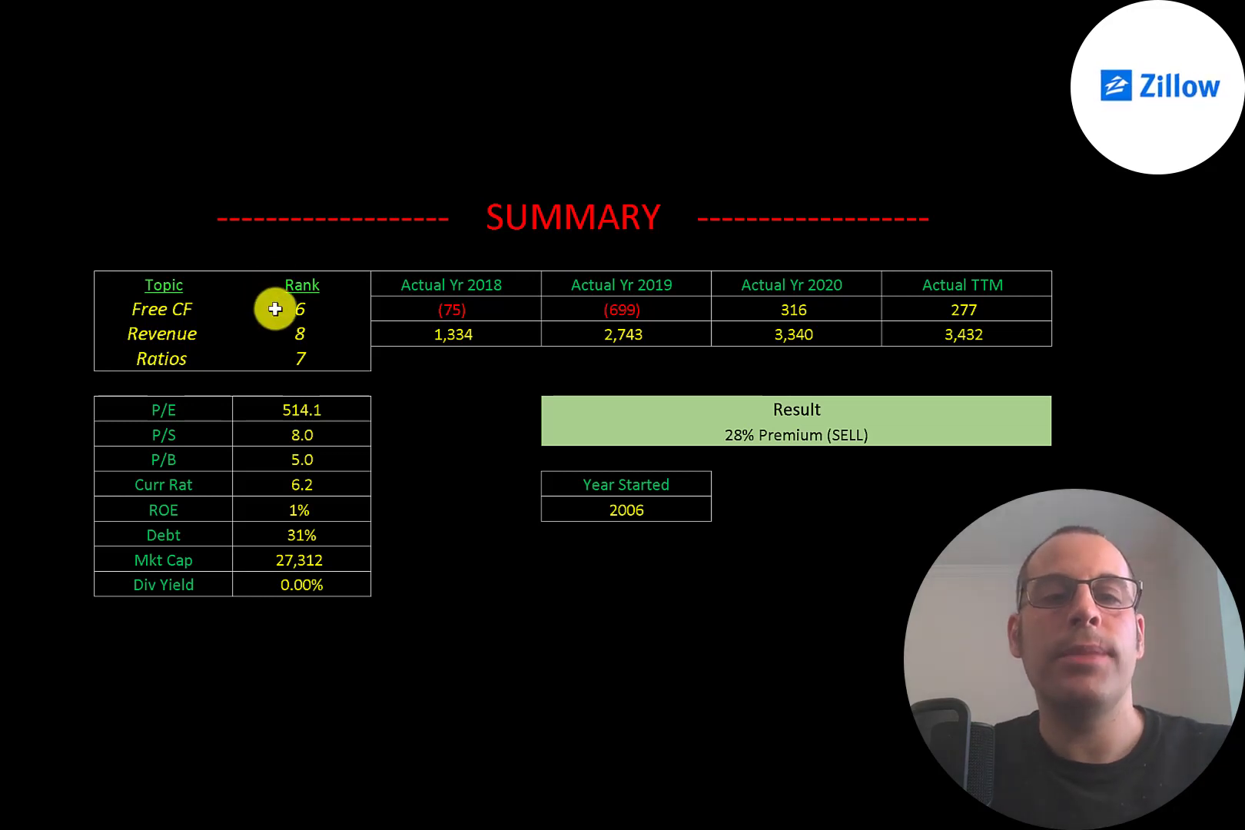
{"action": "mouse_move", "coordinate": [286, 328]}
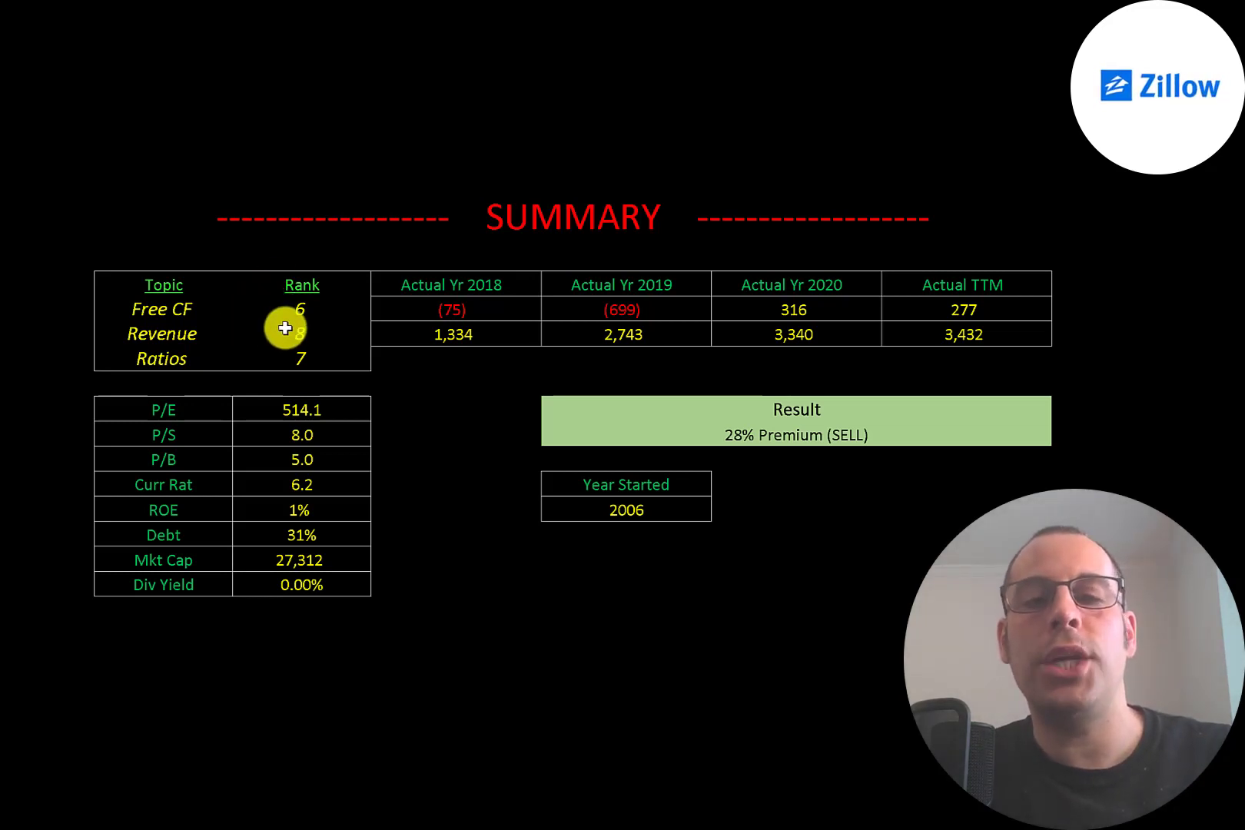
{"action": "mouse_move", "coordinate": [272, 363]}
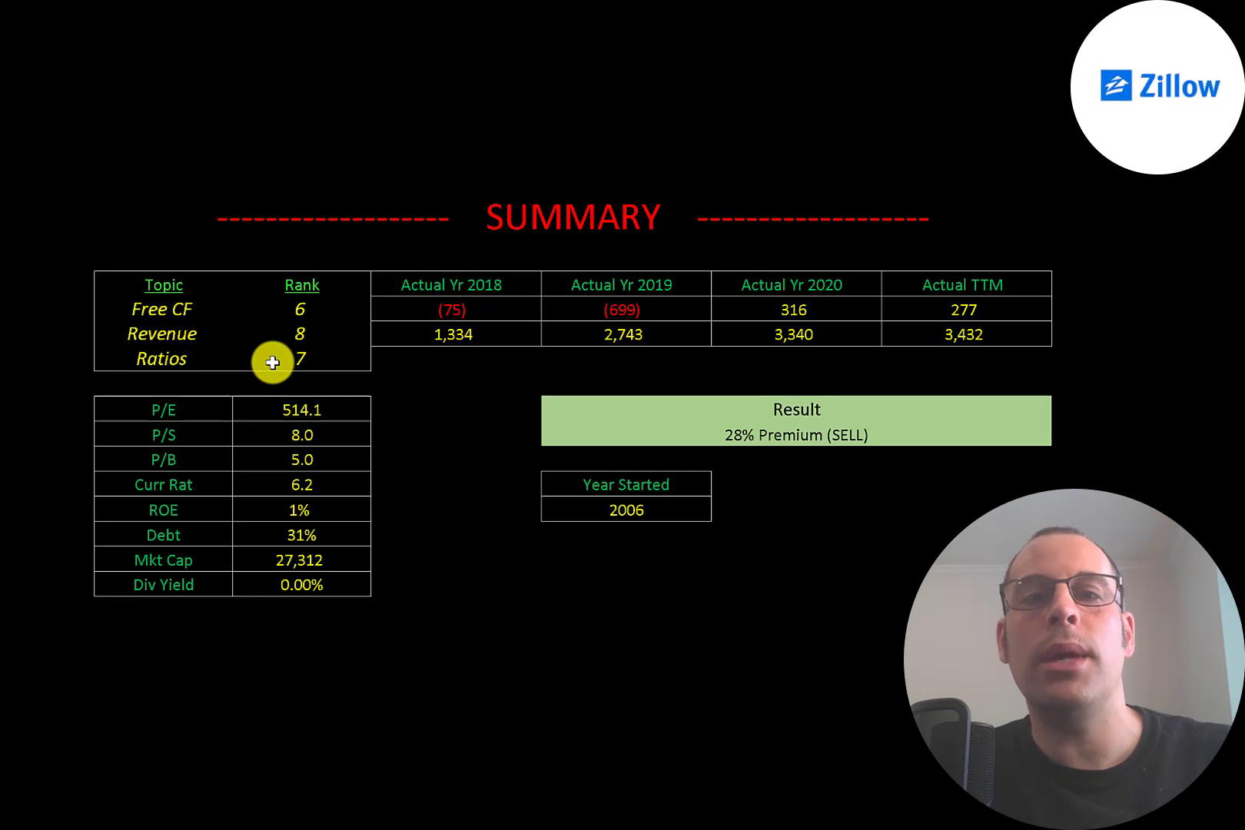
{"action": "mouse_move", "coordinate": [272, 363]}
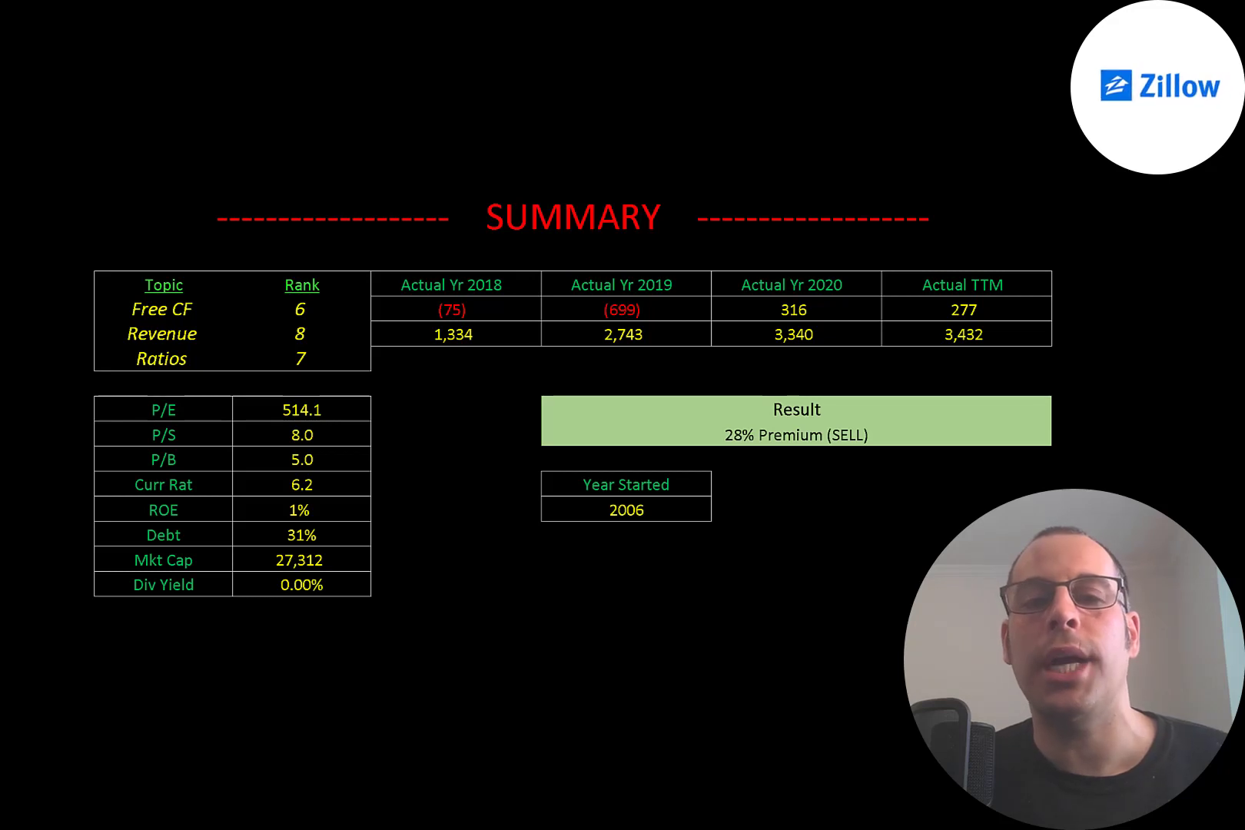